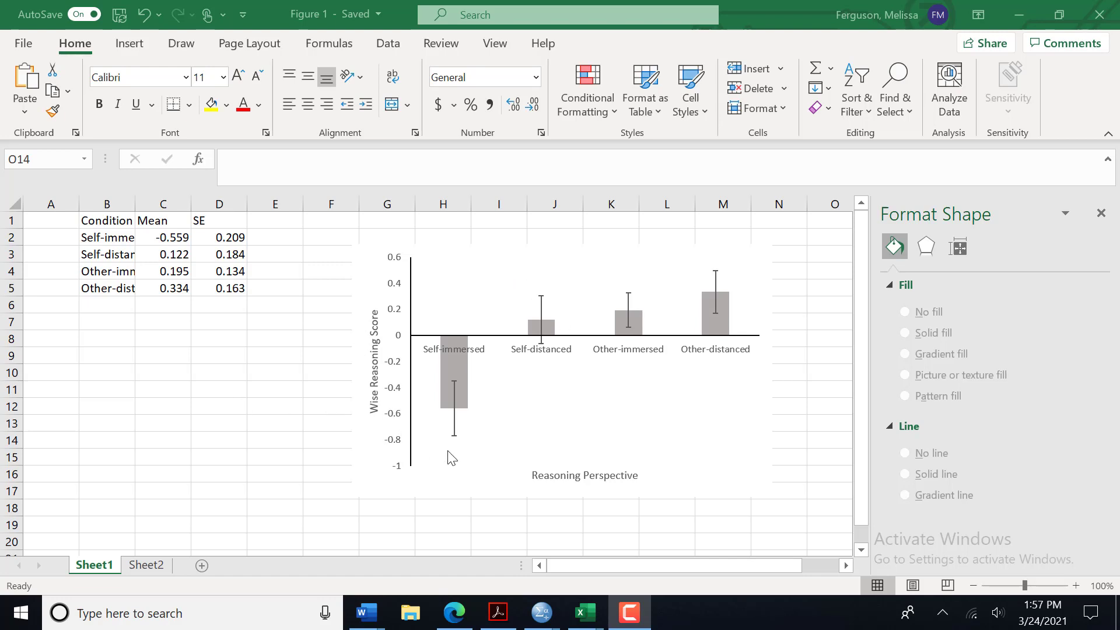
pyautogui.moveTo(399, 424)
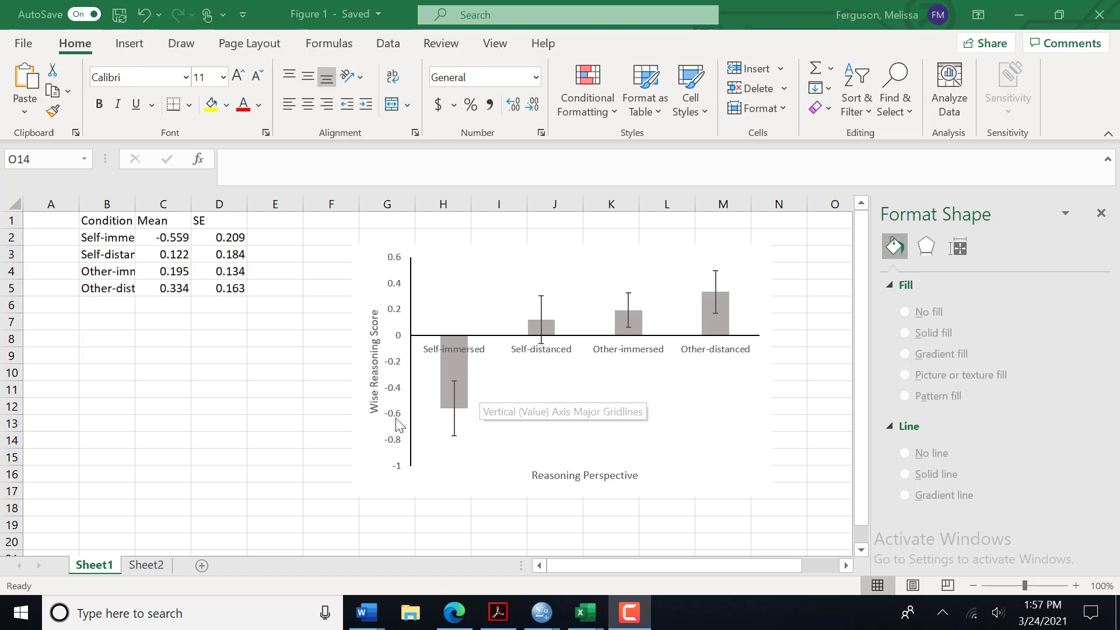
pyautogui.moveTo(150, 292)
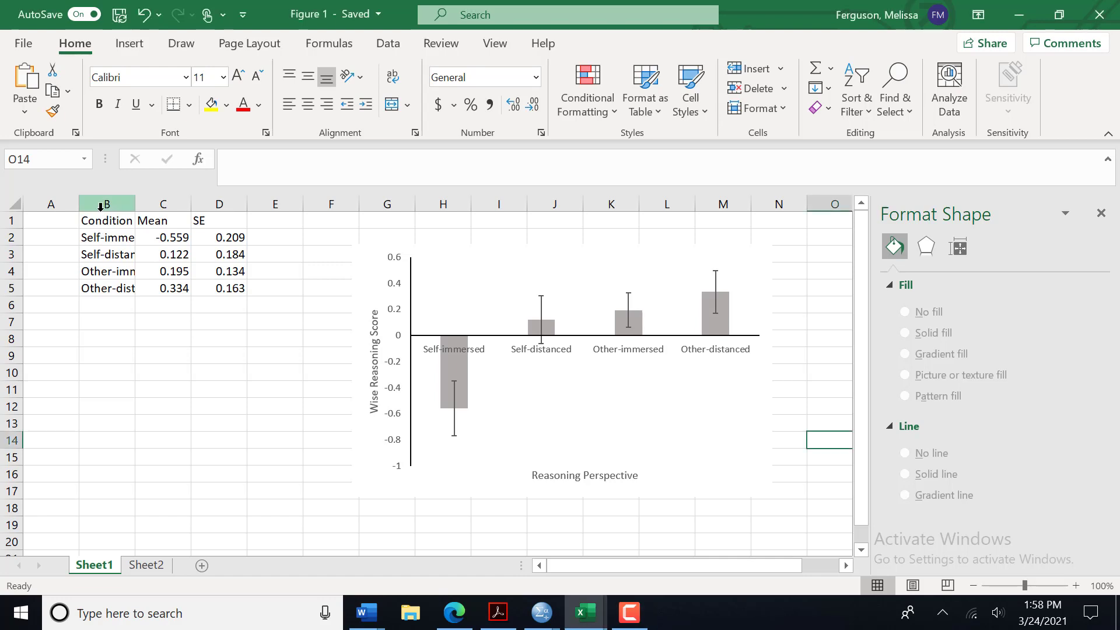
# - Select the Mean and SE columns in the Excel table
pyautogui.click(163, 203)
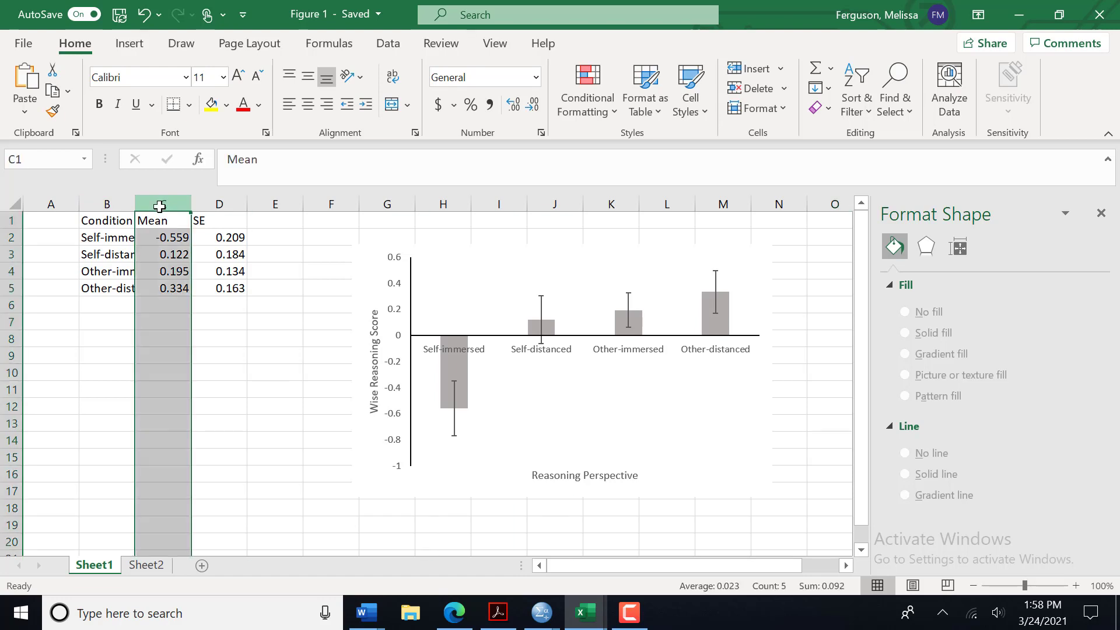
pyautogui.click(219, 203)
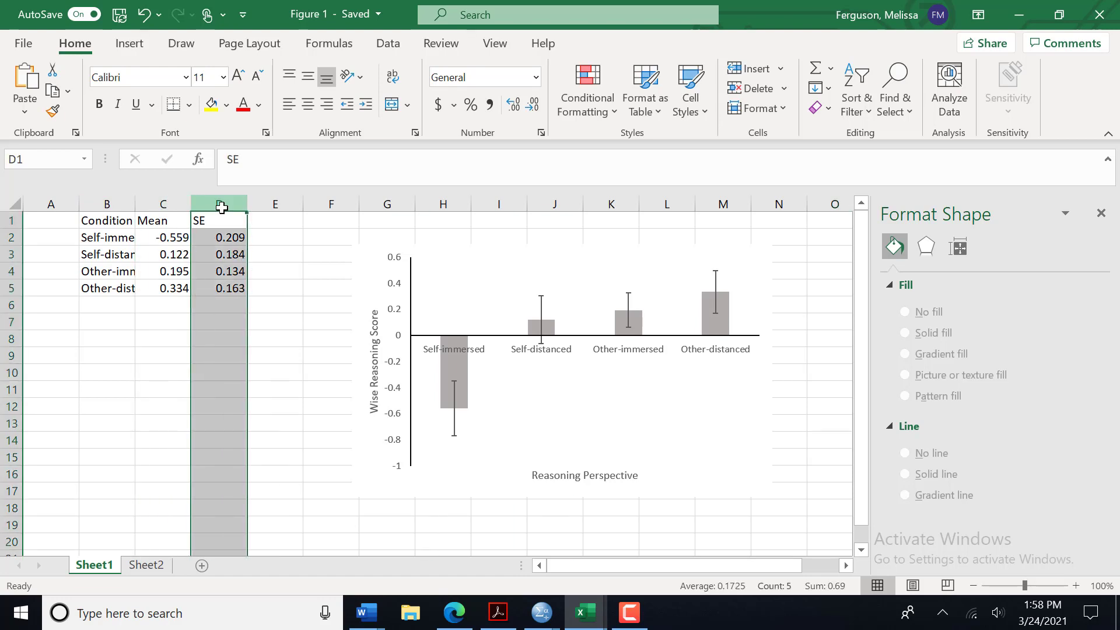
pyautogui.moveTo(465, 492)
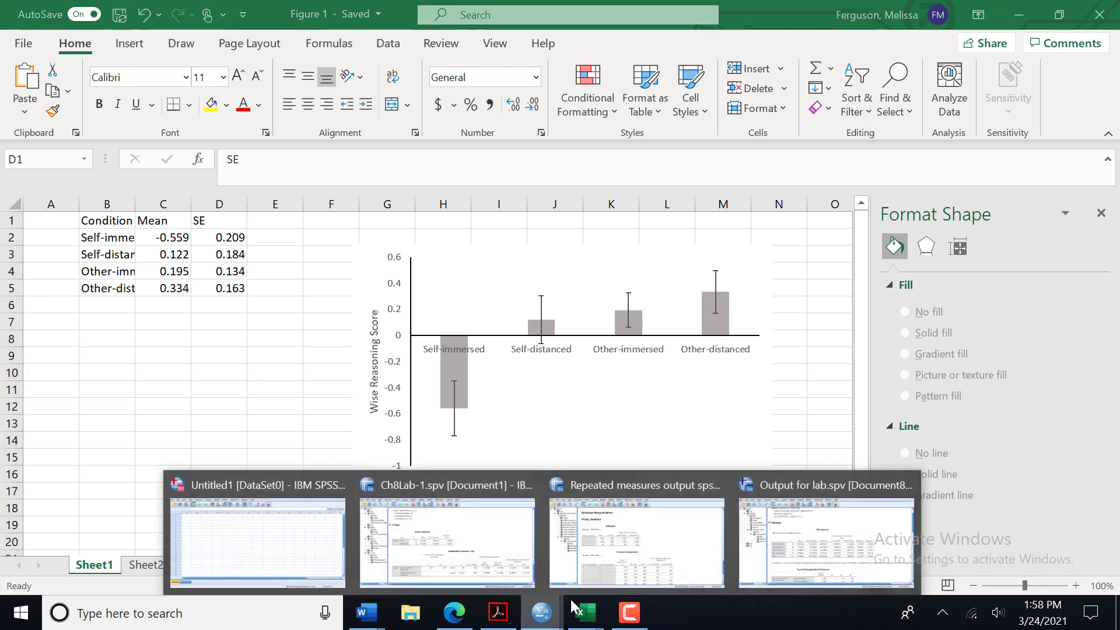
# - Switch to the SPSS lab output and jump to the Descriptives table
pyautogui.click(824, 542)
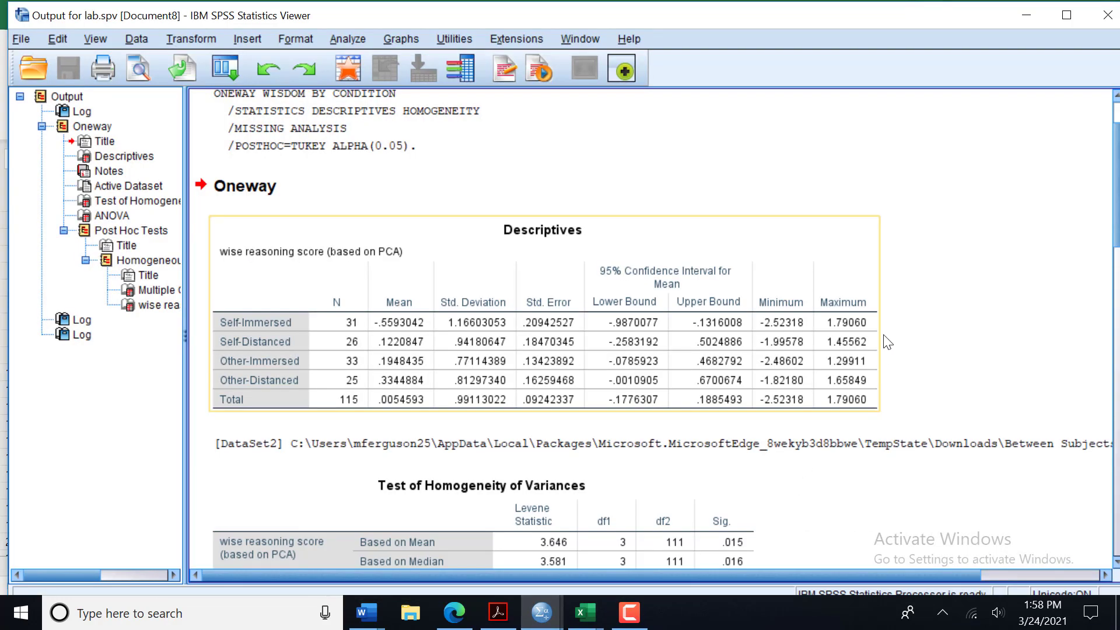
pyautogui.click(126, 156)
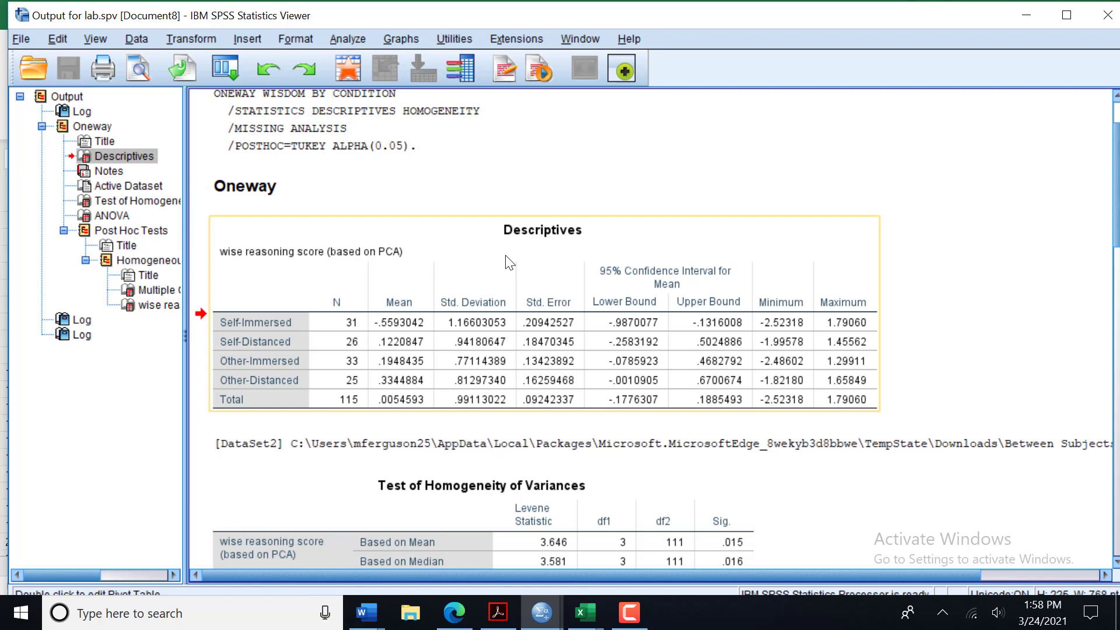
pyautogui.moveTo(336, 342)
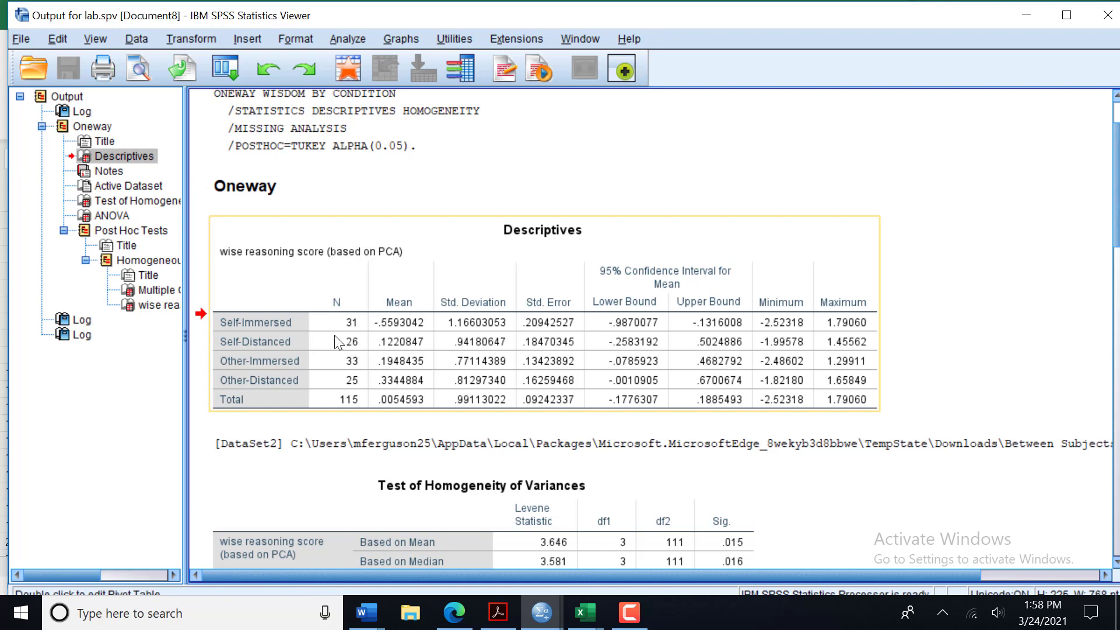
pyautogui.moveTo(250, 299)
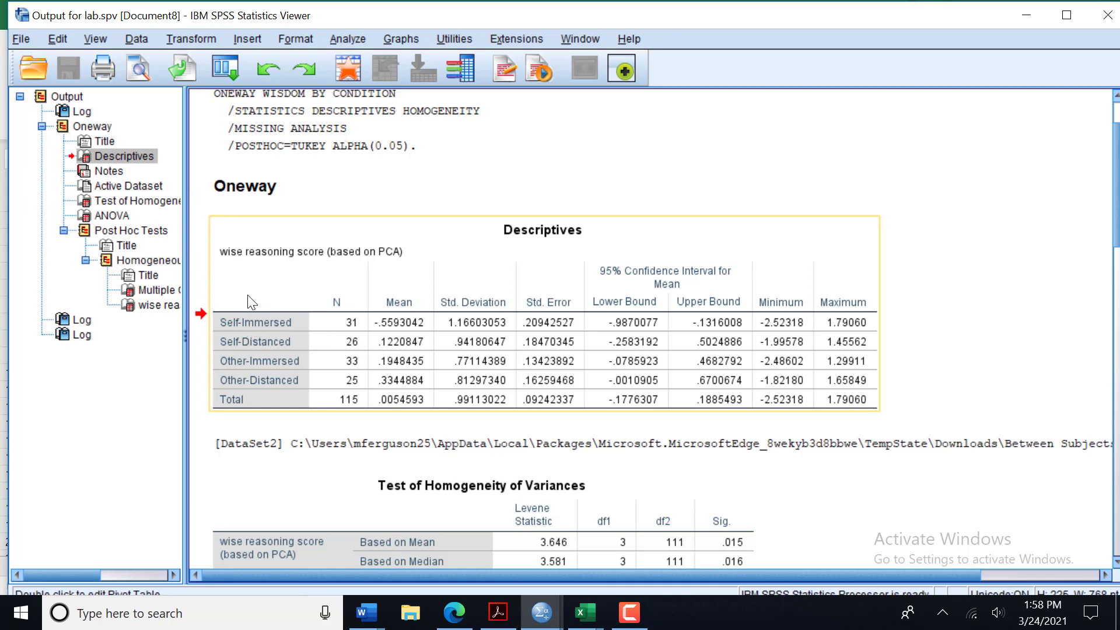
pyautogui.moveTo(247, 306)
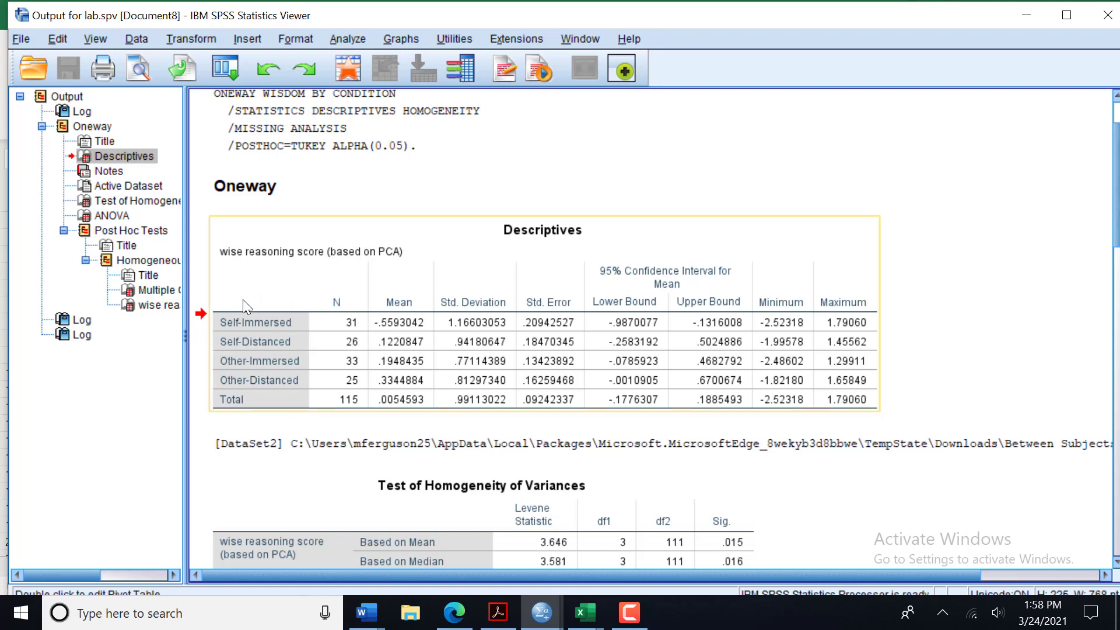
pyautogui.moveTo(348, 303)
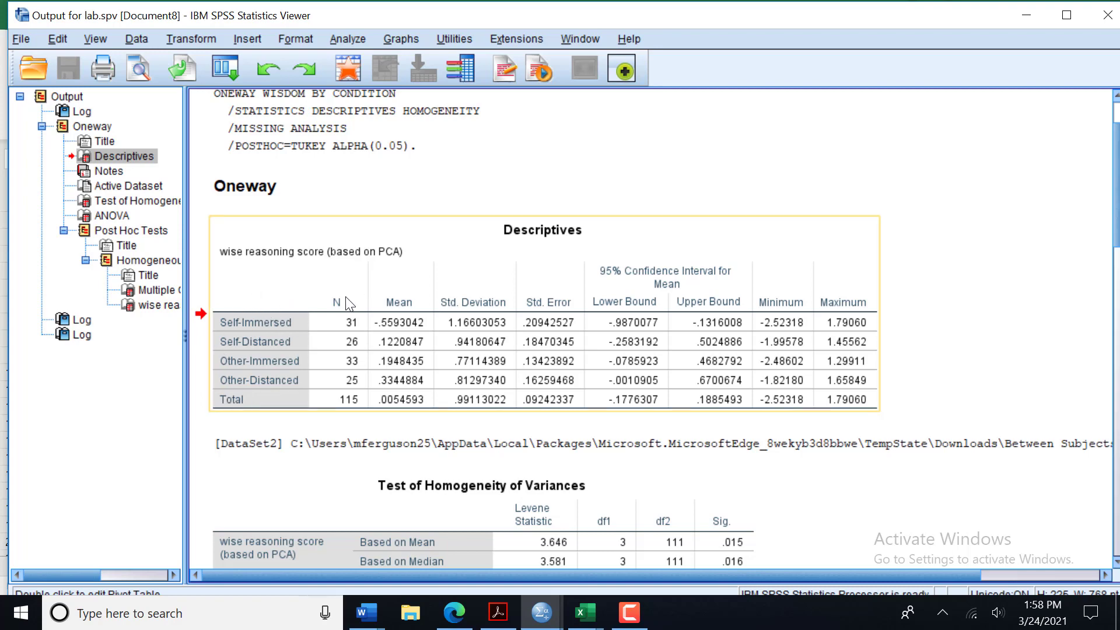
pyautogui.moveTo(339, 317)
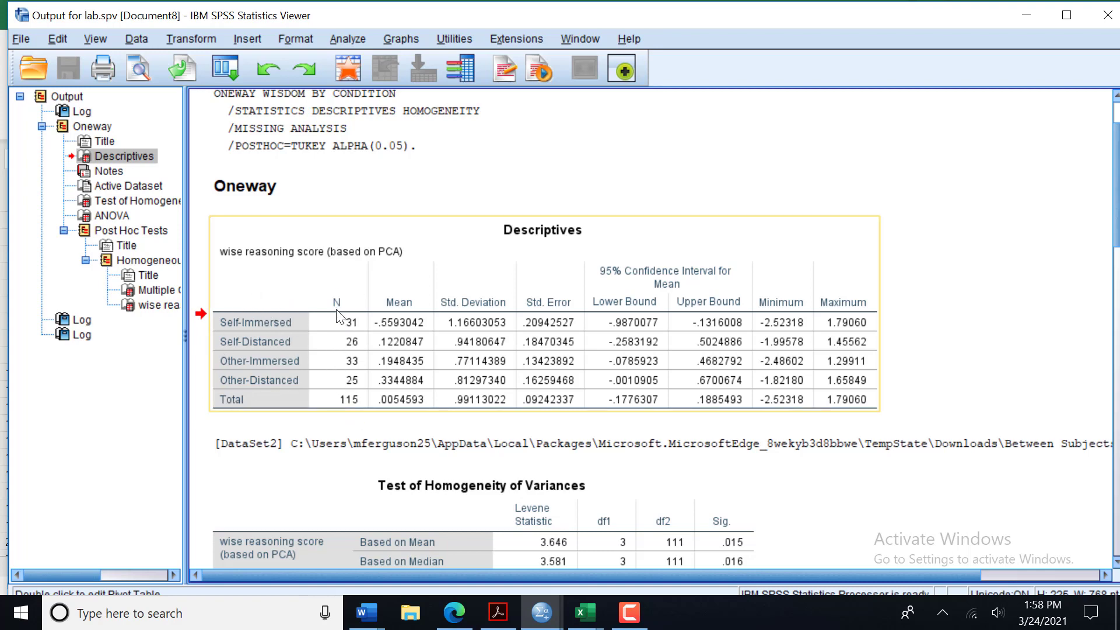
pyautogui.moveTo(336, 392)
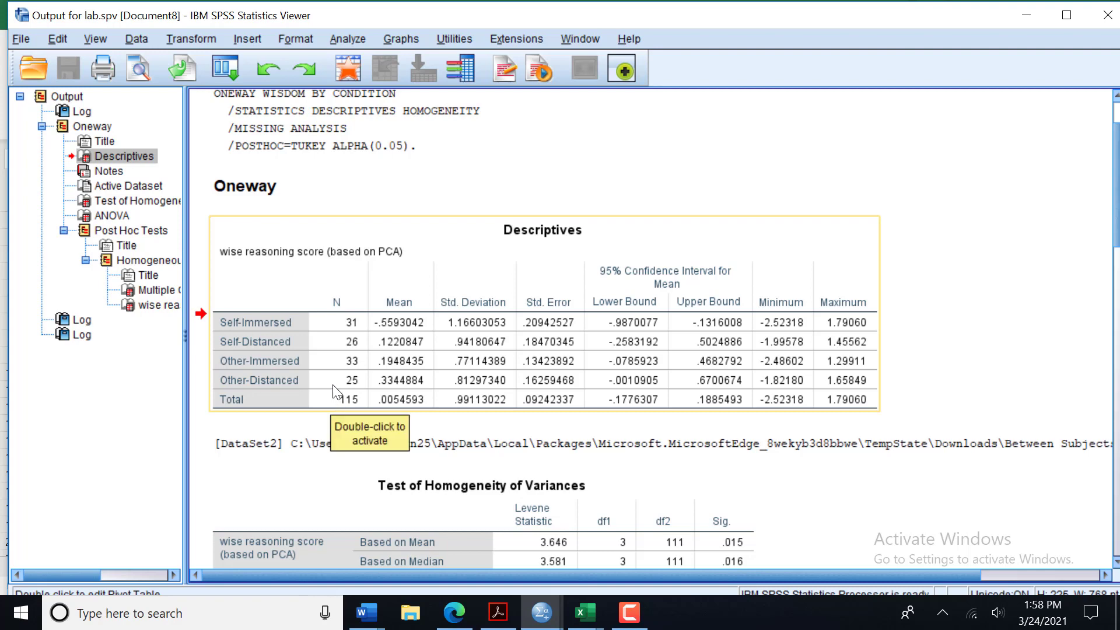
pyautogui.moveTo(400, 332)
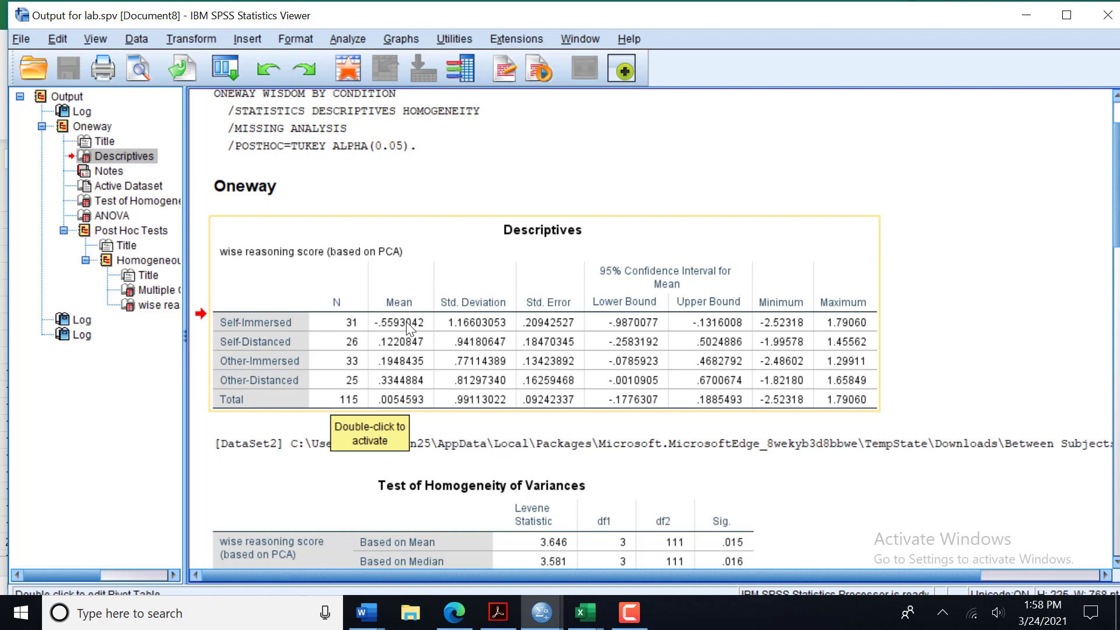
pyautogui.moveTo(494, 327)
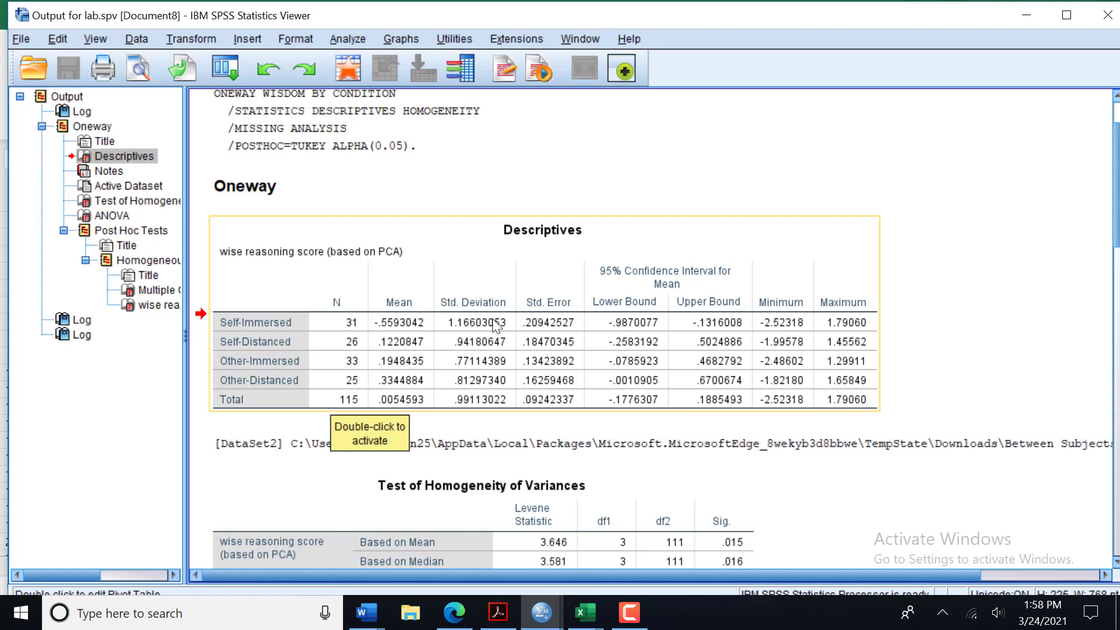
pyautogui.moveTo(555, 323)
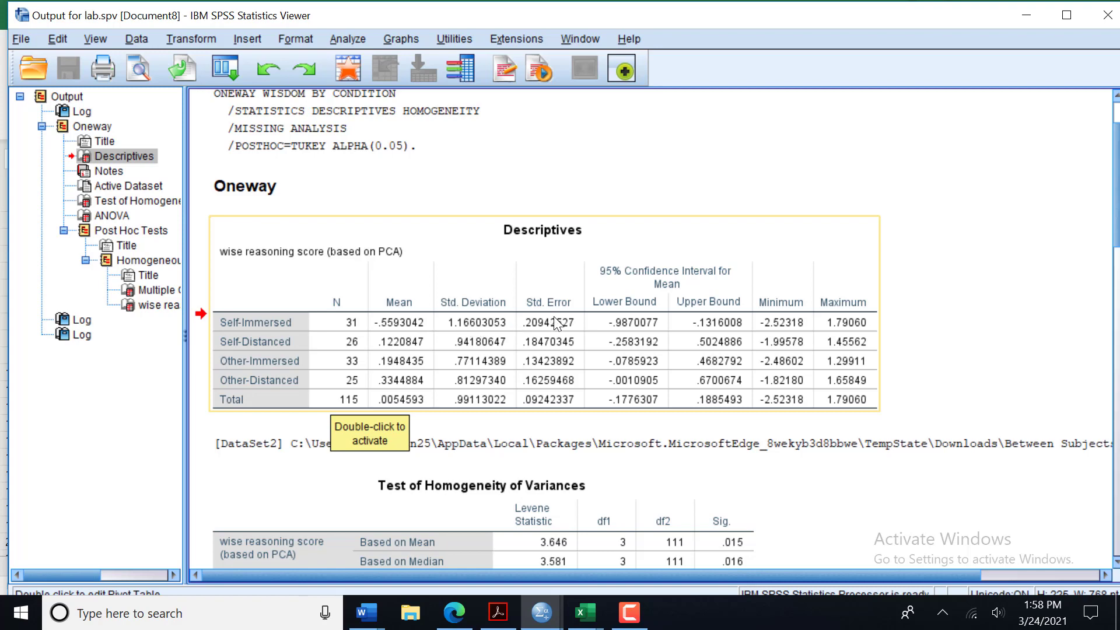
pyautogui.moveTo(275, 349)
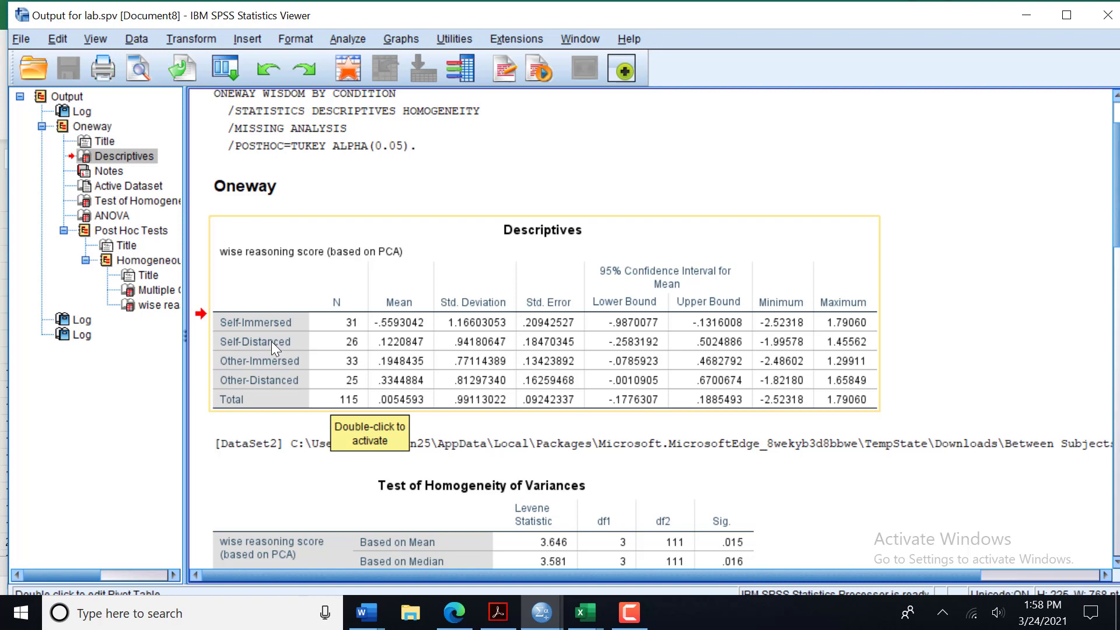
pyautogui.moveTo(461, 350)
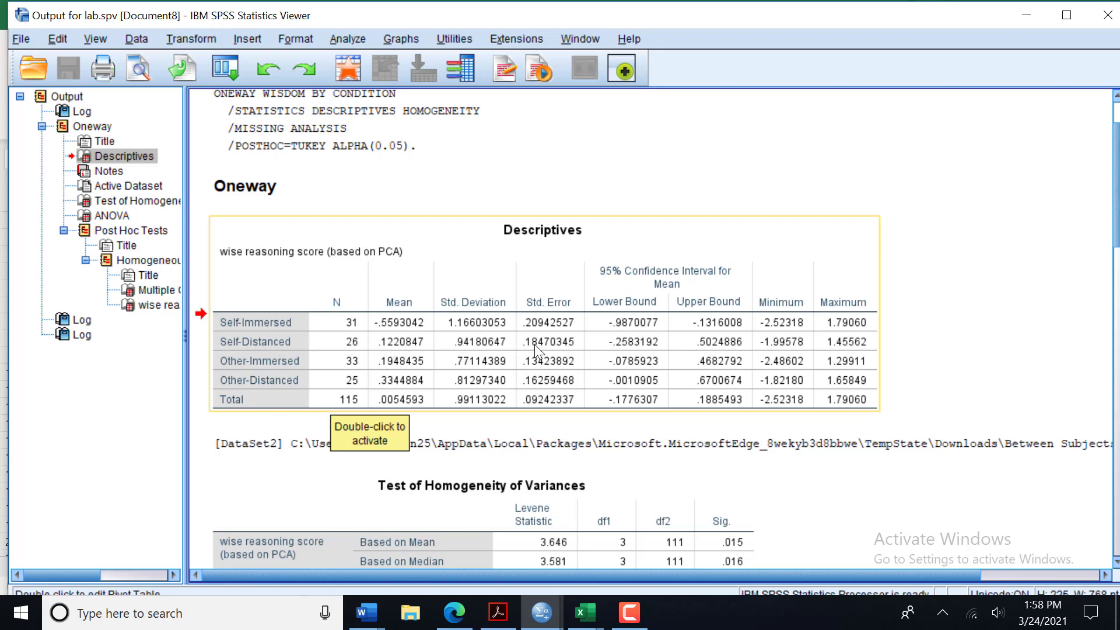
# - Scroll the output down past Levene and ANOVA to the Tukey HSD comparisons
pyautogui.scroll(-3)
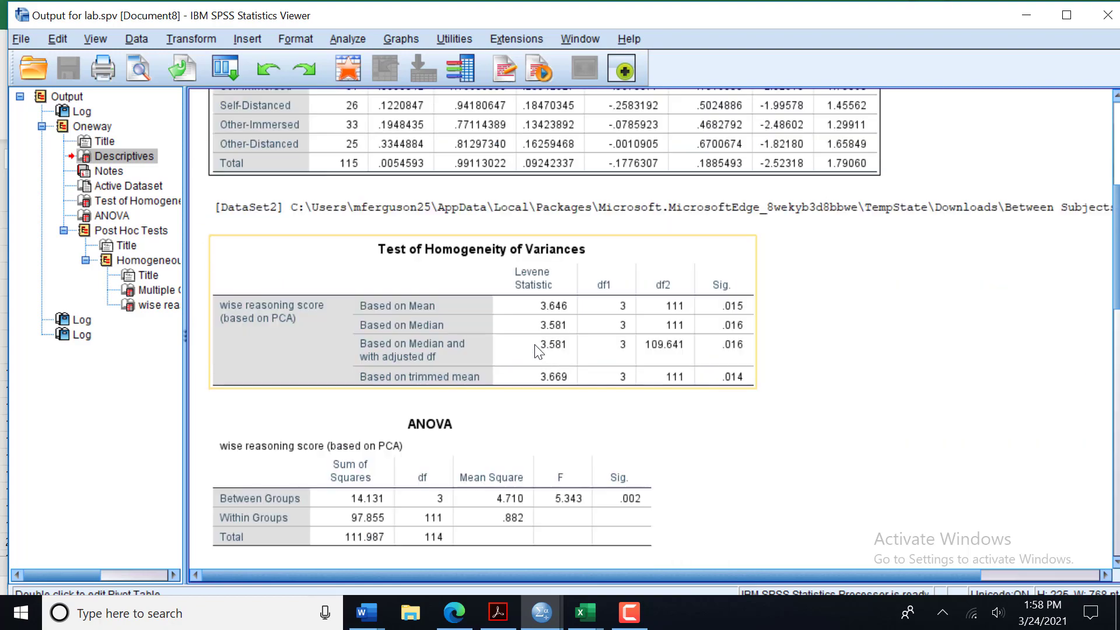
pyautogui.scroll(-3)
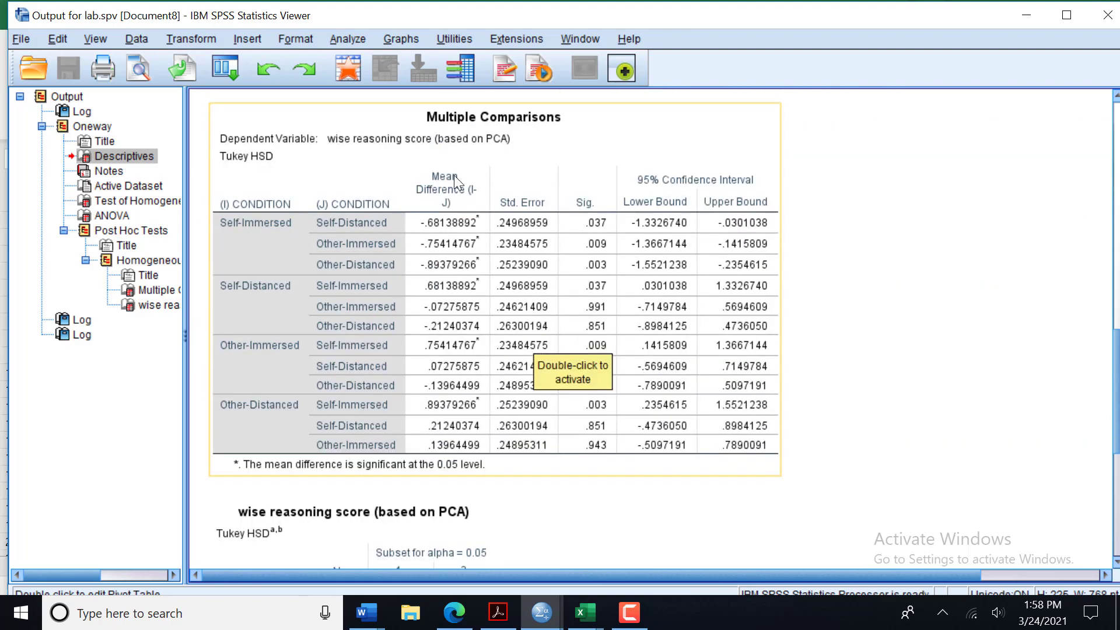
pyautogui.moveTo(518, 160)
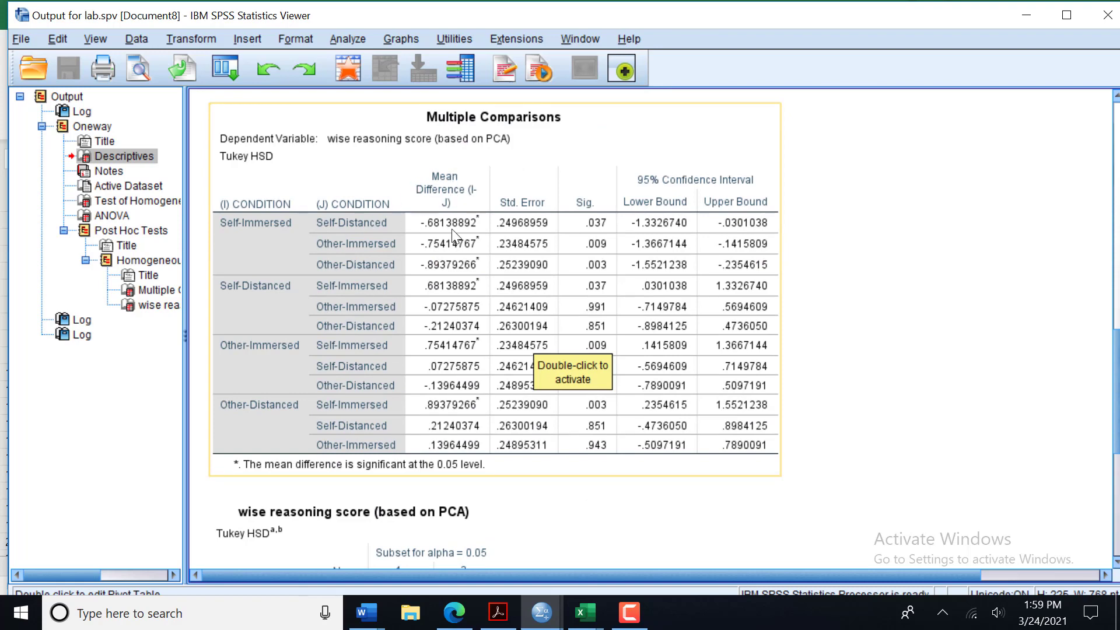
pyautogui.moveTo(517, 375)
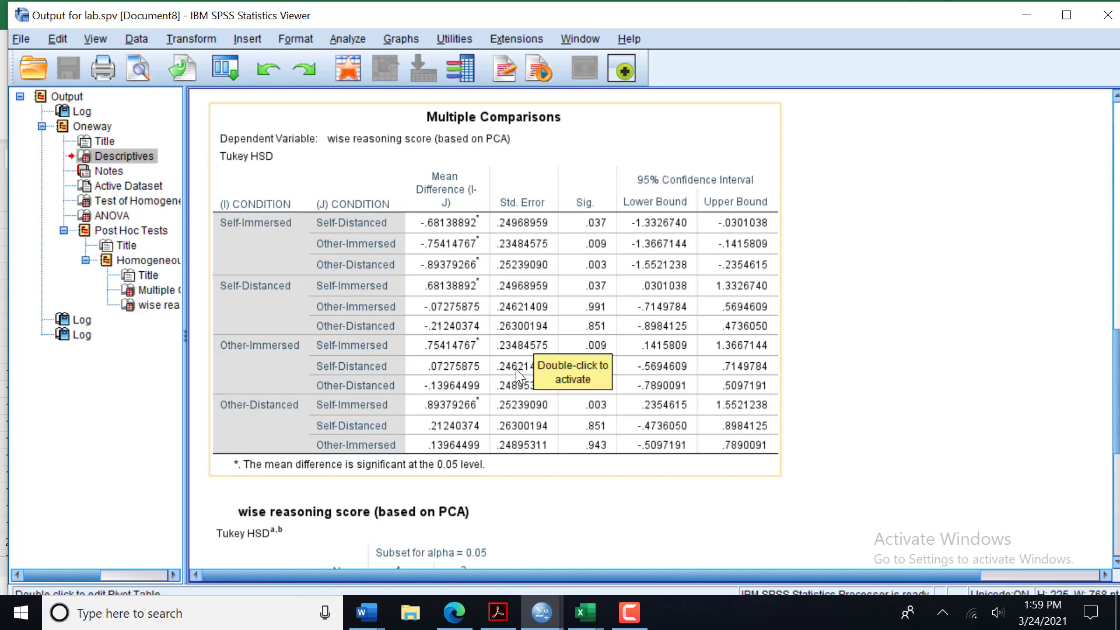
pyautogui.moveTo(461, 329)
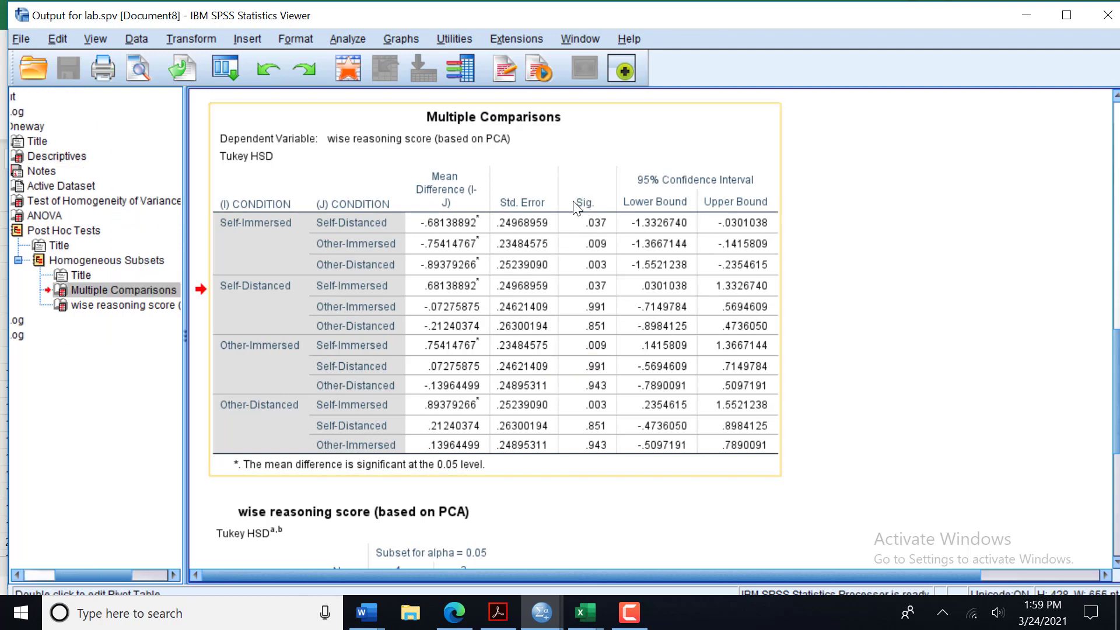
pyautogui.moveTo(601, 194)
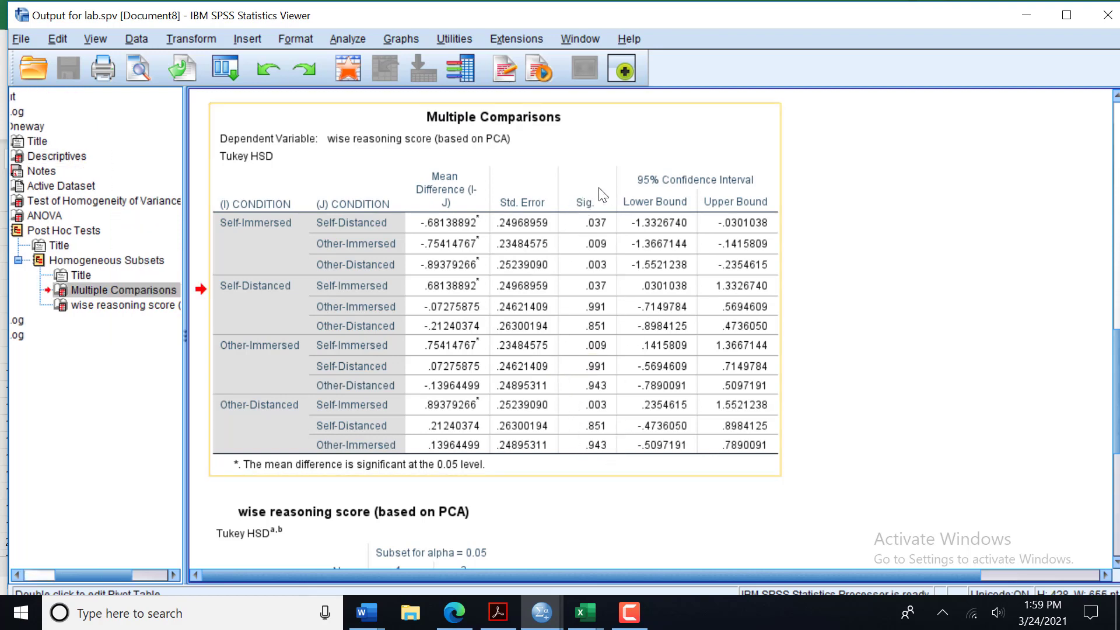
pyautogui.moveTo(569, 157)
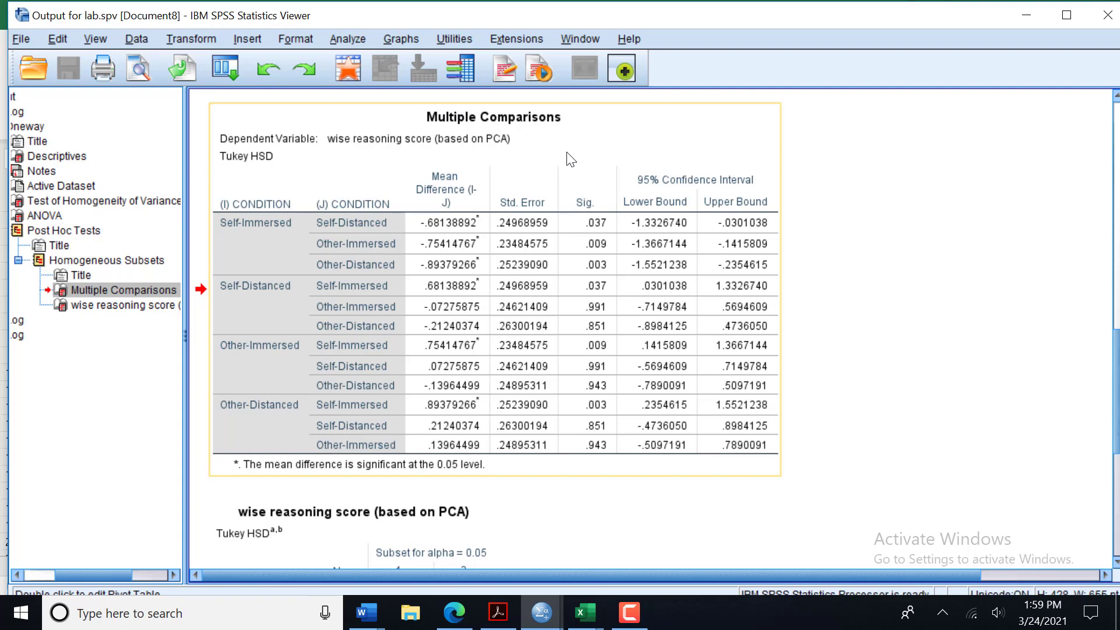
pyautogui.moveTo(568, 157)
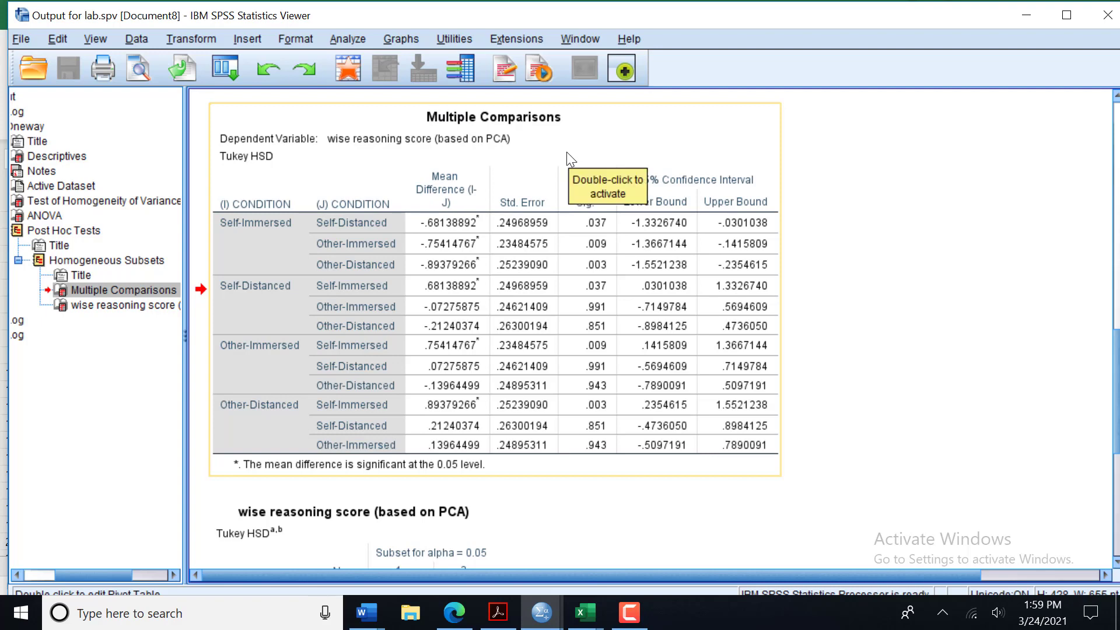
pyautogui.moveTo(730, 171)
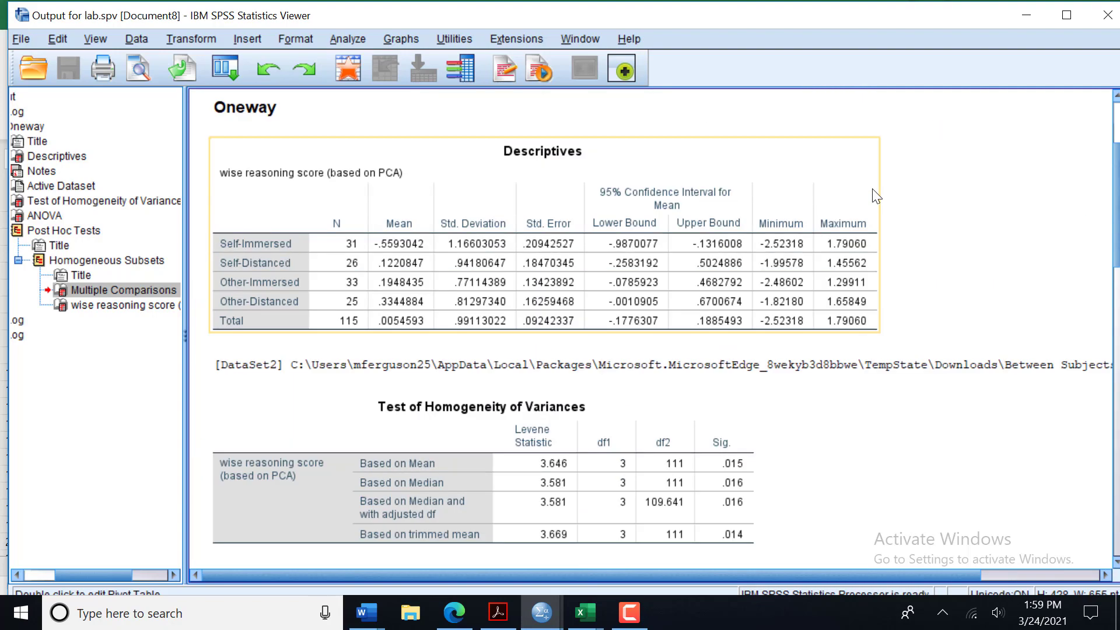
pyautogui.moveTo(382, 211)
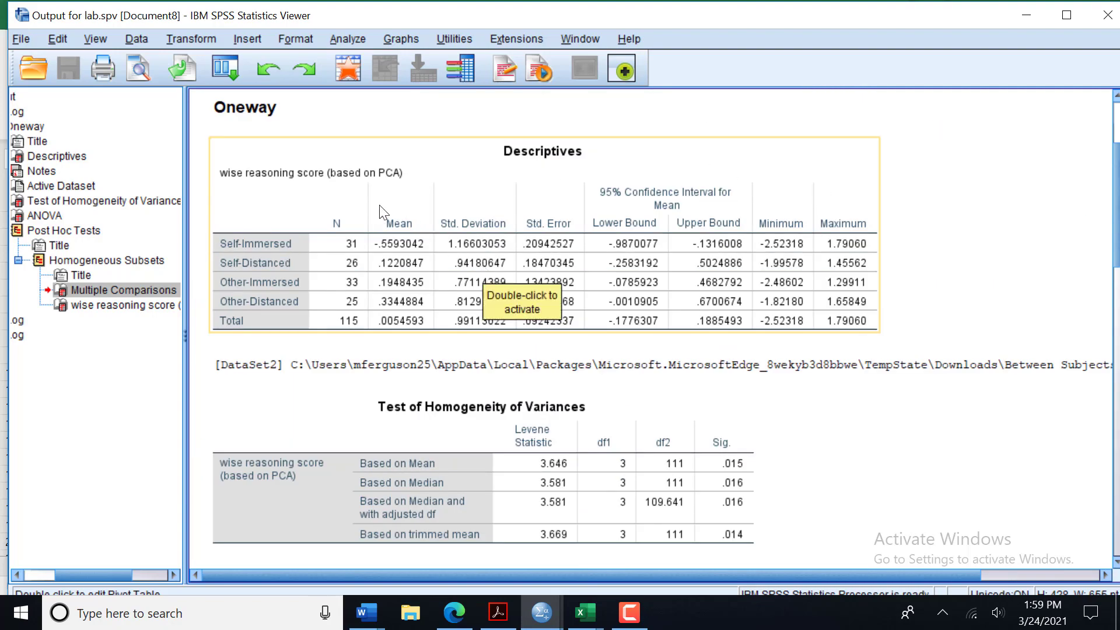
pyautogui.moveTo(528, 226)
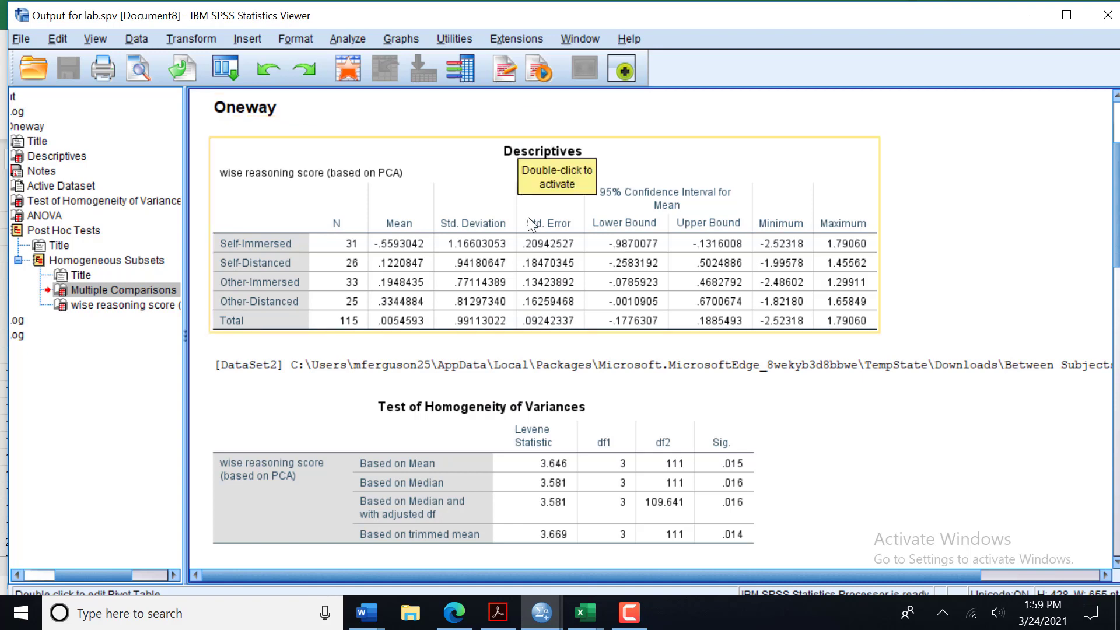
pyautogui.moveTo(585, 612)
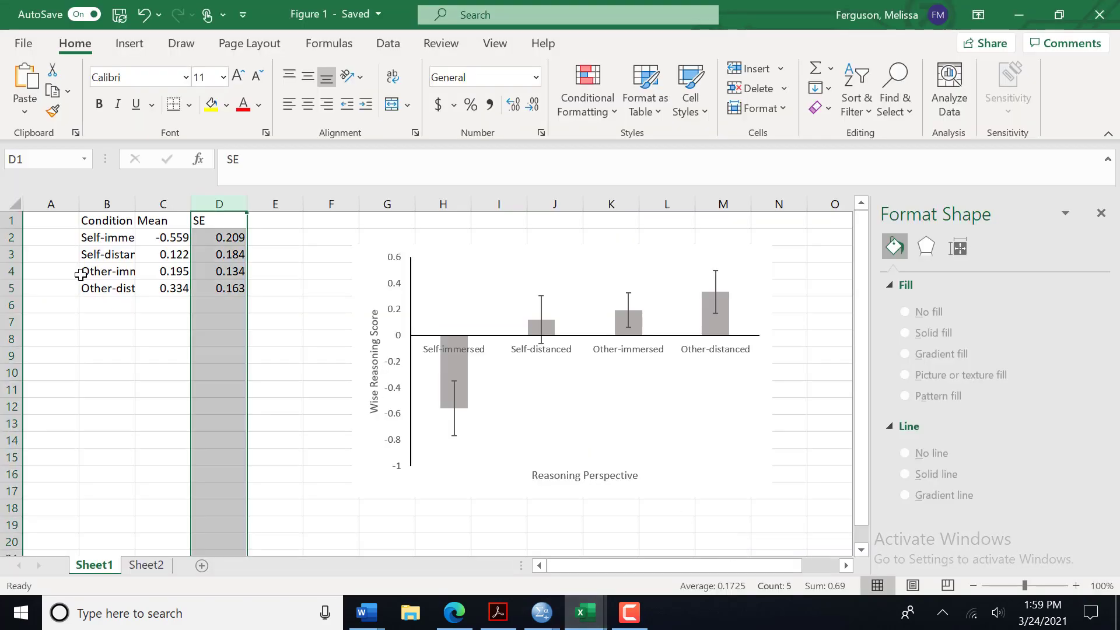
# - Clear the SE selection and select the Condition and Mean data B1:C5
pyautogui.click(106, 338)
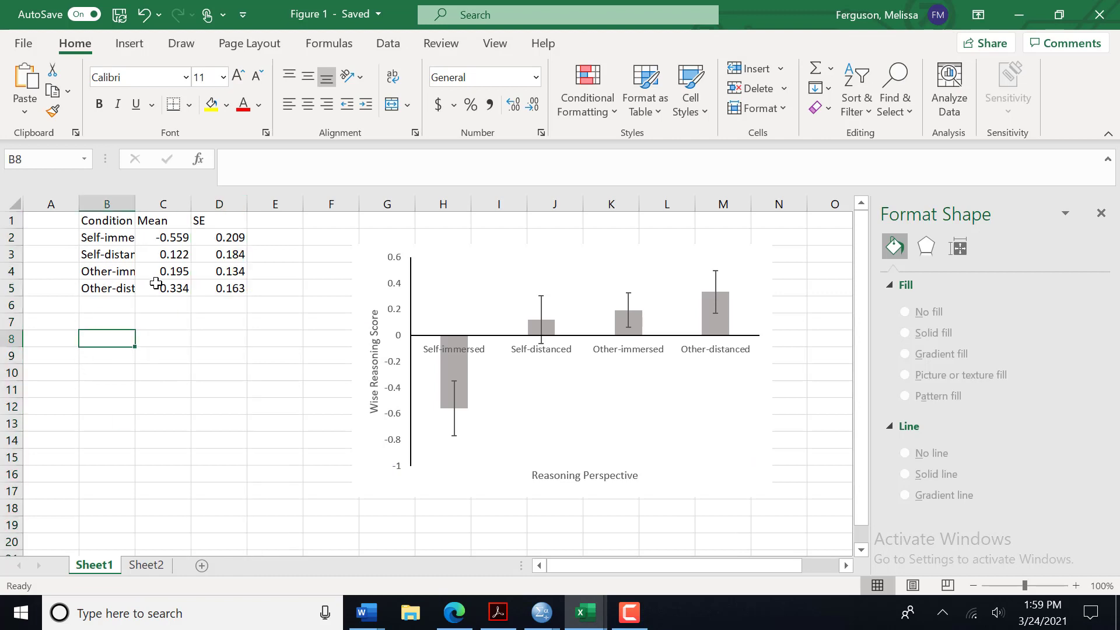
pyautogui.click(106, 220)
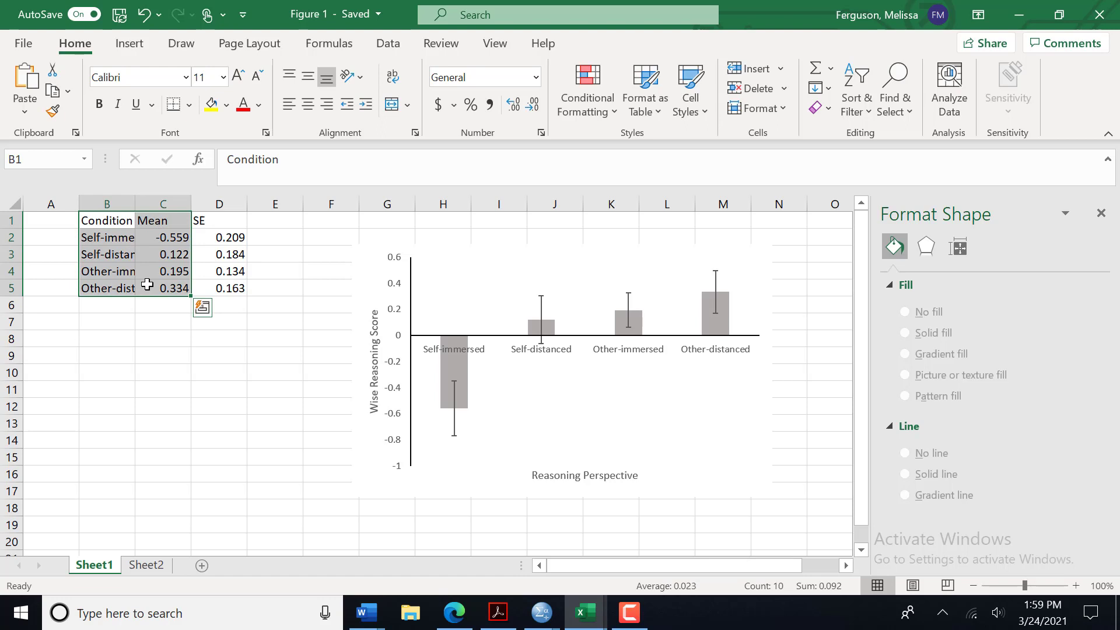
pyautogui.moveTo(85, 221)
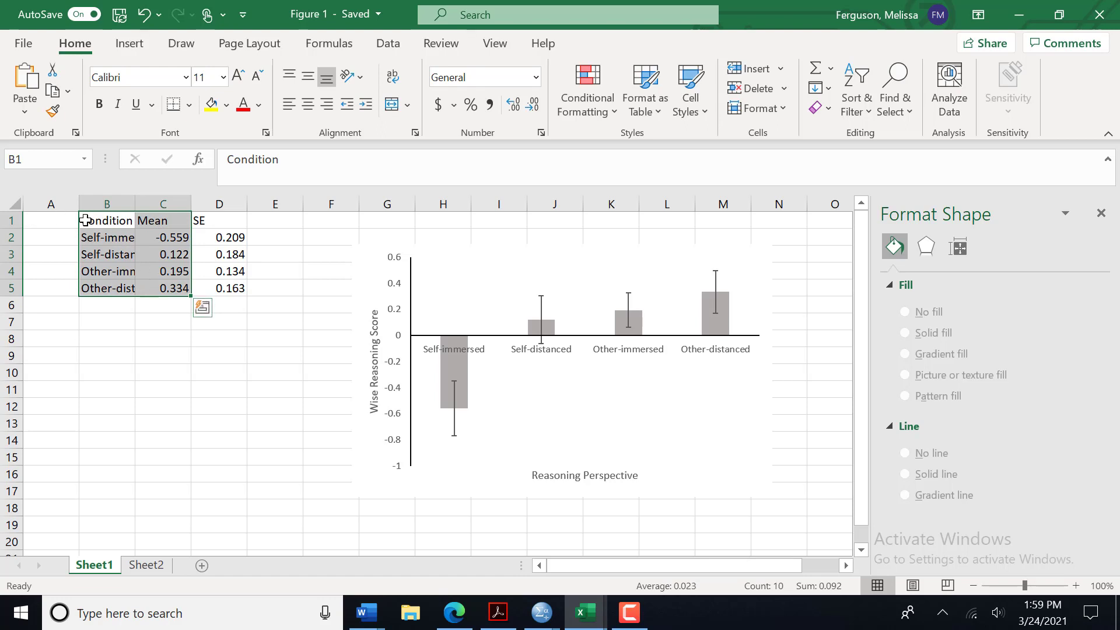
pyautogui.moveTo(157, 221)
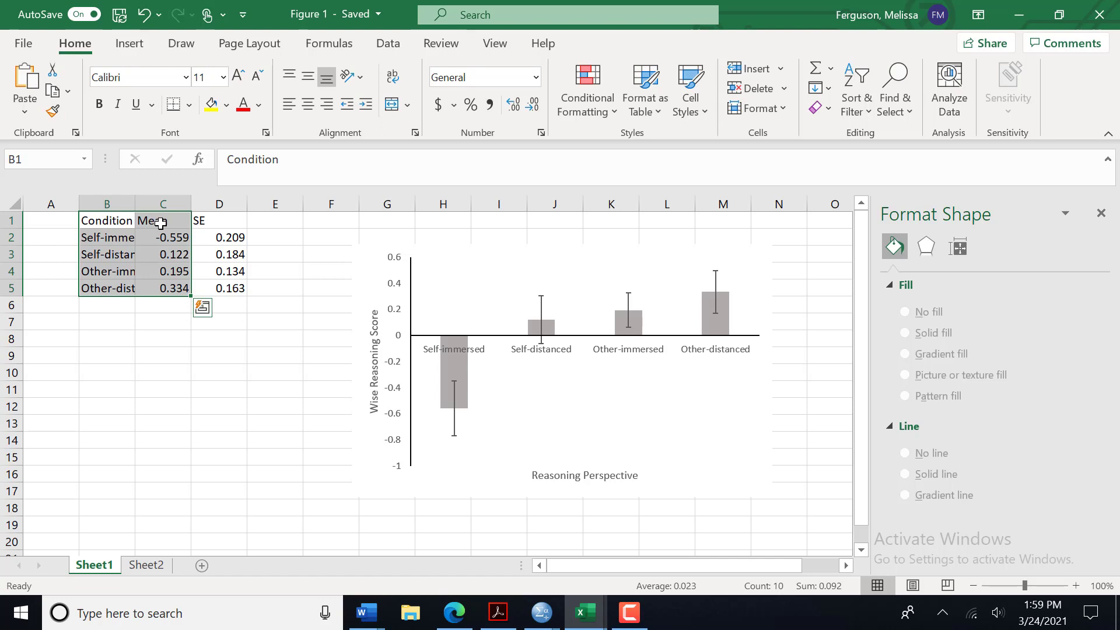
pyautogui.moveTo(289, 179)
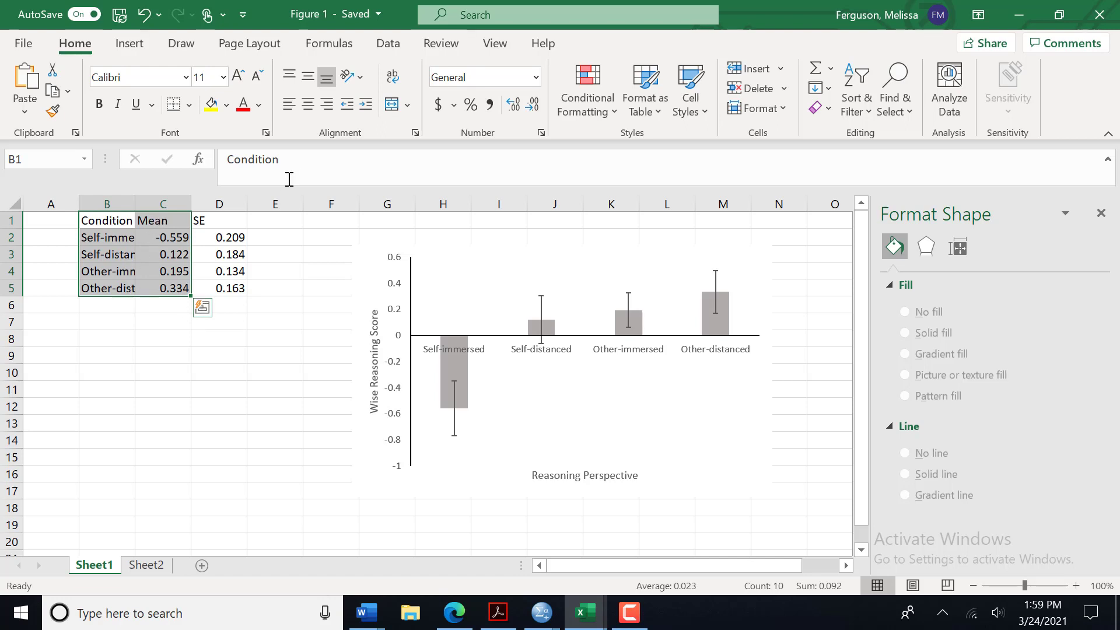
# - Insert a 2-D clustered column chart of the four condition means
pyautogui.click(129, 43)
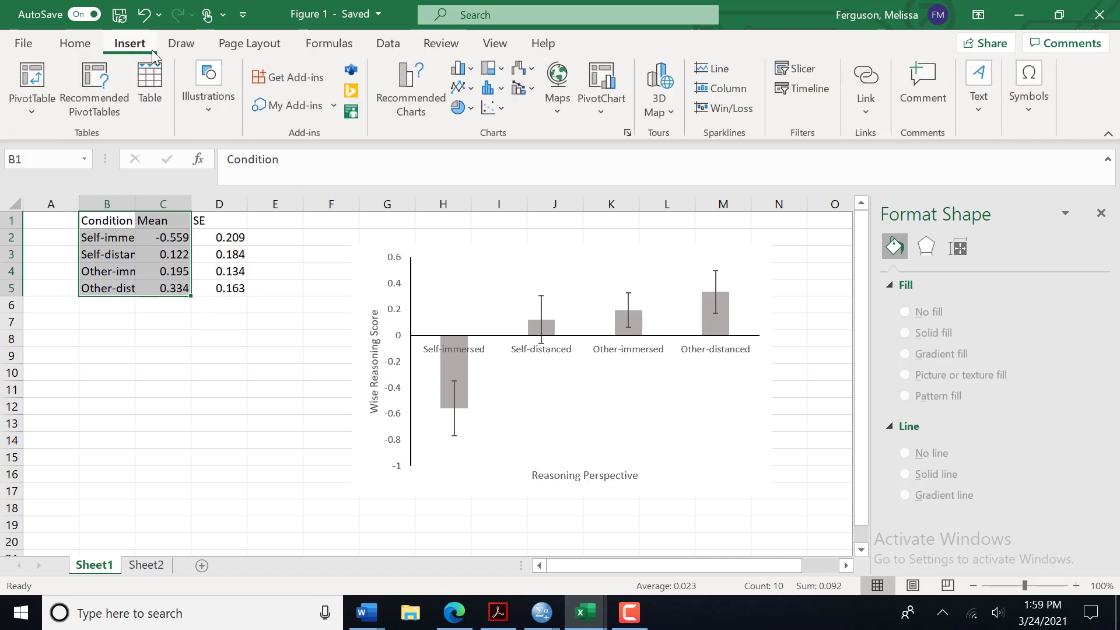
pyautogui.moveTo(457, 67)
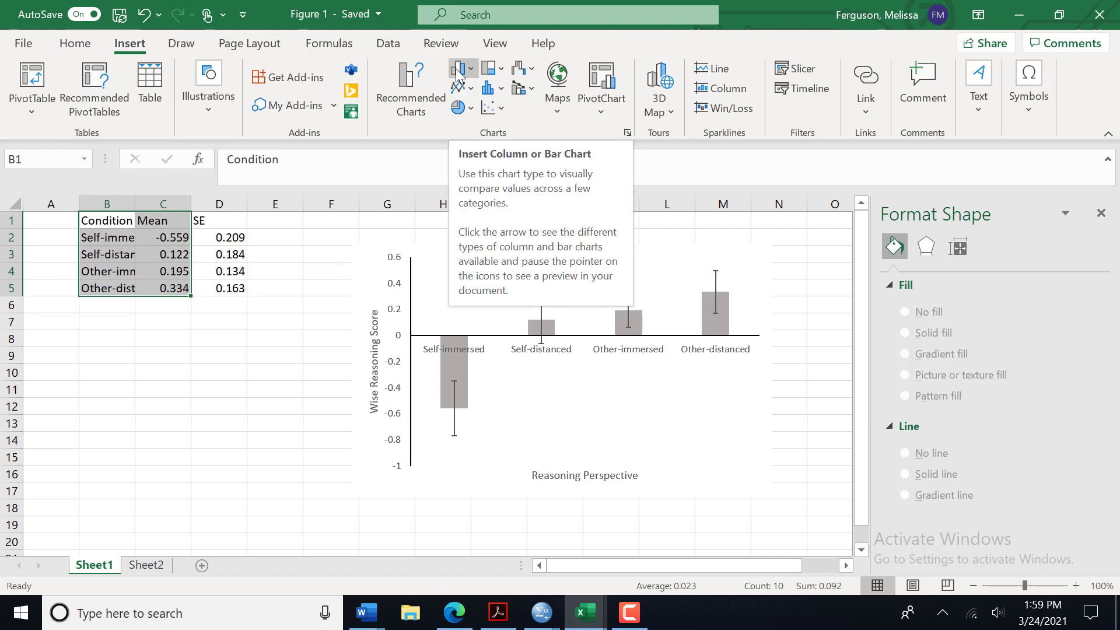
pyautogui.click(458, 69)
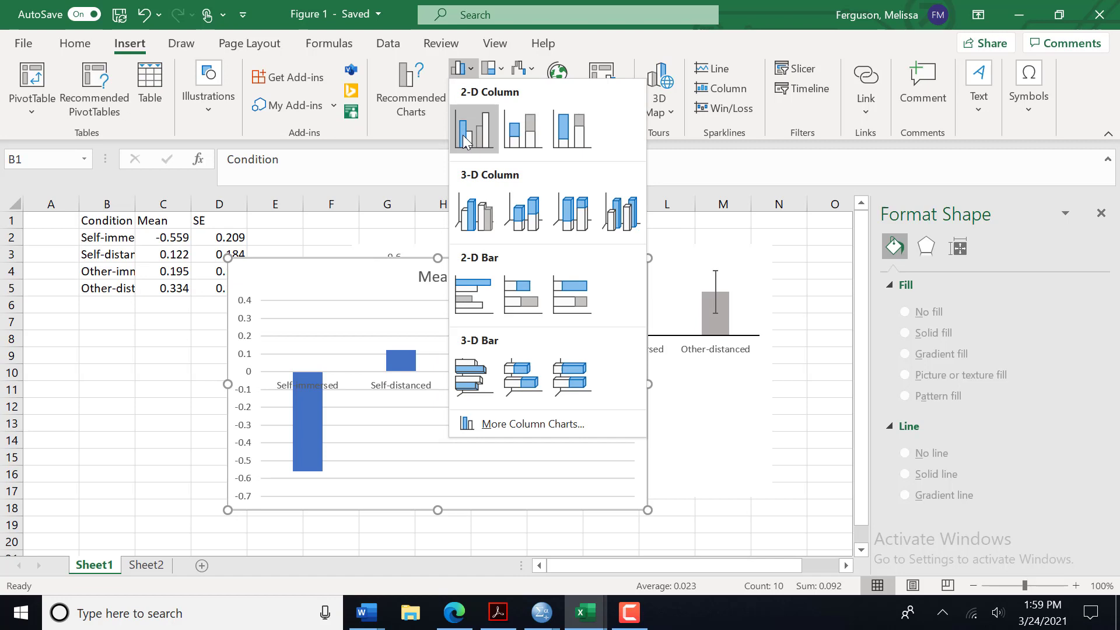
pyautogui.click(473, 130)
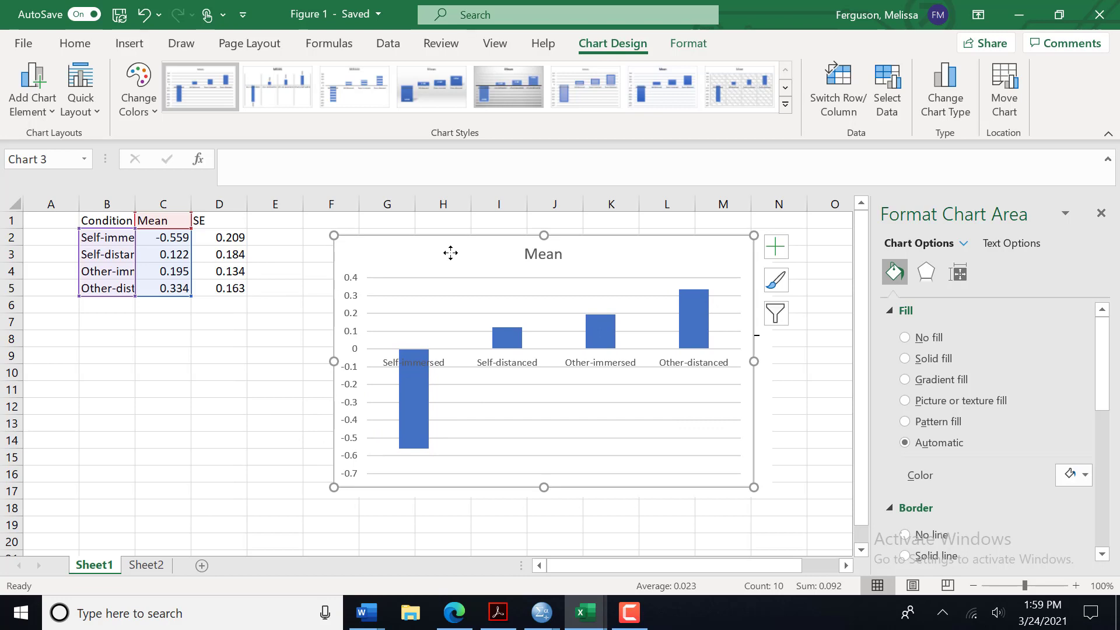
# - Delete the Mean chart title and turn off the primary major horizontal gridlines
pyautogui.click(542, 253)
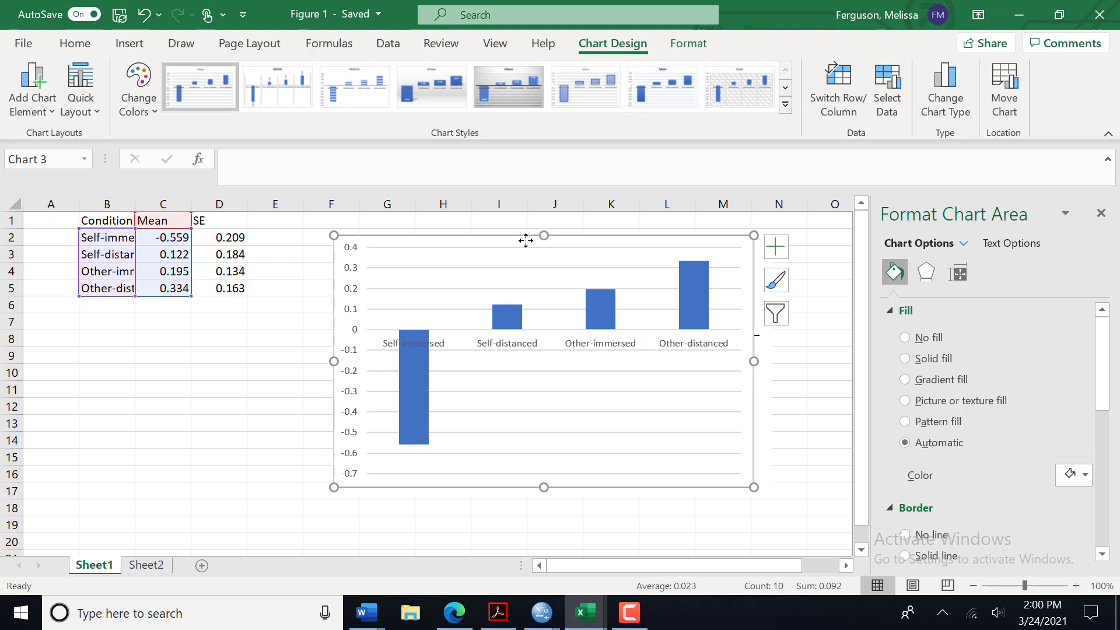
pyautogui.moveTo(518, 250)
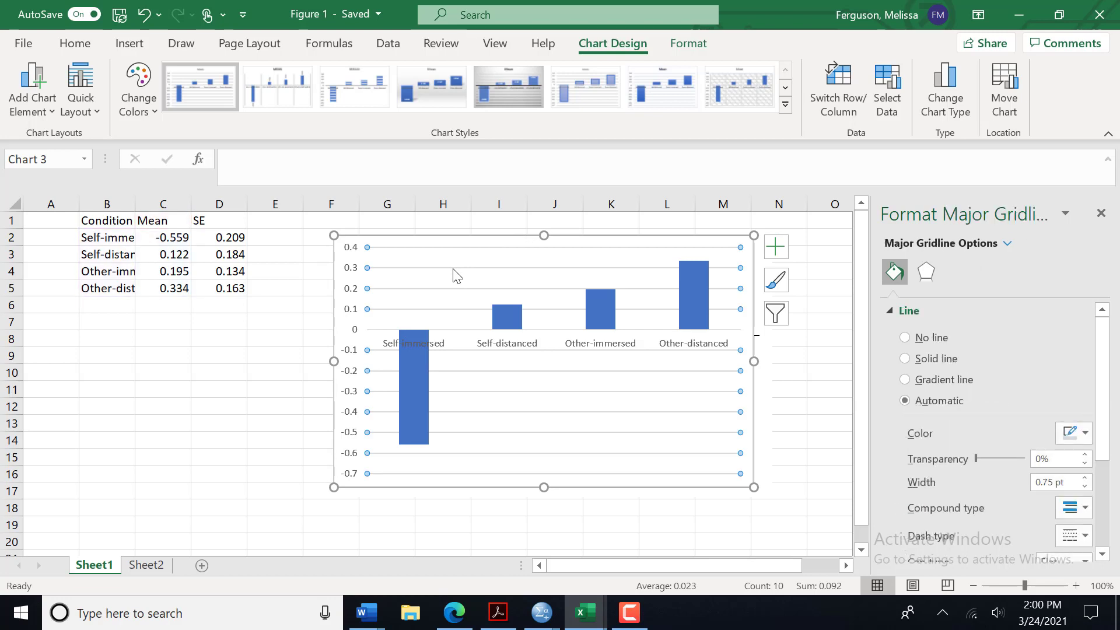
pyautogui.moveTo(603, 400)
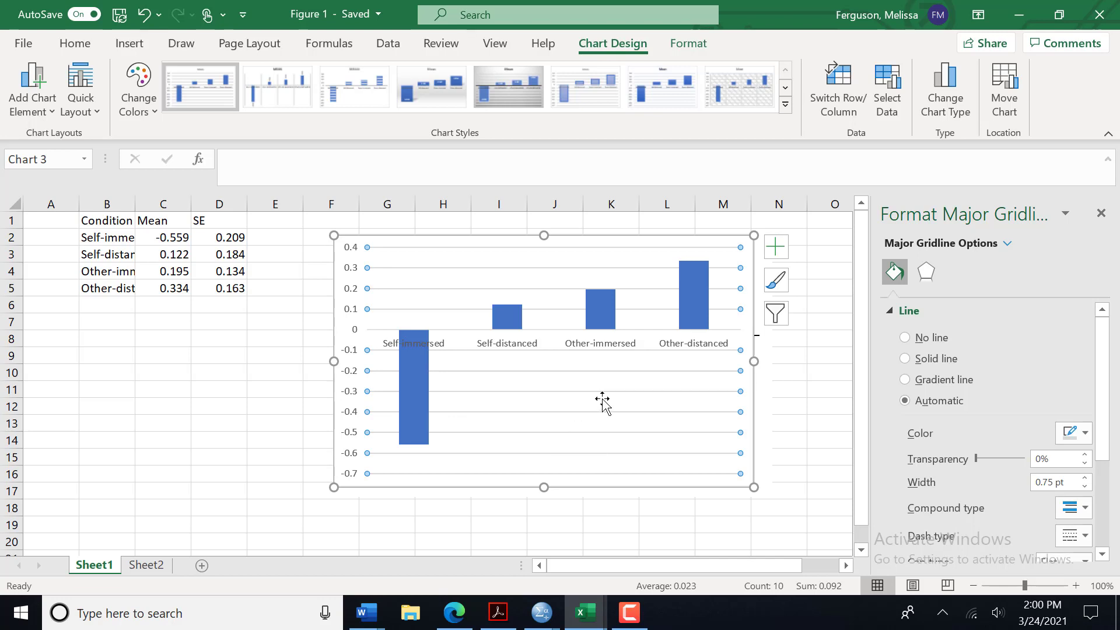
pyautogui.moveTo(599, 405)
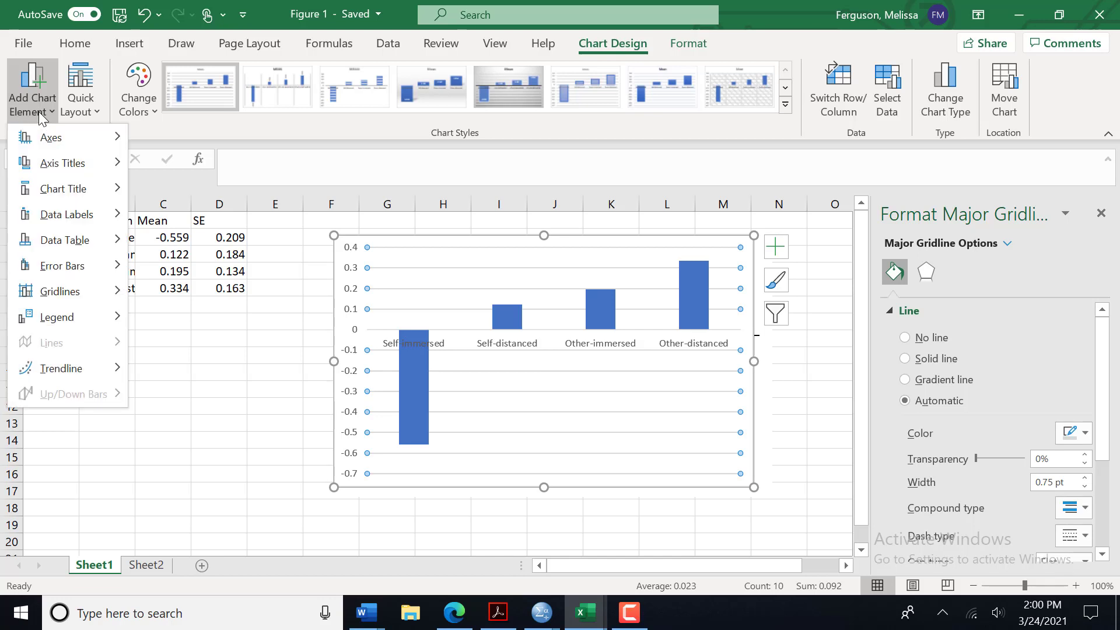
pyautogui.click(60, 291)
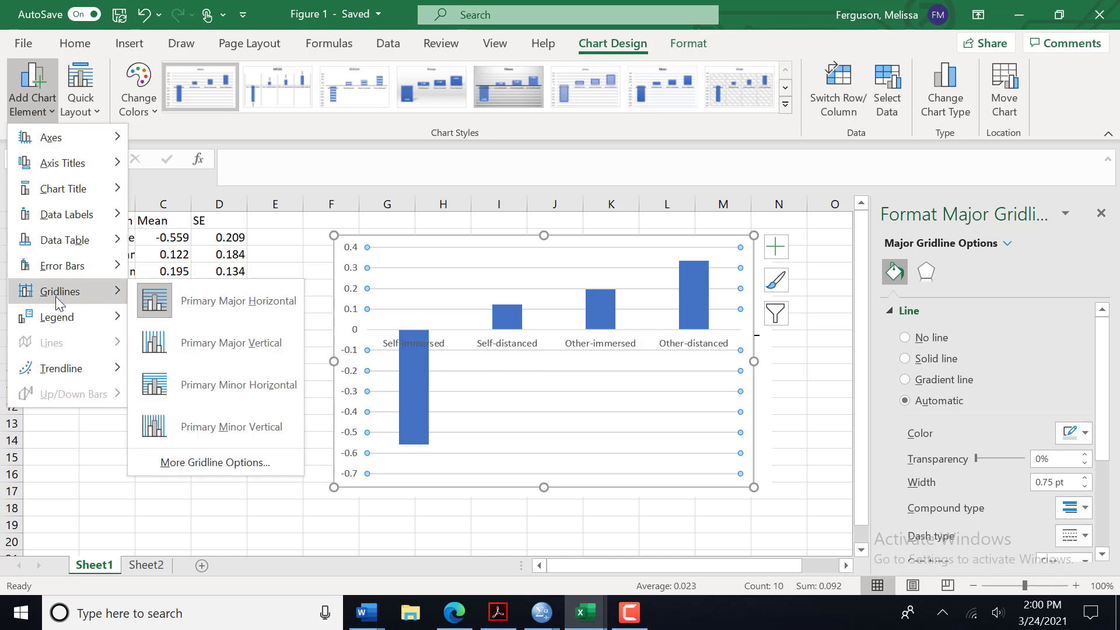
pyautogui.click(238, 301)
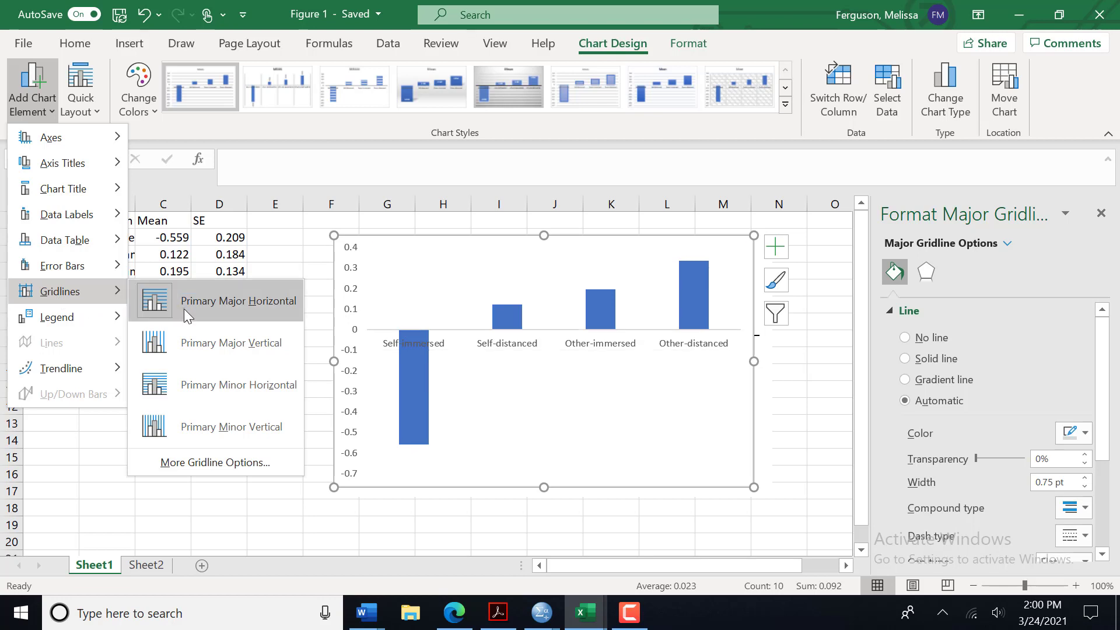
pyautogui.moveTo(120, 294)
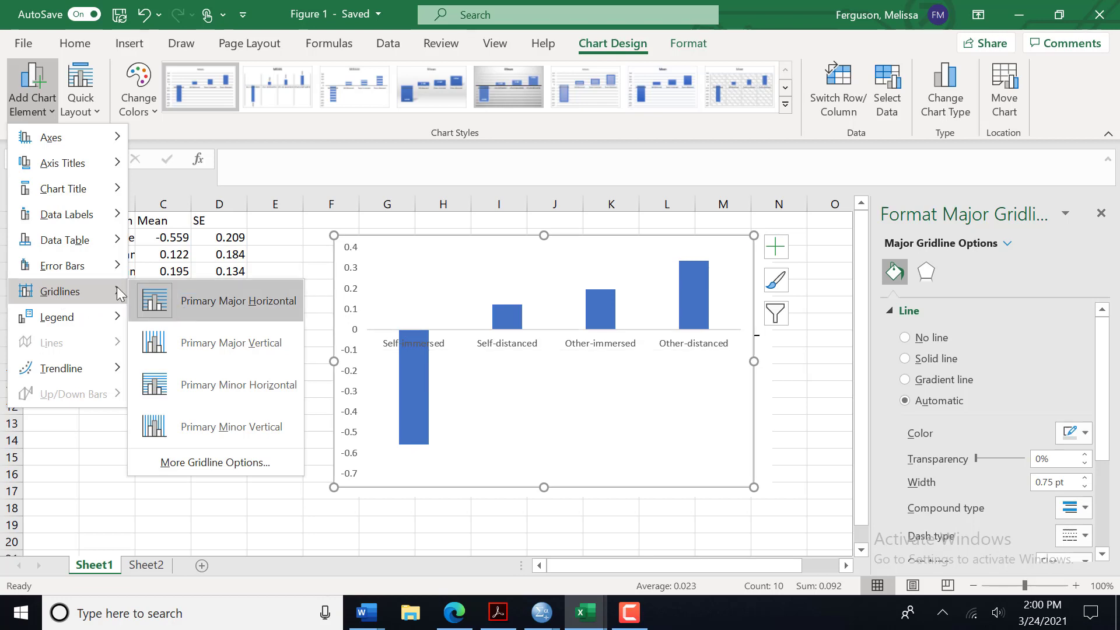
pyautogui.moveTo(183, 308)
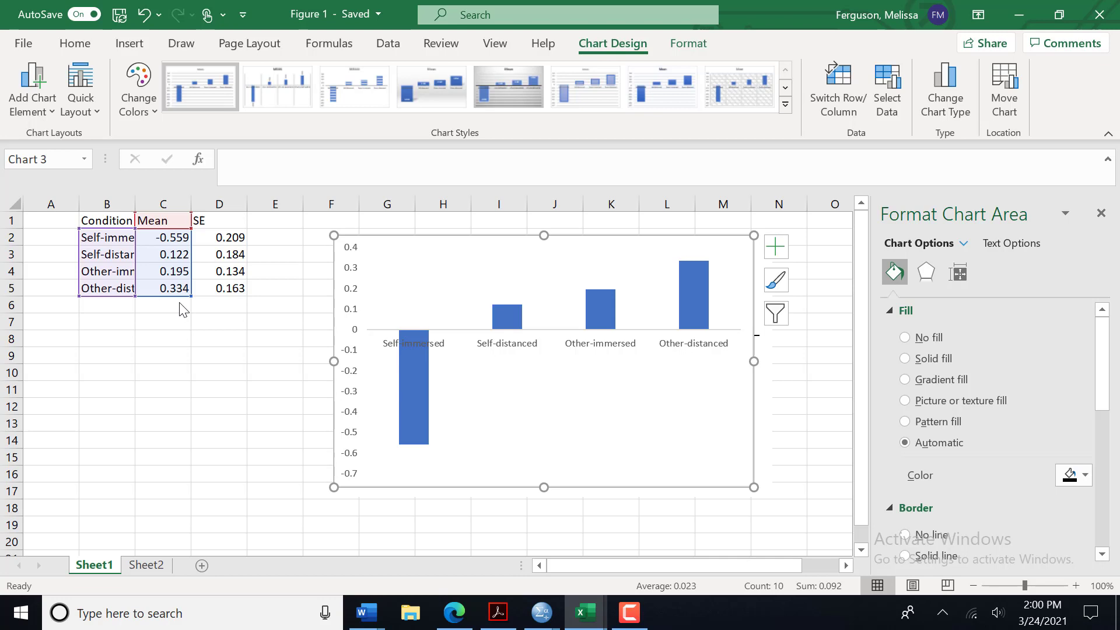
pyautogui.moveTo(357, 310)
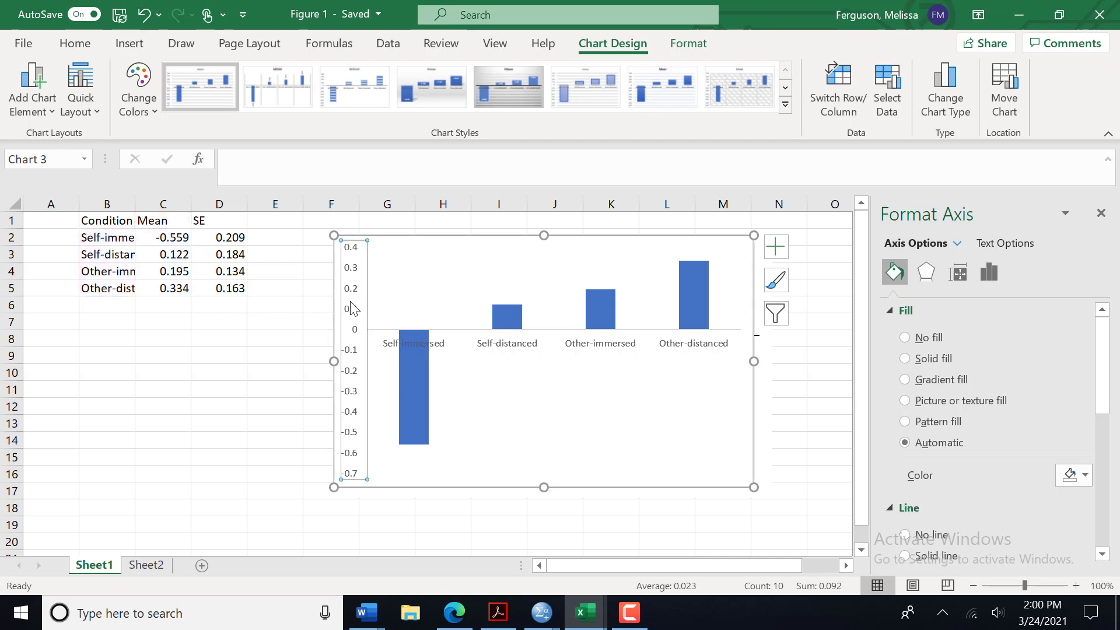
# - Select the vertical value axis and set its line to Solid line
pyautogui.click(274, 304)
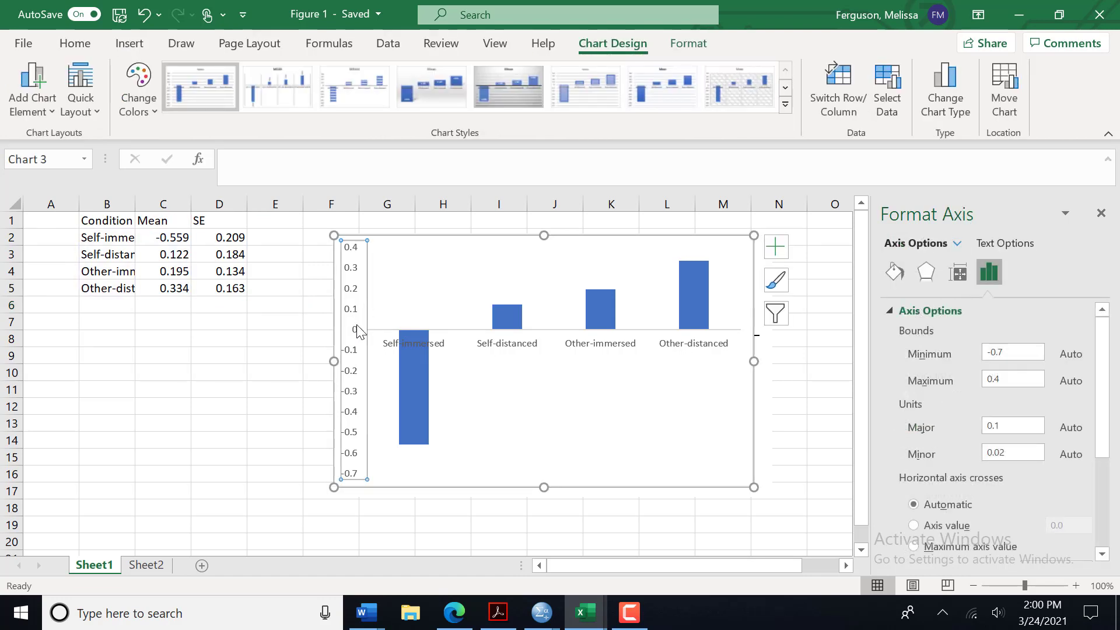
pyautogui.moveTo(527, 335)
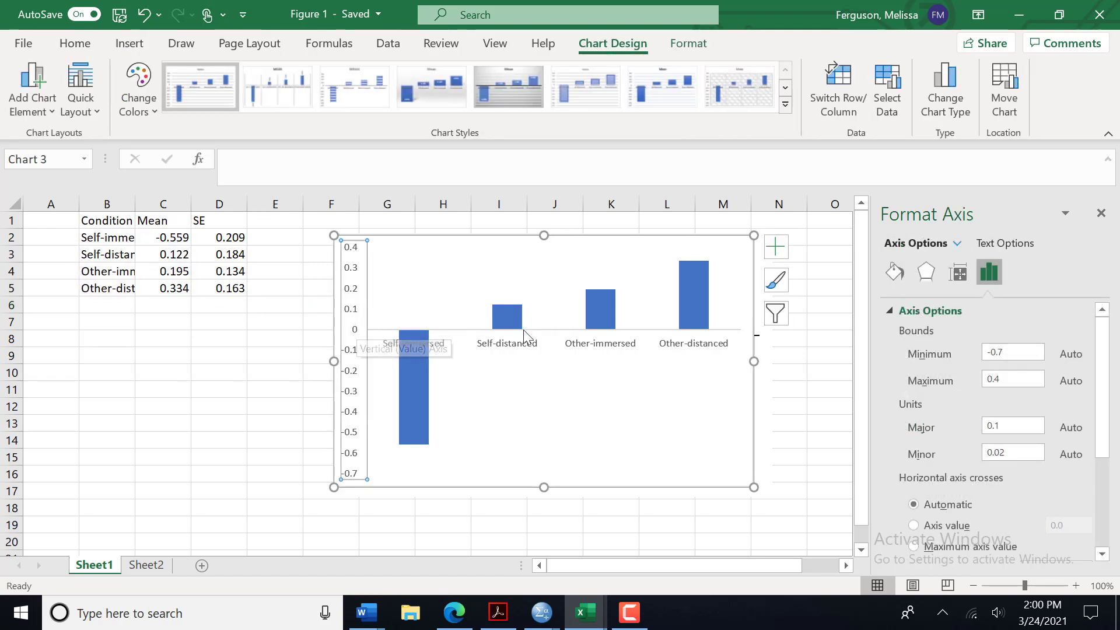
pyautogui.moveTo(879, 283)
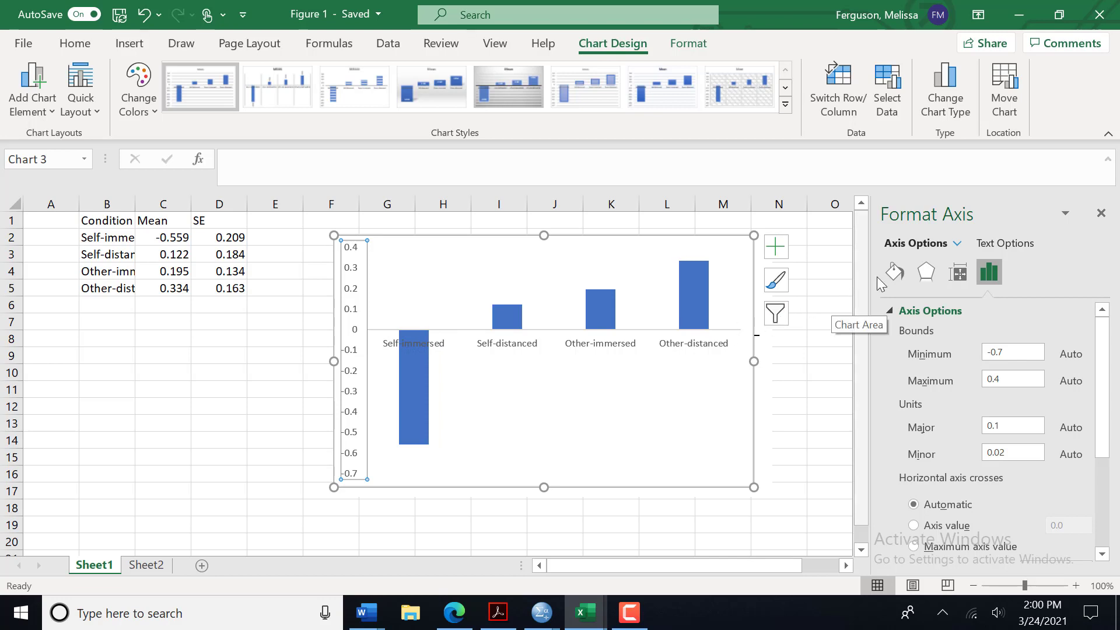
pyautogui.click(893, 272)
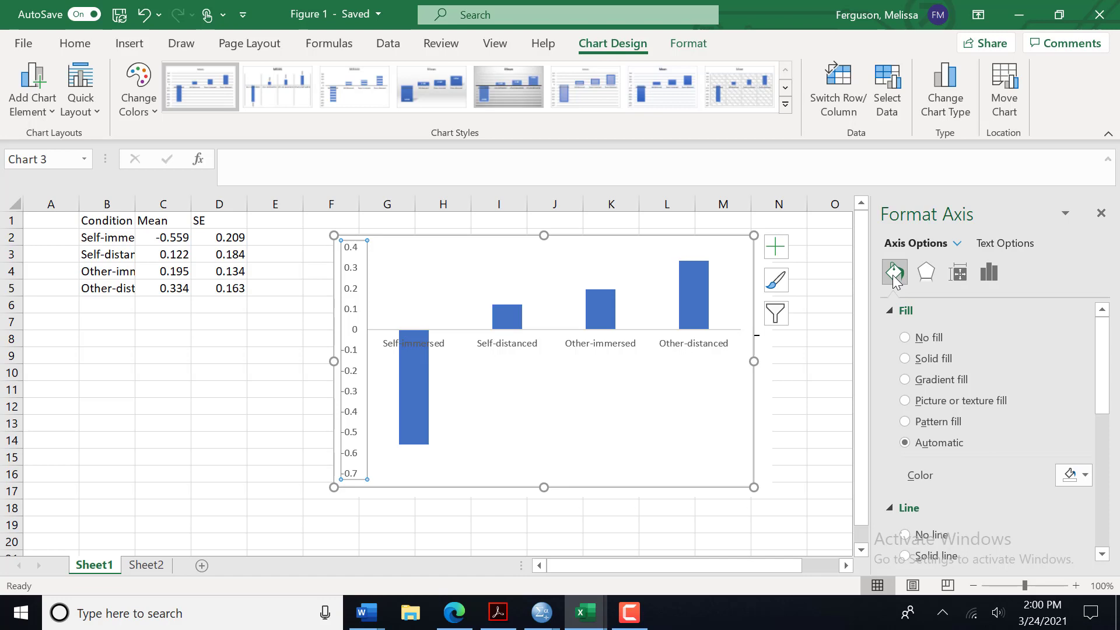
pyautogui.moveTo(960, 390)
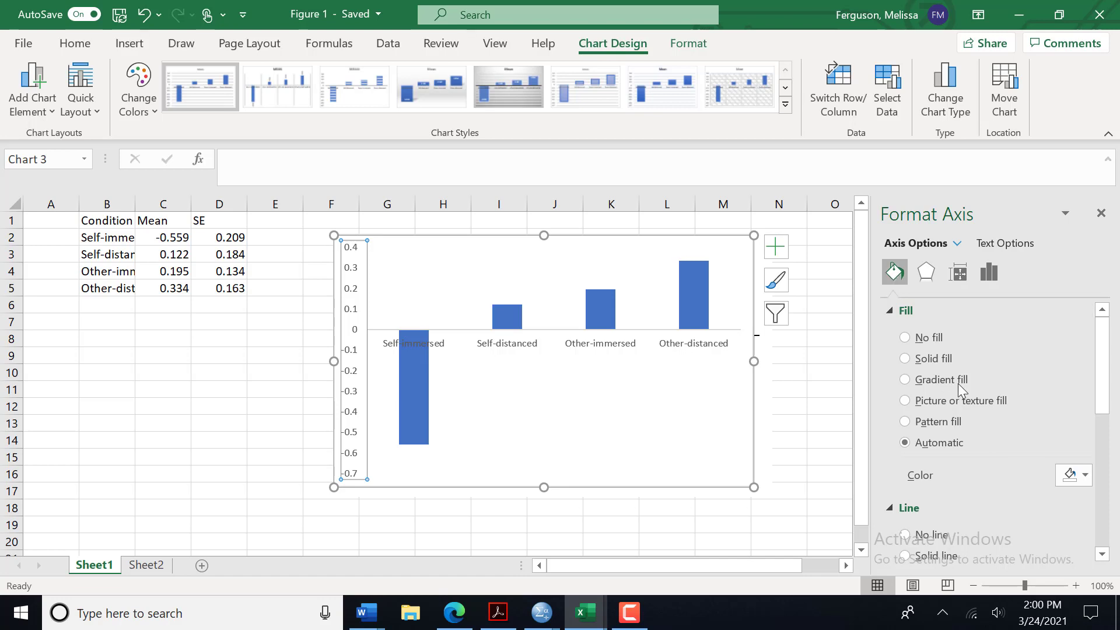
pyautogui.scroll(-3)
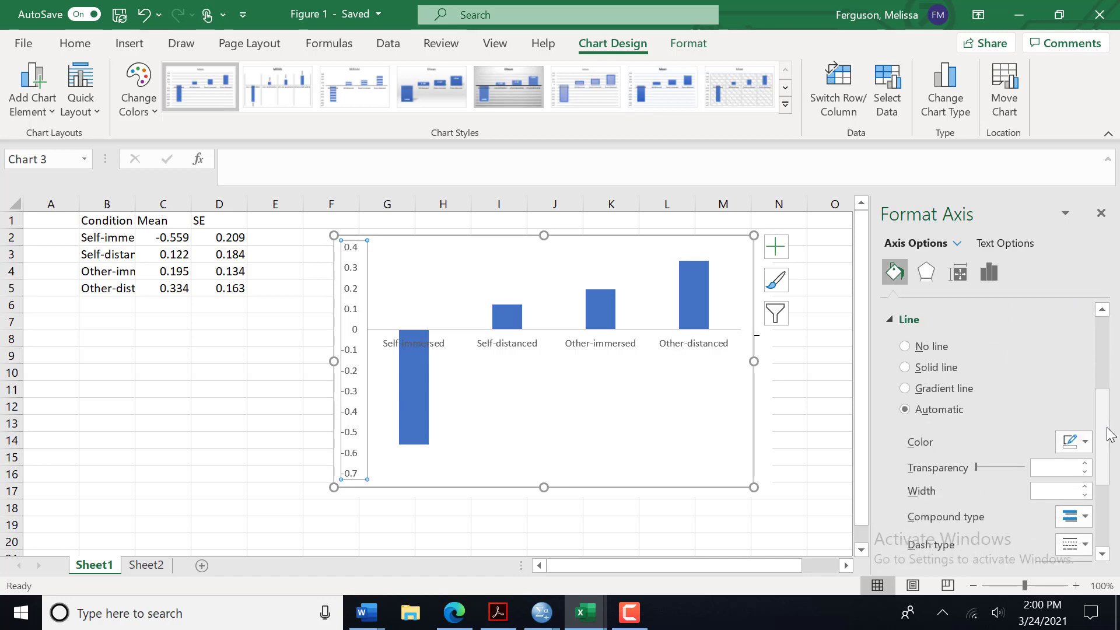
pyautogui.scroll(3)
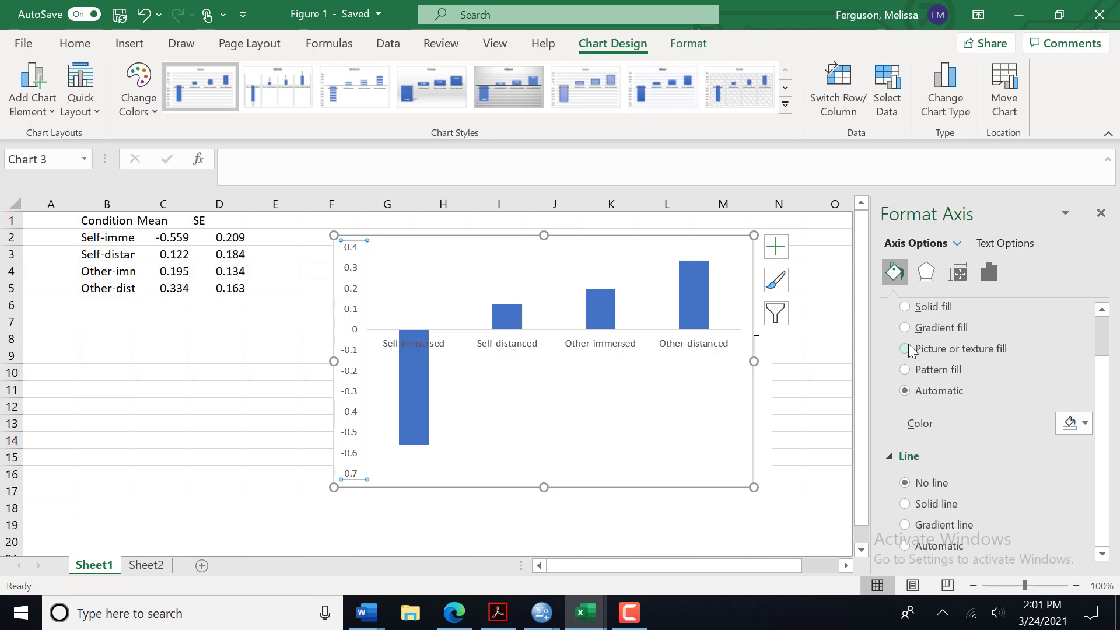
pyautogui.moveTo(902, 511)
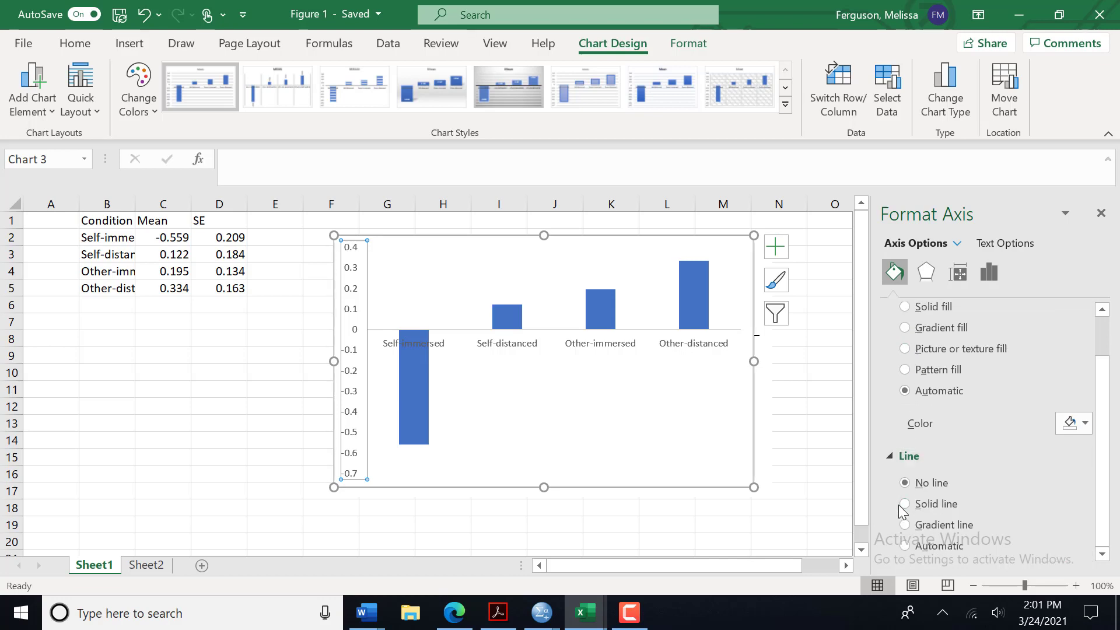
pyautogui.click(904, 504)
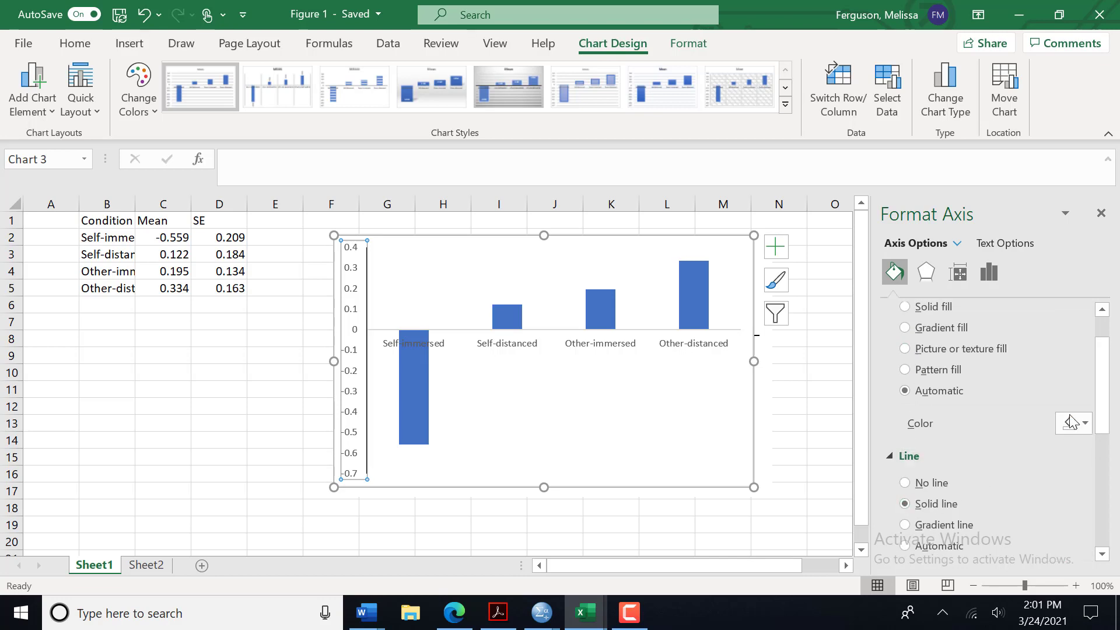
# - Confirm the solid line setting for the vertical axis and return to the chart area
pyautogui.scroll(-3)
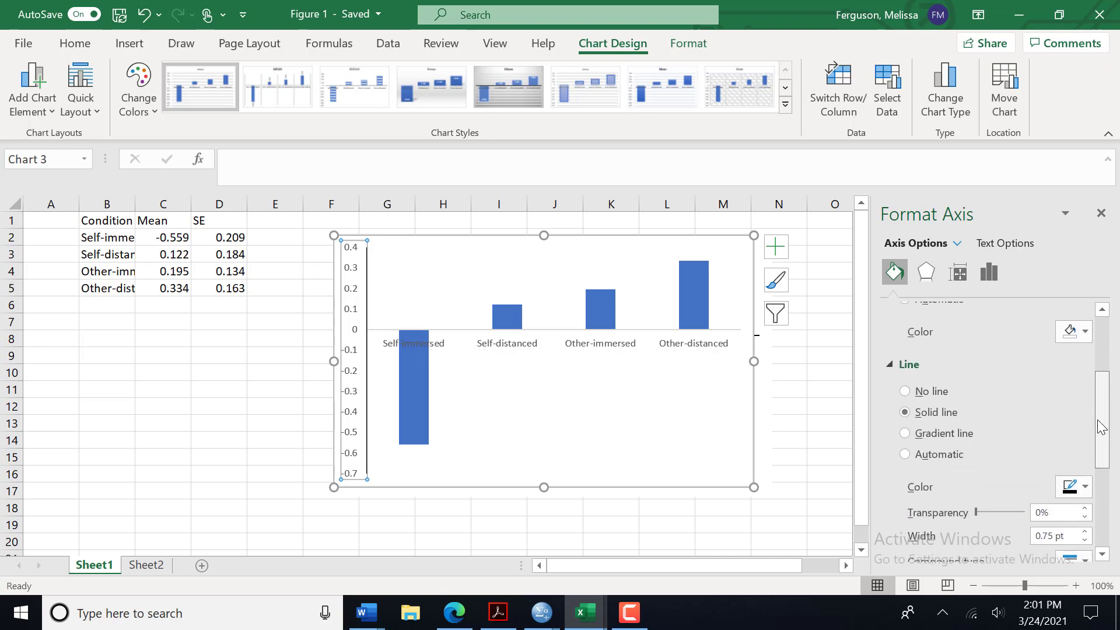
pyautogui.scroll(-3)
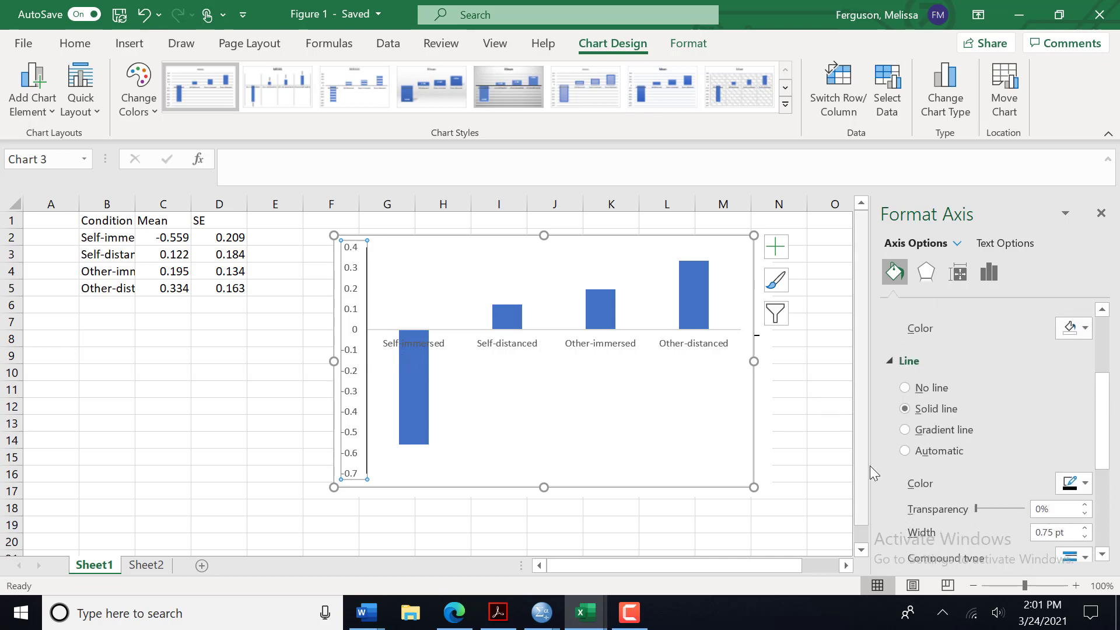
pyautogui.click(905, 450)
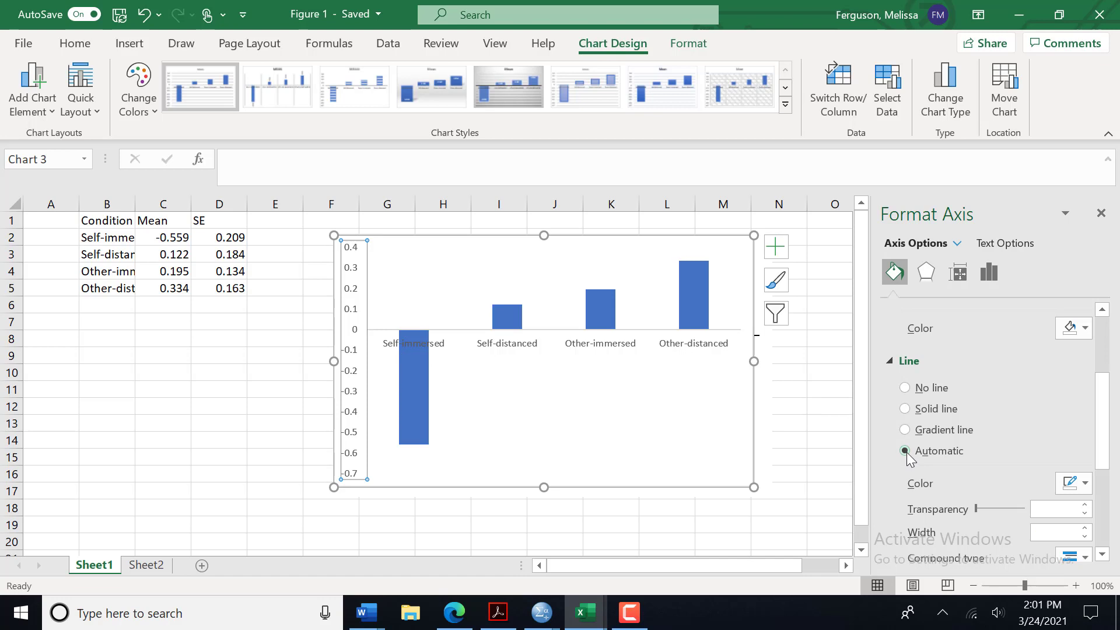
pyautogui.click(904, 408)
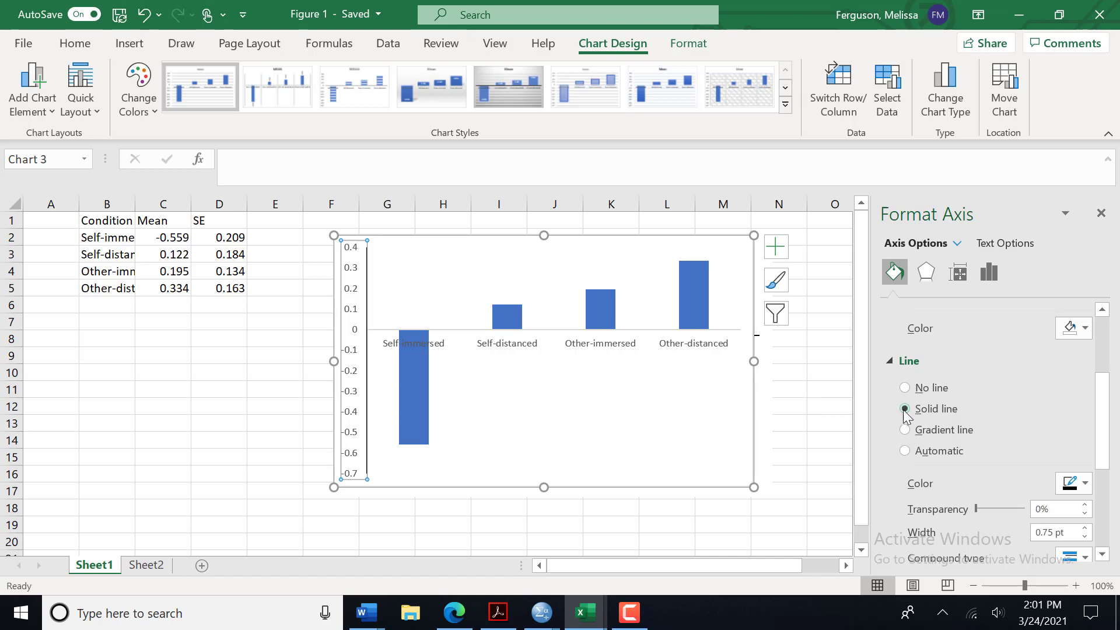
pyautogui.click(903, 409)
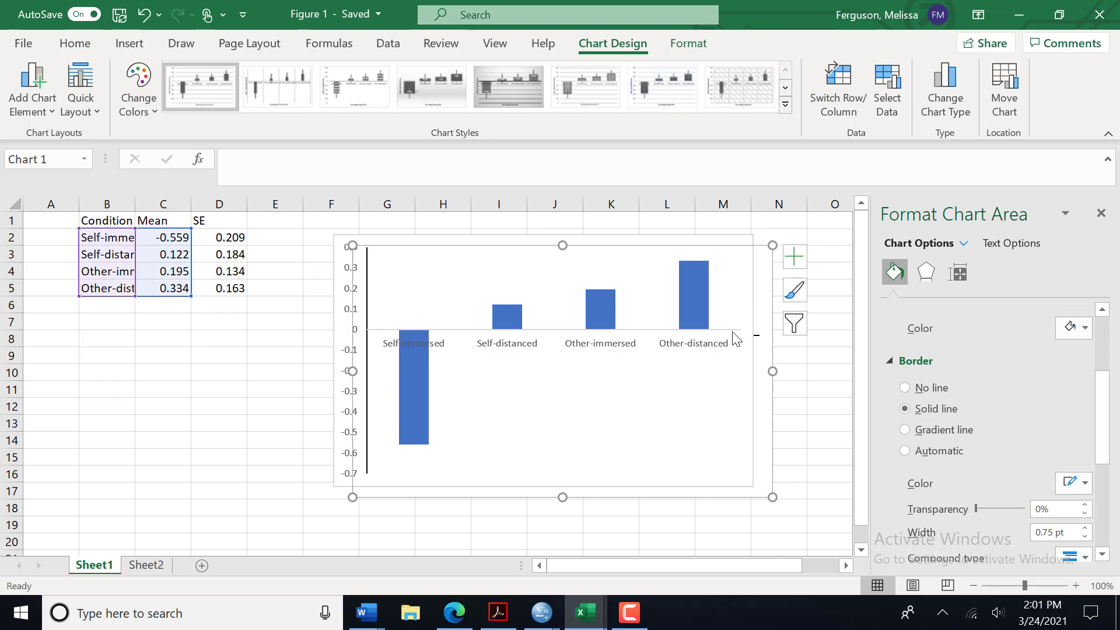
# - Select the horizontal category axis and set its line to Solid line
pyautogui.click(500, 329)
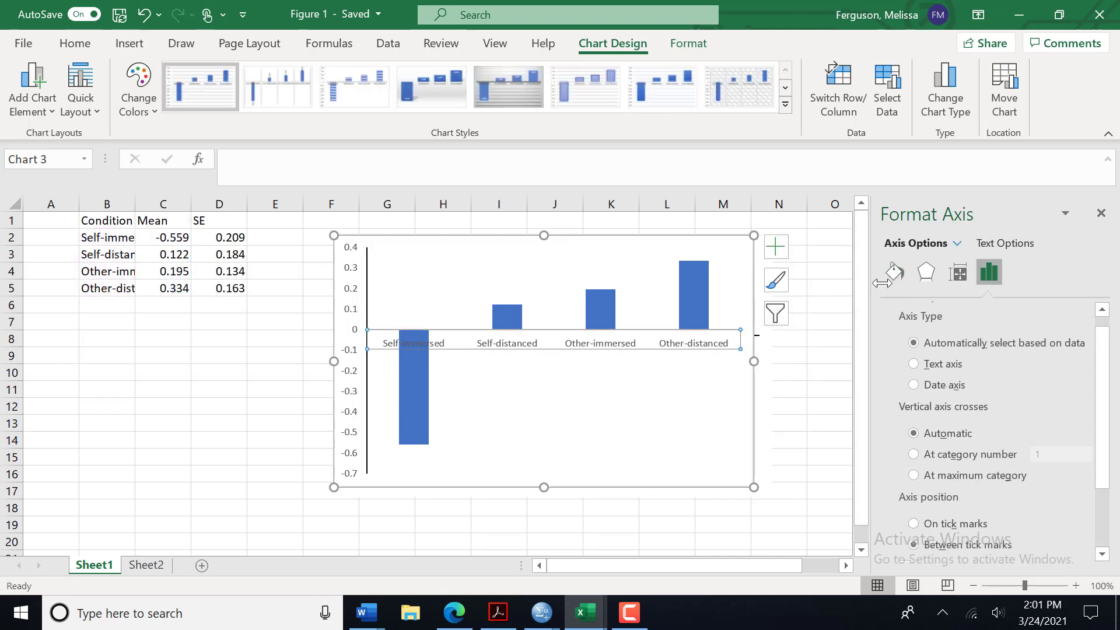
pyautogui.click(893, 272)
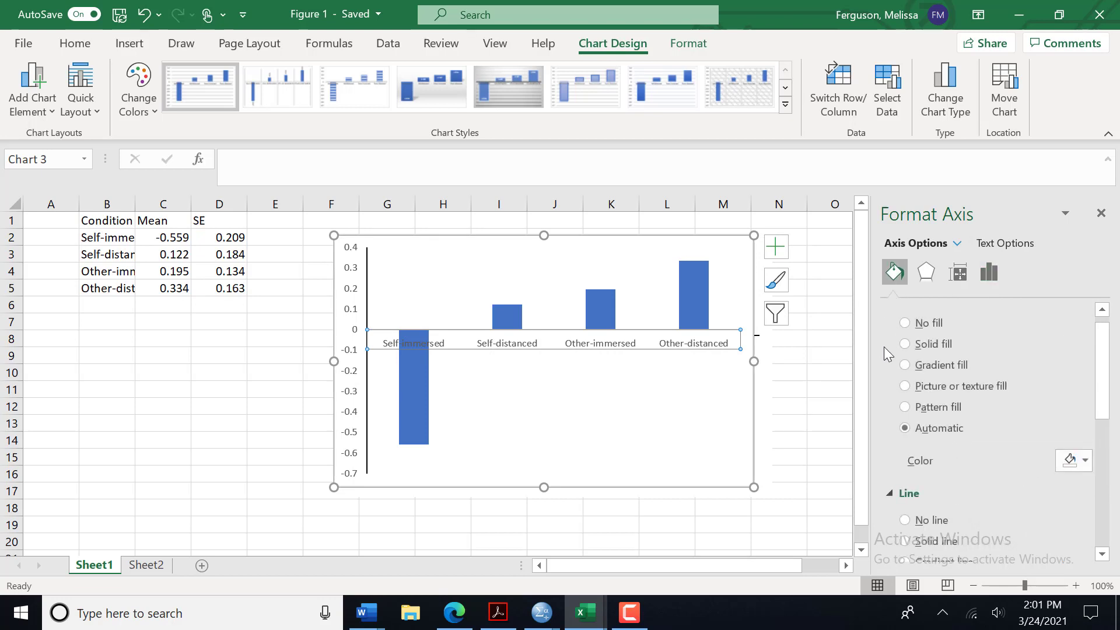
pyautogui.scroll(-3)
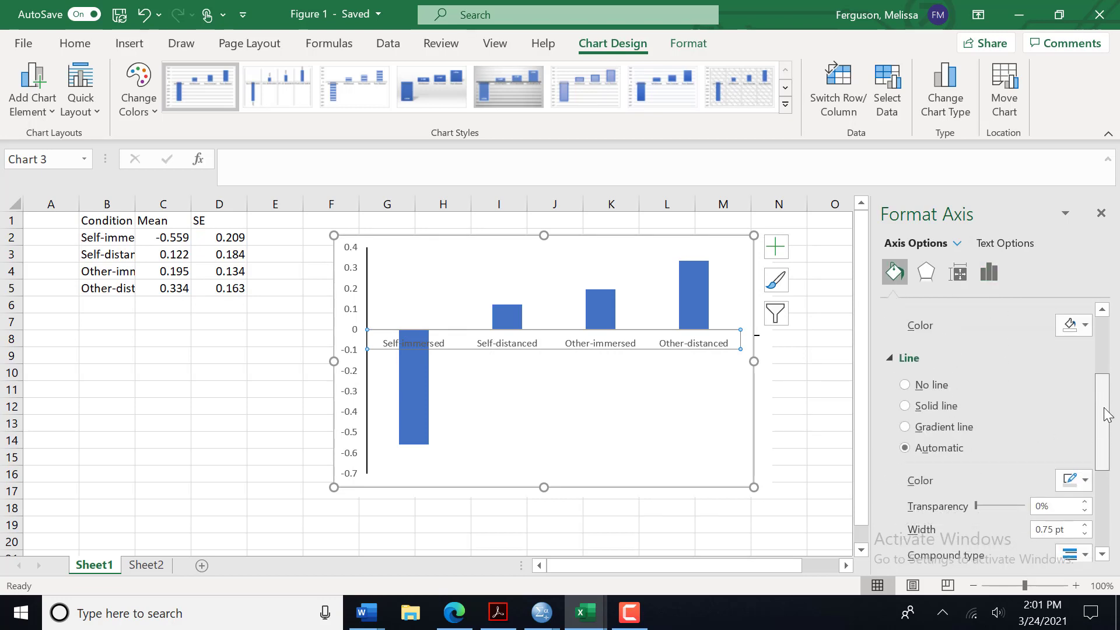
pyautogui.scroll(-3)
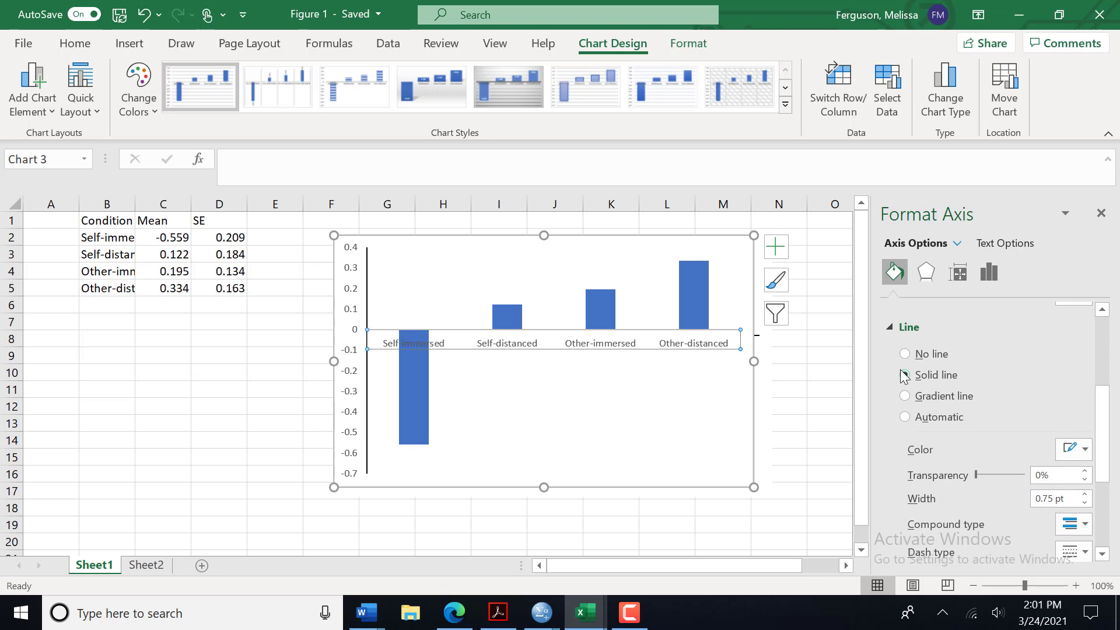
pyautogui.click(904, 374)
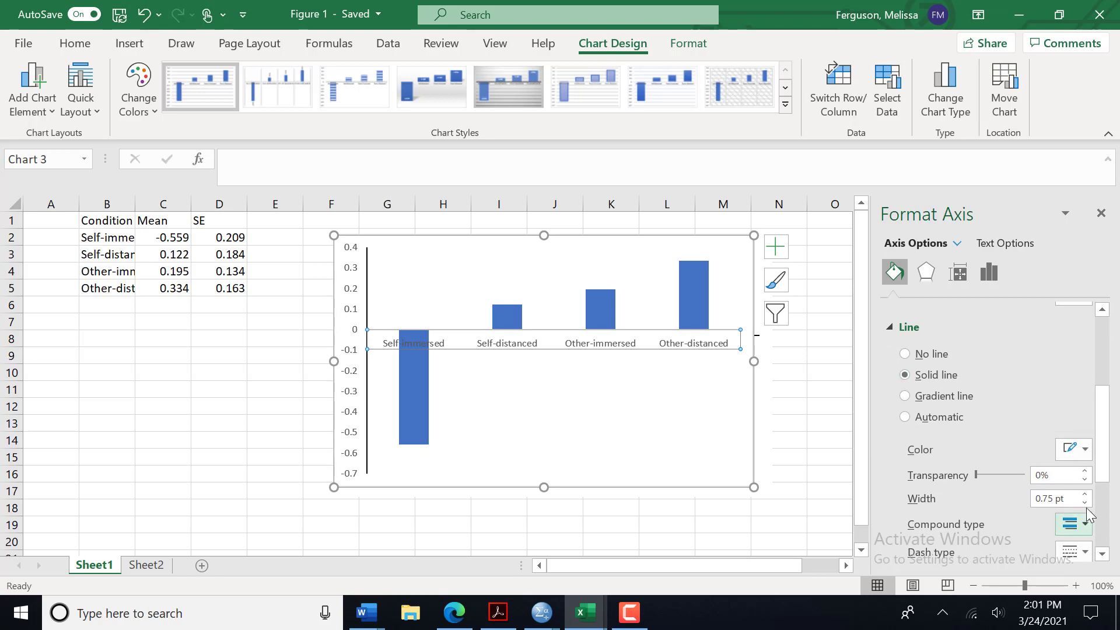
# - Toggle the horizontal axis line back to Automatic and then to Solid again
pyautogui.click(1083, 448)
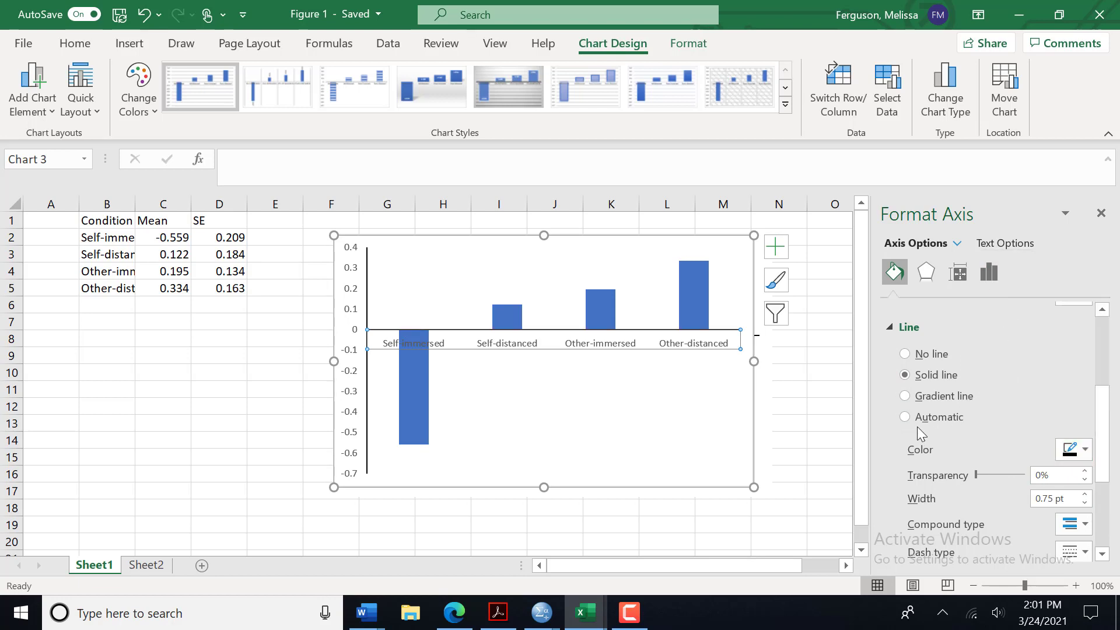
pyautogui.click(904, 417)
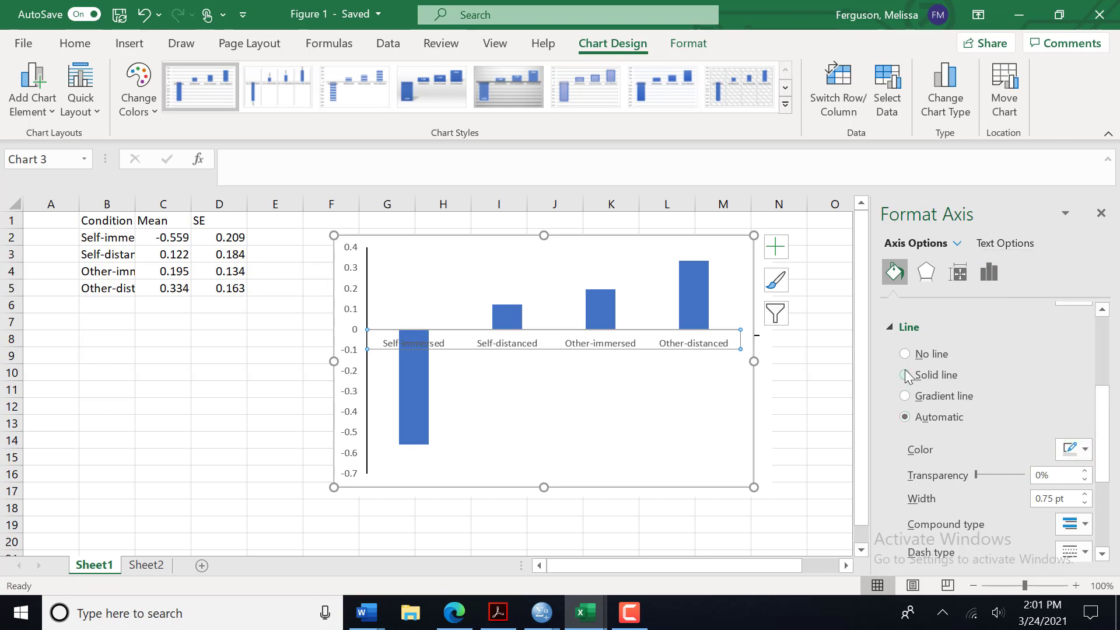
pyautogui.click(905, 375)
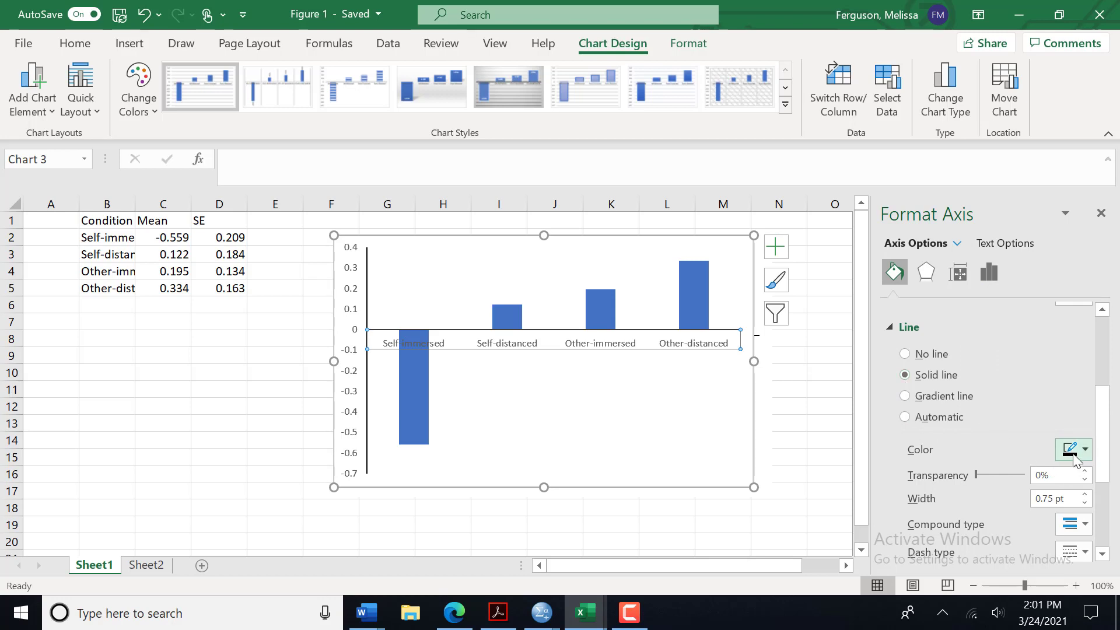
pyautogui.moveTo(928, 452)
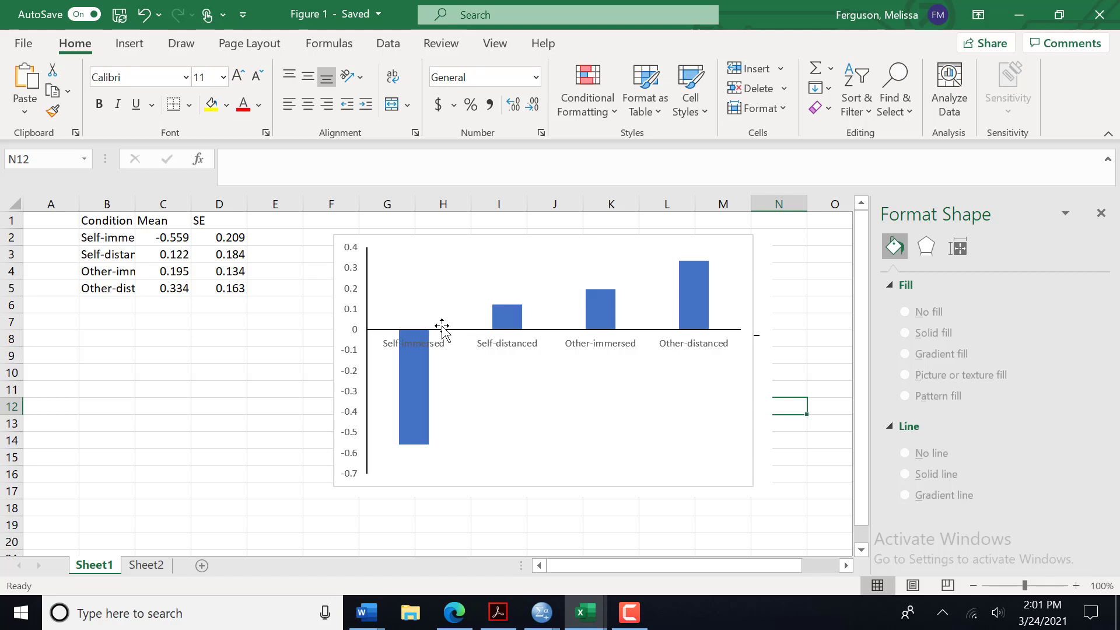
# - Fill the four bar series with a gray theme colour instead of blue
pyautogui.click(418, 386)
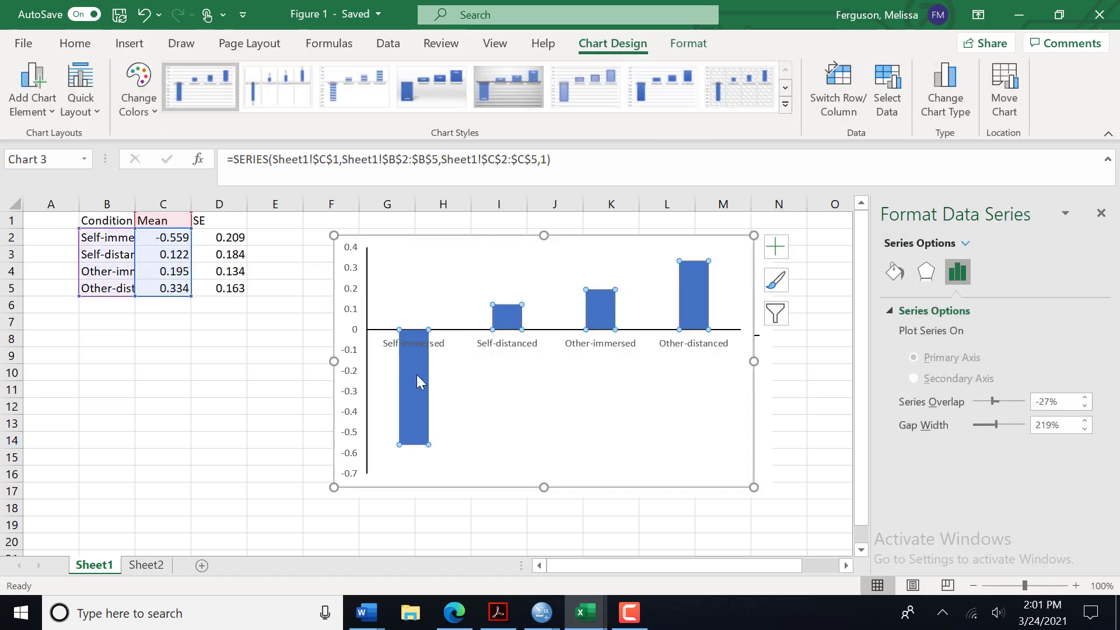
pyautogui.moveTo(705, 303)
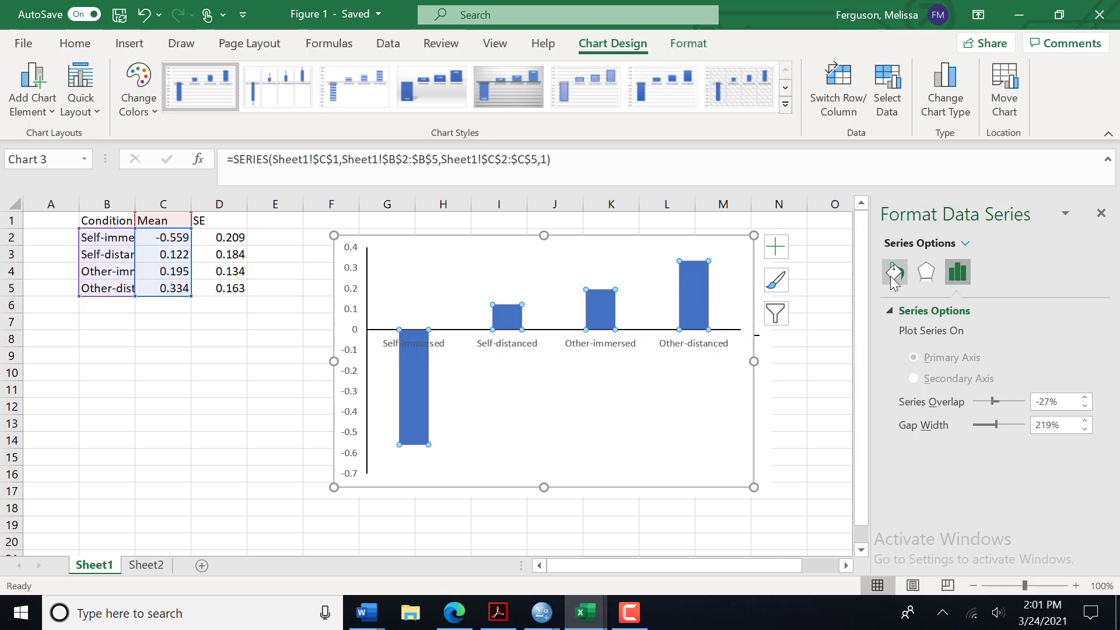
pyautogui.click(895, 272)
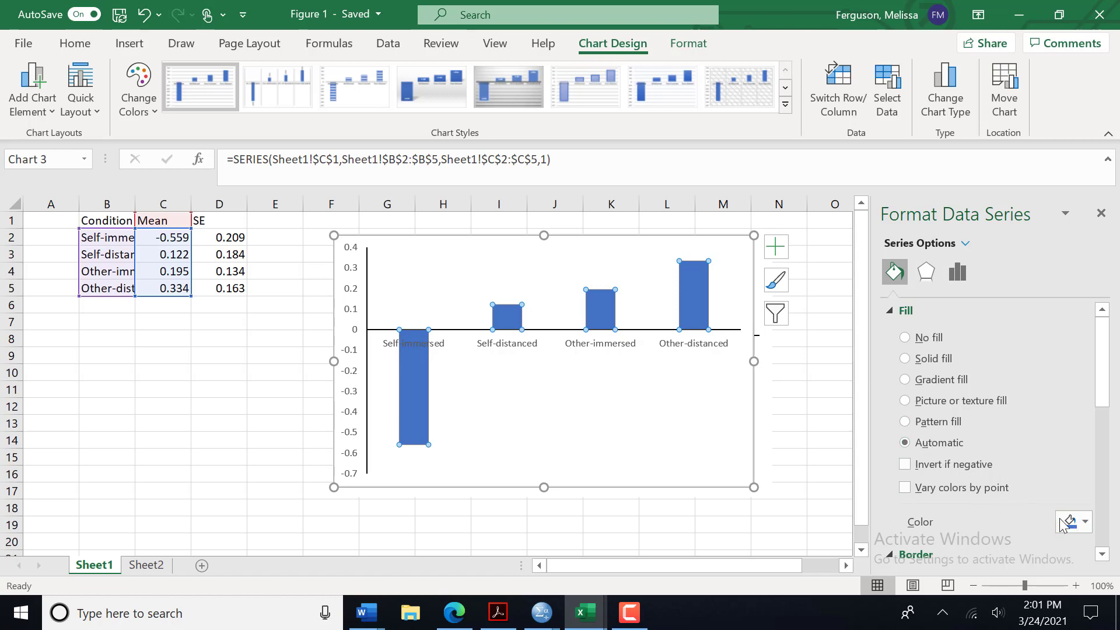
pyautogui.click(1086, 522)
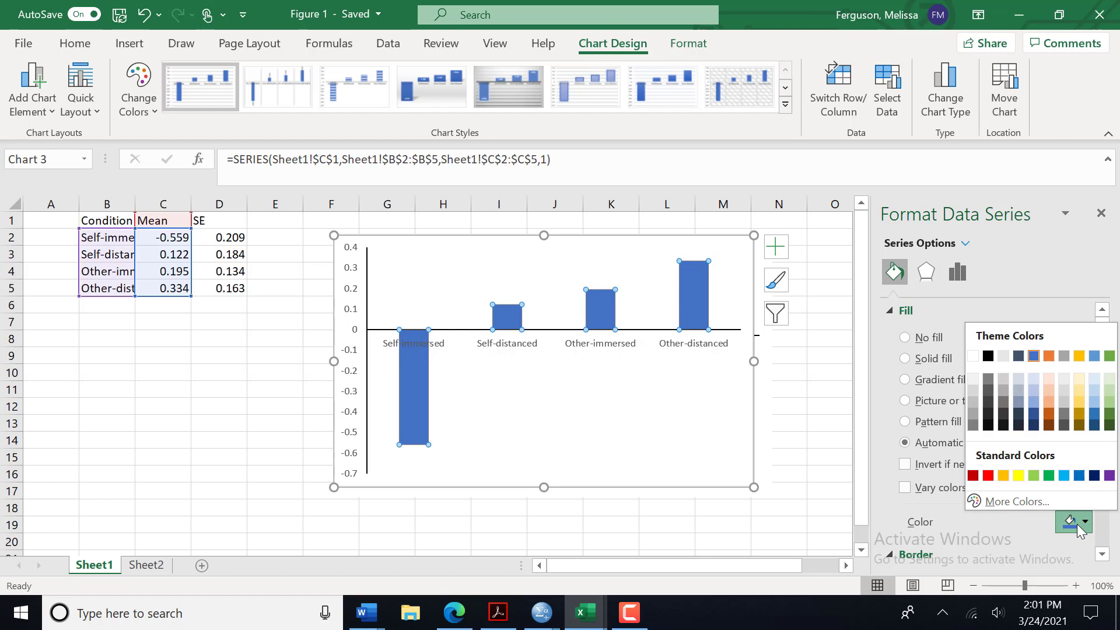
pyautogui.moveTo(1003, 392)
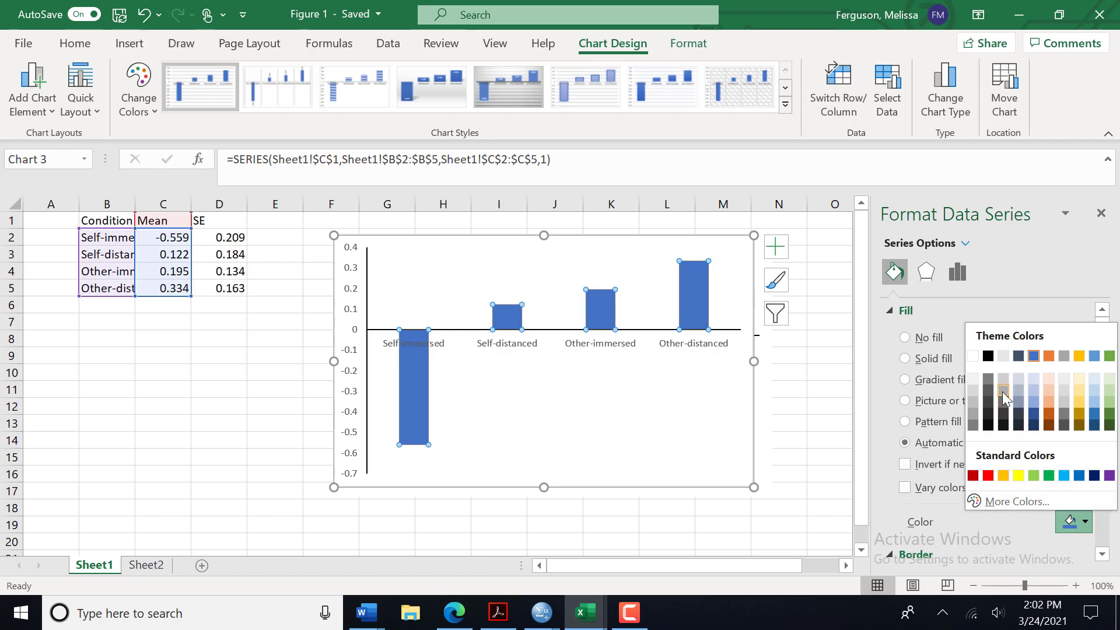
pyautogui.click(1003, 389)
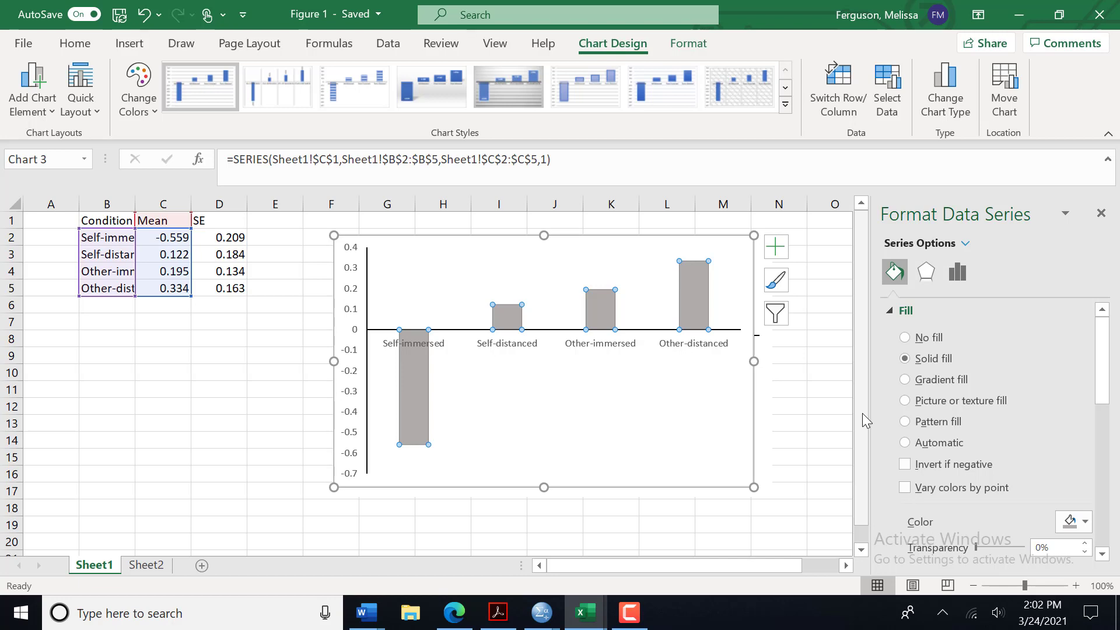
pyautogui.click(777, 422)
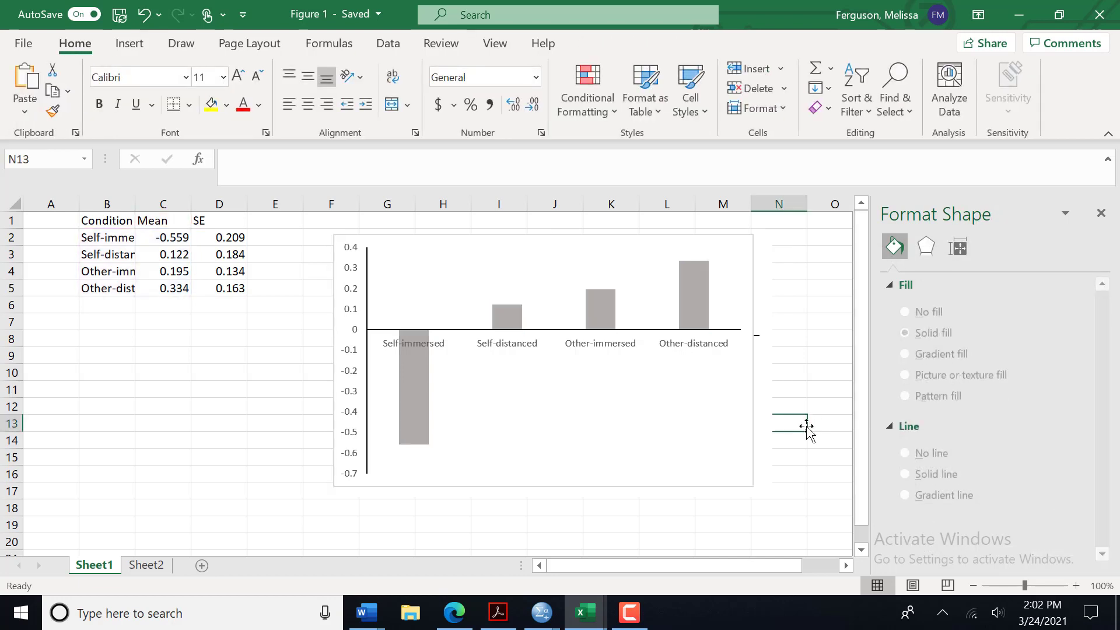
# - Browse the Format Chart Area border settings for the chart
pyautogui.click(833, 338)
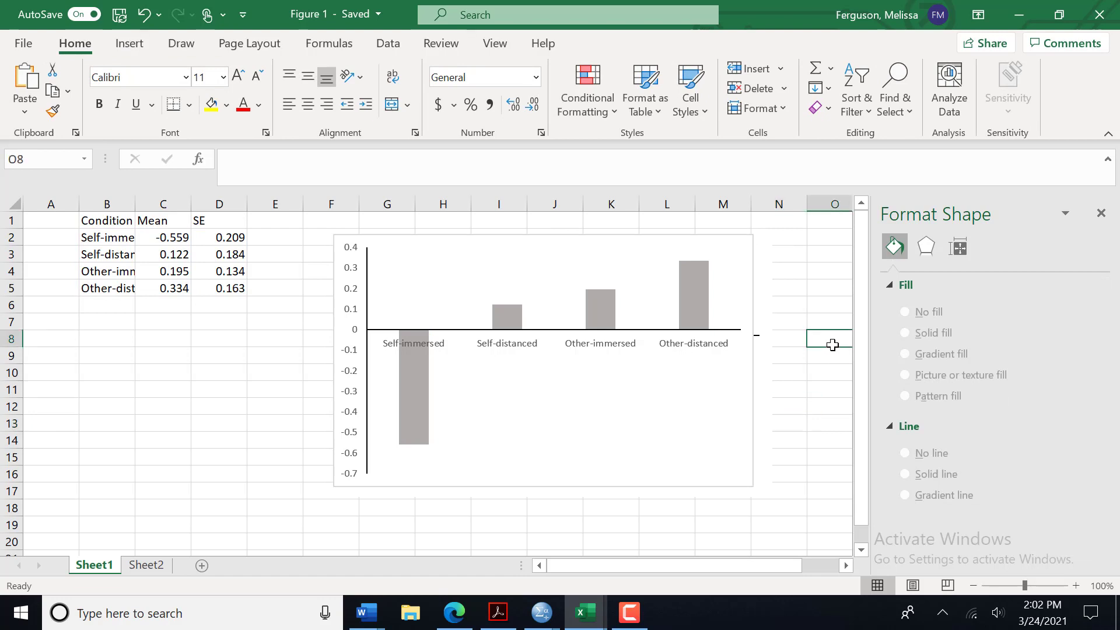
pyautogui.moveTo(729, 386)
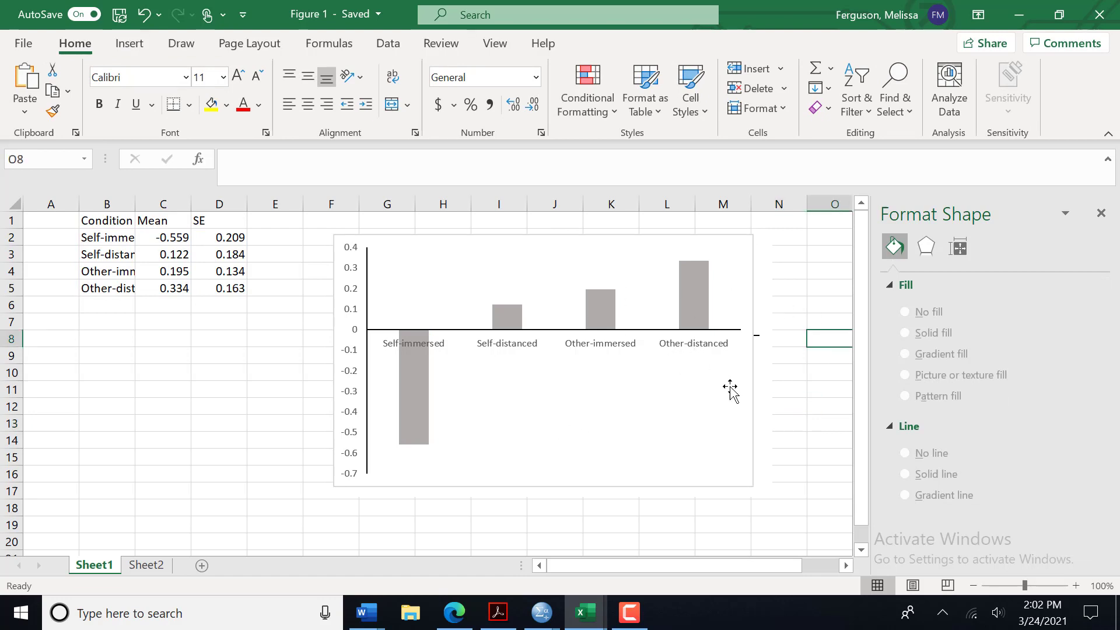
pyautogui.moveTo(717, 227)
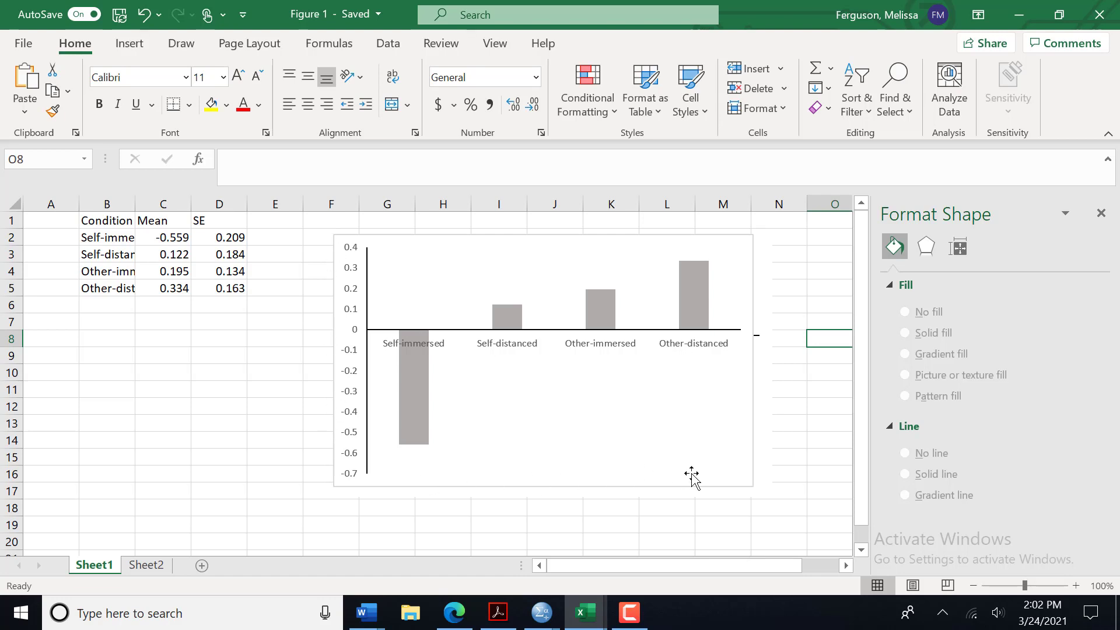
pyautogui.moveTo(707, 463)
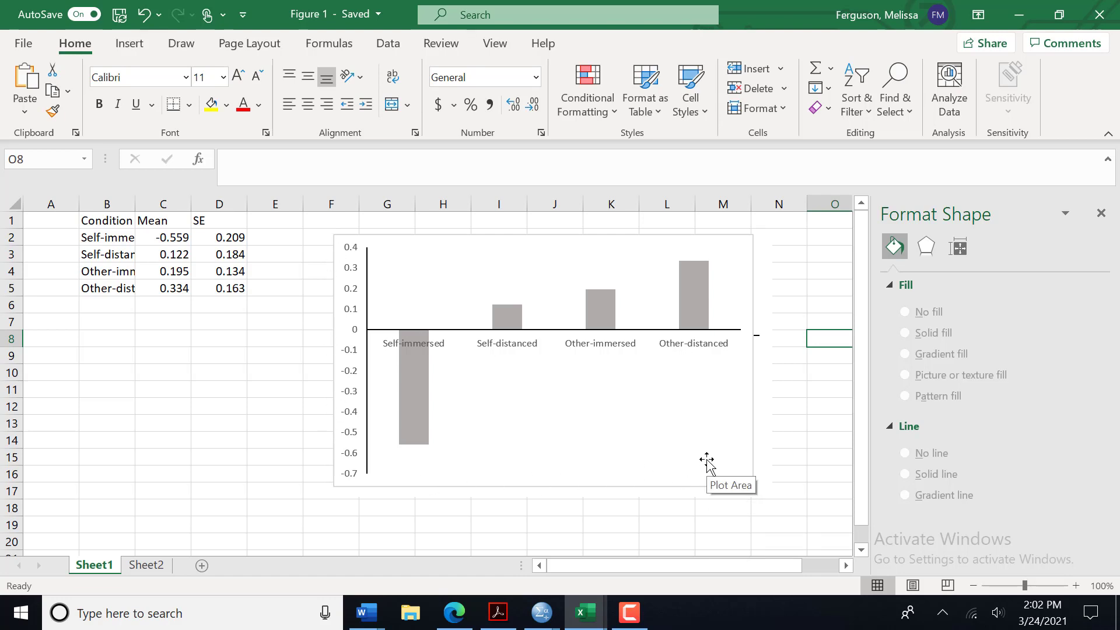
pyautogui.moveTo(755, 416)
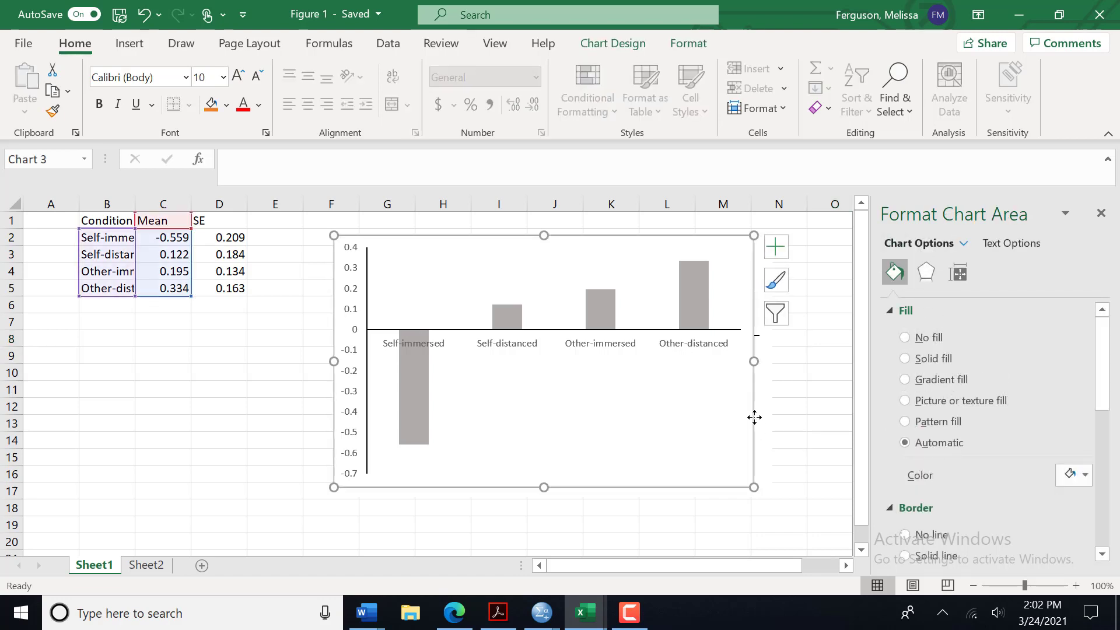
pyautogui.moveTo(976, 437)
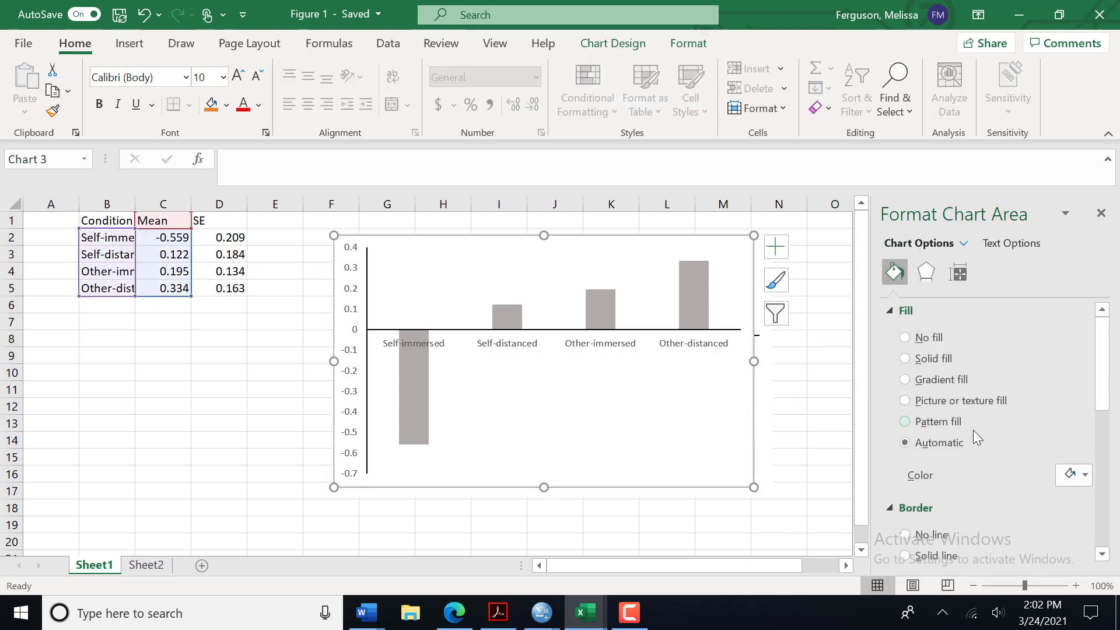
pyautogui.scroll(-3)
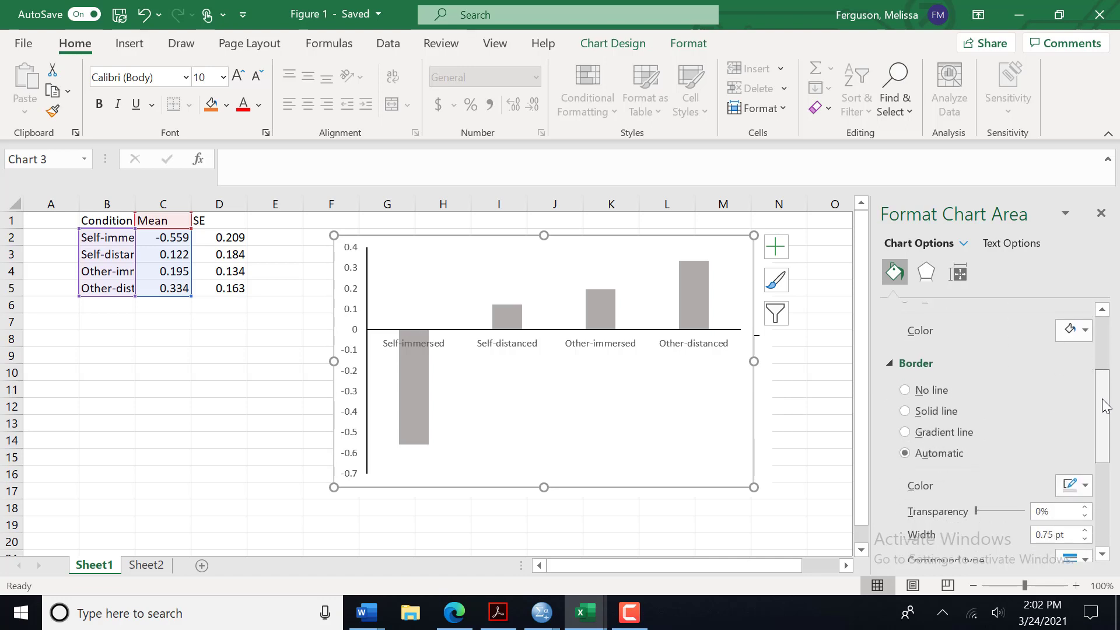
pyautogui.scroll(-3)
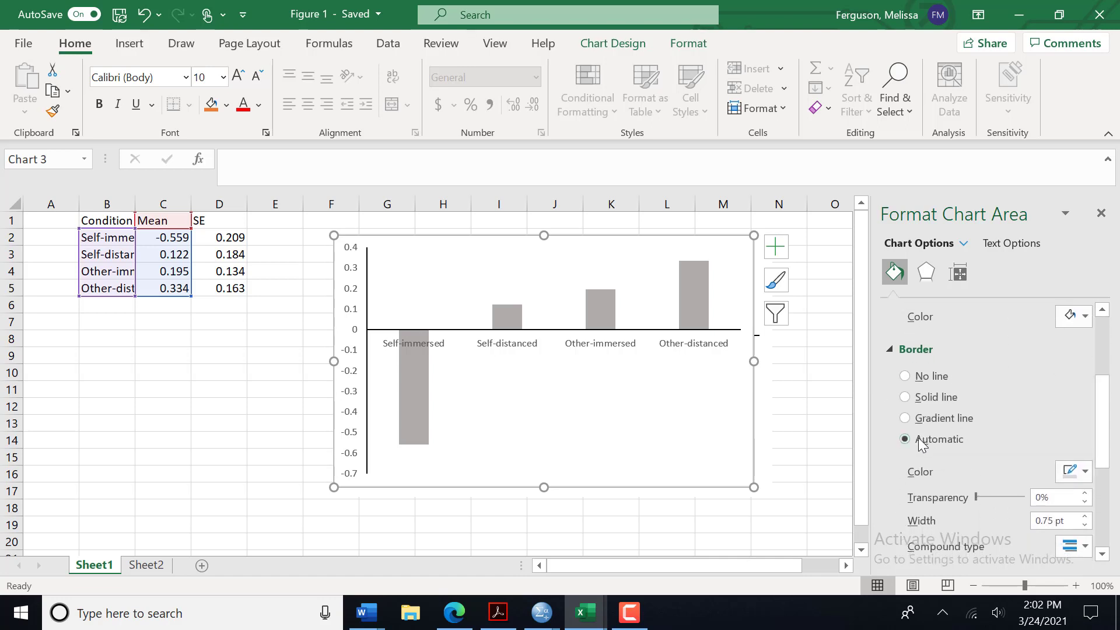
pyautogui.scroll(3)
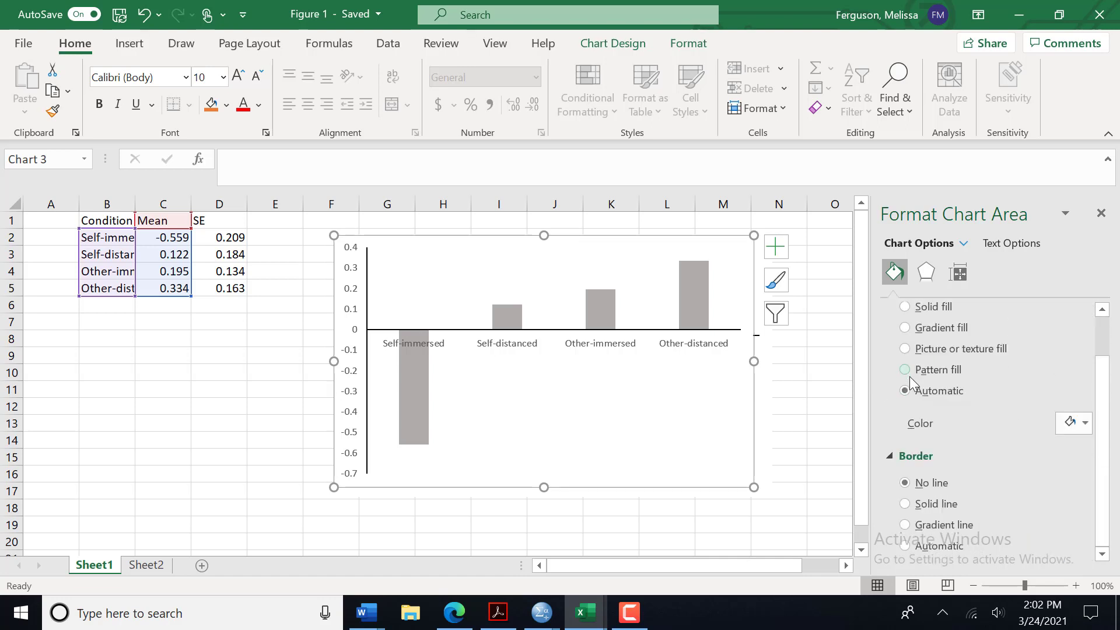
# - Set the chart area Border to No line so the chart has no outline
pyautogui.click(828, 388)
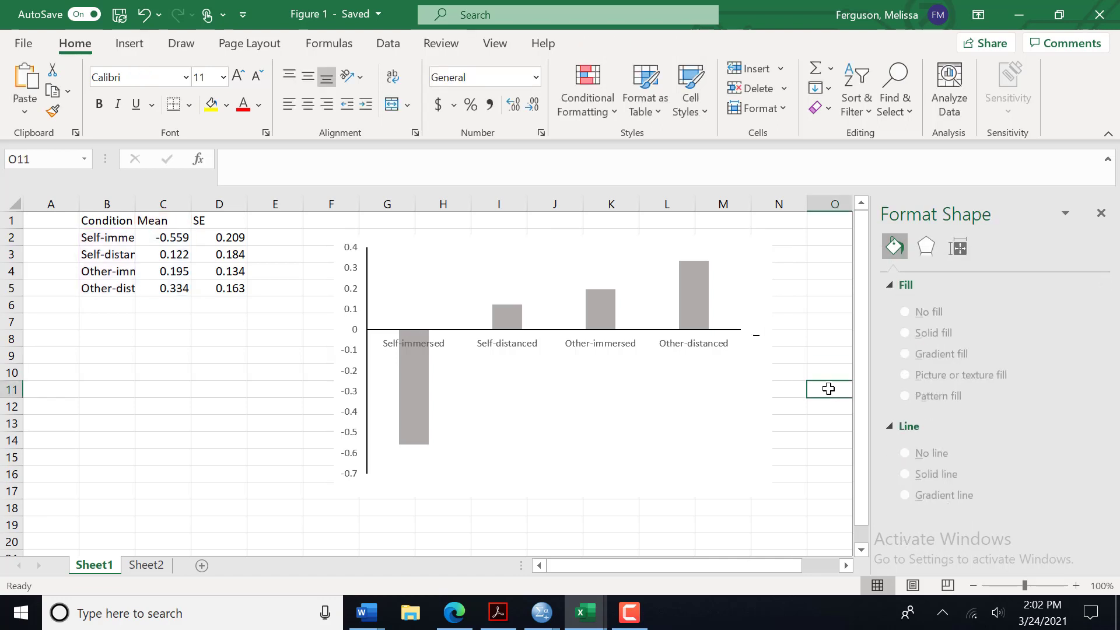
pyautogui.click(778, 357)
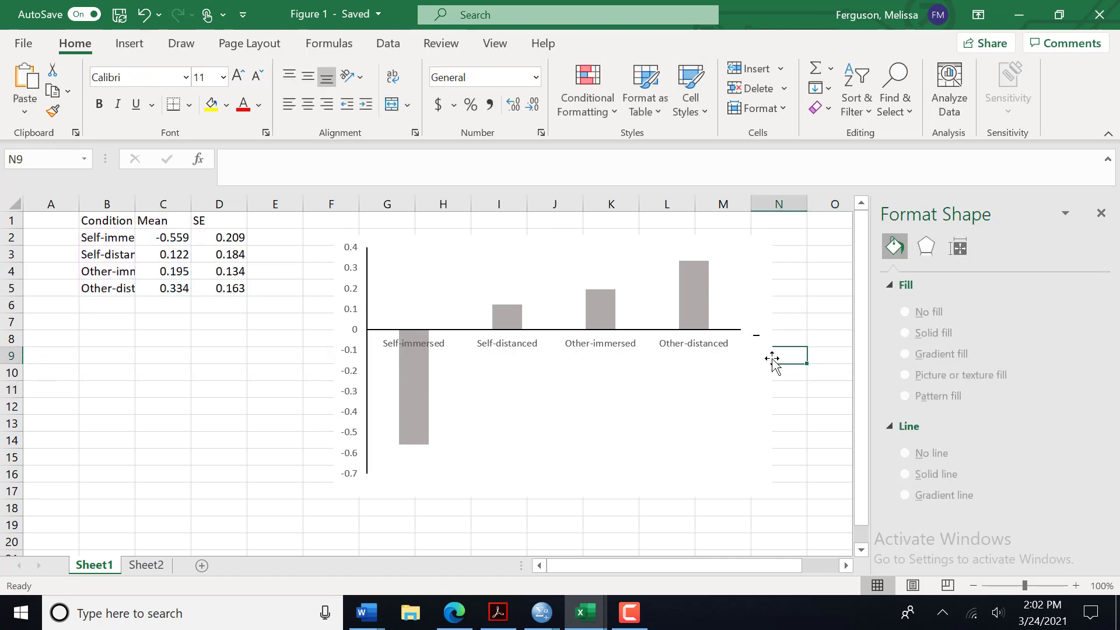
pyautogui.click(561, 370)
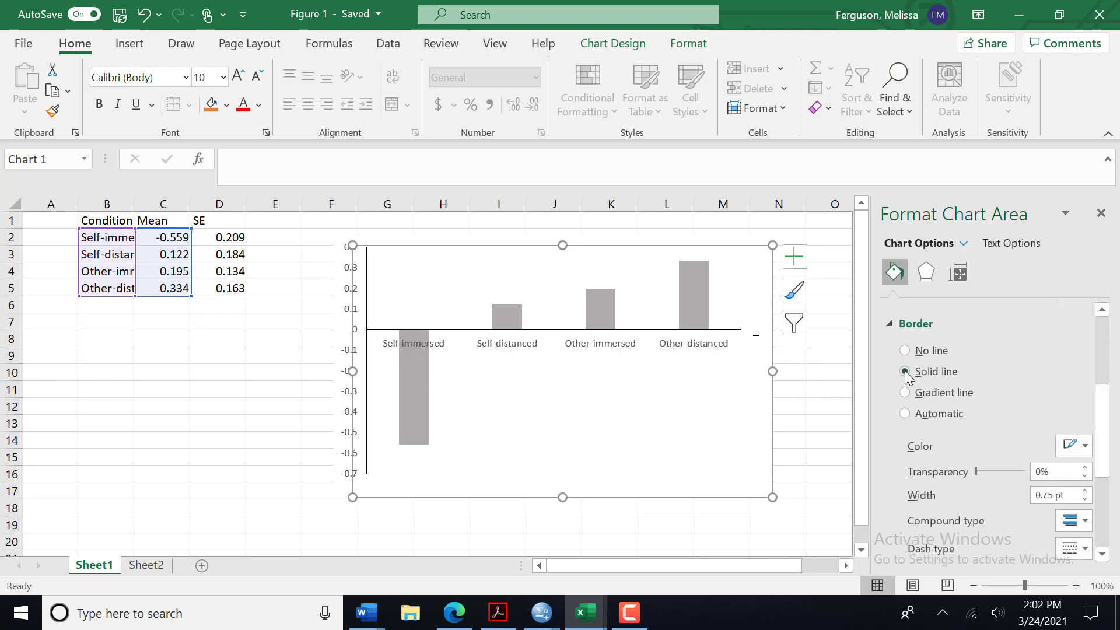
pyautogui.click(905, 349)
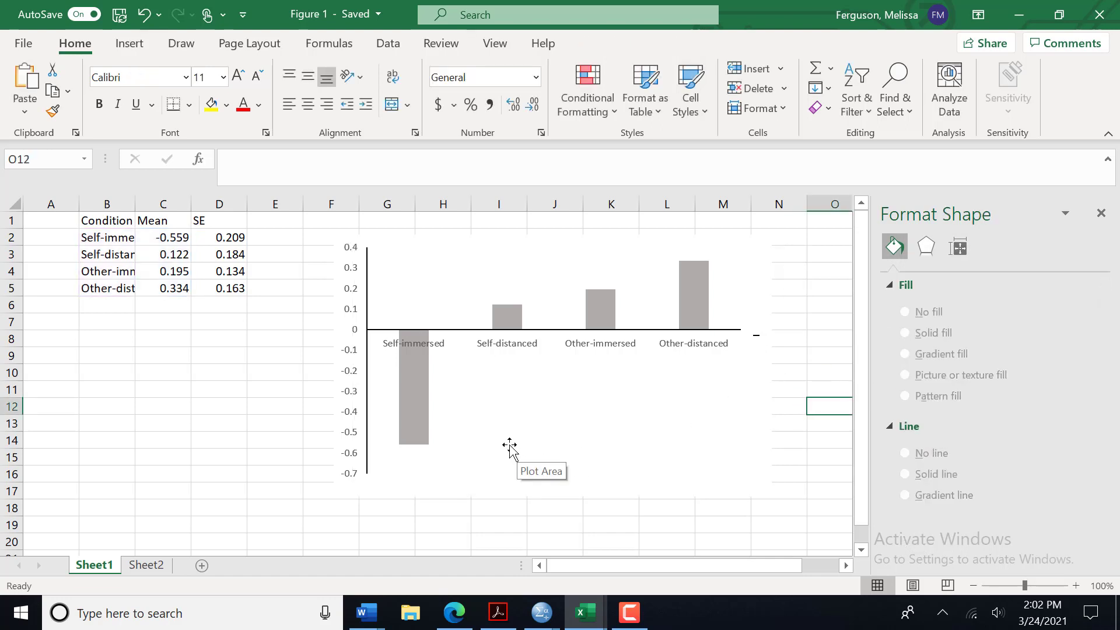
pyautogui.moveTo(289, 473)
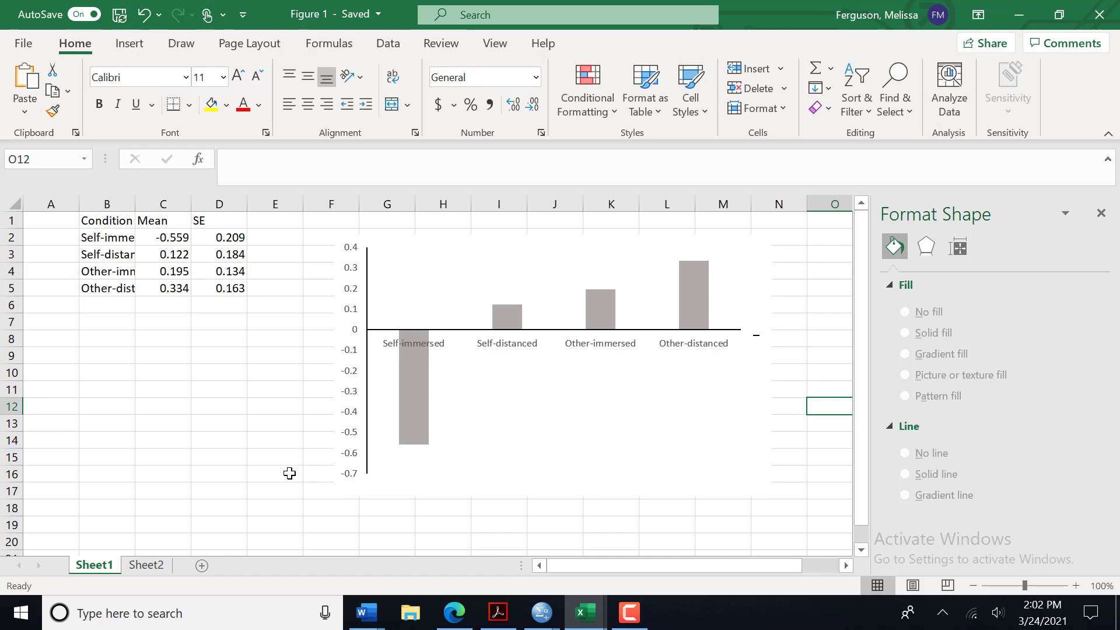
pyautogui.moveTo(222, 256)
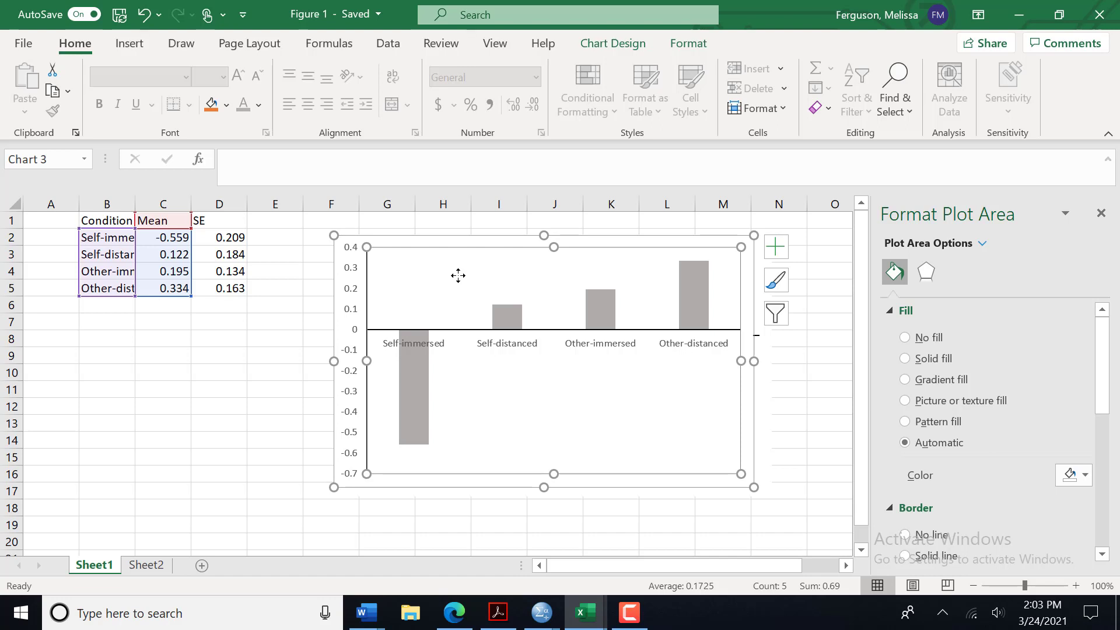
# - Go to Chart Design for the selected chart and show the Add Chart Element list
pyautogui.click(688, 44)
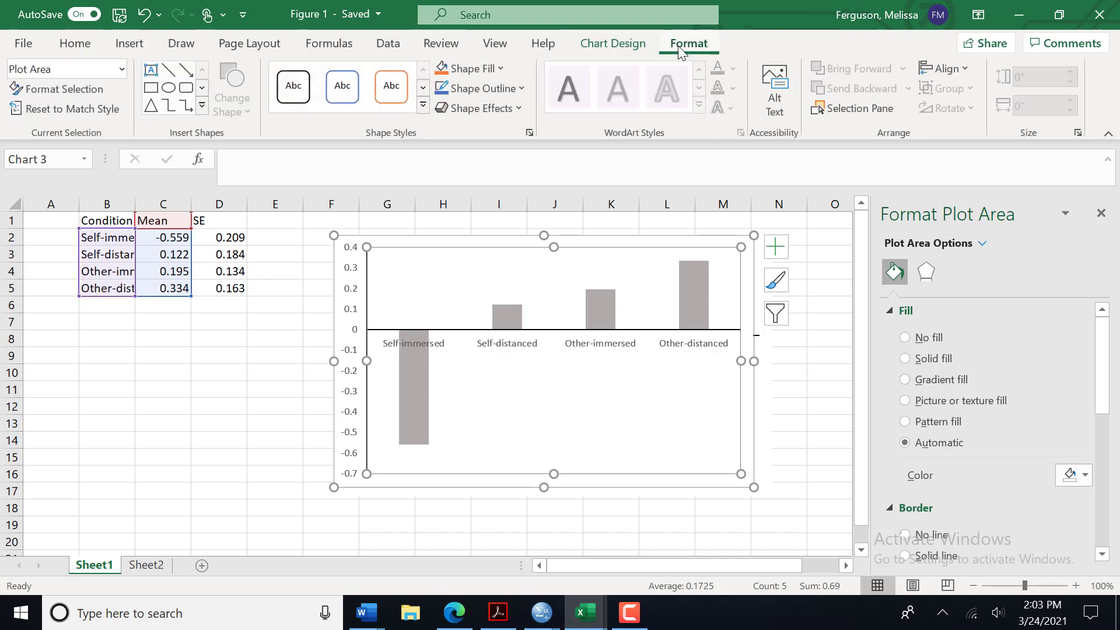
pyautogui.click(612, 43)
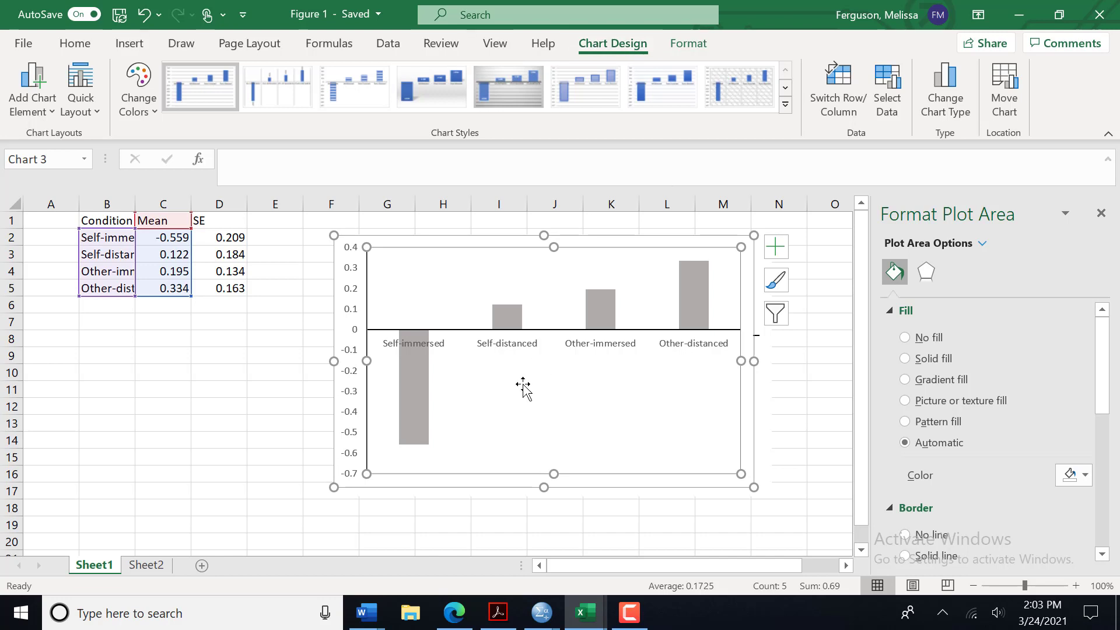
pyautogui.moveTo(571, 257)
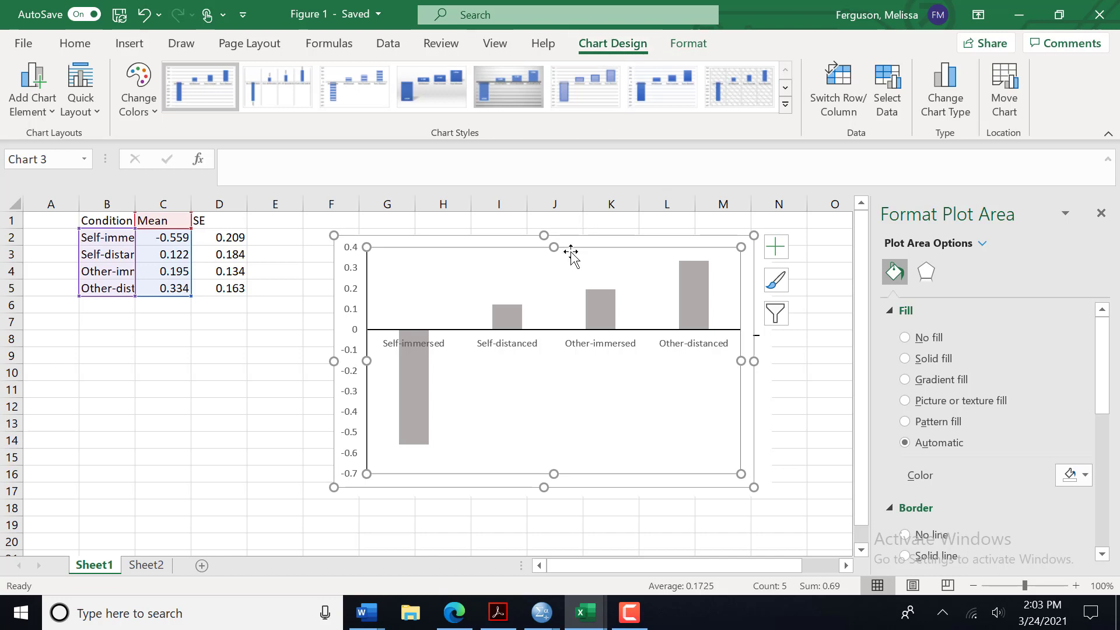
pyautogui.click(829, 320)
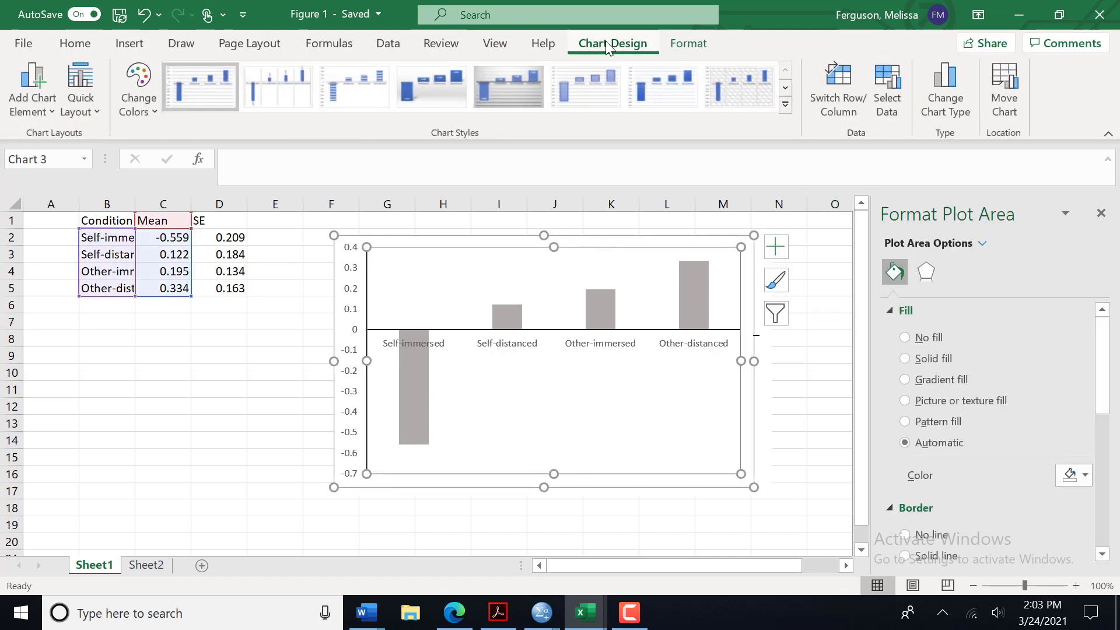
pyautogui.click(30, 89)
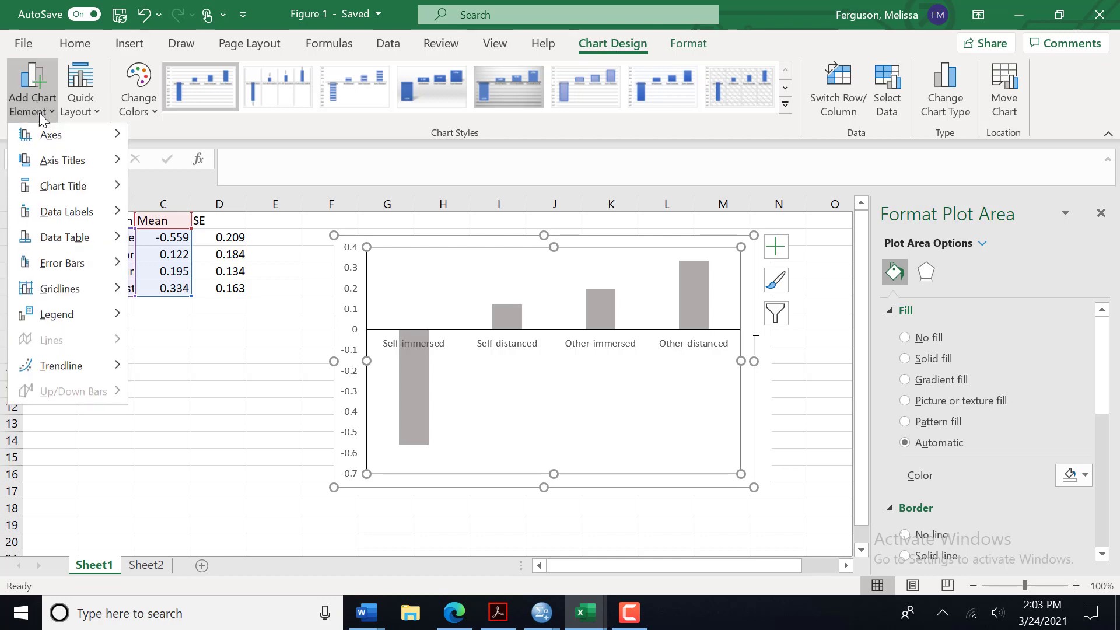
pyautogui.moveTo(63, 265)
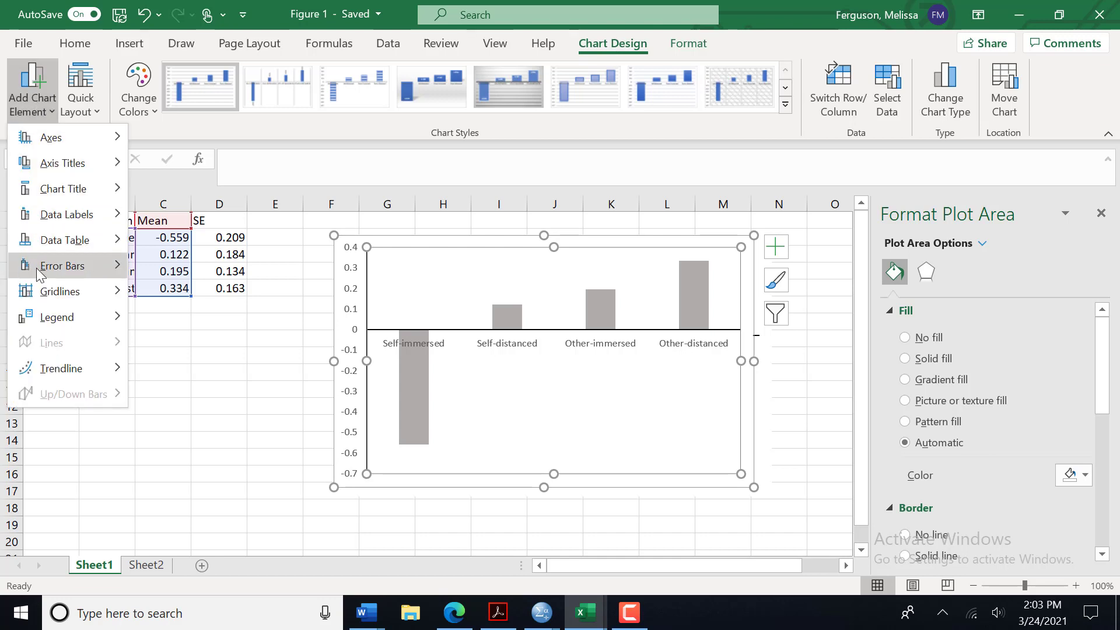
# - Add Standard Error error bars to the four bars and bring up their Error Bar Options
pyautogui.click(62, 265)
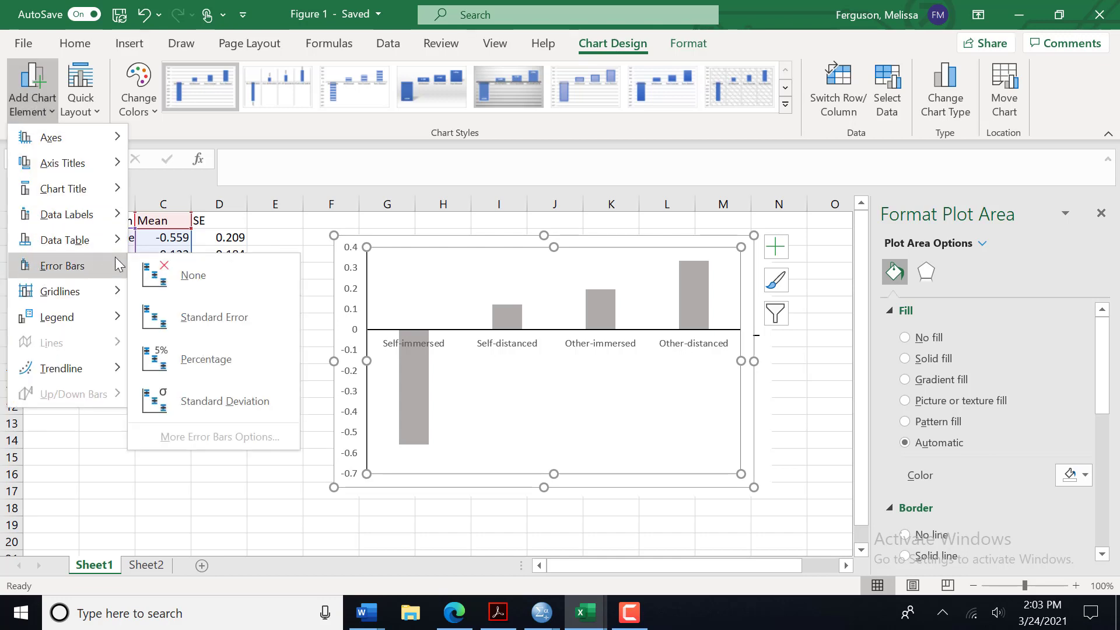
pyautogui.click(213, 318)
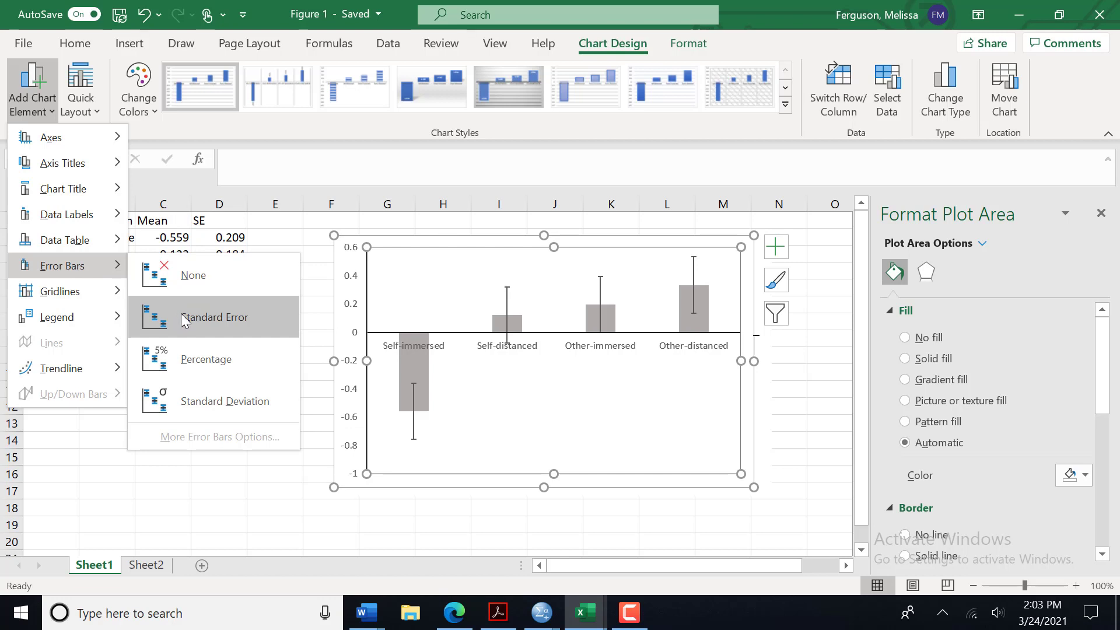
pyautogui.click(213, 316)
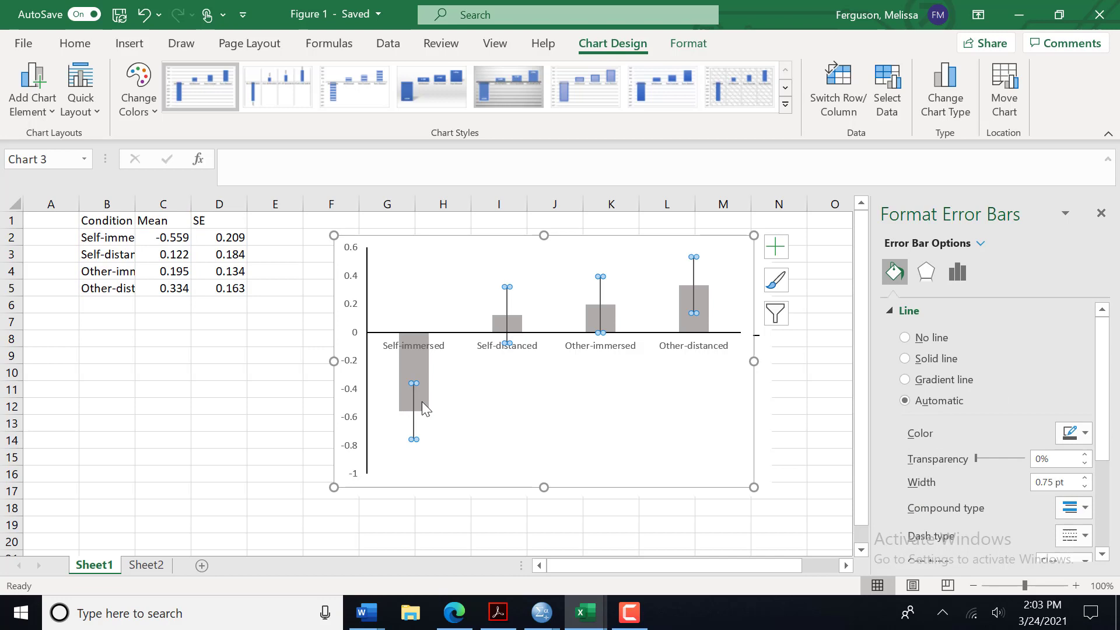
pyautogui.moveTo(1013, 294)
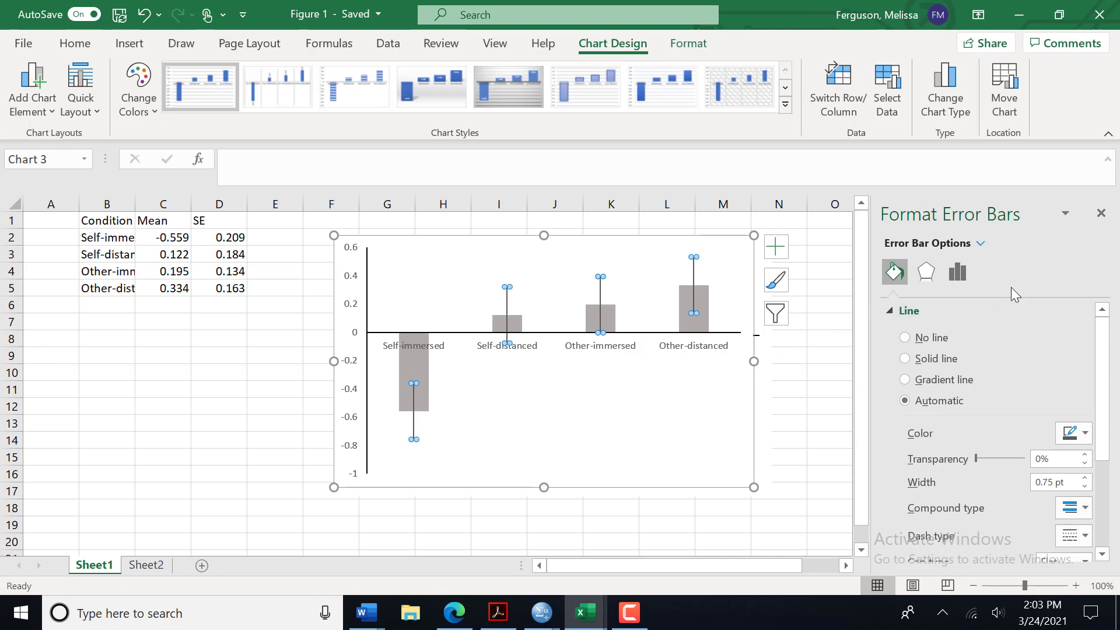
pyautogui.click(956, 273)
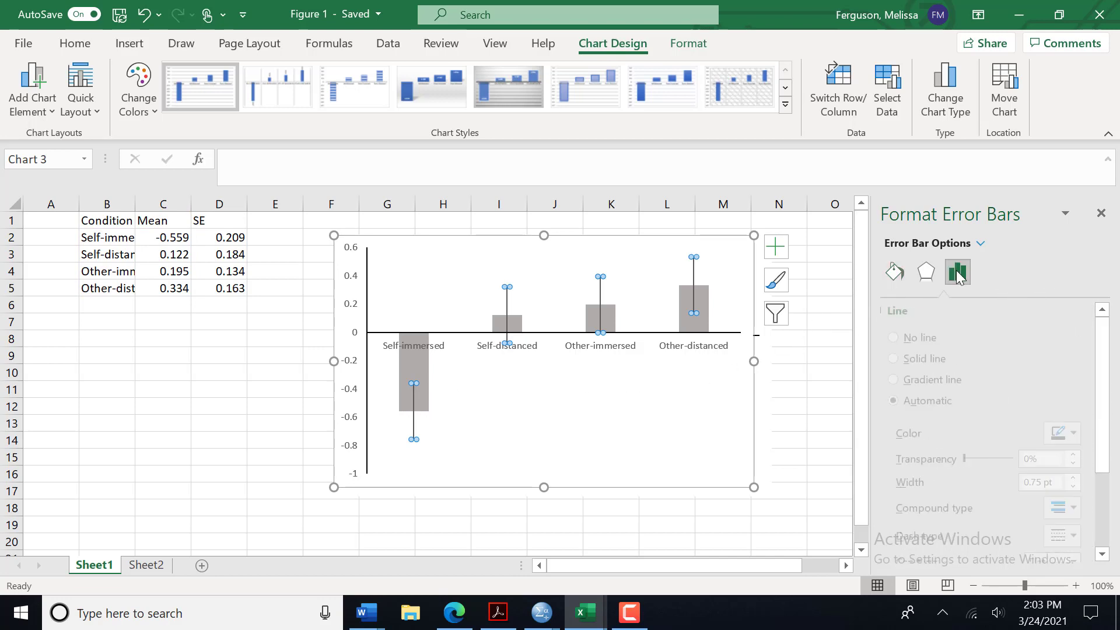
# - Set the error bars to End Style Cap with Direction Both, trying the other end and direction choices along the way
pyautogui.click(957, 272)
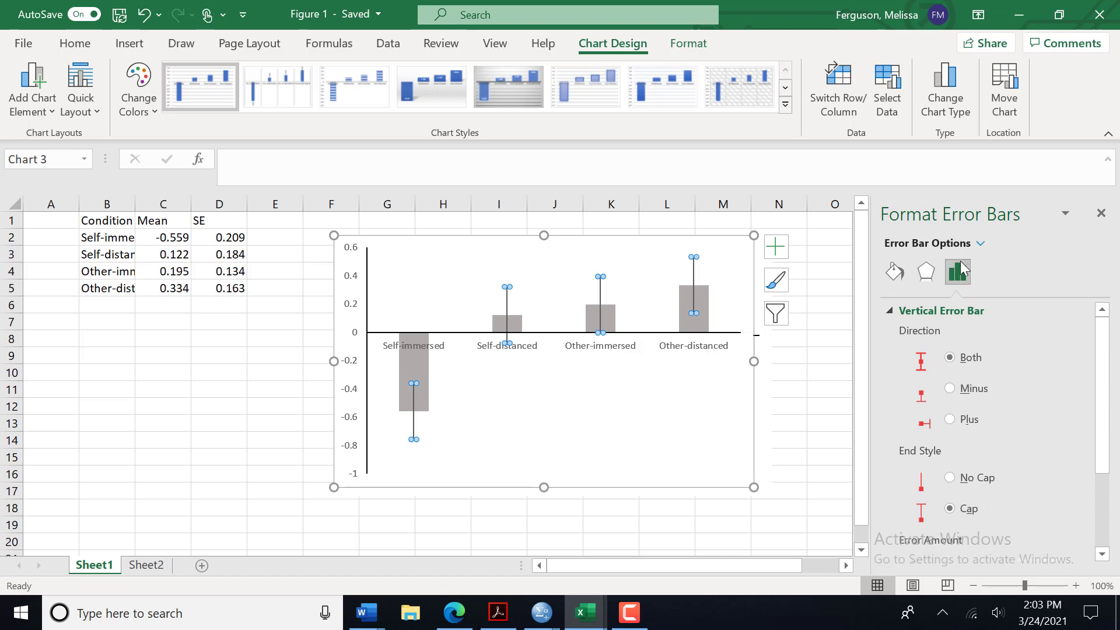
pyautogui.moveTo(956, 273)
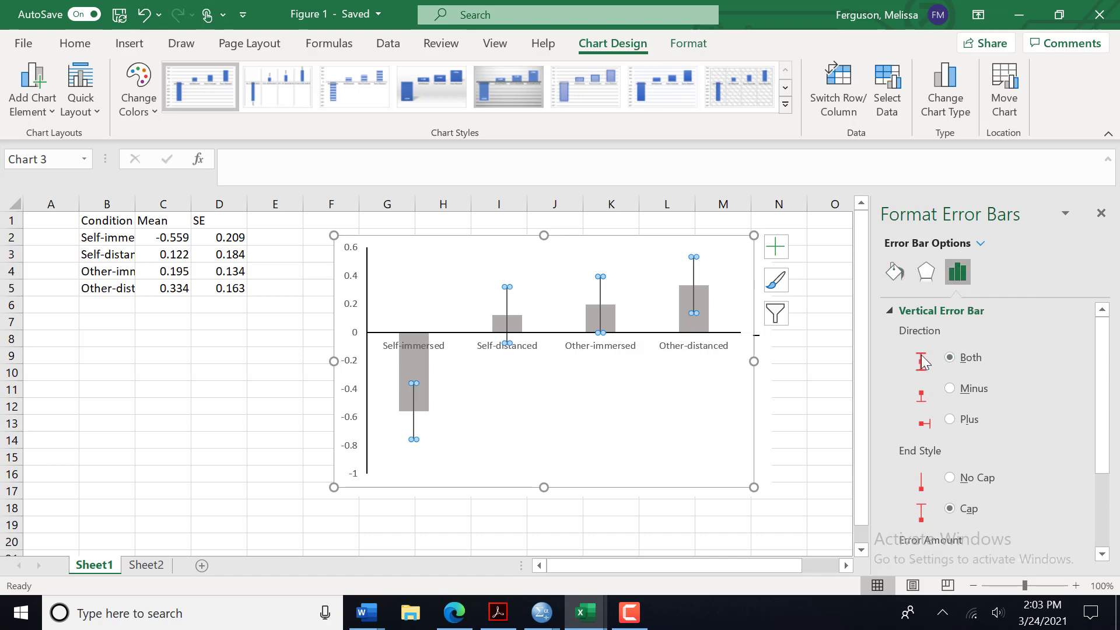
pyautogui.moveTo(407, 378)
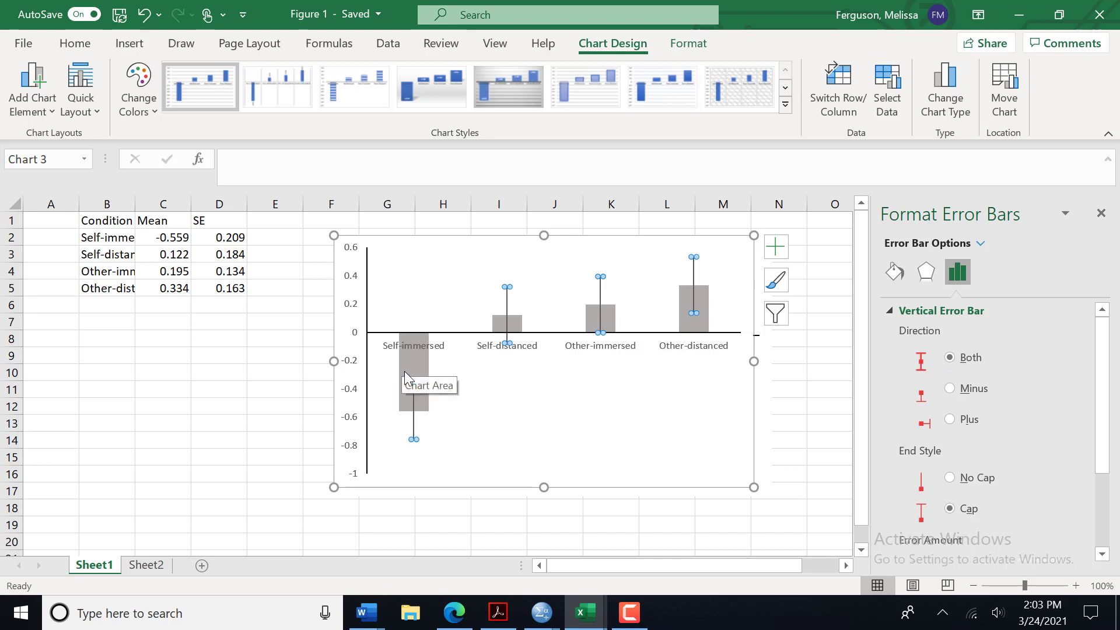
pyautogui.moveTo(841, 361)
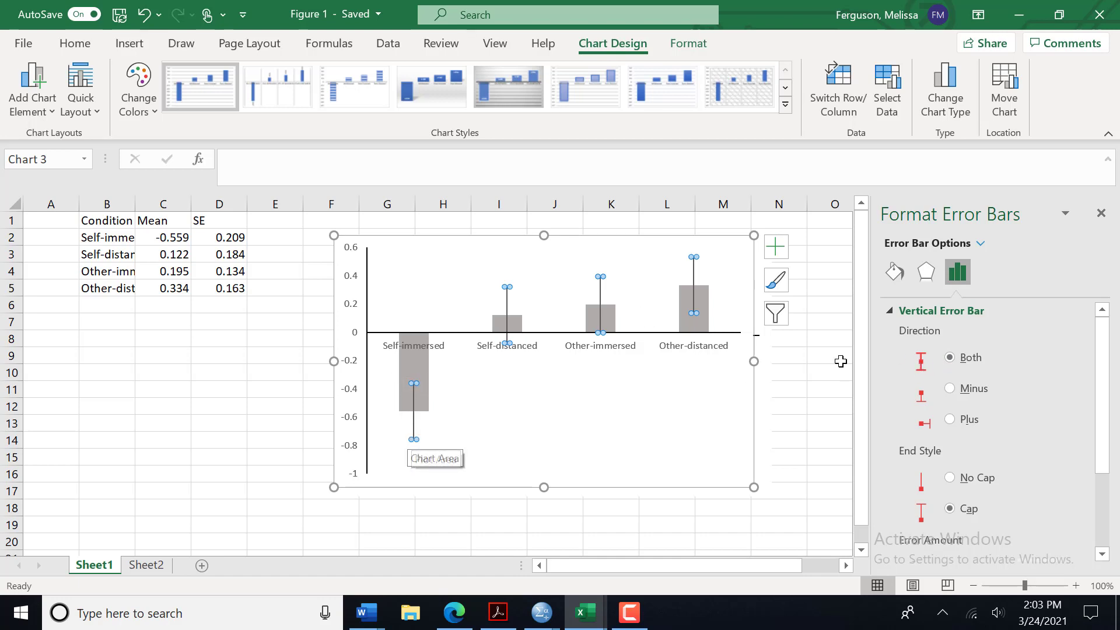
pyautogui.scroll(-3)
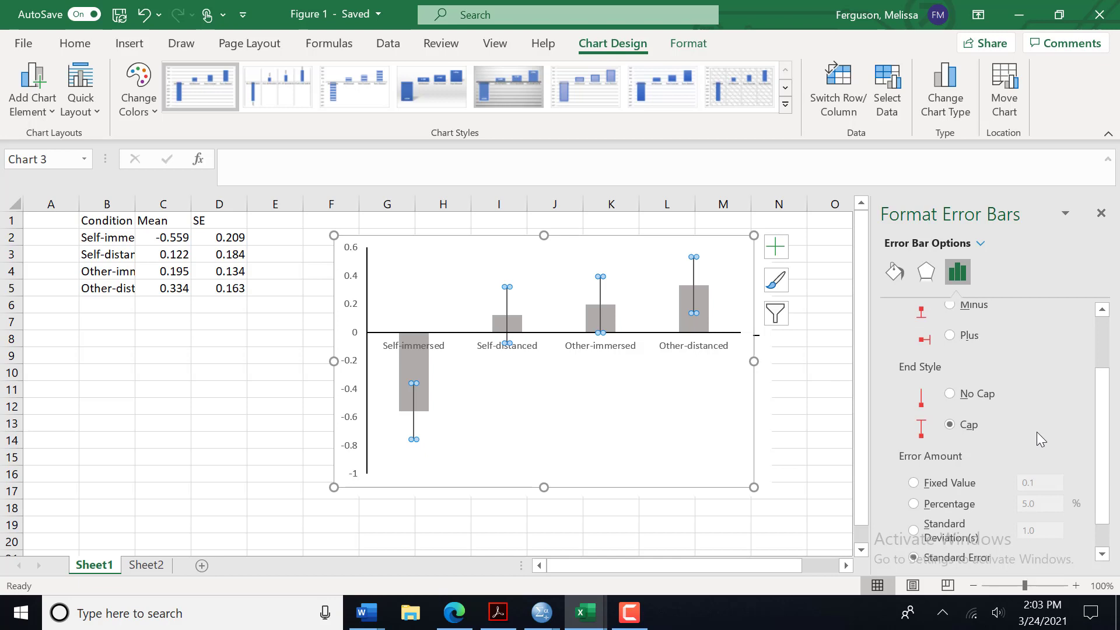
pyautogui.moveTo(919, 426)
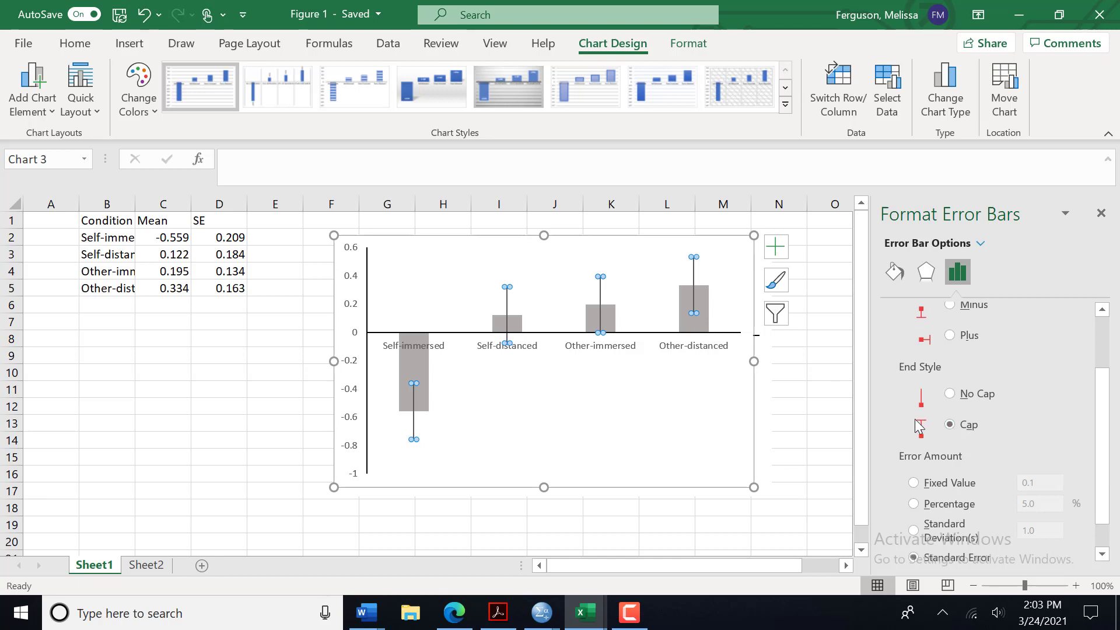
pyautogui.moveTo(942, 407)
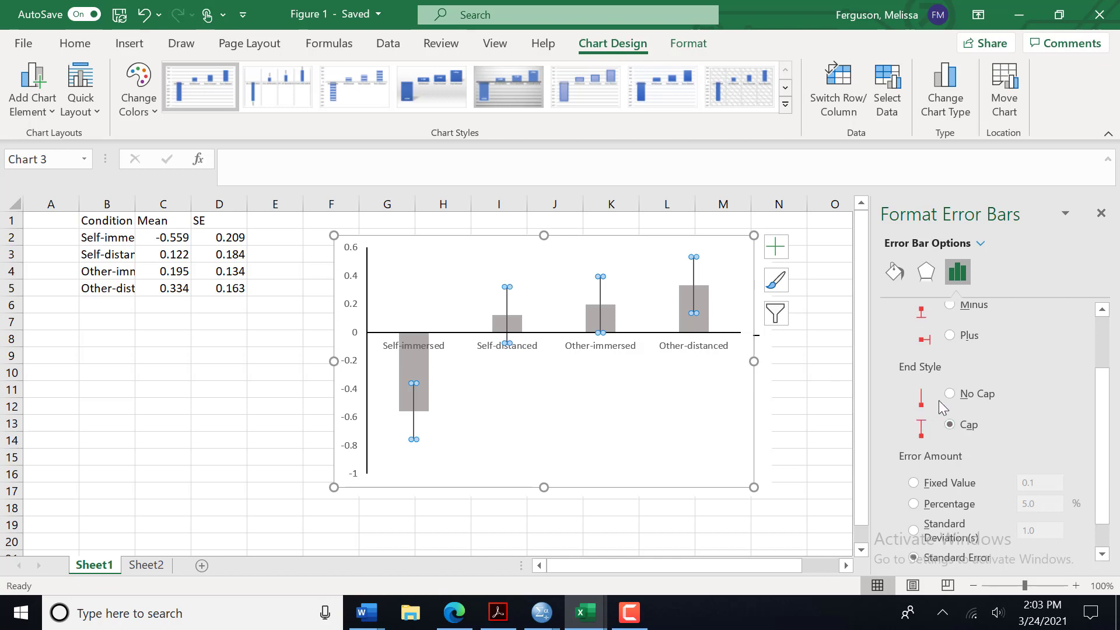
pyautogui.click(949, 393)
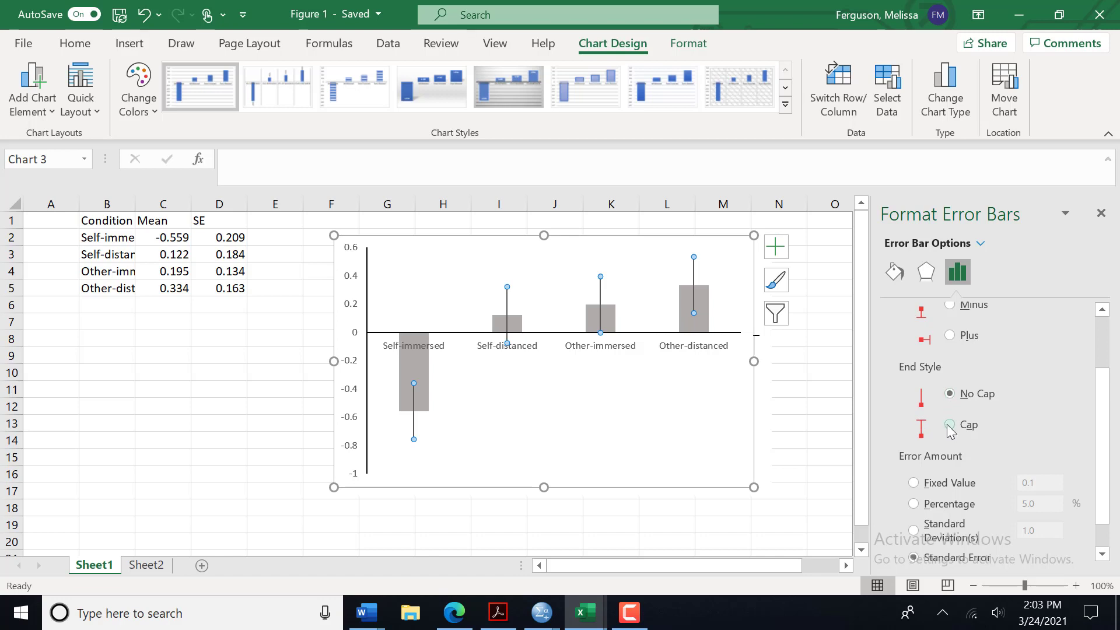
pyautogui.click(949, 424)
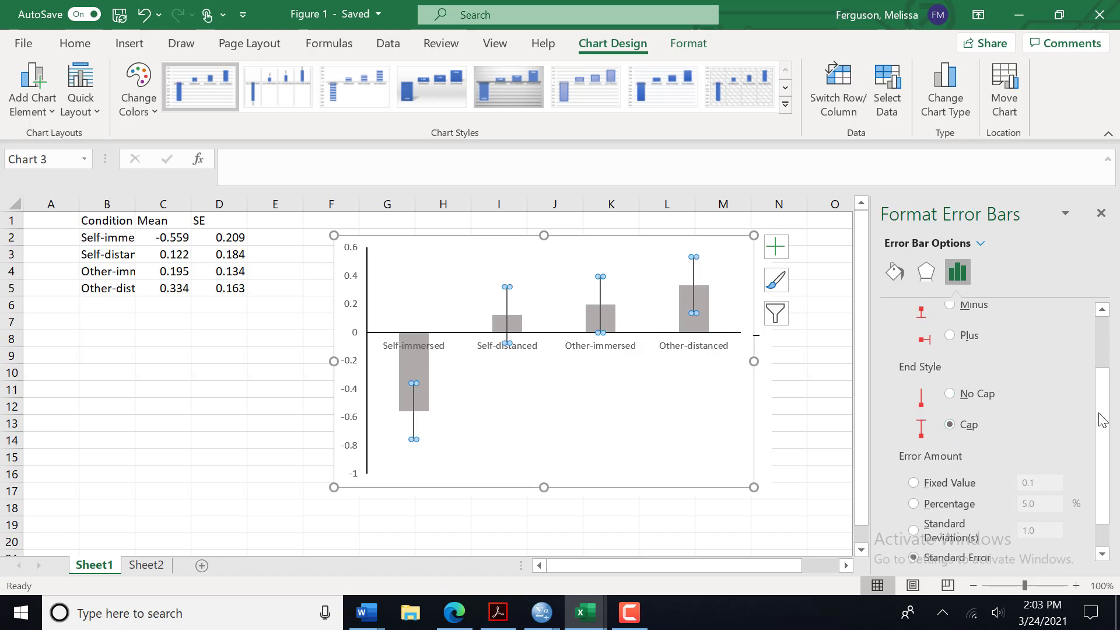
pyautogui.scroll(3)
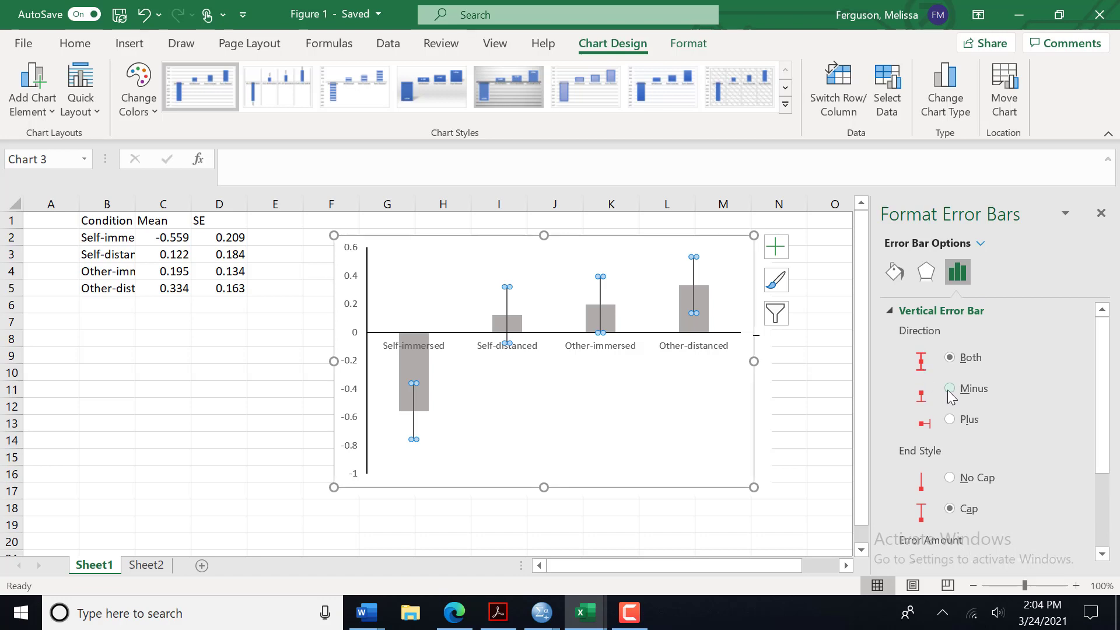
pyautogui.click(949, 387)
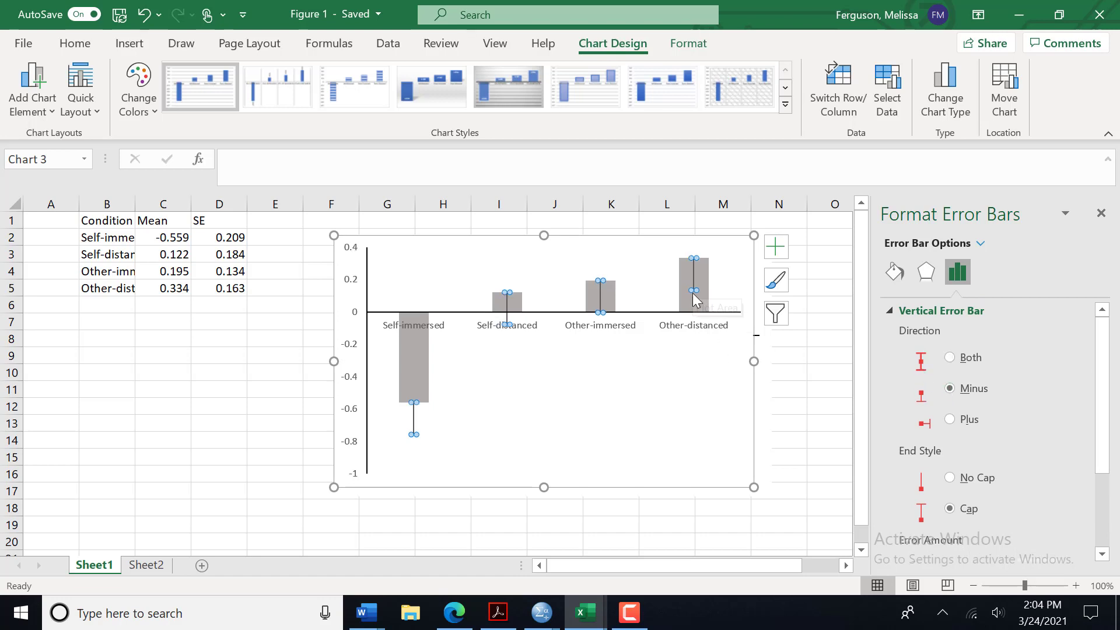
pyautogui.click(949, 419)
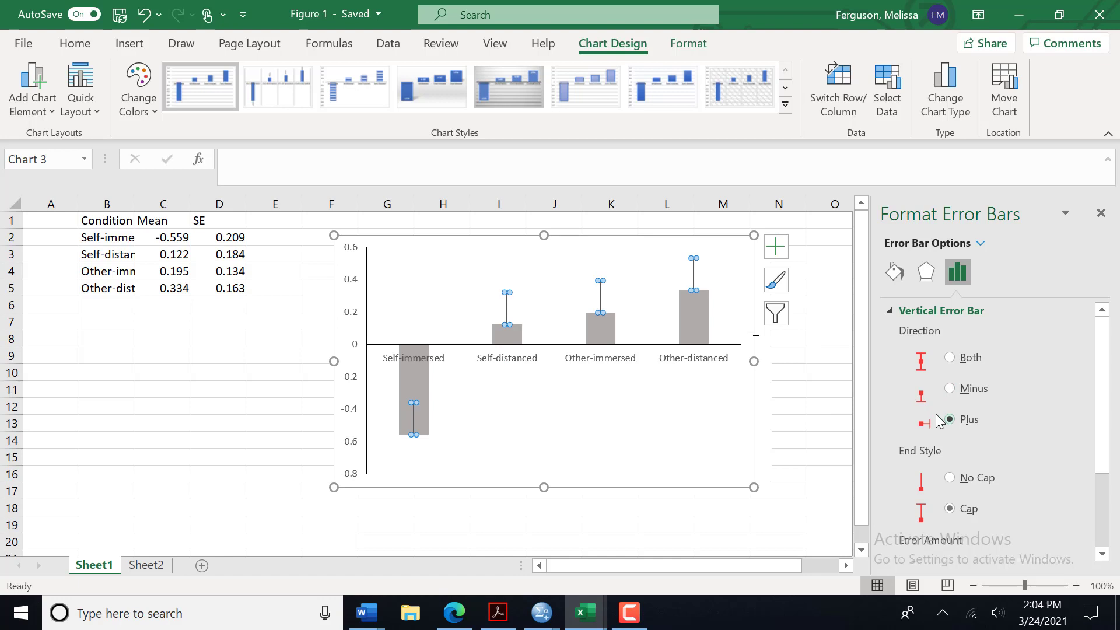
pyautogui.click(949, 356)
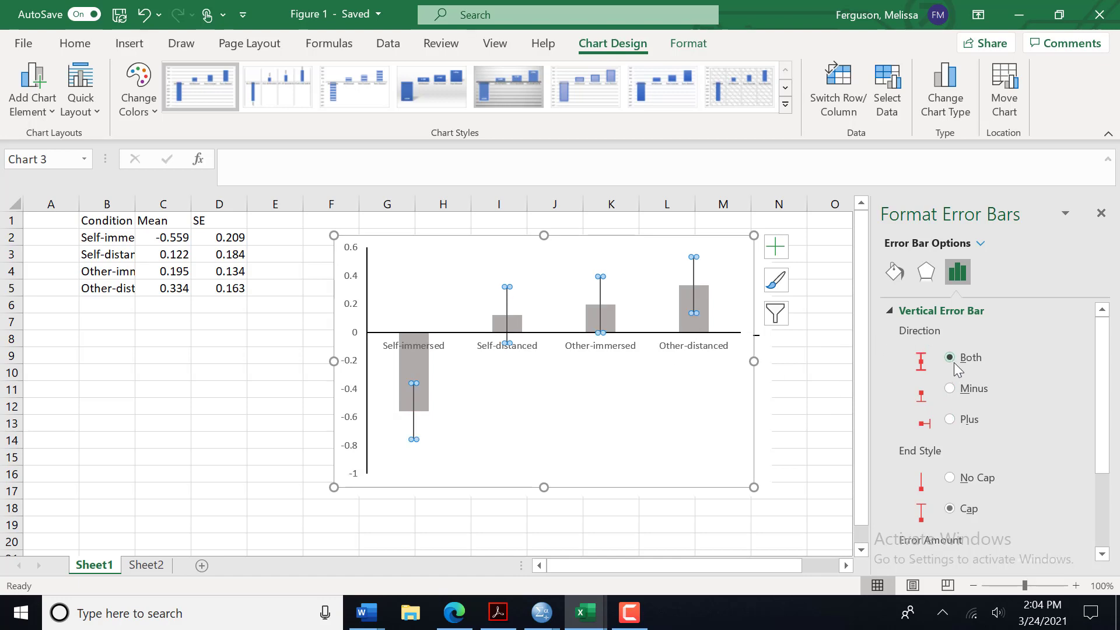
pyautogui.moveTo(1113, 407)
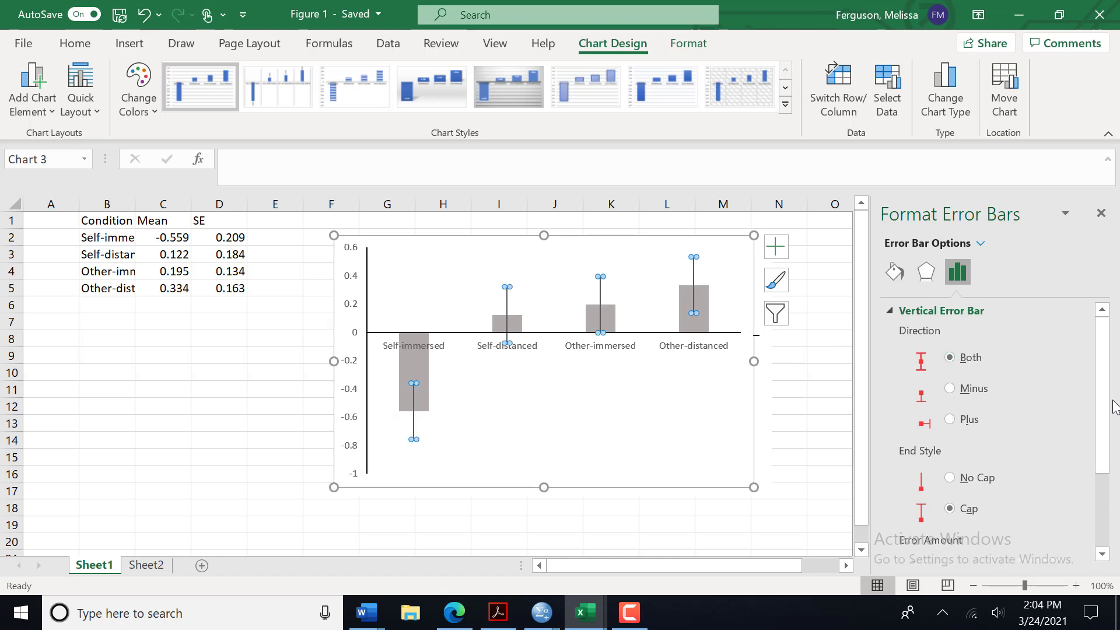
pyautogui.scroll(-3)
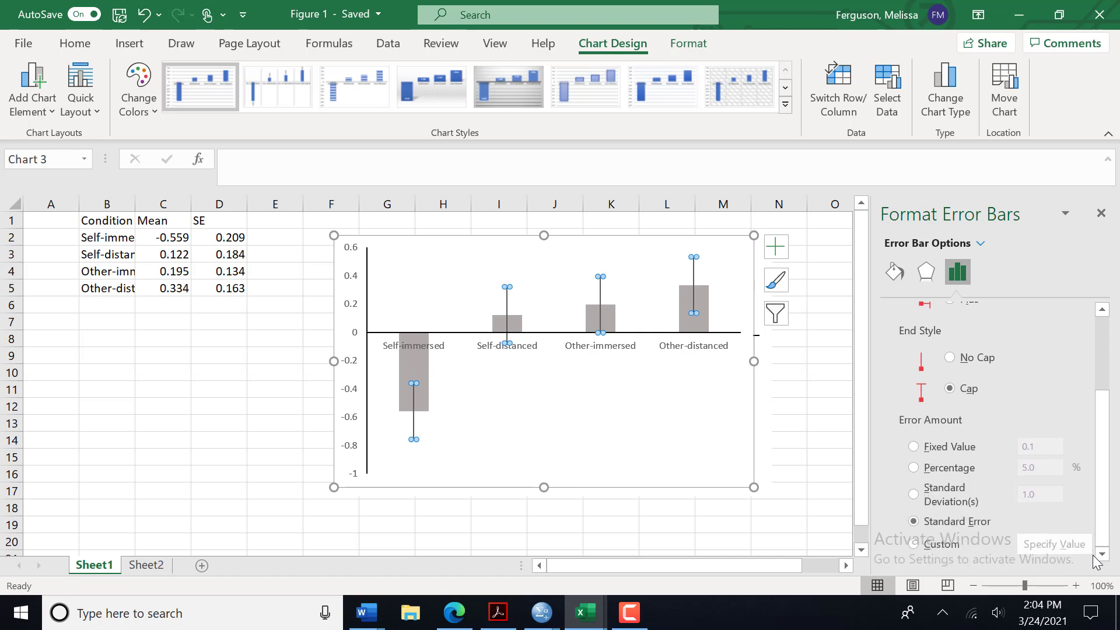
pyautogui.moveTo(1085, 536)
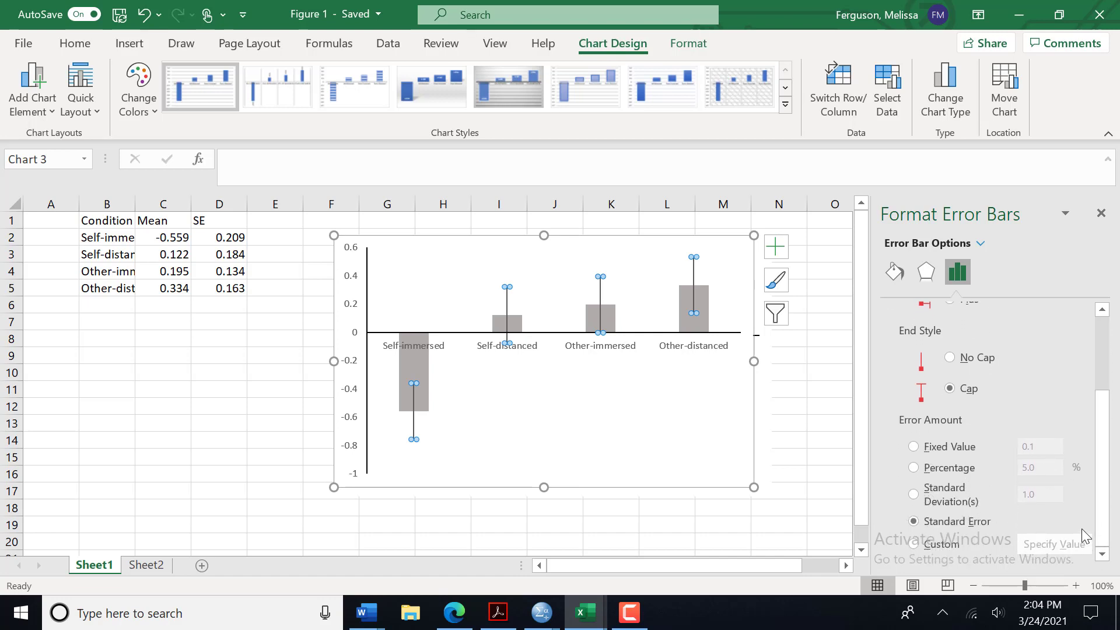
pyautogui.moveTo(921, 544)
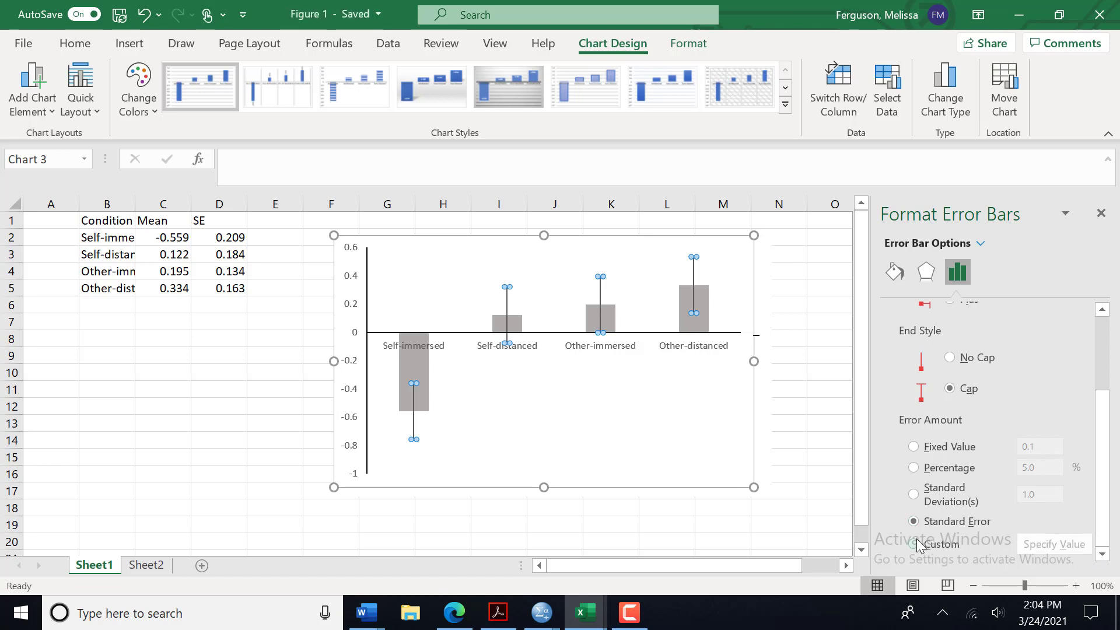
# - Set Custom error amounts with Positive and Negative values both =Sheet1!$D$2:$D$5 and confirm
pyautogui.click(912, 545)
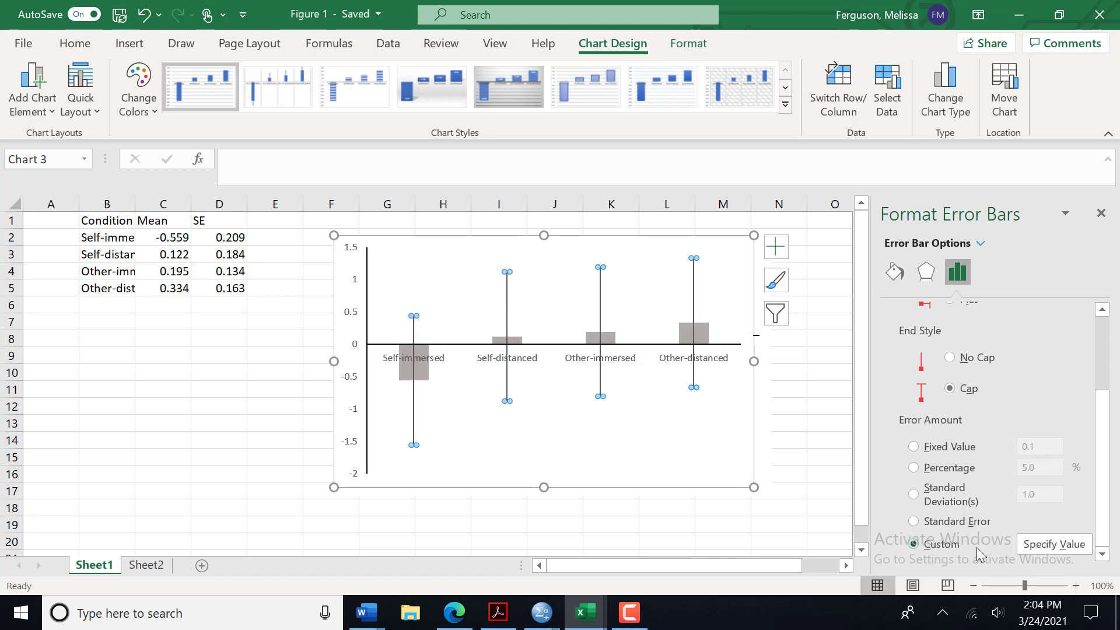
pyautogui.click(1054, 544)
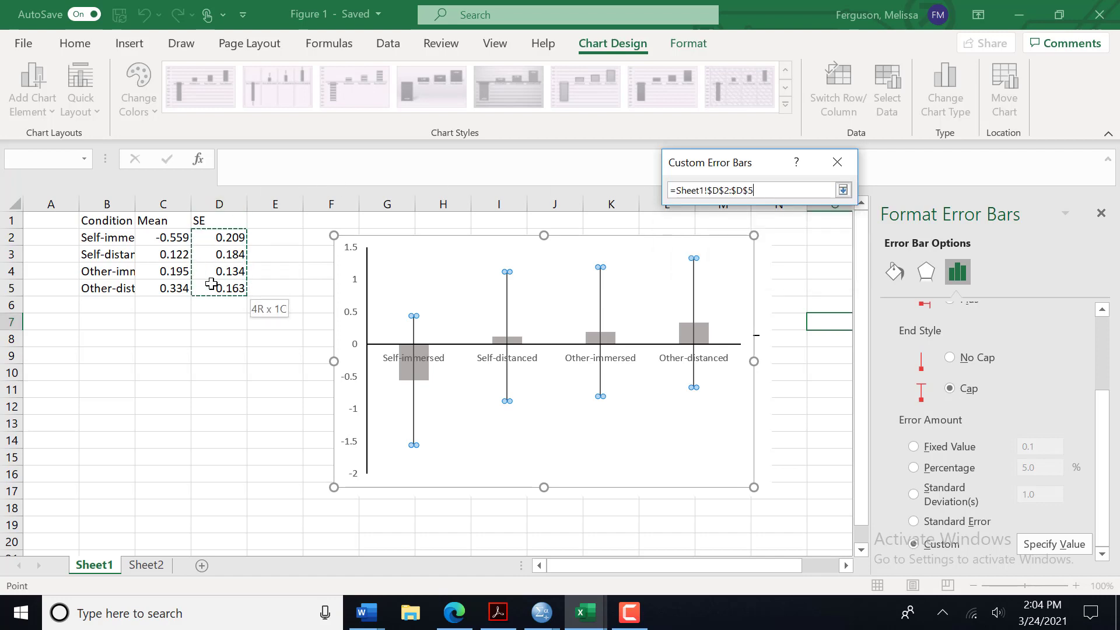
pyautogui.click(843, 190)
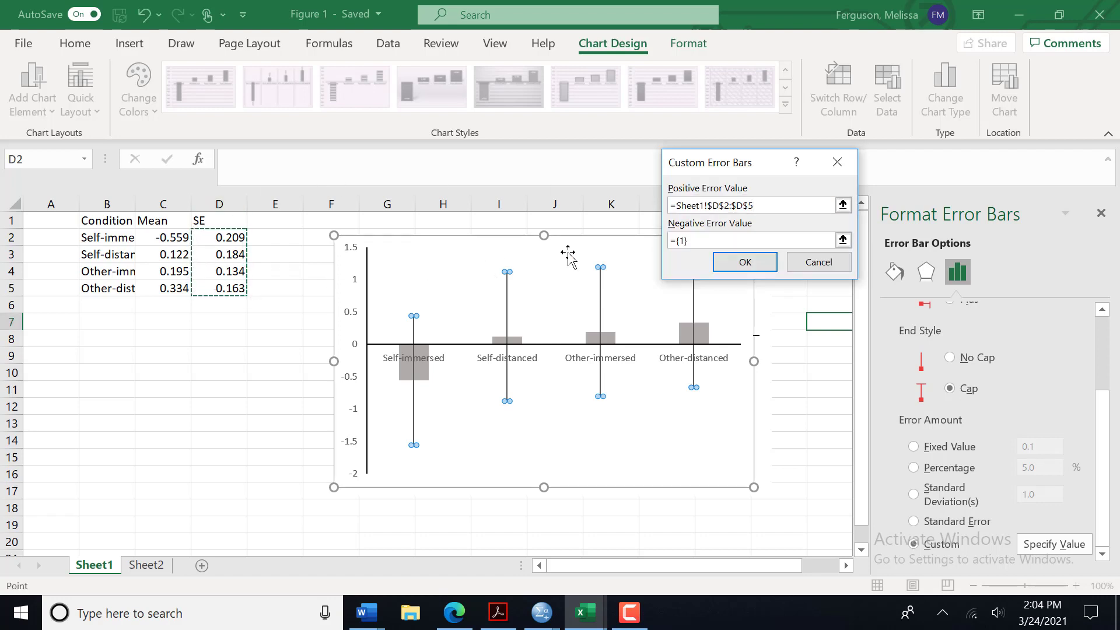
pyautogui.click(750, 240)
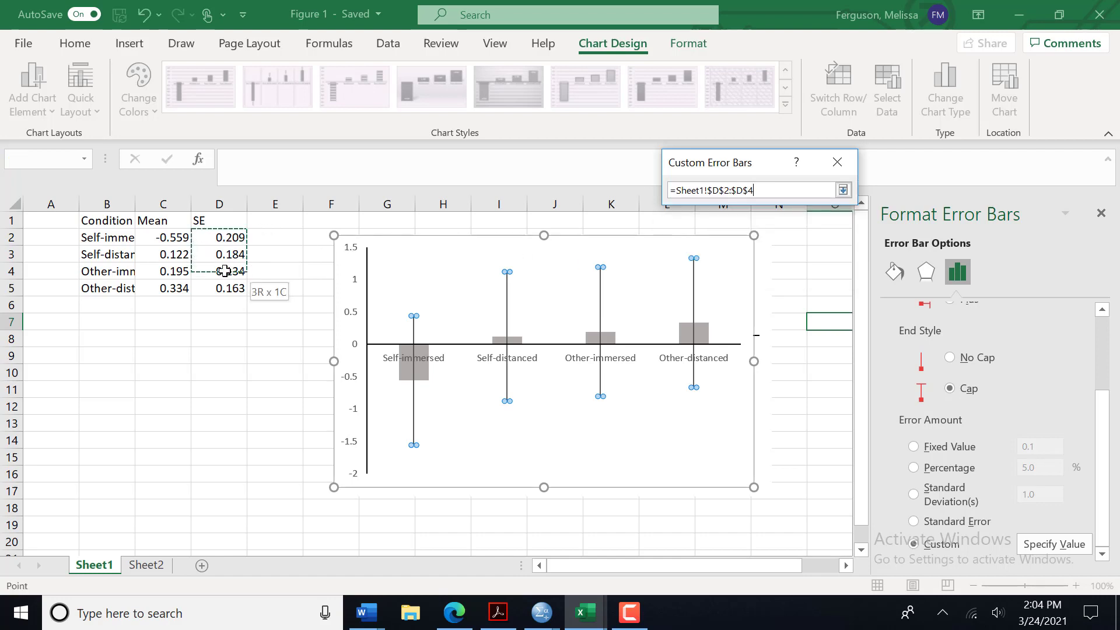
pyautogui.click(843, 189)
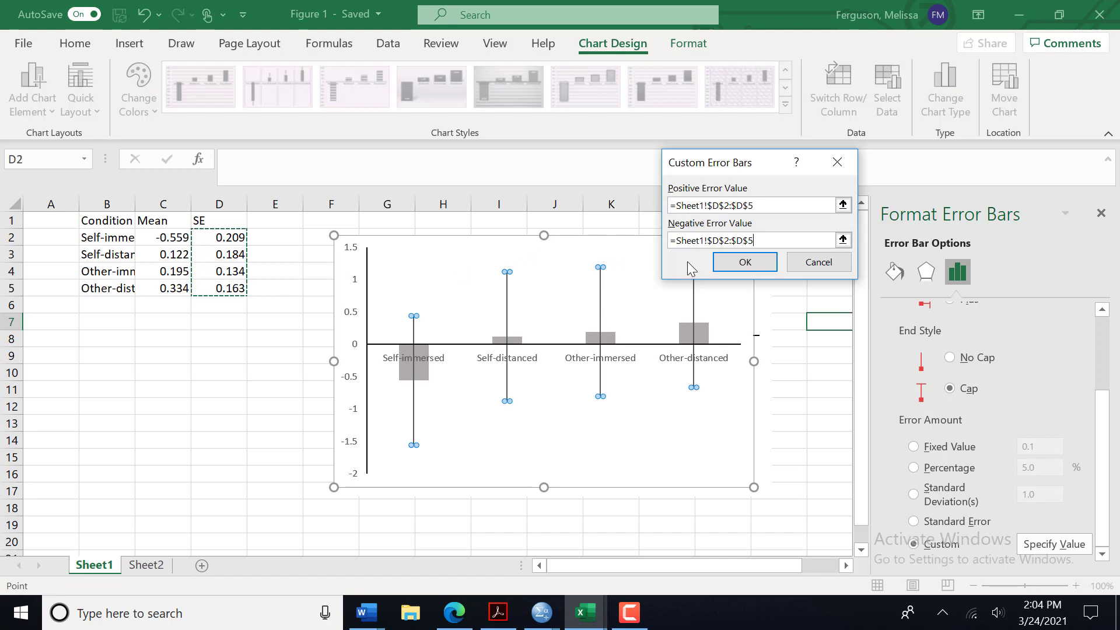
pyautogui.click(743, 262)
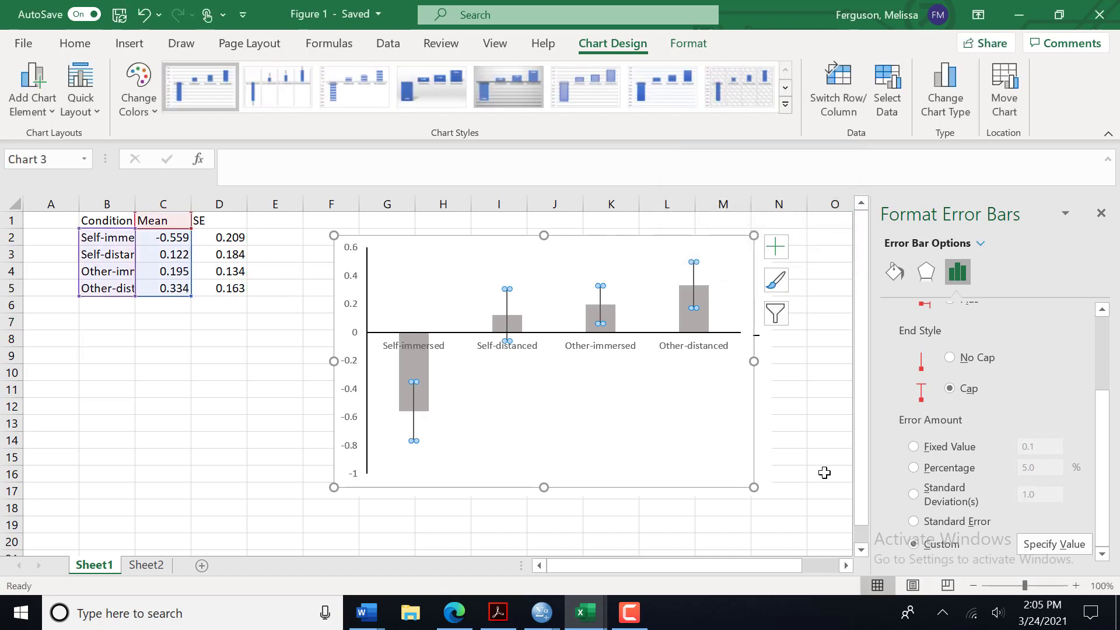
pyautogui.moveTo(537, 256)
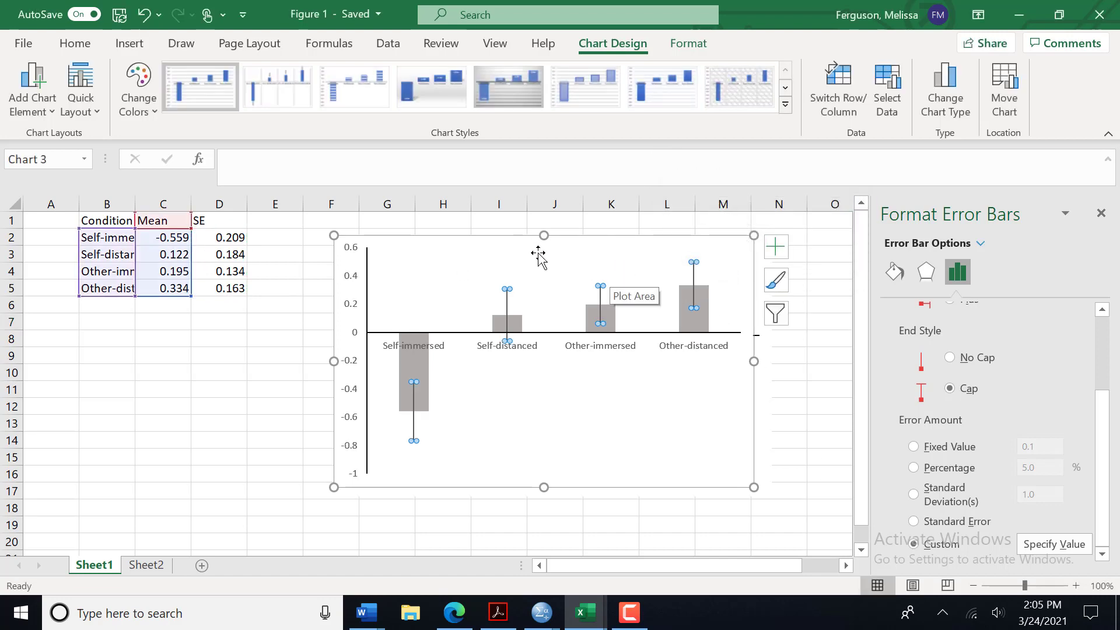
pyautogui.moveTo(532, 454)
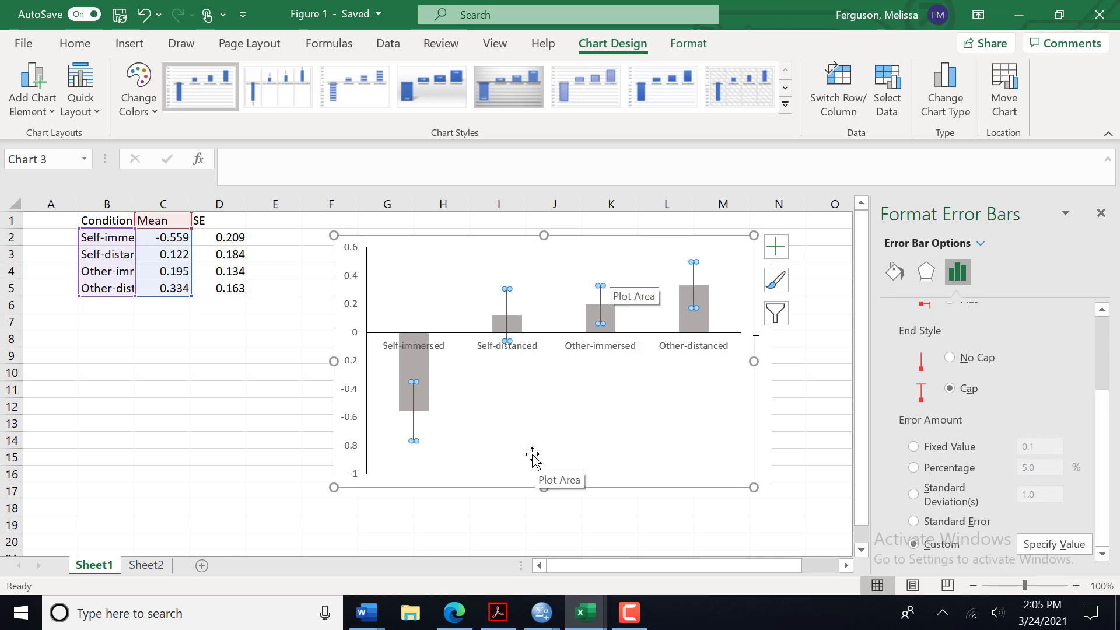
pyautogui.click(31, 93)
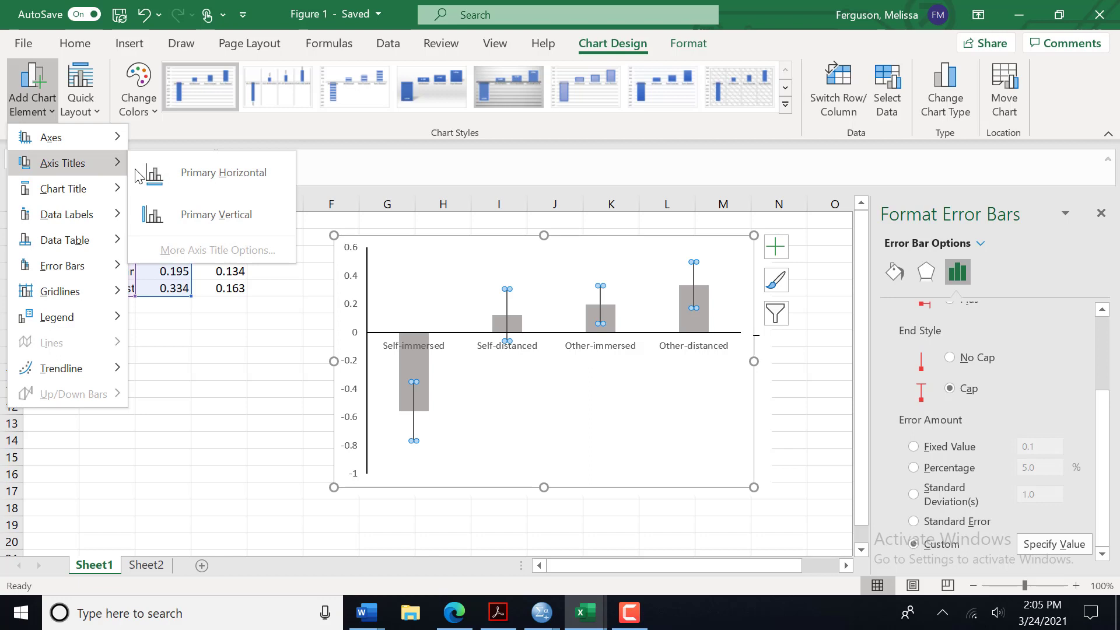
# - Add a Primary Horizontal axis title and replace its placeholder with 'Condition'
pyautogui.click(223, 173)
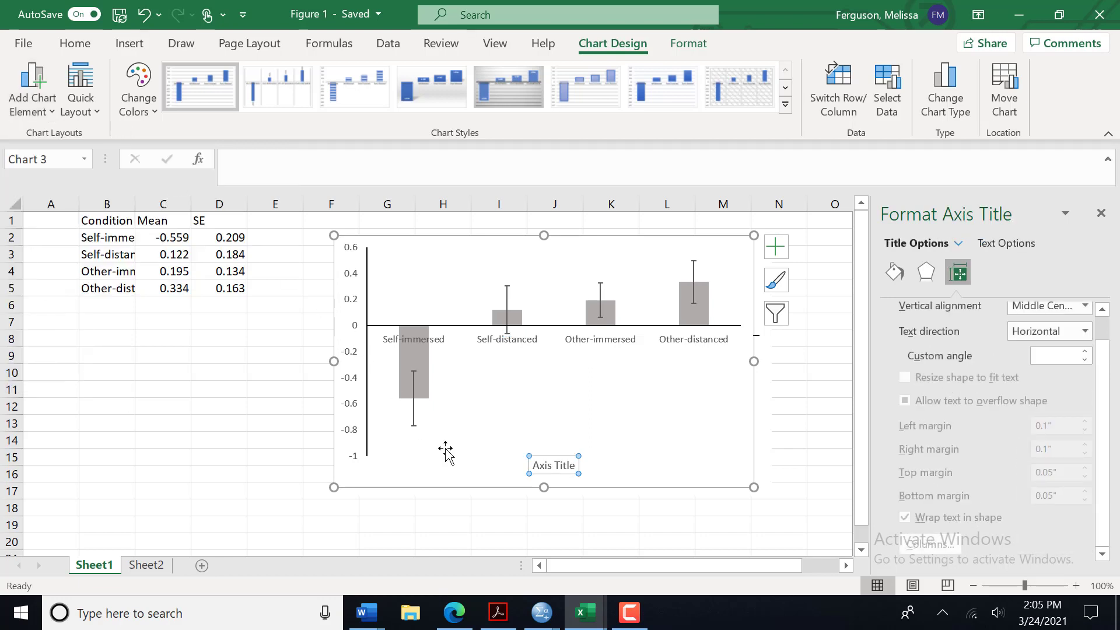
pyautogui.doubleClick(553, 465)
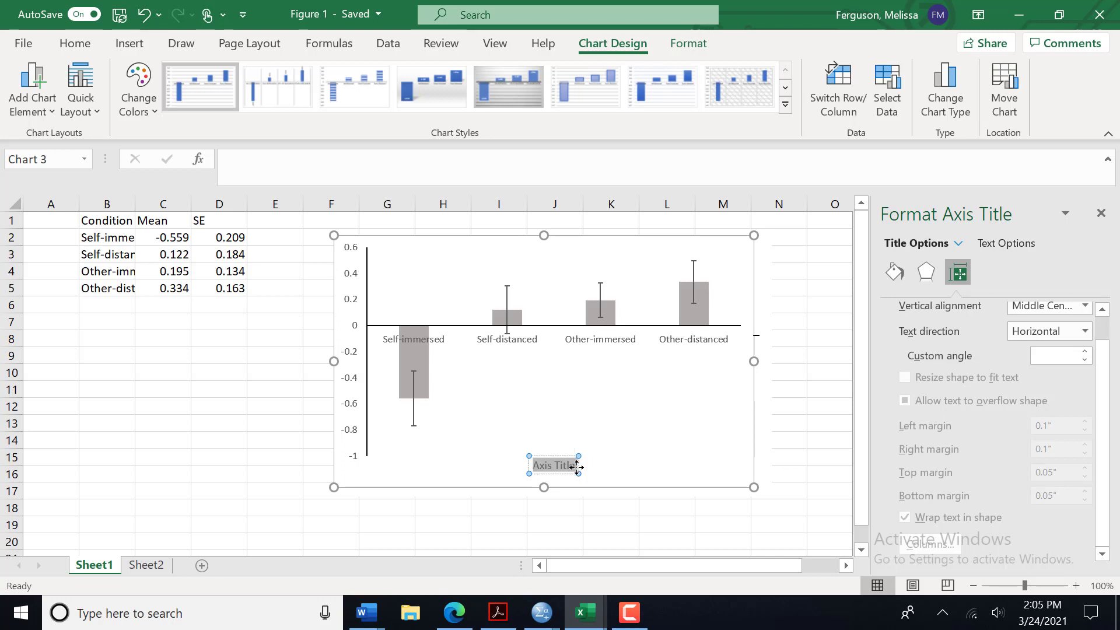
pyautogui.write('Condition')
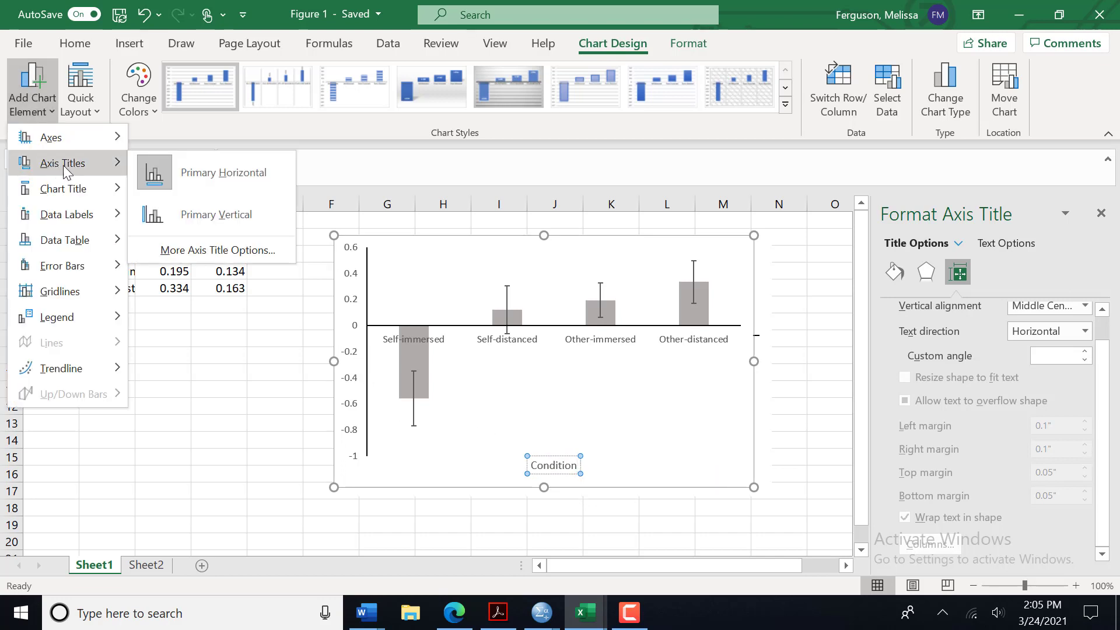
# - Add a vertical axis title 'Wise Reasoning Score' and retitle the horizontal axis 'Reasoning Perspective'
pyautogui.click(216, 215)
pyautogui.write('W')
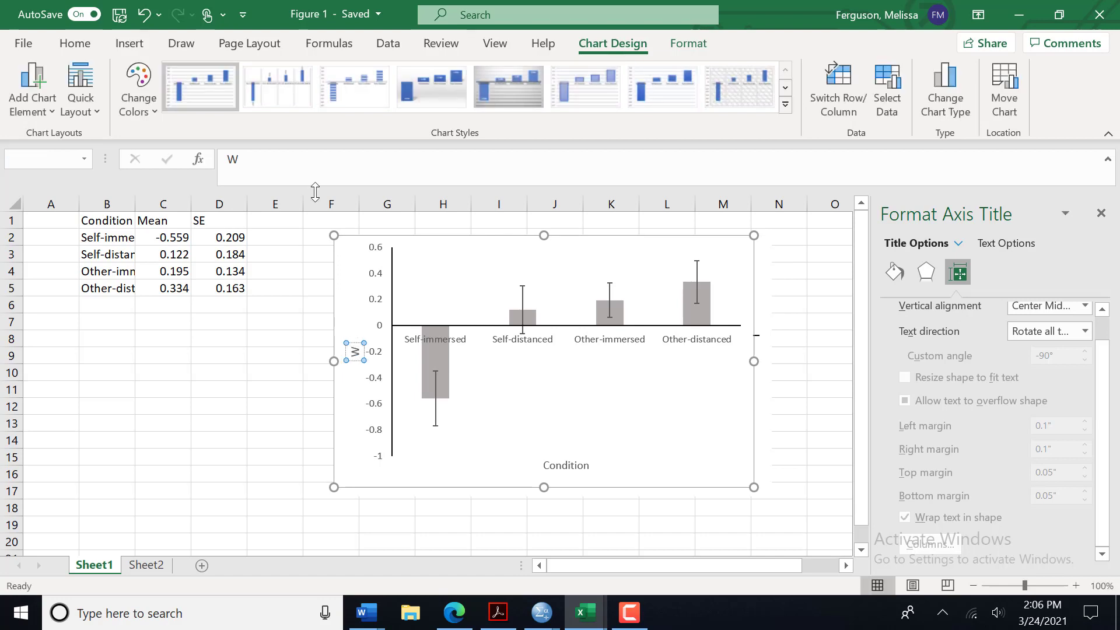
pyautogui.write('use')
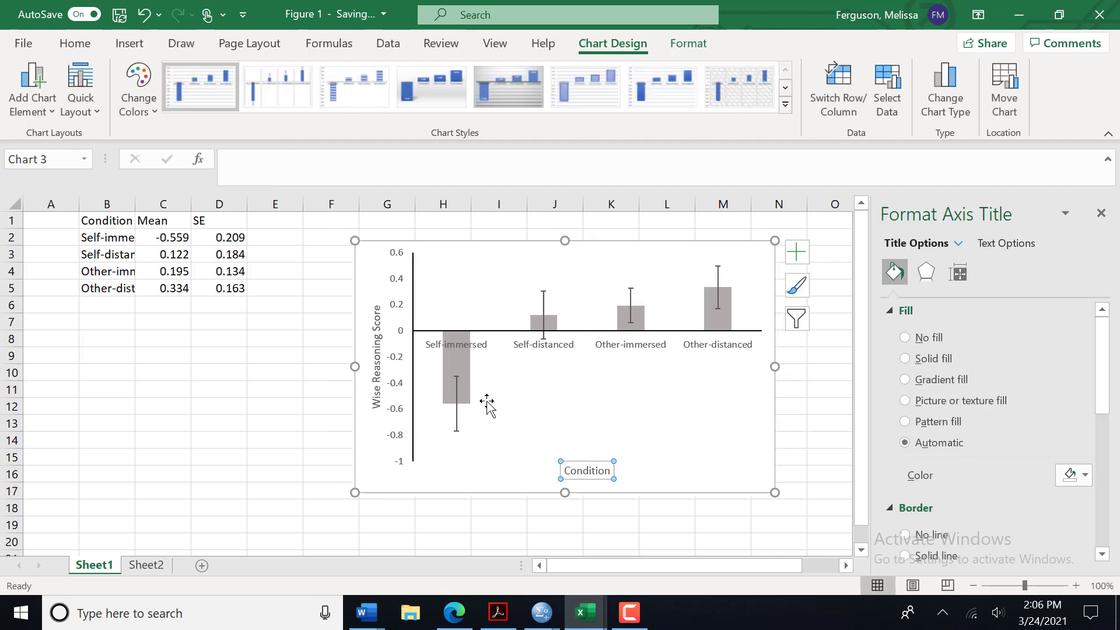
pyautogui.doubleClick(586, 470)
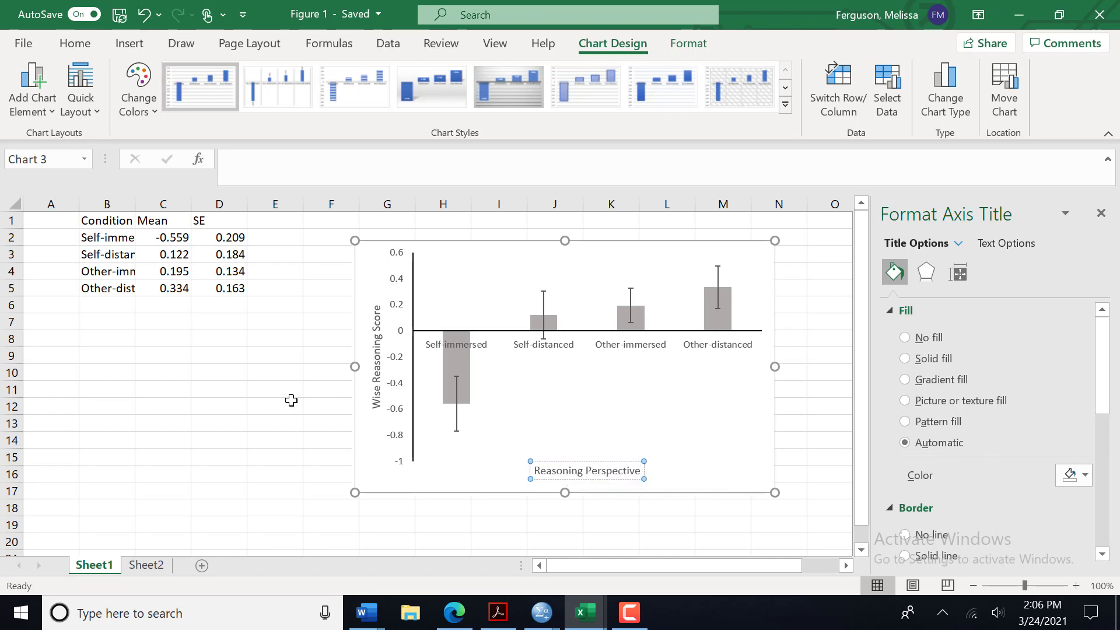
pyautogui.click(276, 406)
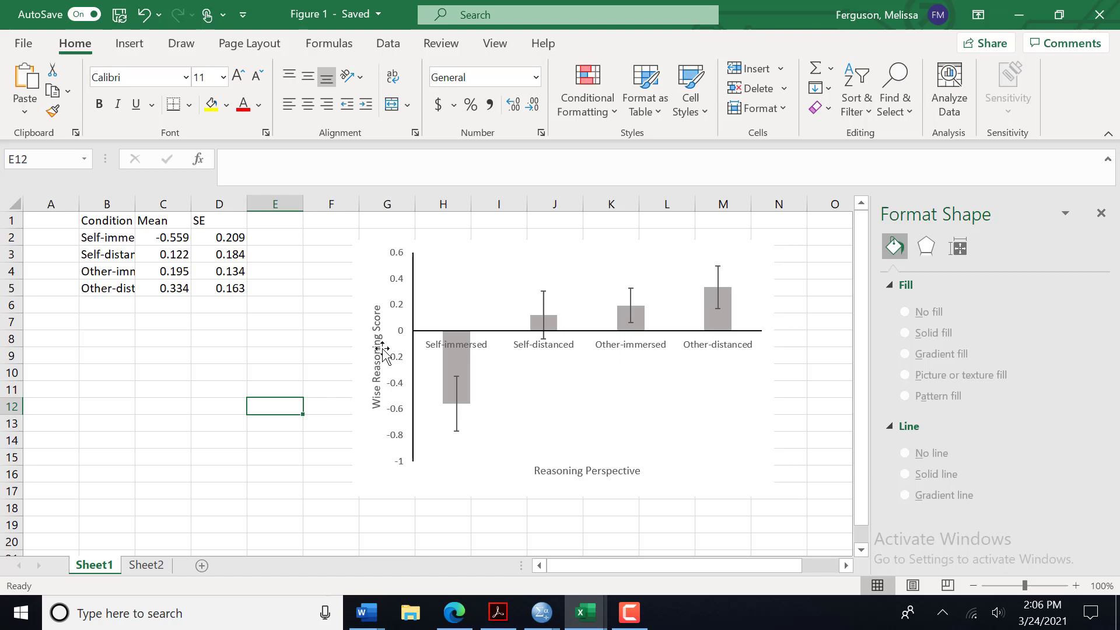
pyautogui.moveTo(562, 467)
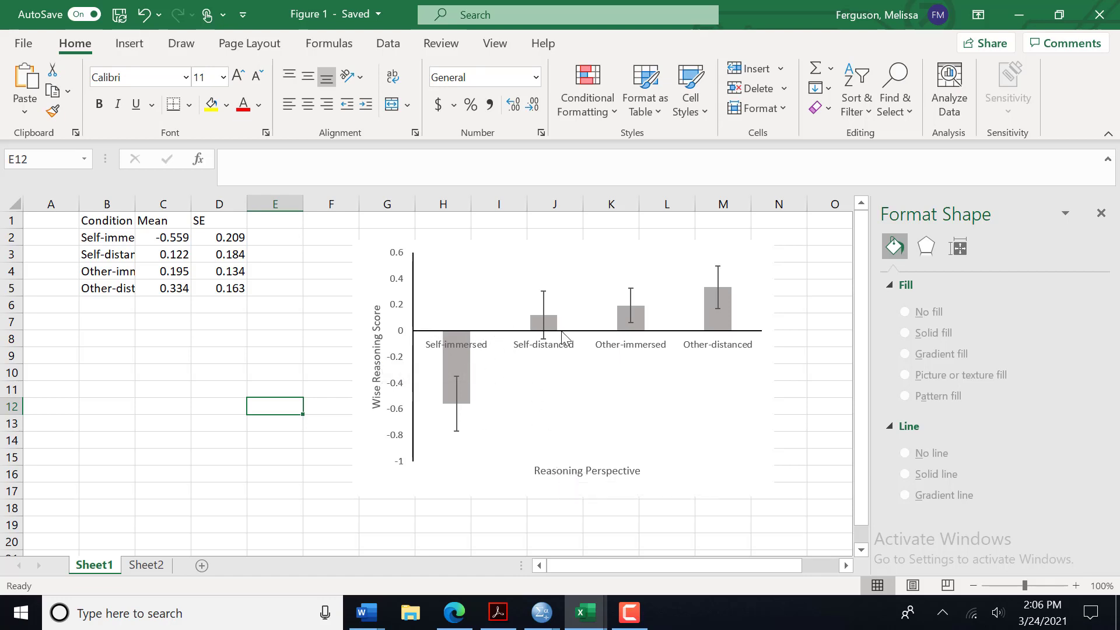
pyautogui.moveTo(443, 319)
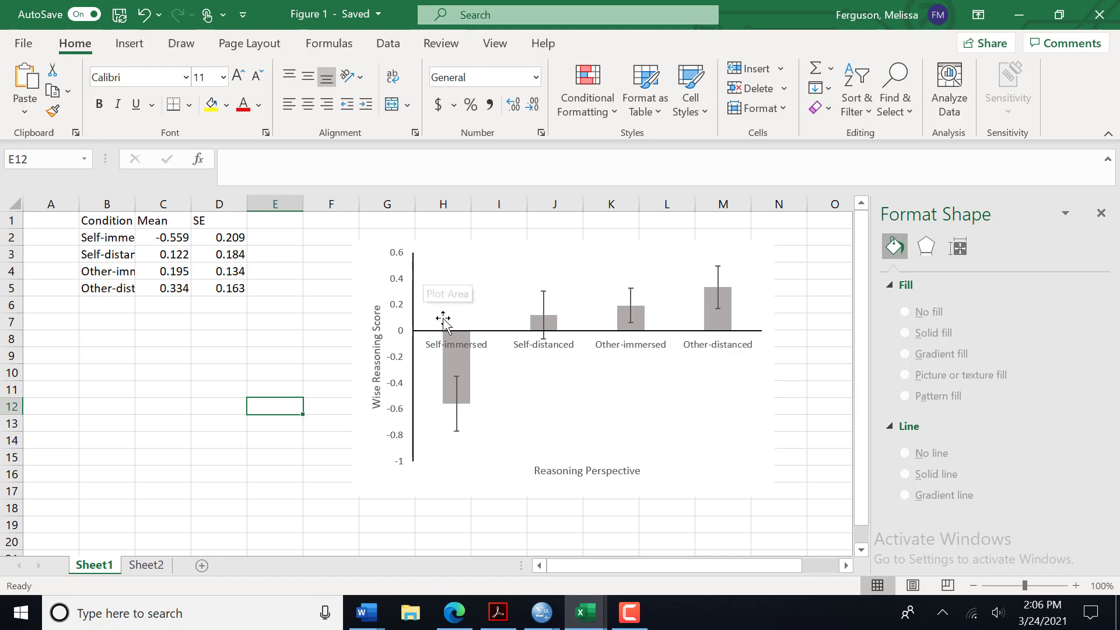
pyautogui.moveTo(403, 356)
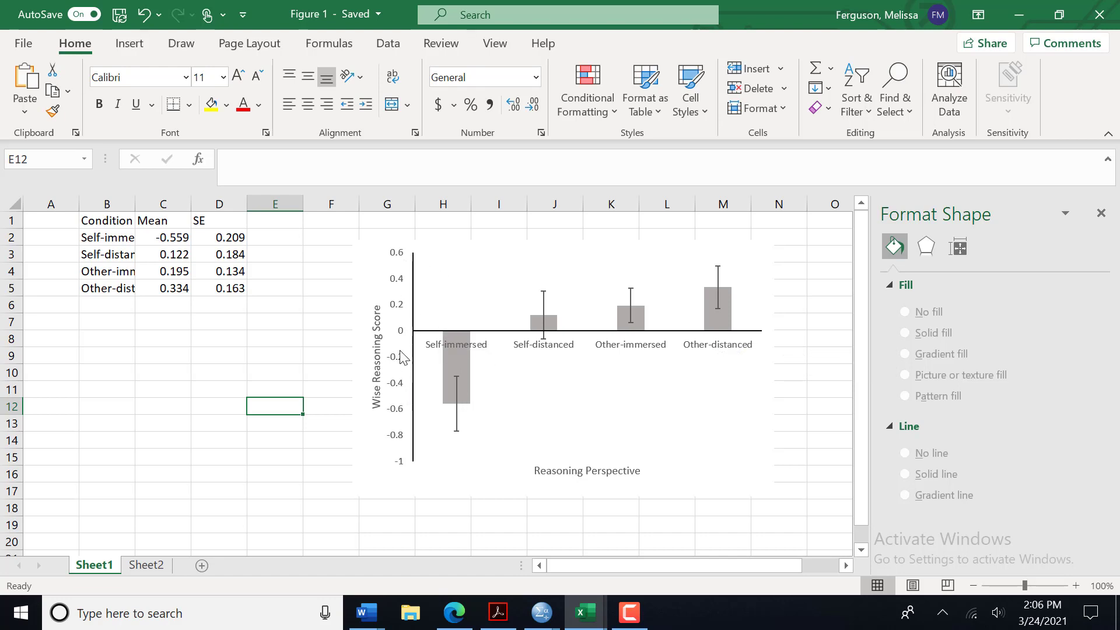
pyautogui.moveTo(377, 346)
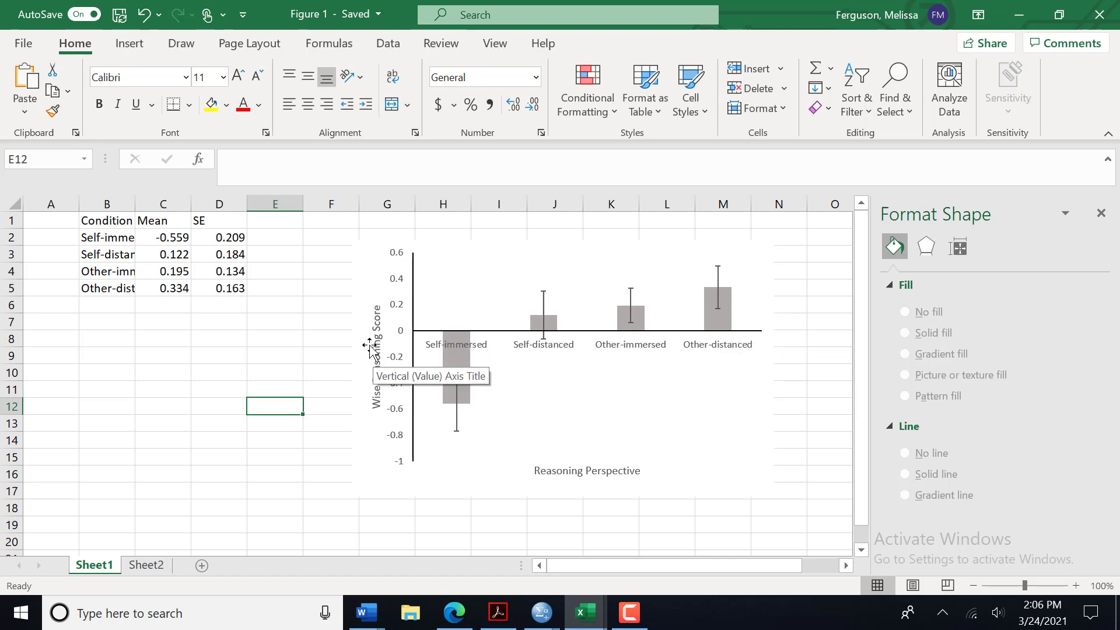
pyautogui.click(377, 357)
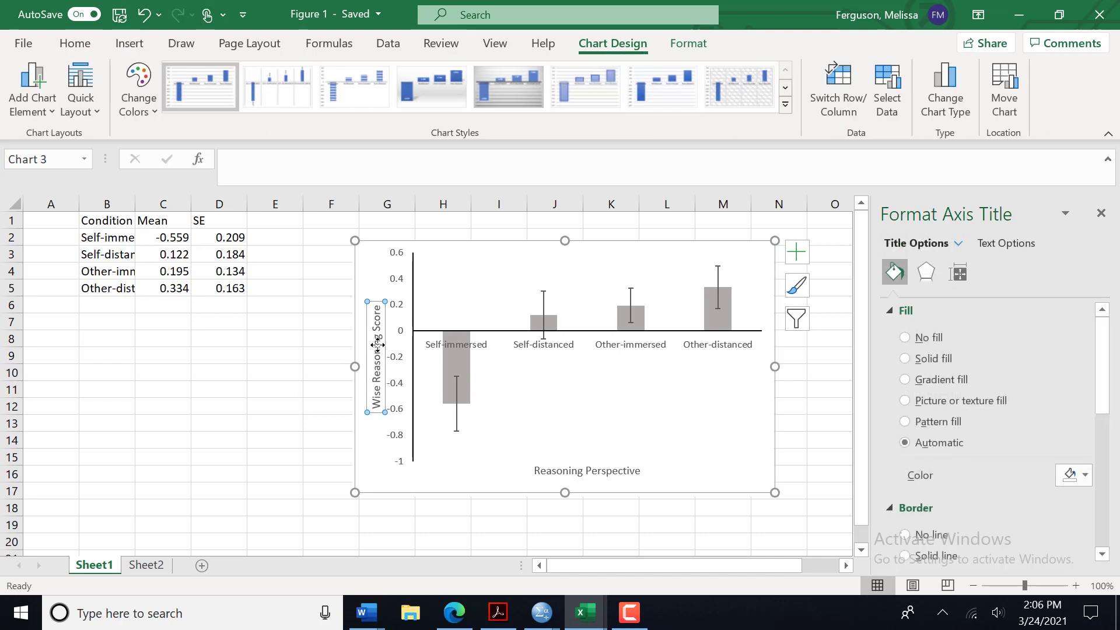
pyautogui.click(1004, 242)
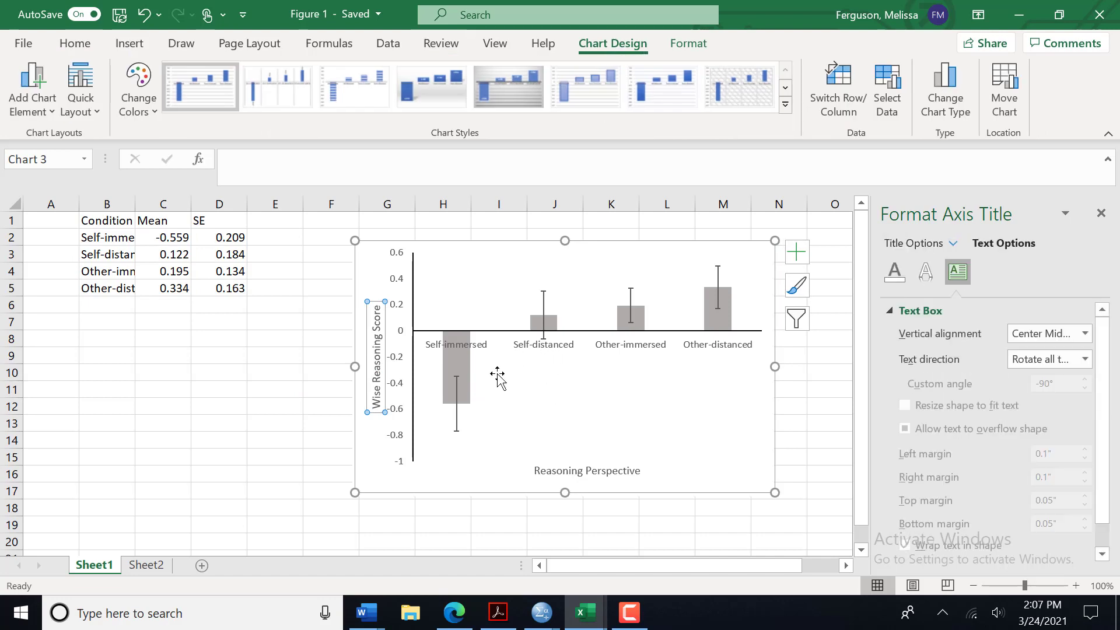
pyautogui.moveTo(500, 377)
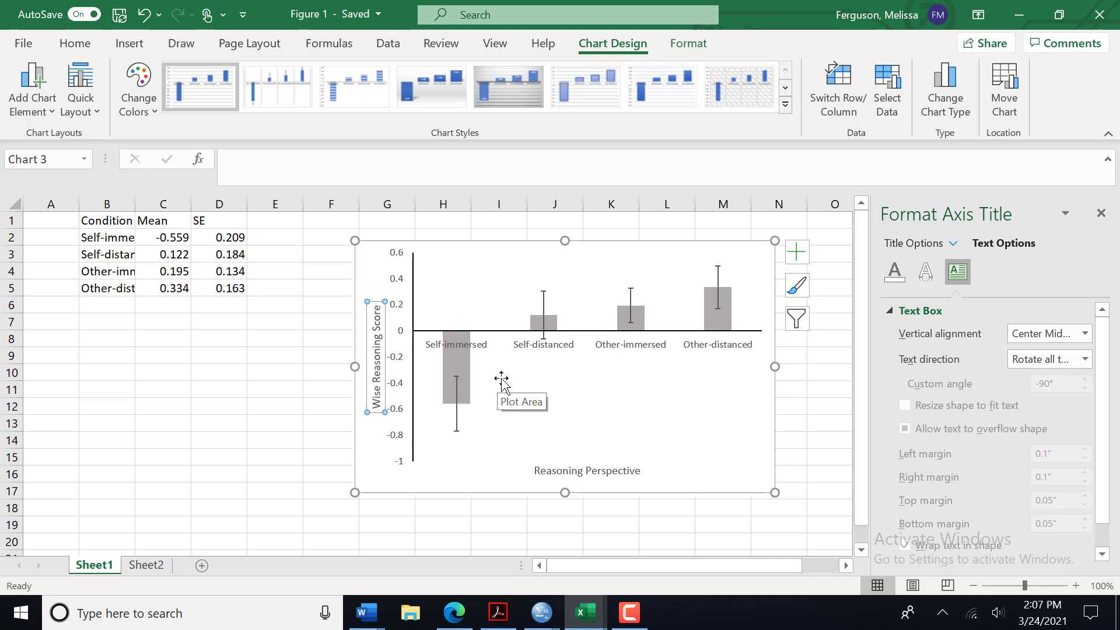
pyautogui.moveTo(583, 259)
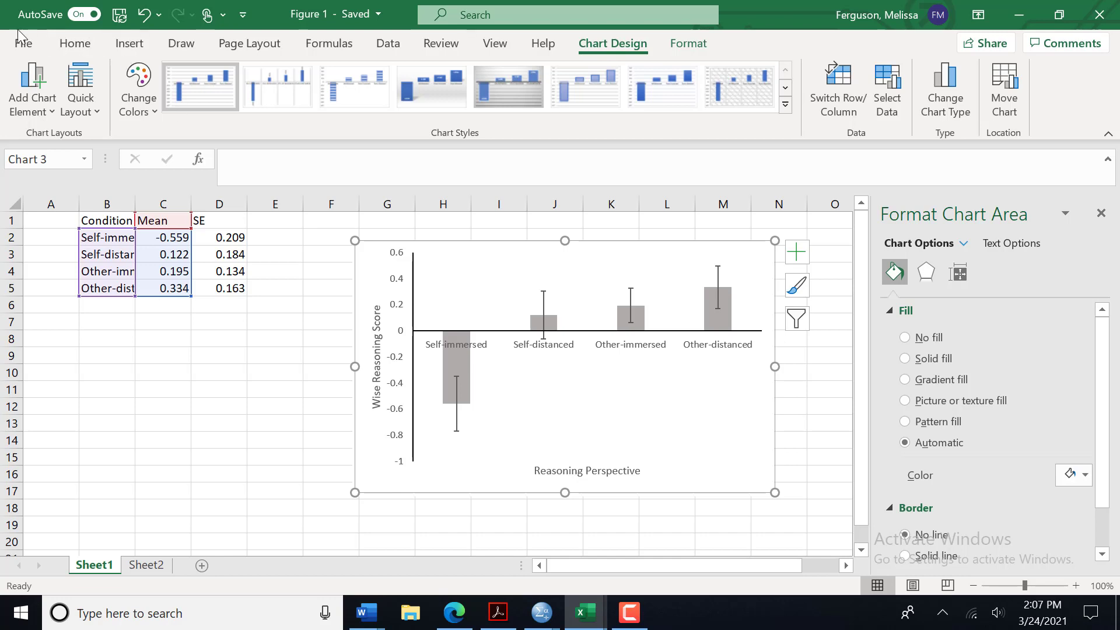
pyautogui.moveTo(75, 43)
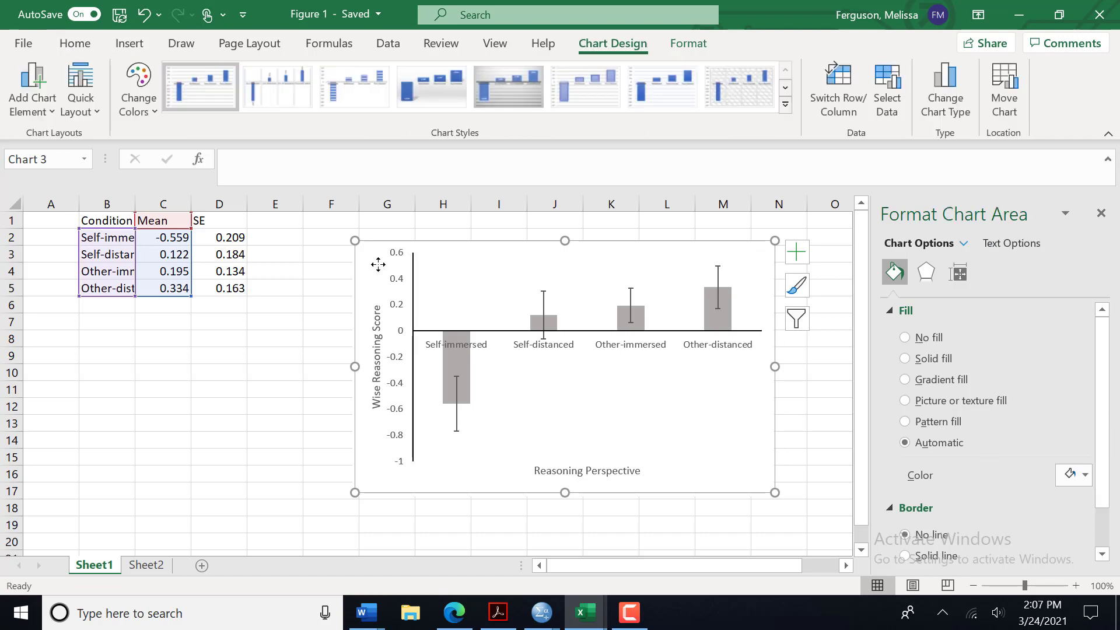
pyautogui.moveTo(444, 470)
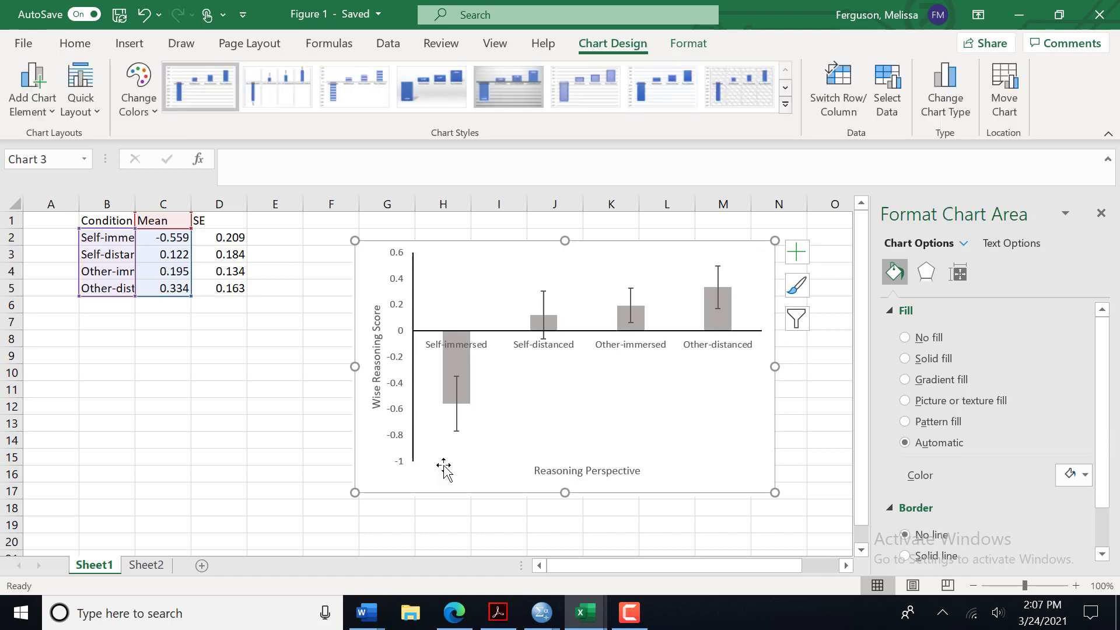
pyautogui.moveTo(516, 592)
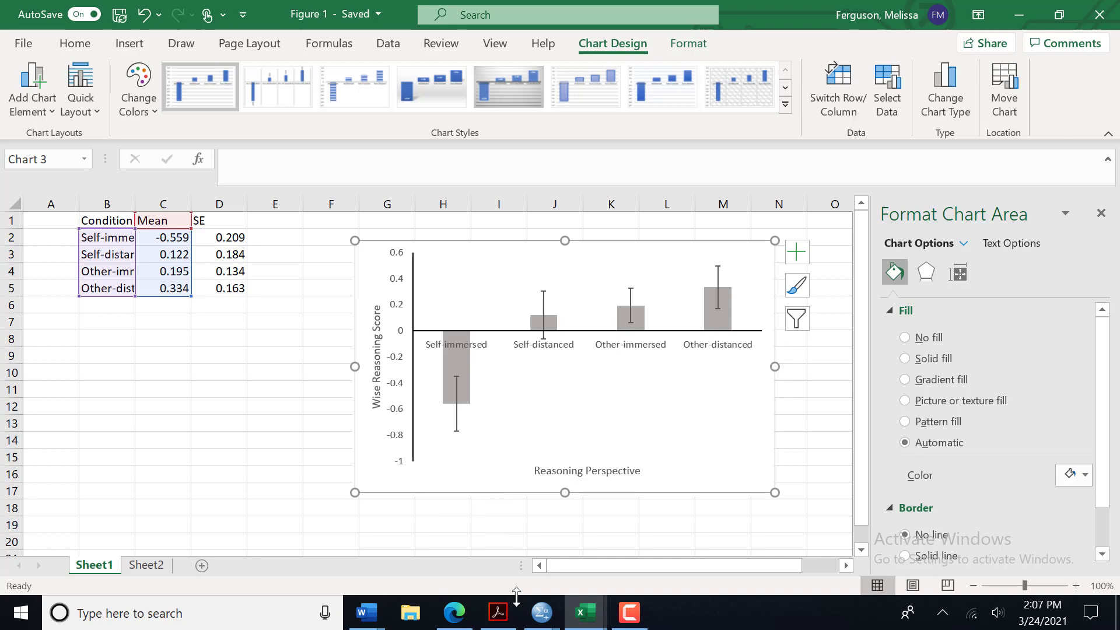
pyautogui.moveTo(365, 612)
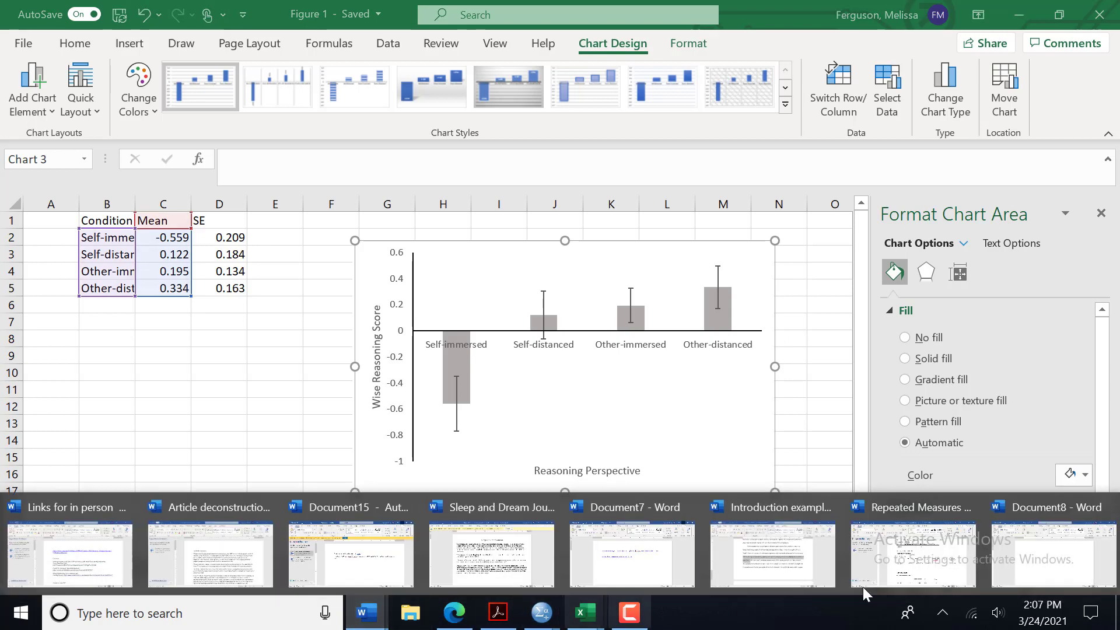
# - In Document8, drag the pasted chart lower on the page and place the cursor on the blank line above it
pyautogui.click(1050, 553)
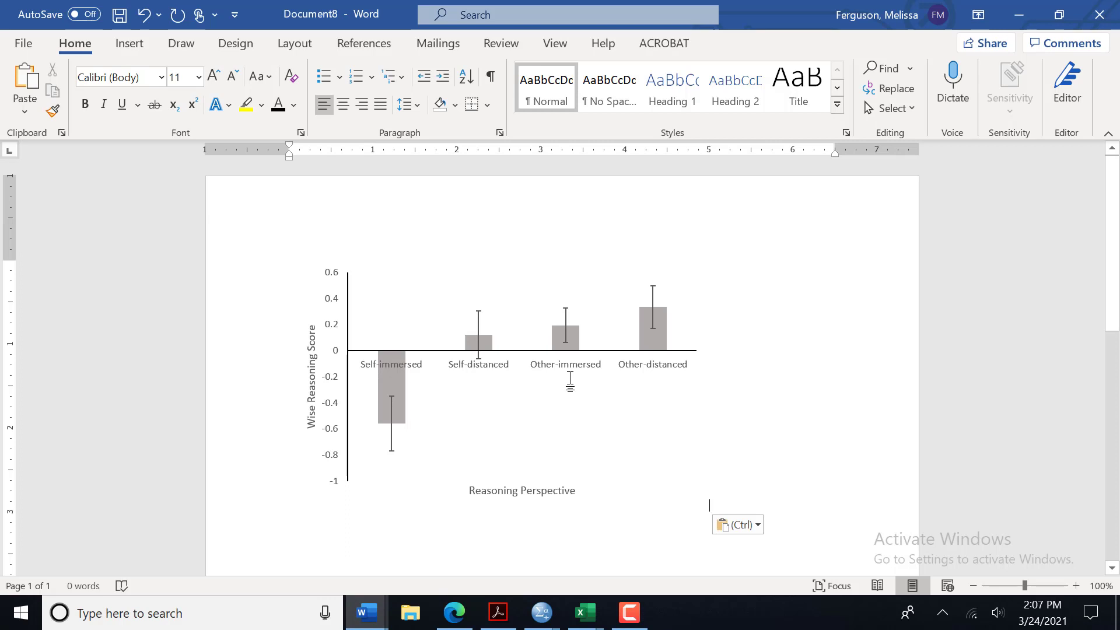
pyautogui.moveTo(357, 318)
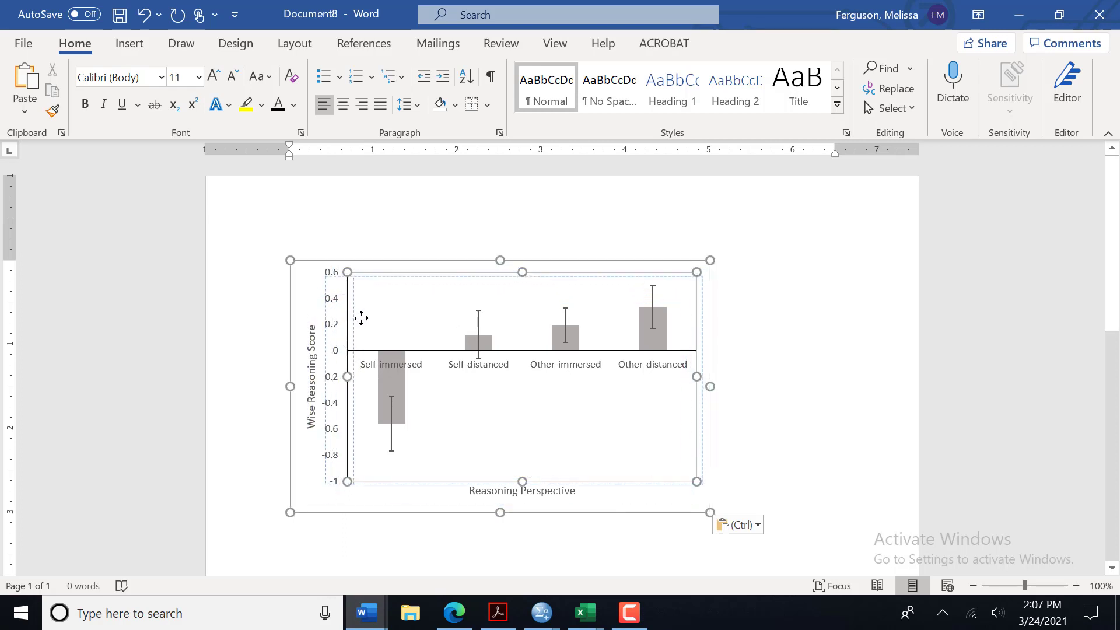
pyautogui.click(500, 386)
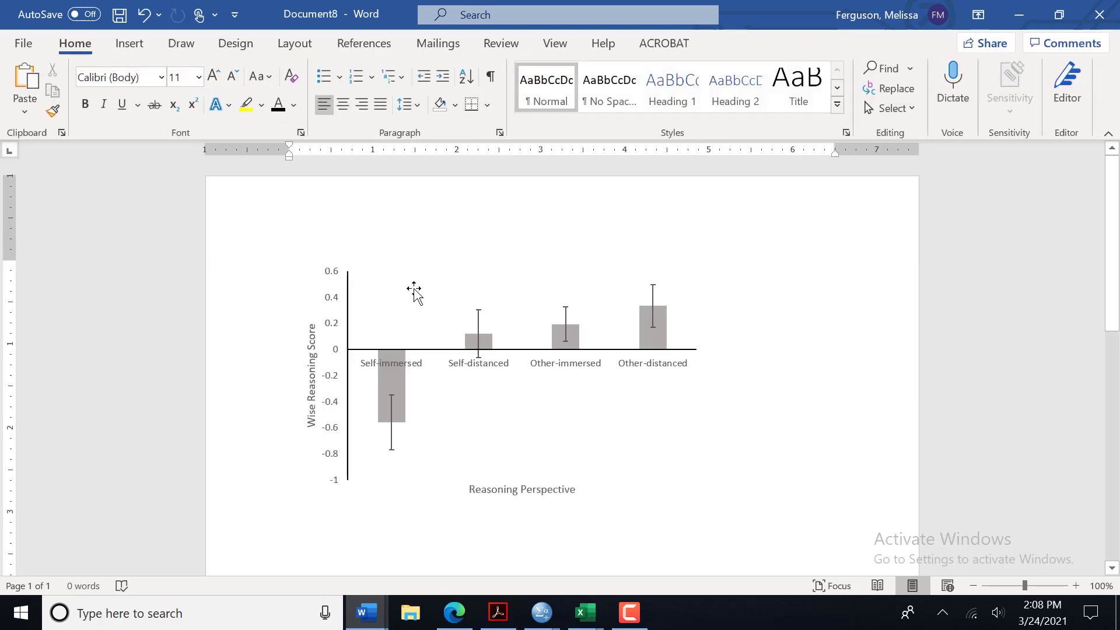
pyautogui.click(500, 386)
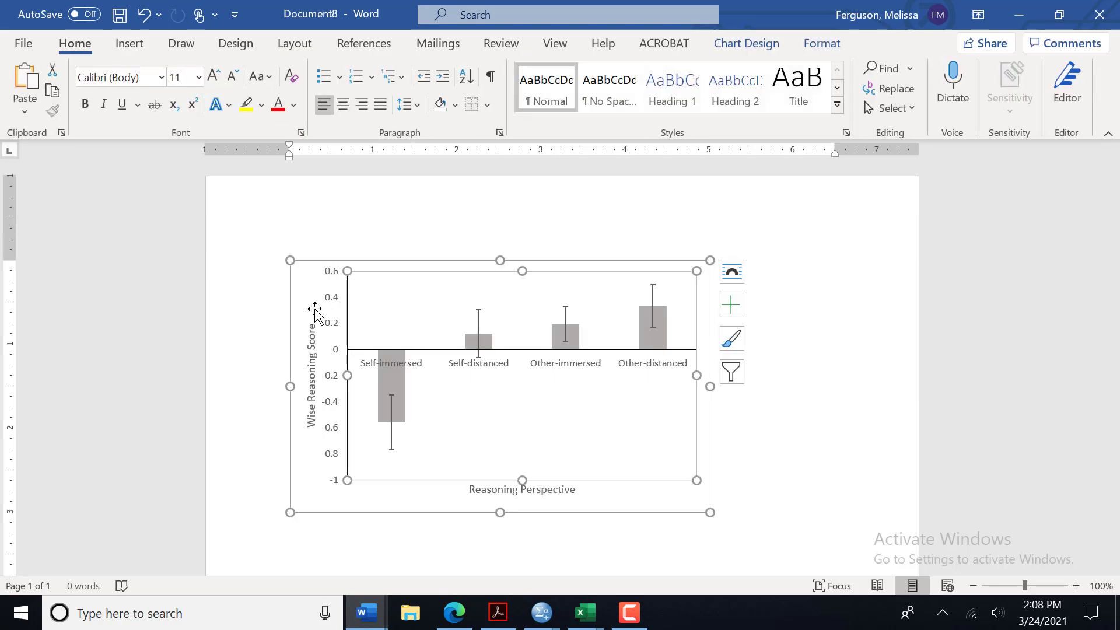
pyautogui.click(311, 374)
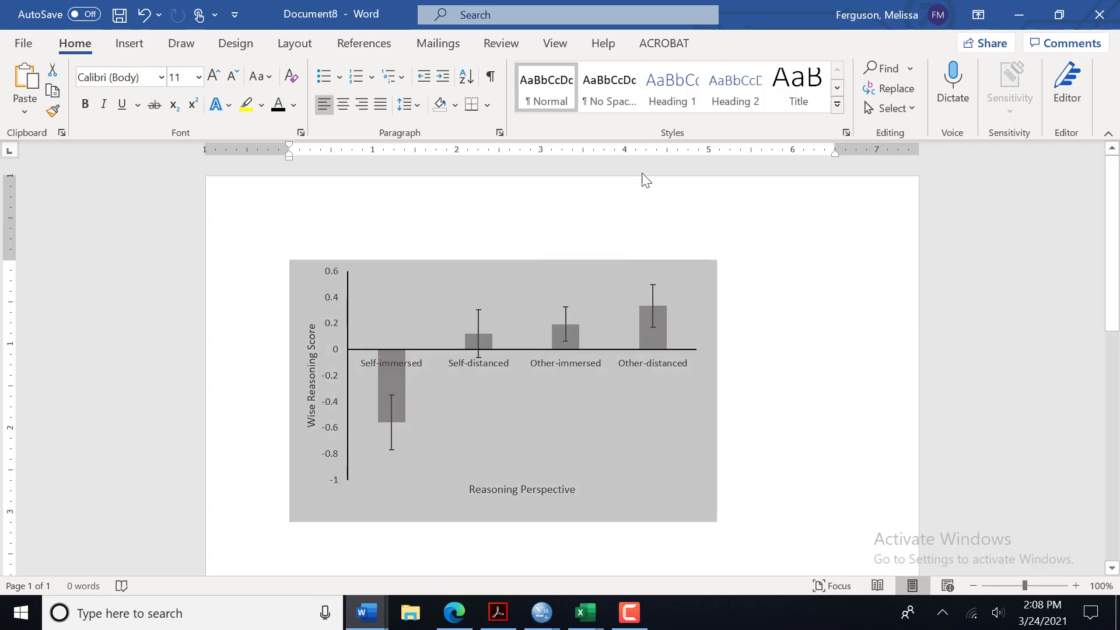
pyautogui.moveTo(637, 277)
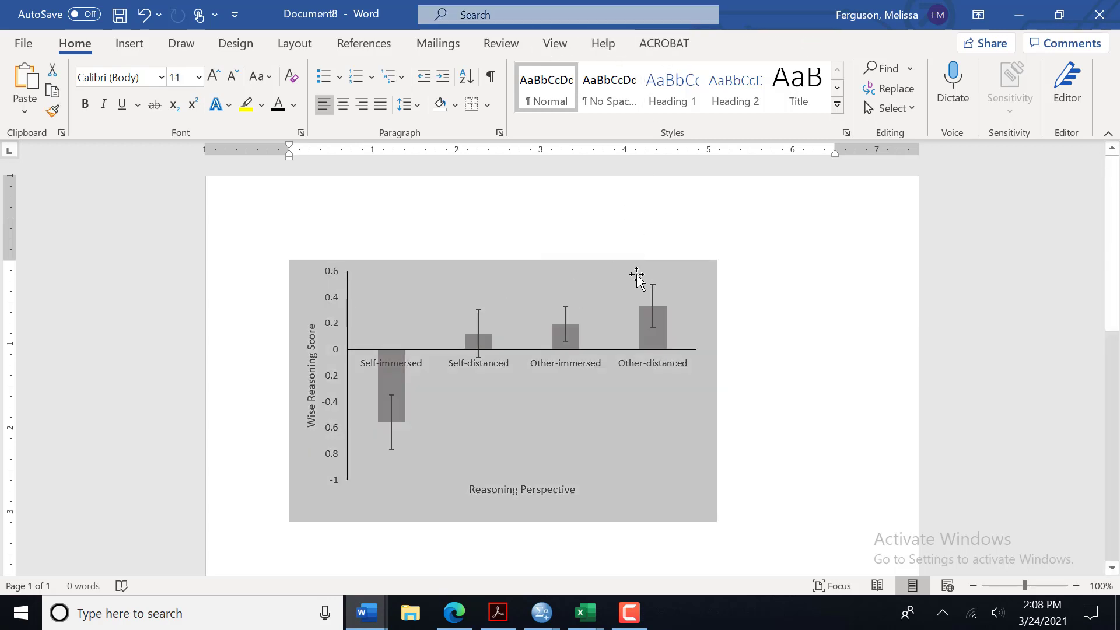
pyautogui.click(636, 275)
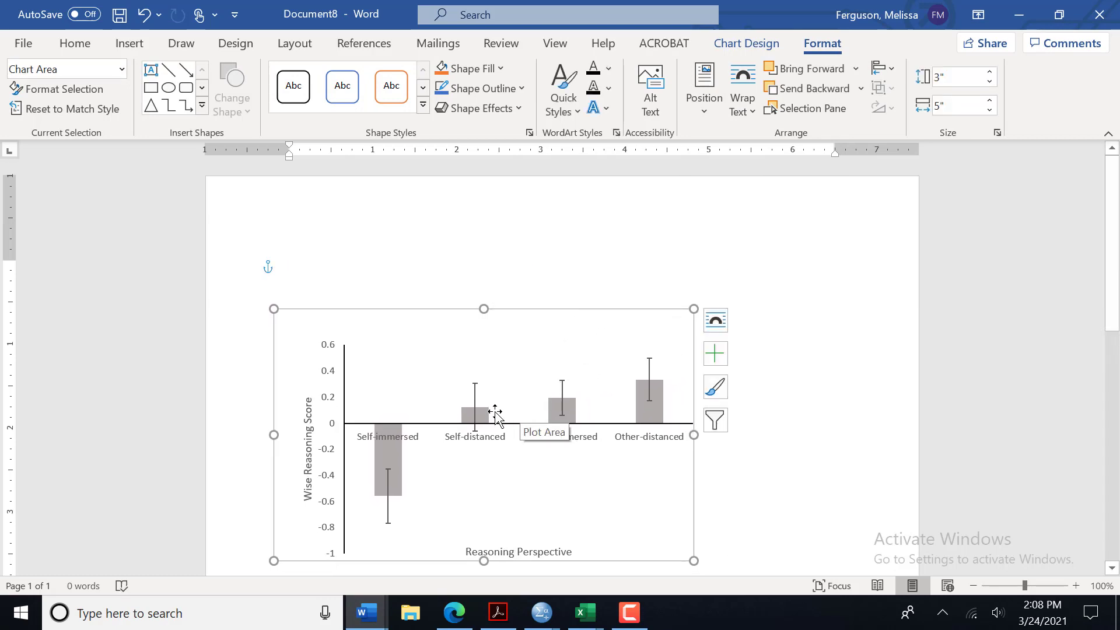
pyautogui.click(282, 276)
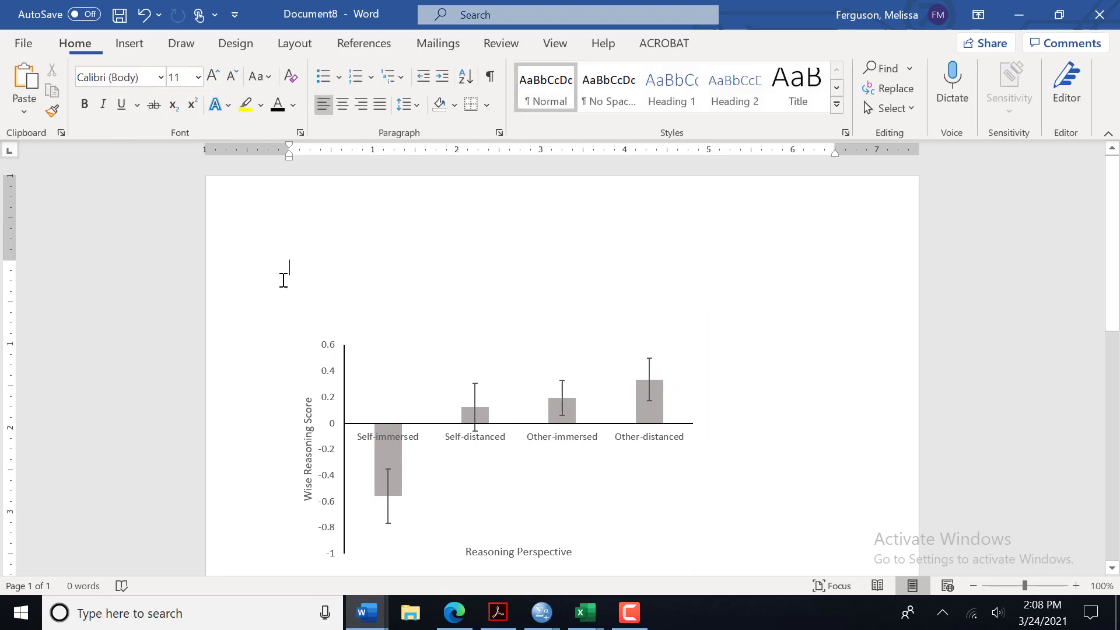
pyautogui.moveTo(370, 351)
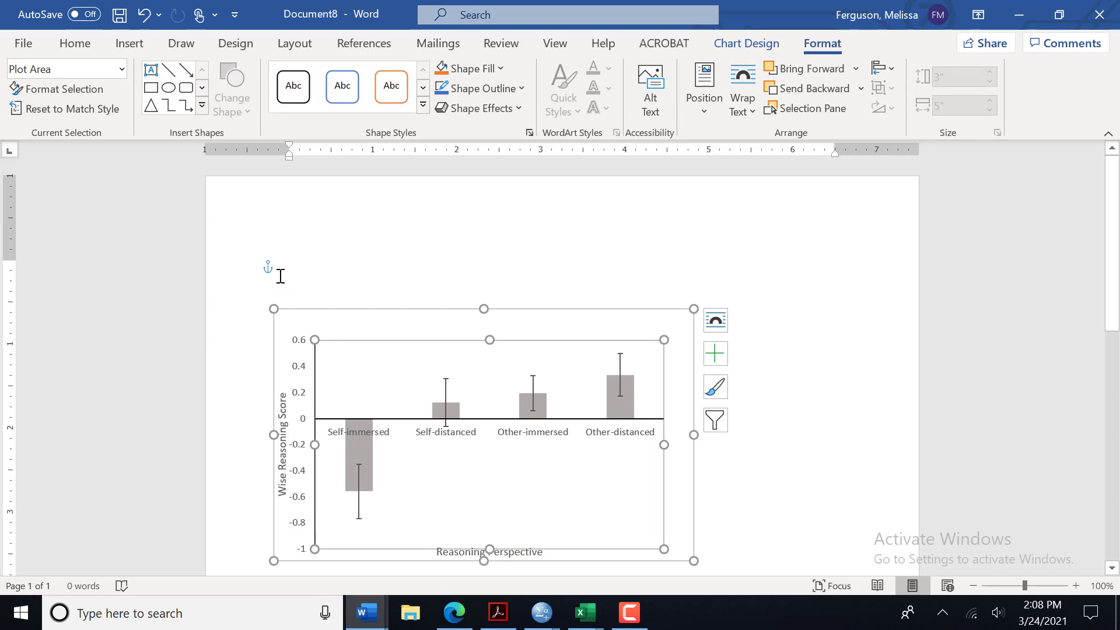
# - Undo the typing that replaced the chart and set its text wrapping so a caption line sits above it
pyautogui.click(292, 275)
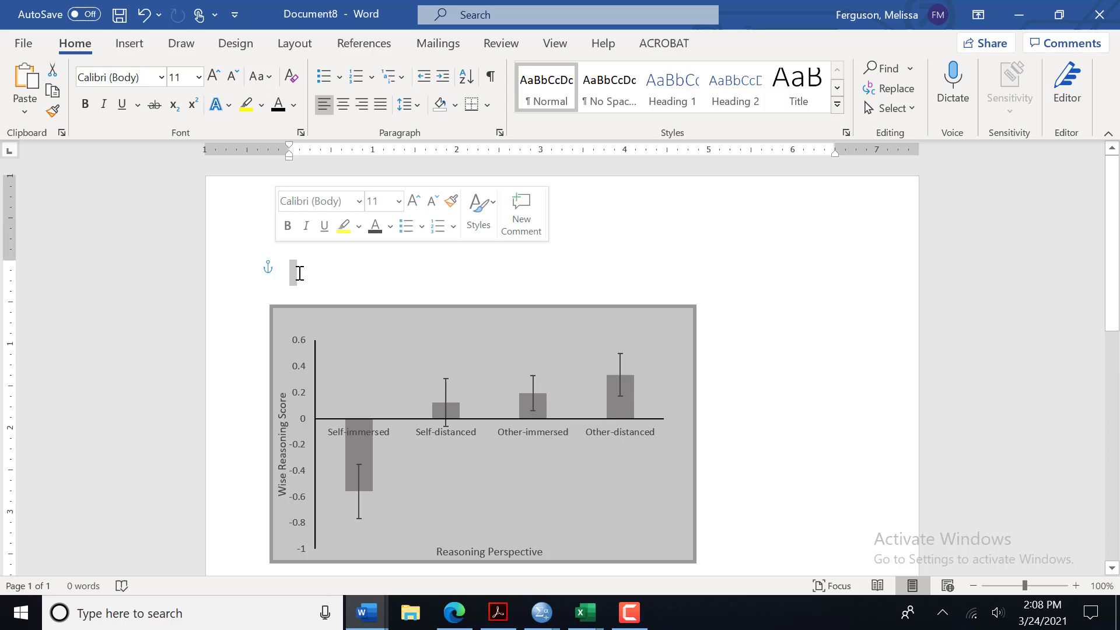
pyautogui.write('Fiture')
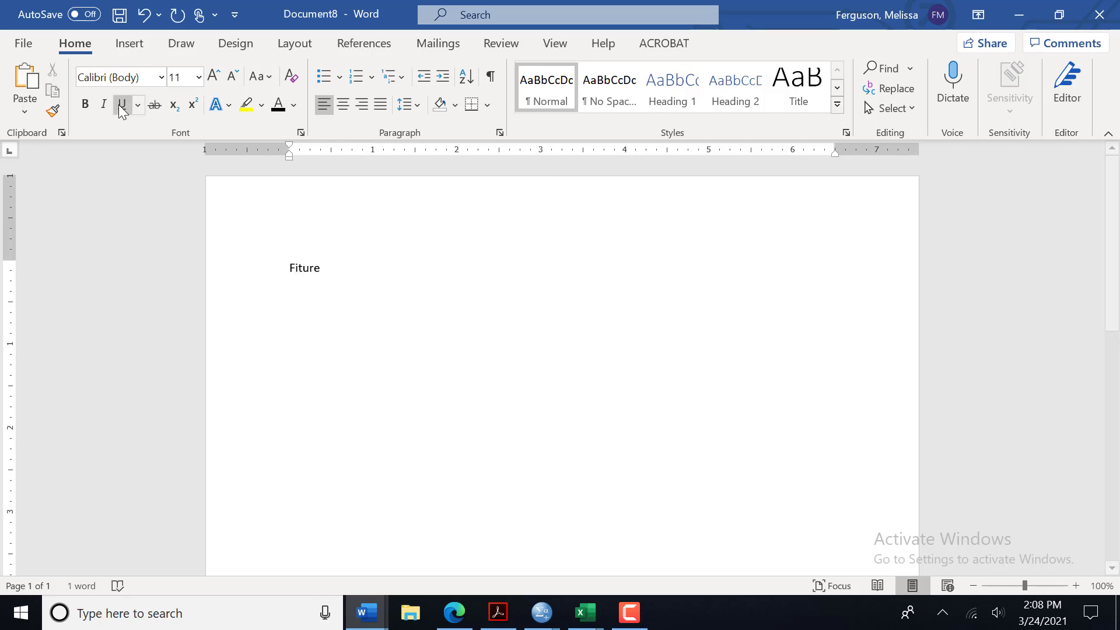
pyautogui.click(143, 14)
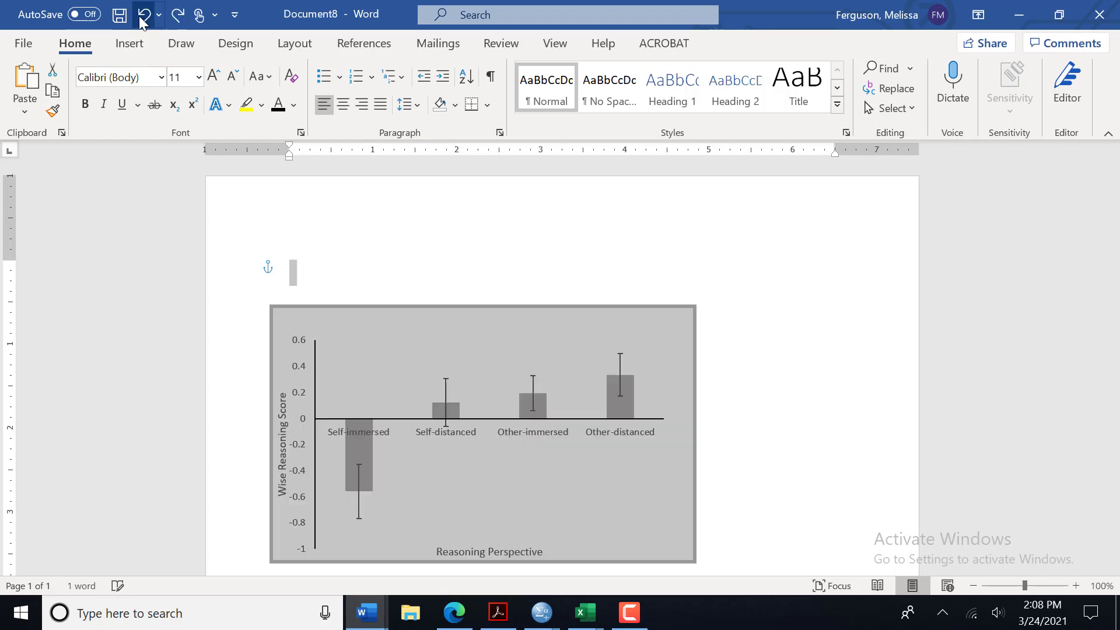
pyautogui.click(142, 14)
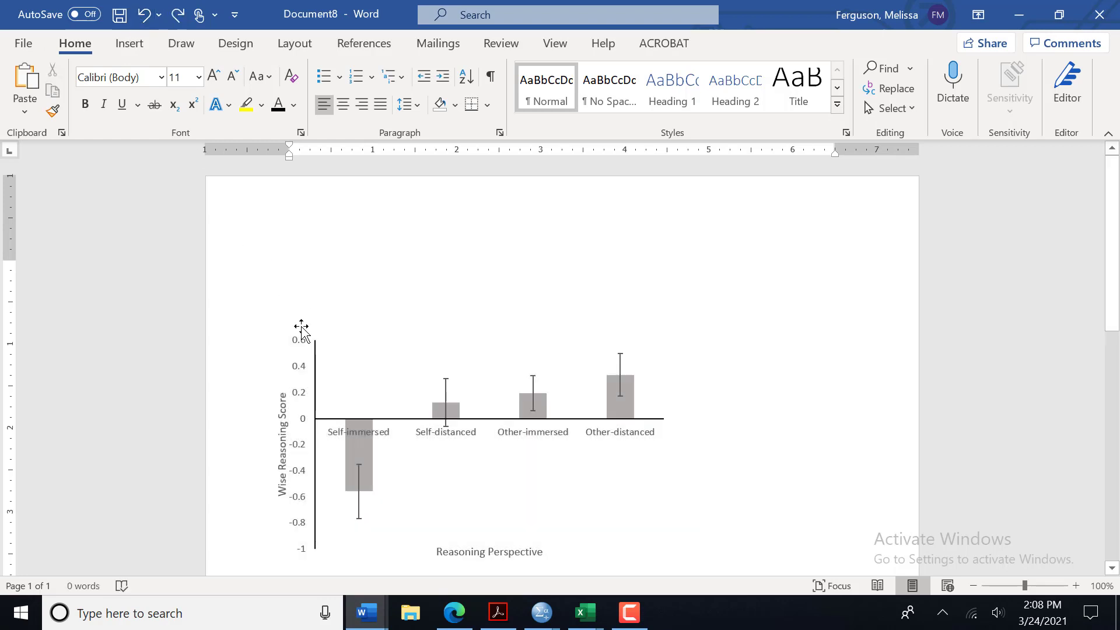
pyautogui.rightClick(299, 329)
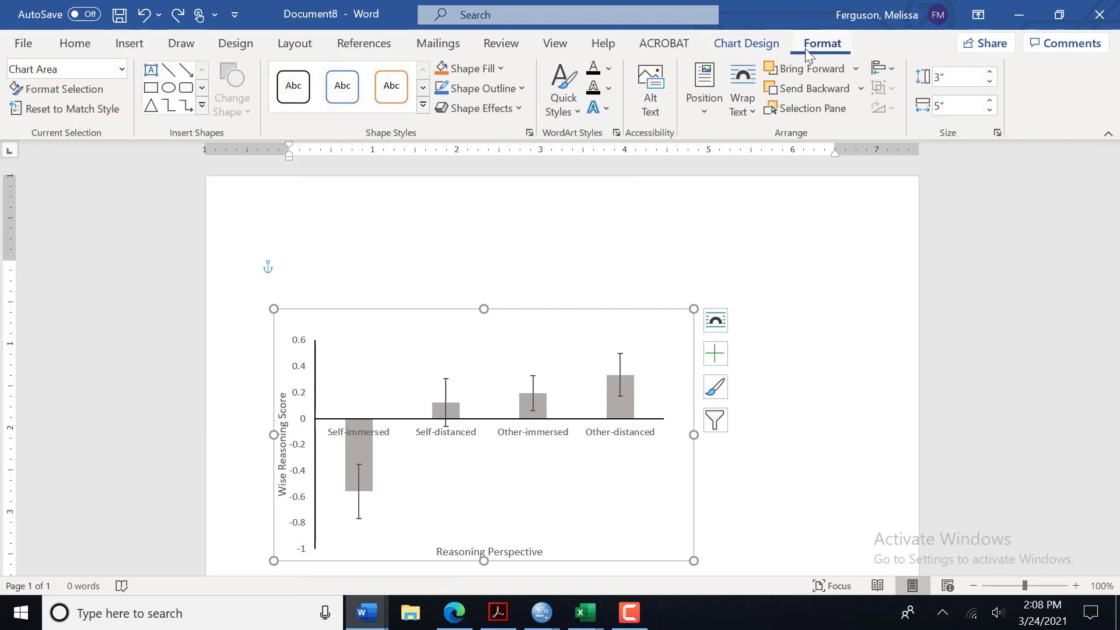
pyautogui.click(741, 89)
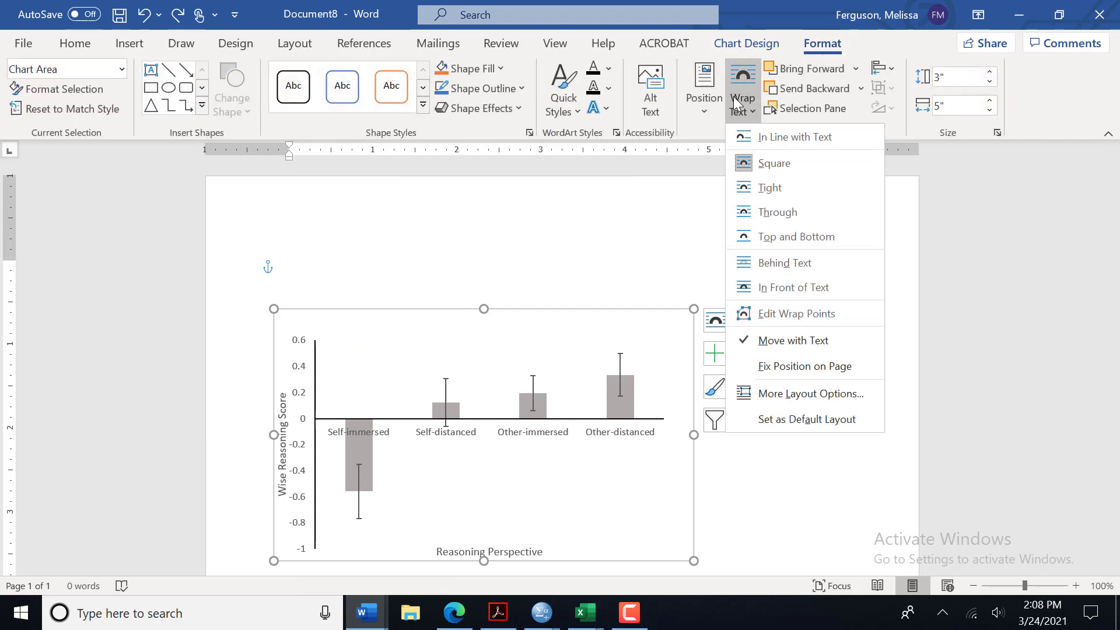
pyautogui.click(283, 278)
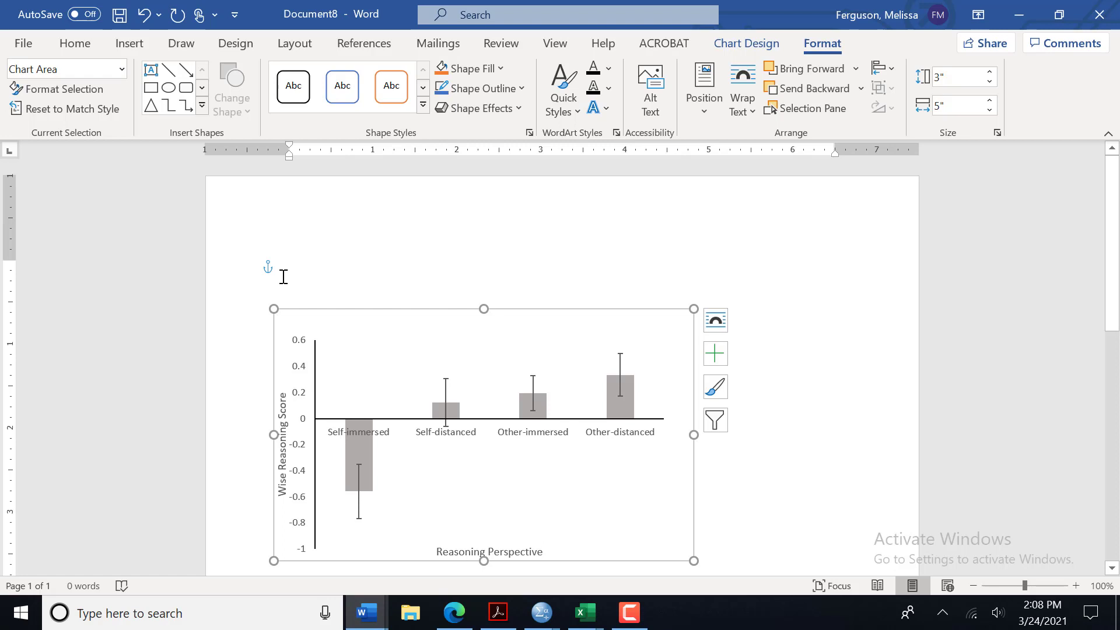
pyautogui.click(291, 277)
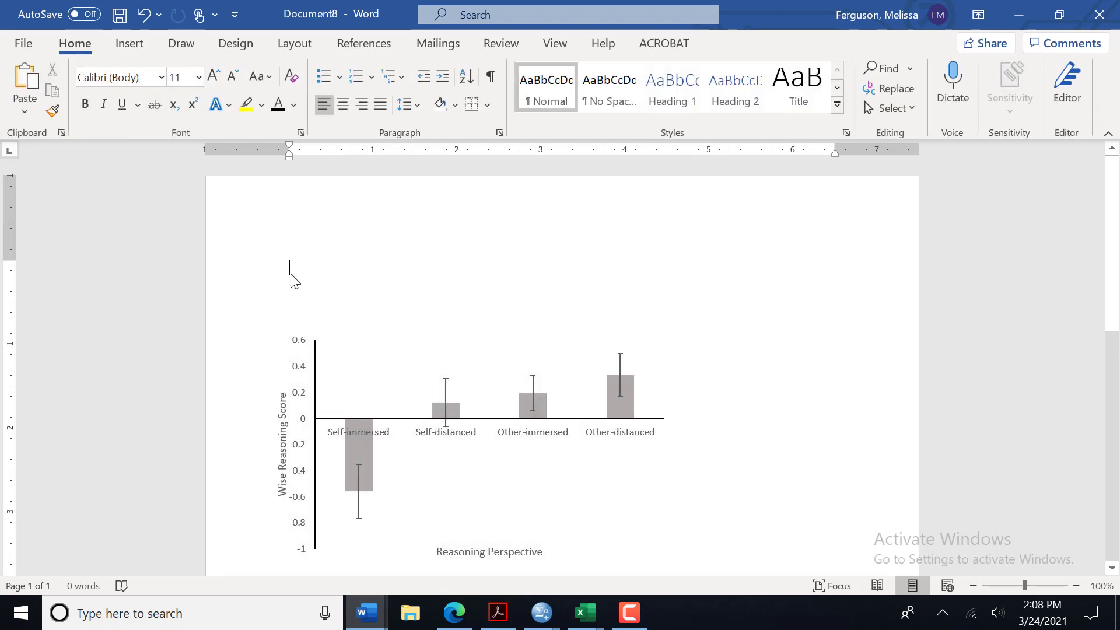
# - Write 'Figure 1.' and begin the title 'Means and Standard error for', then remove the lowercase 'error for'
pyautogui.write('Fi')
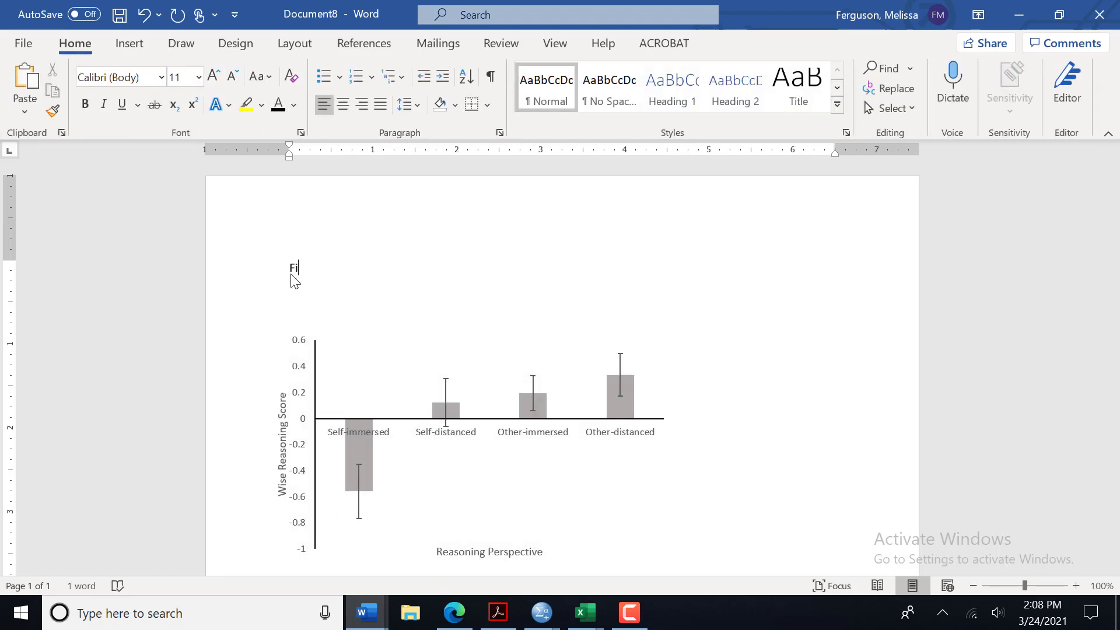
pyautogui.write('gure 1.')
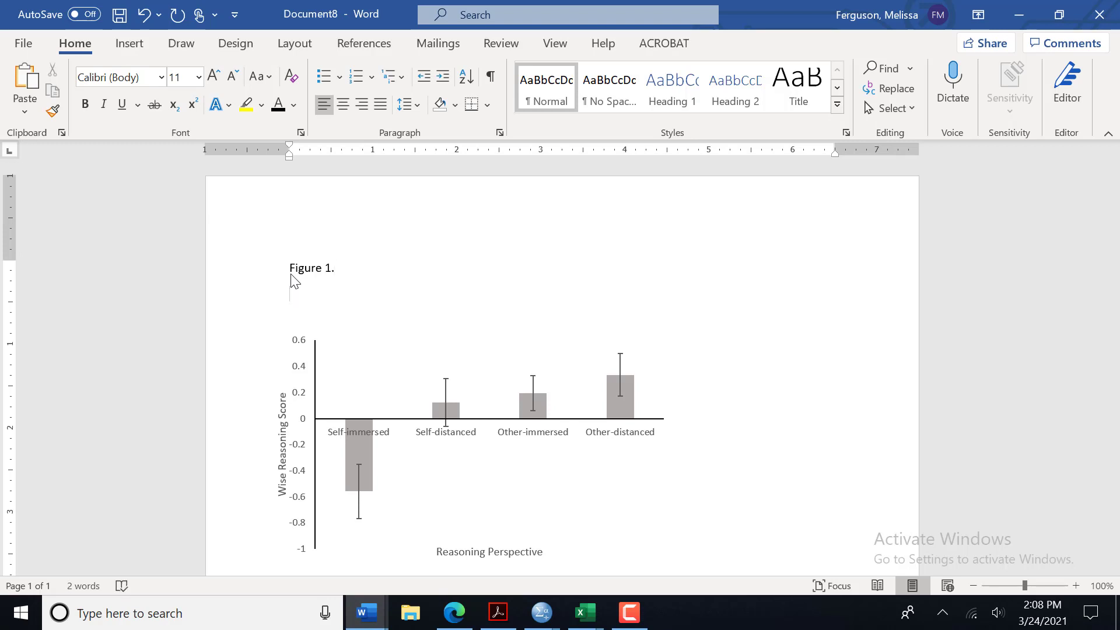
pyautogui.write('Means and')
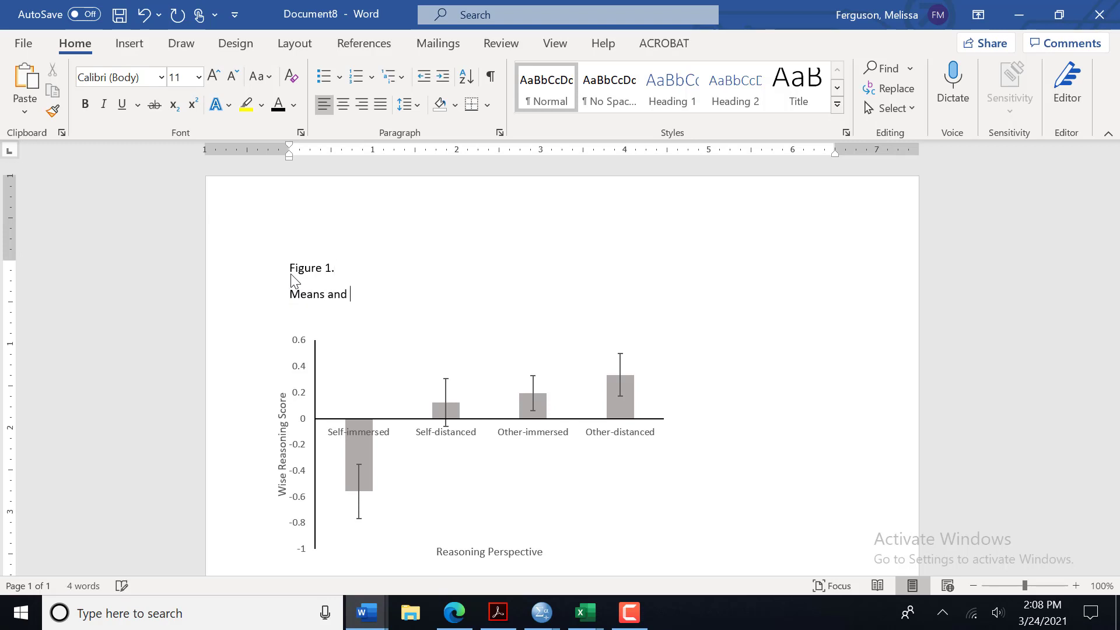
pyautogui.write('Standar')
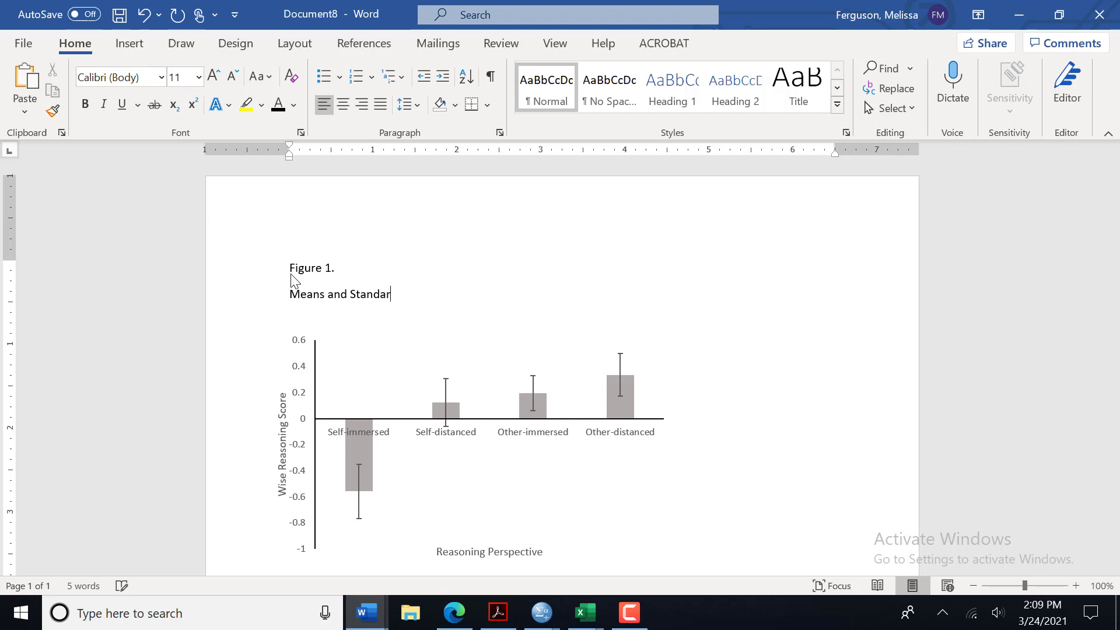
pyautogui.write('d')
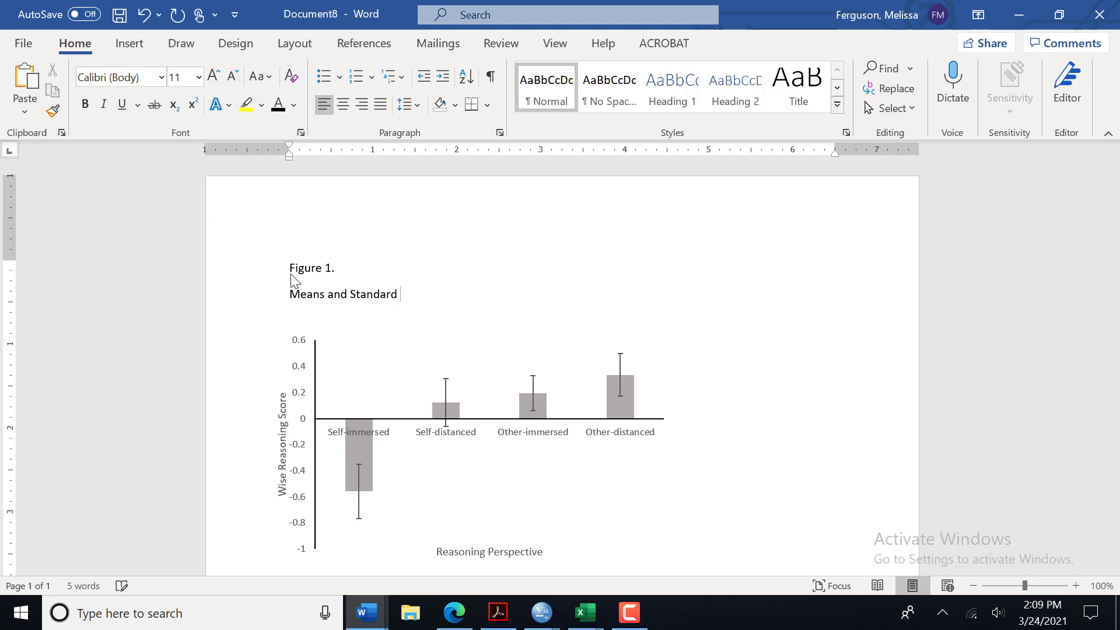
pyautogui.write('error f')
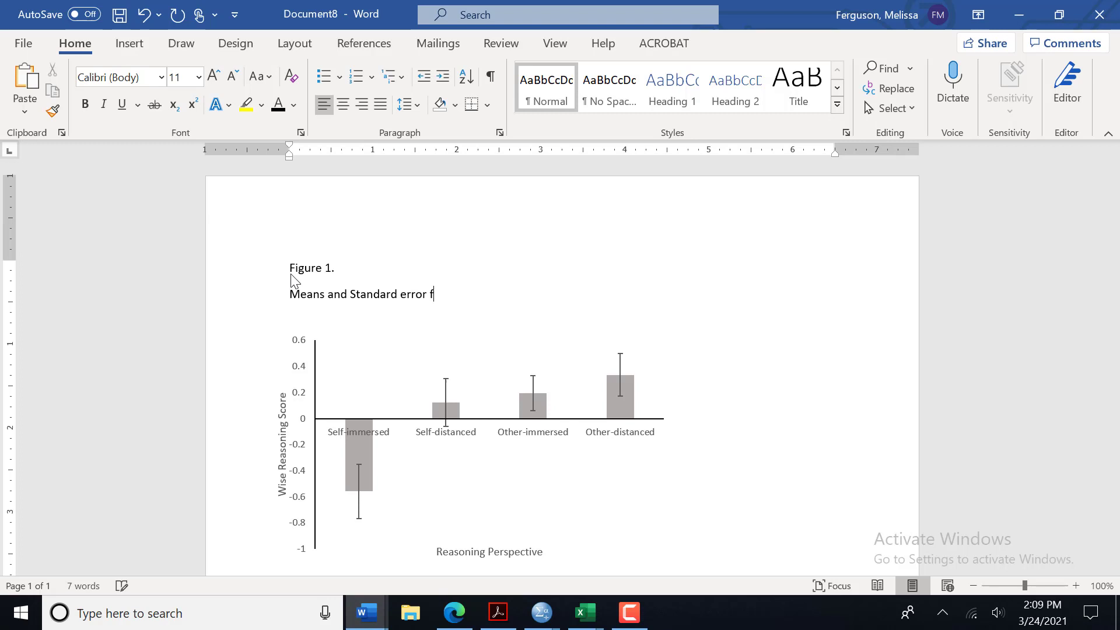
pyautogui.write('or')
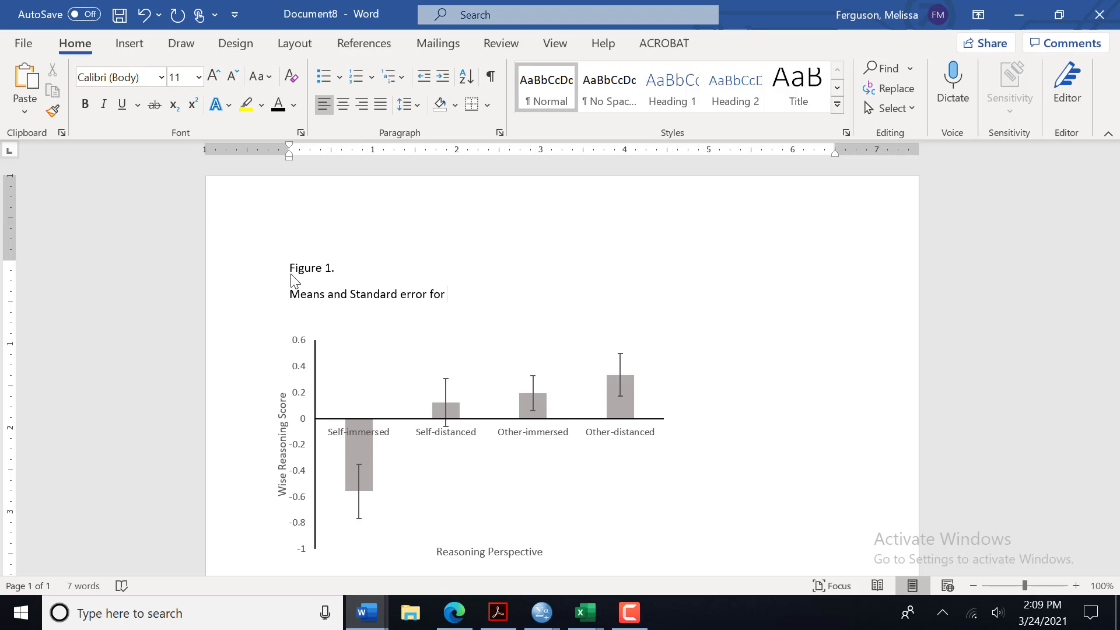
pyautogui.click(448, 294)
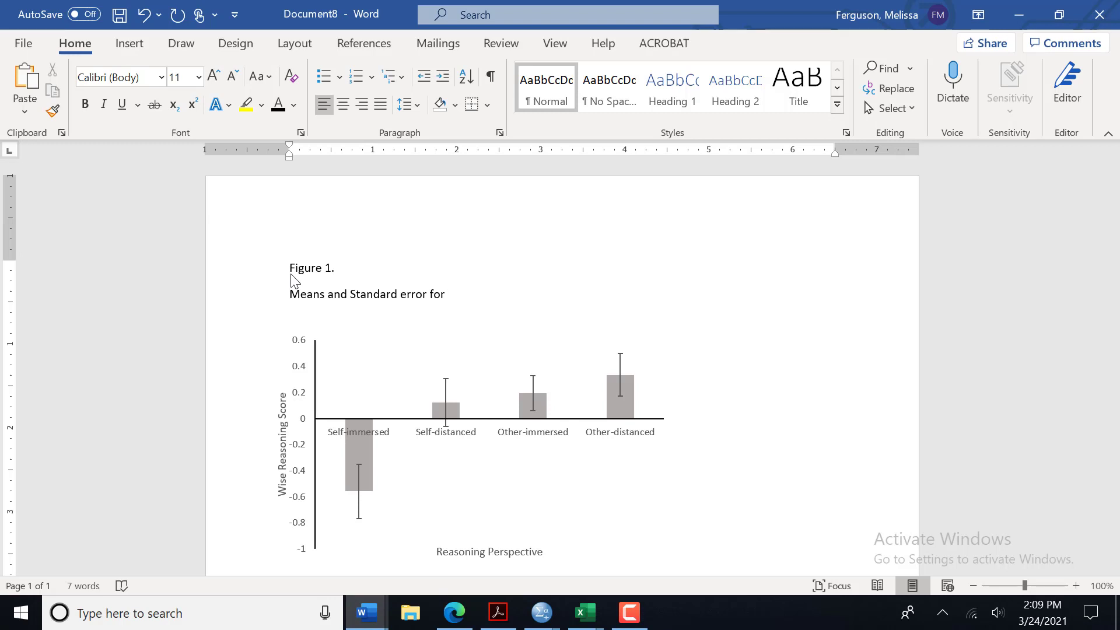
pyautogui.press('Backspace')
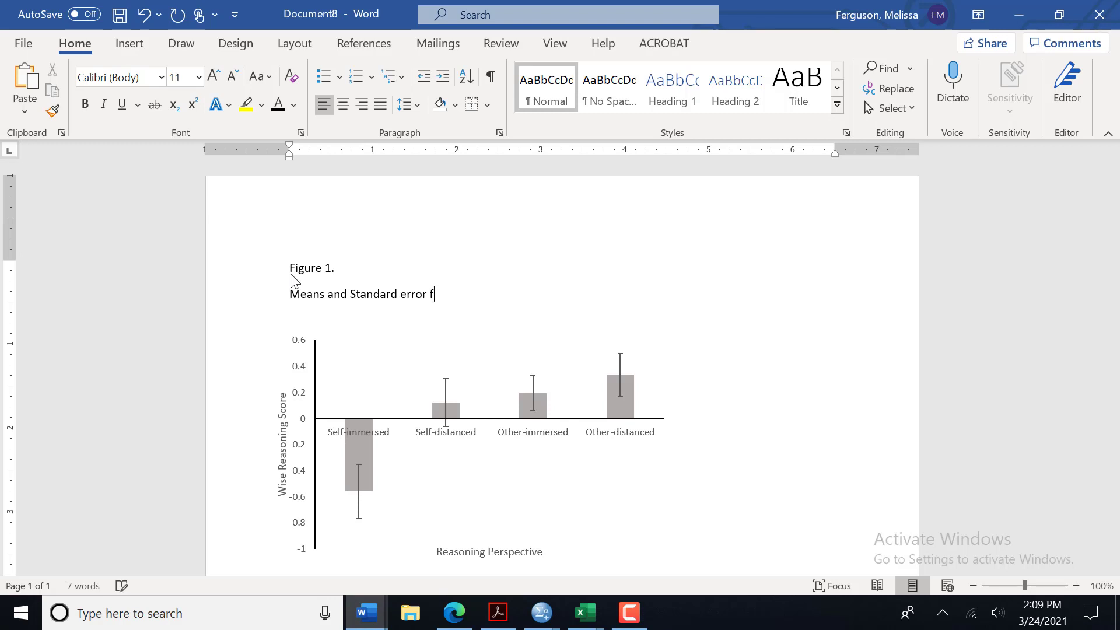
pyautogui.press('BackSpace')
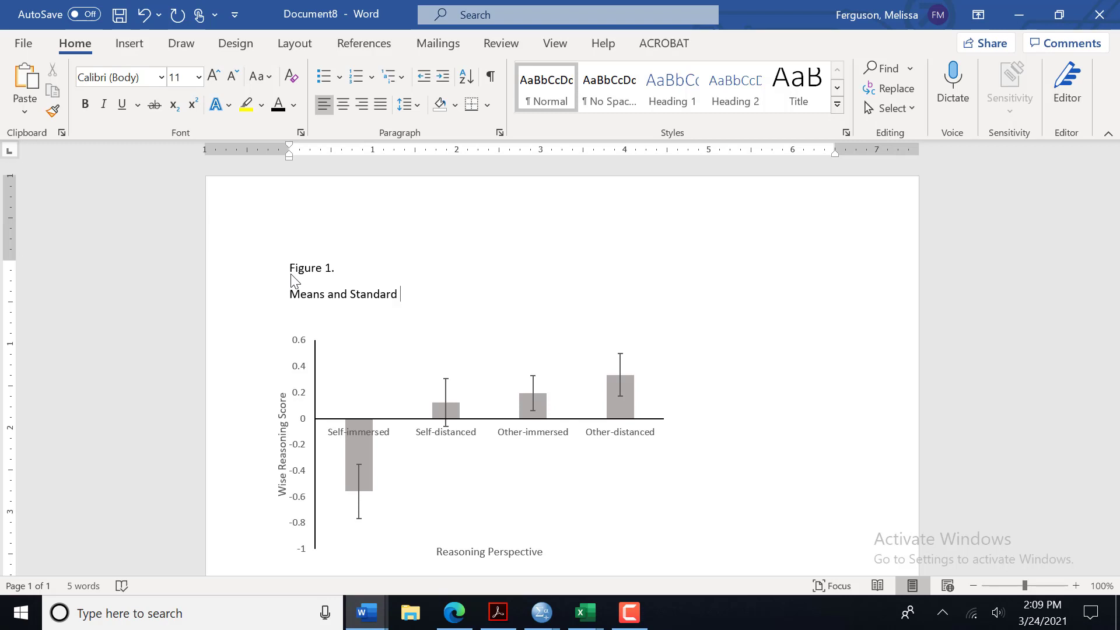
# - Finish the title as 'Means and Standard Error for Wise Reasoning Scores' and select the whole line
pyautogui.write('Error for')
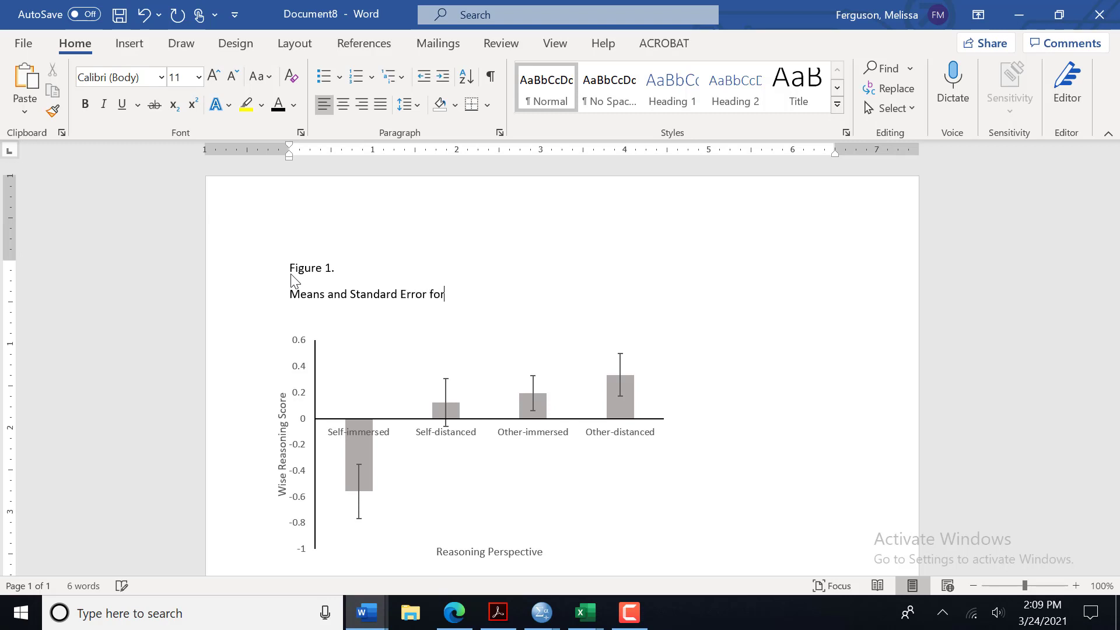
pyautogui.write('Wise')
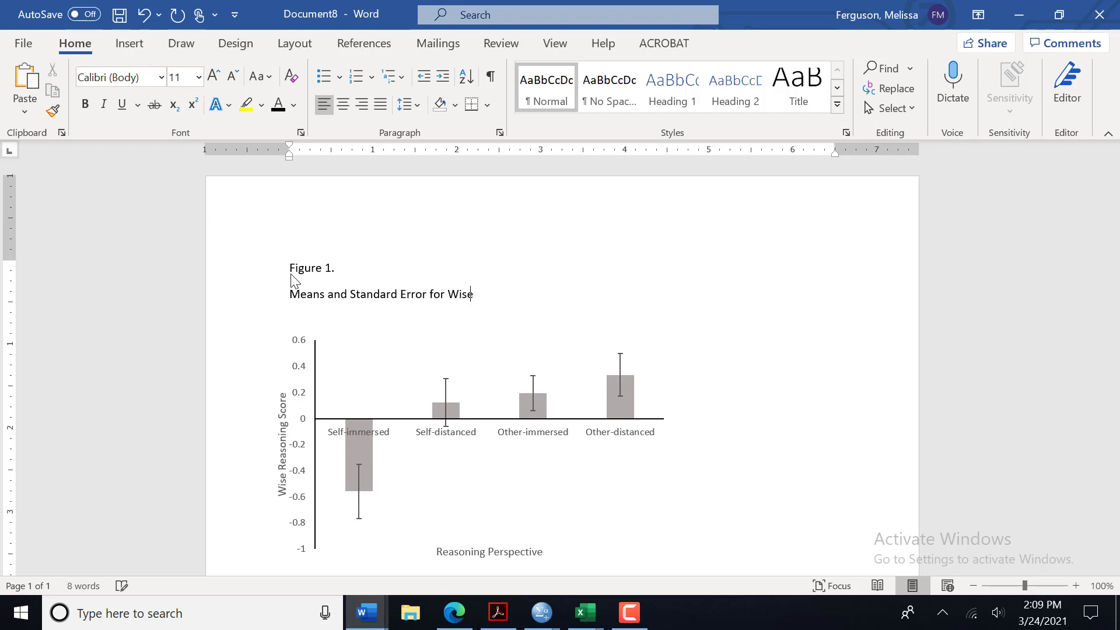
pyautogui.write('Rea')
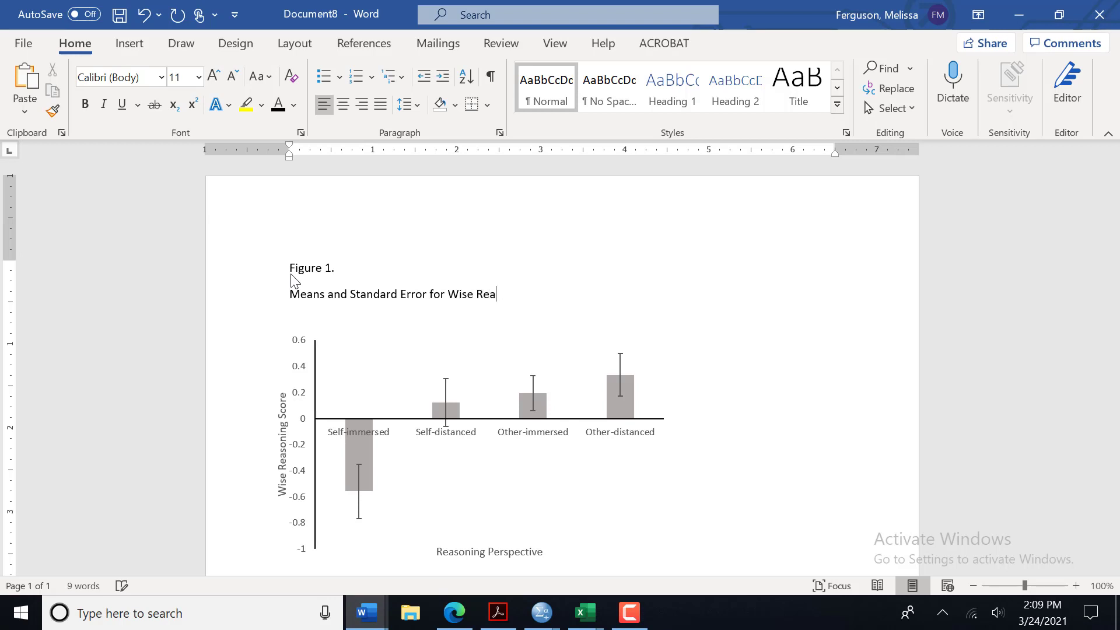
pyautogui.write('soning Score')
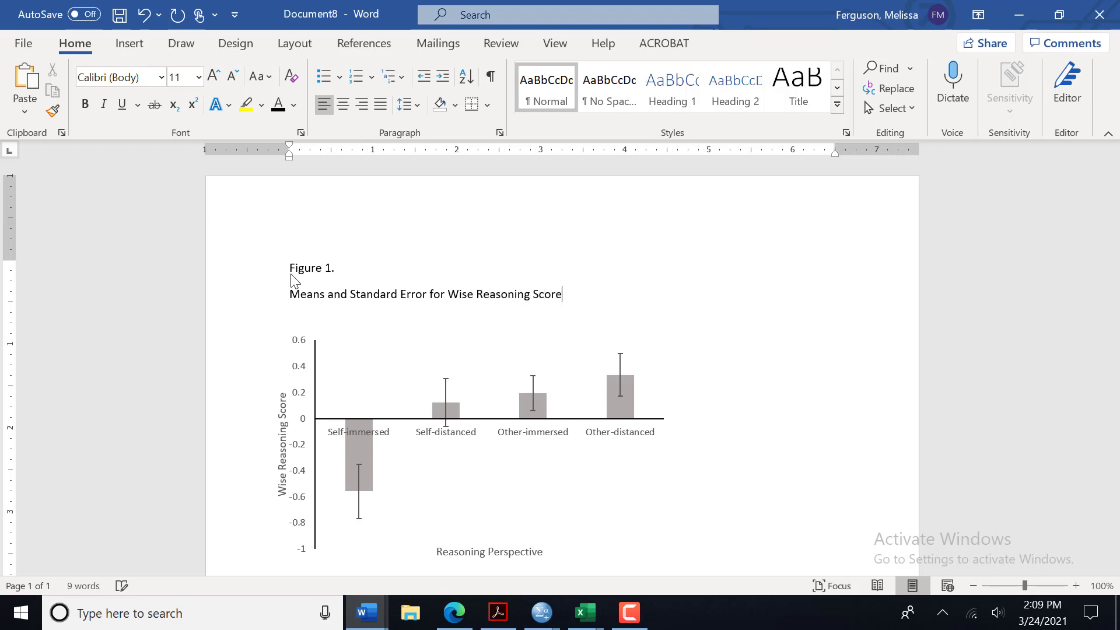
pyautogui.write('s')
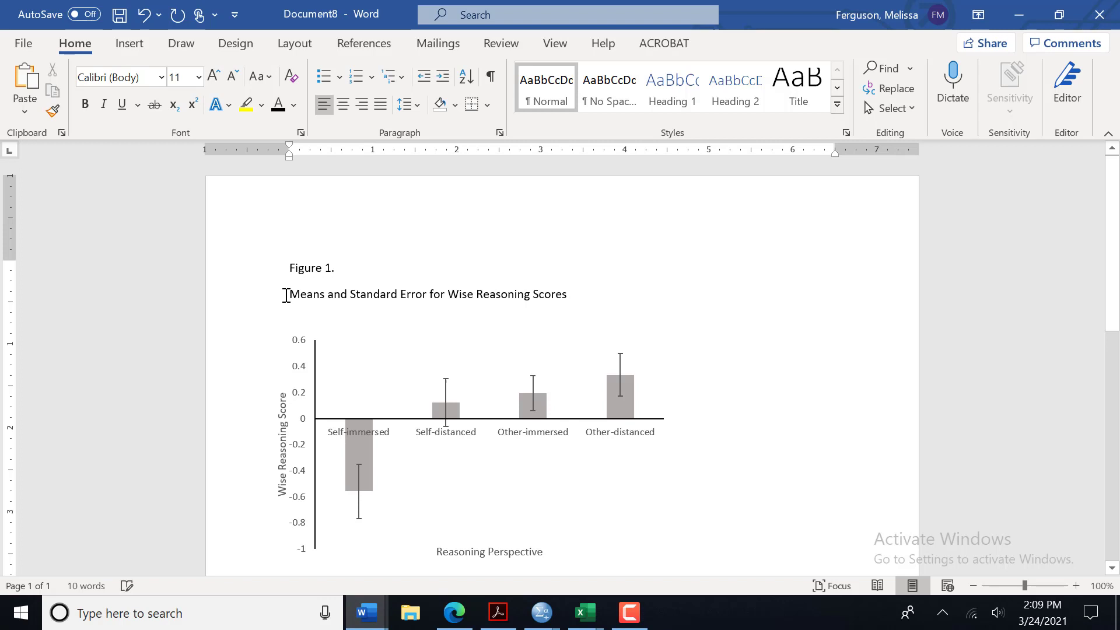
pyautogui.tripleClick(427, 293)
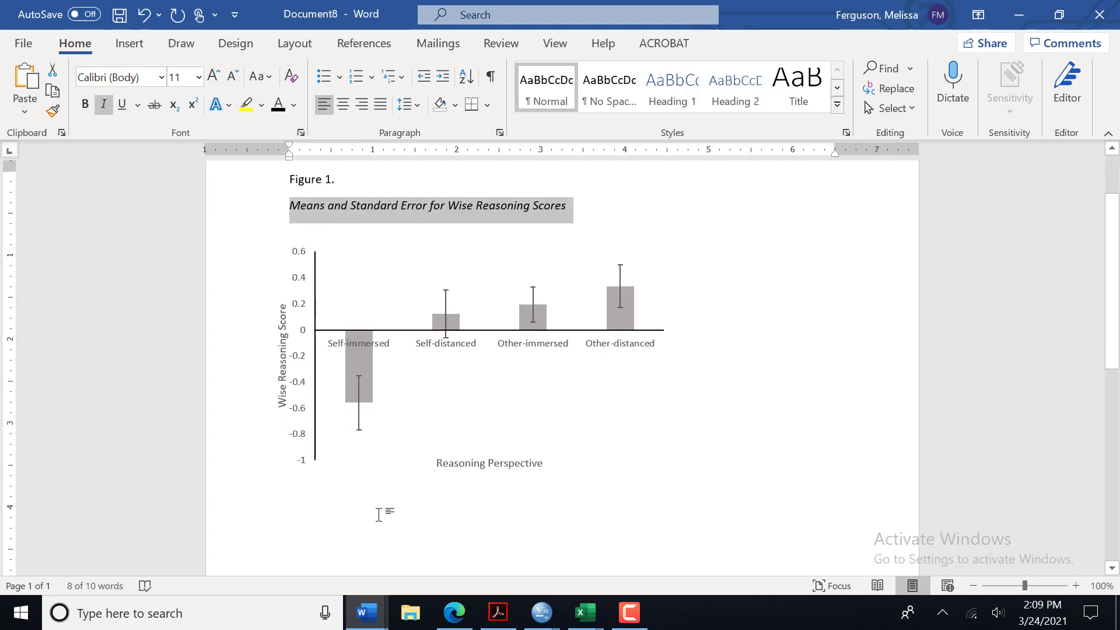
pyautogui.moveTo(380, 511)
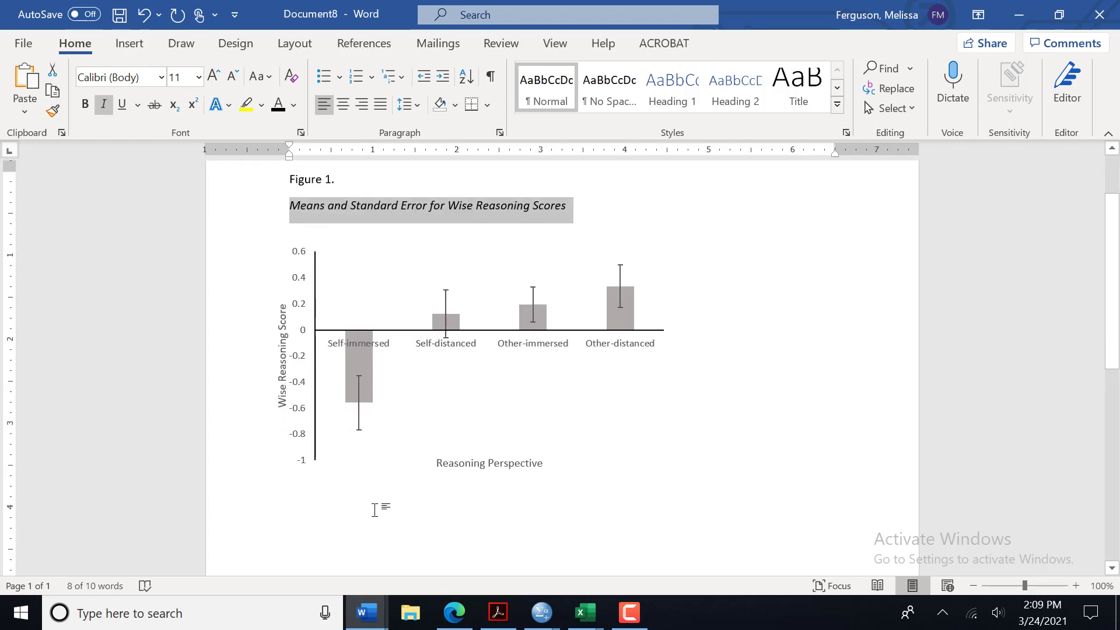
pyautogui.moveTo(356, 443)
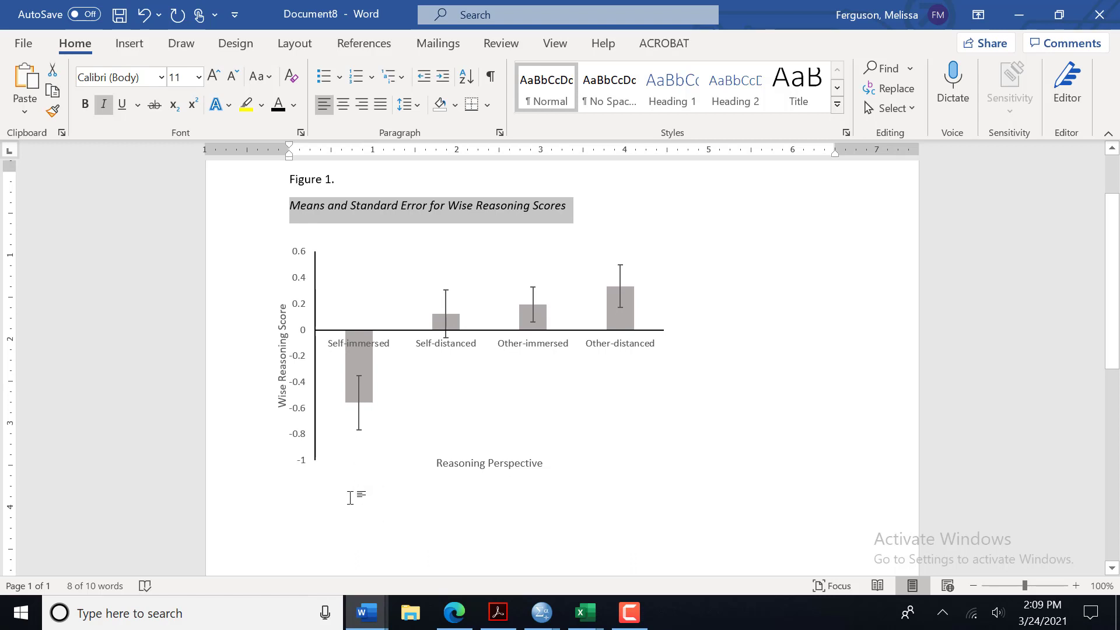
pyautogui.moveTo(355, 444)
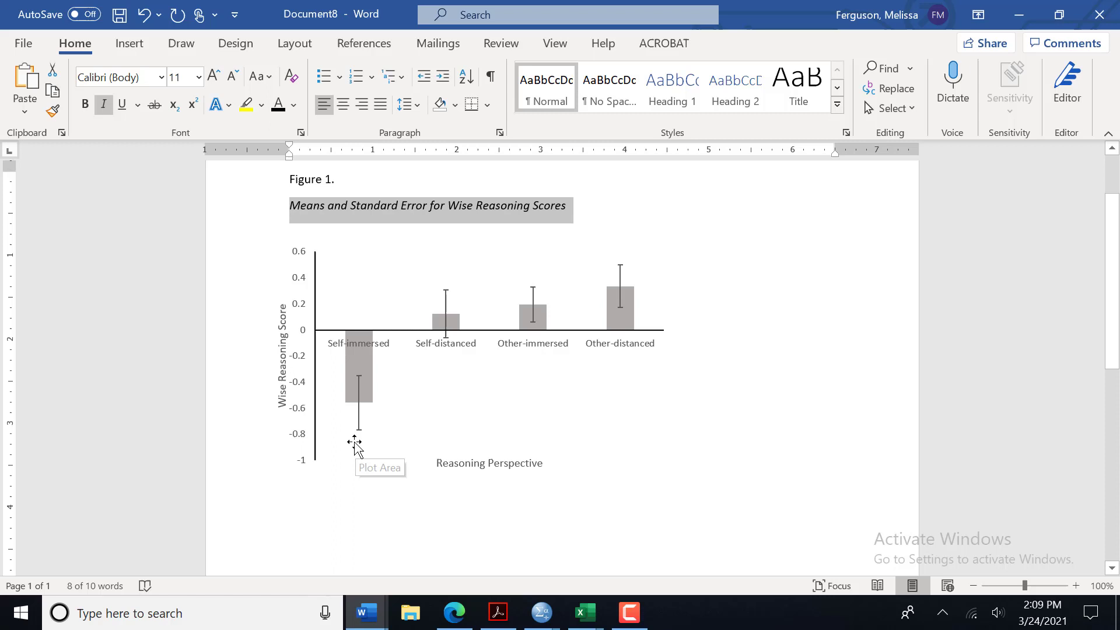
pyautogui.moveTo(623, 297)
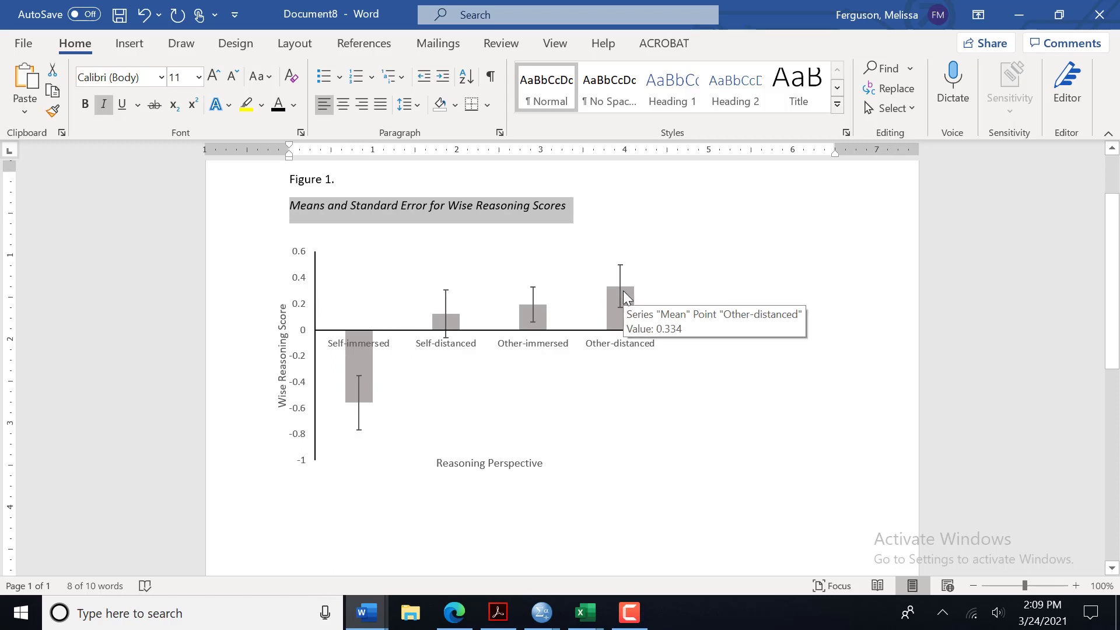
pyautogui.moveTo(364, 296)
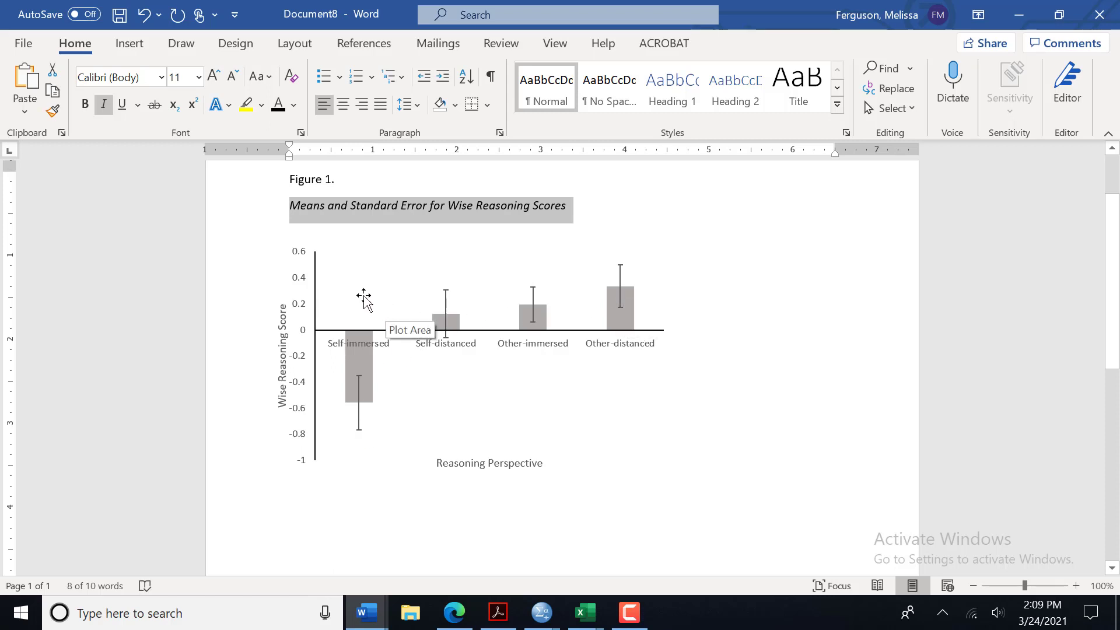
pyautogui.moveTo(290, 222)
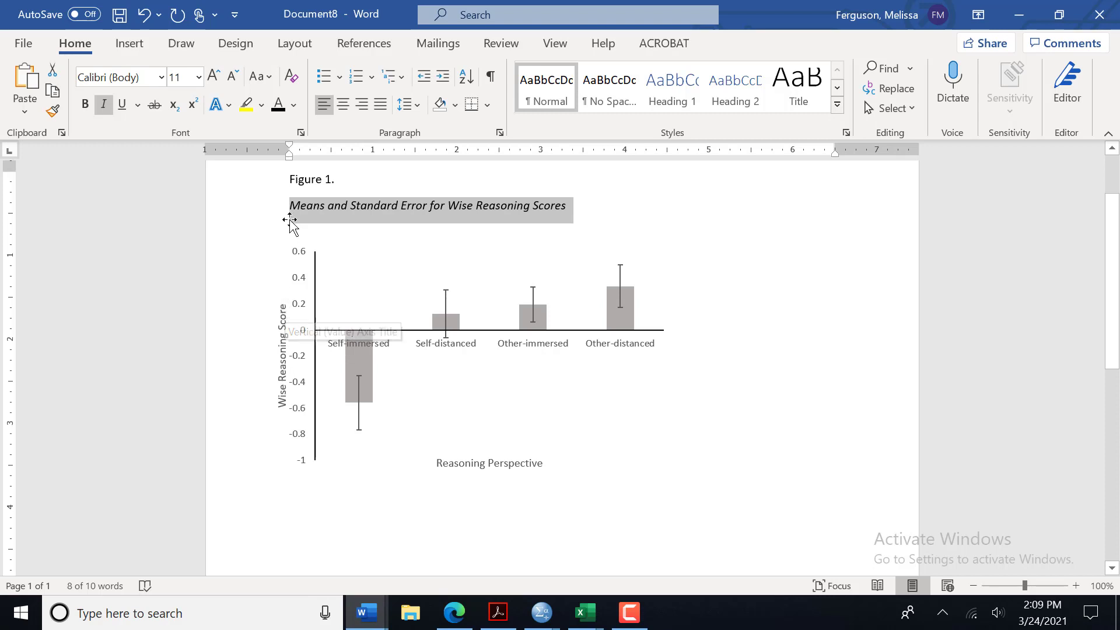
pyautogui.moveTo(411, 252)
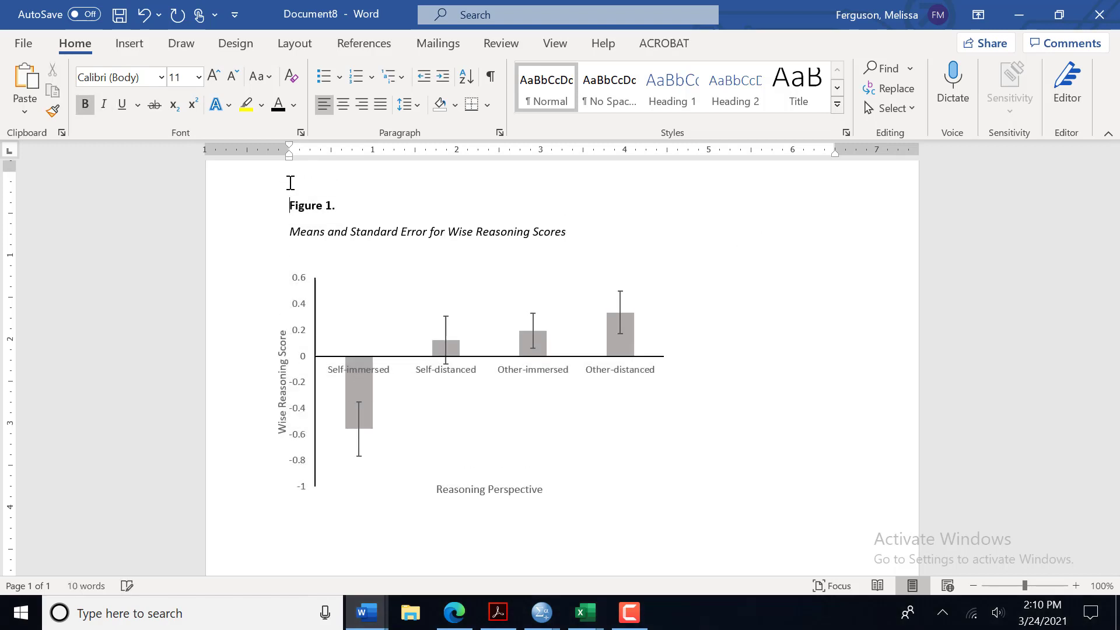
# - Write the centered bold heading 'Appendix A' above the Figure 1. label
pyautogui.scroll(-3)
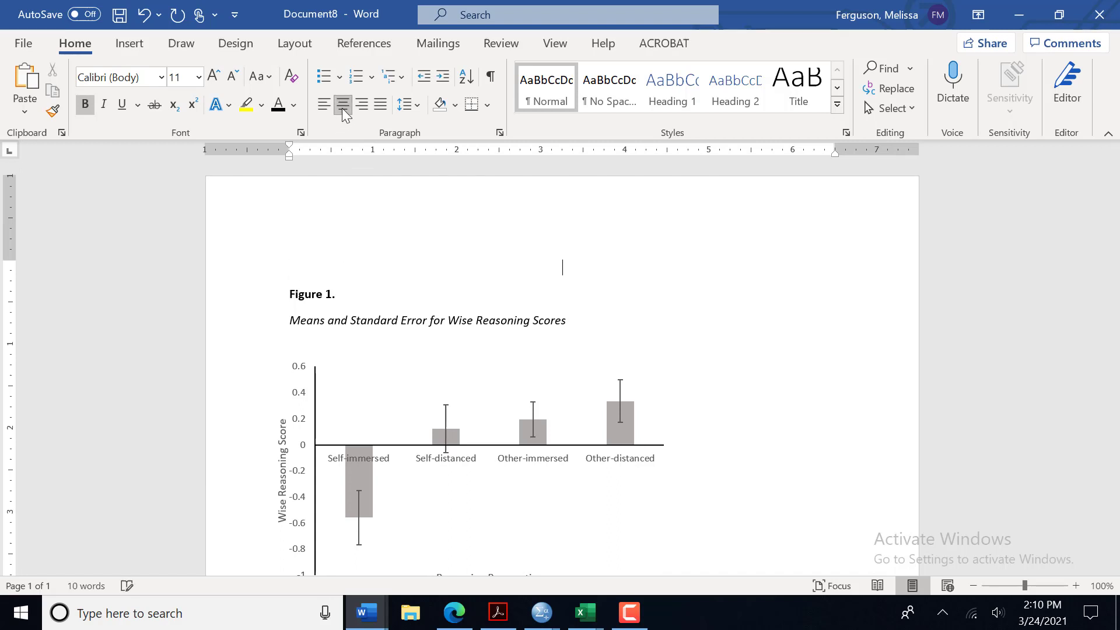
pyautogui.write('Appp')
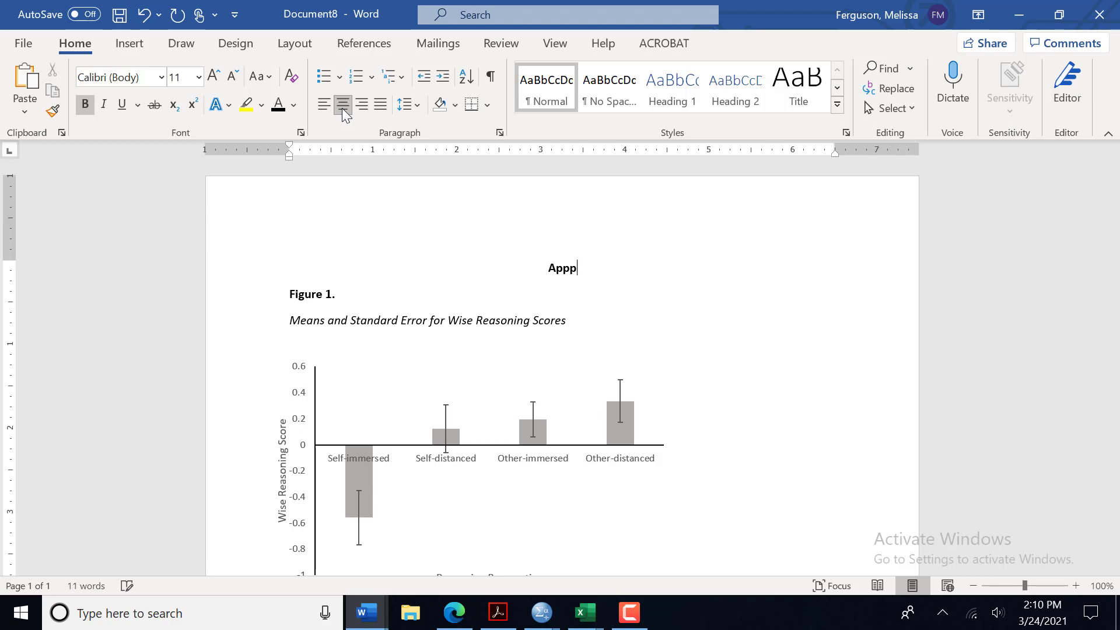
pyautogui.write('endi')
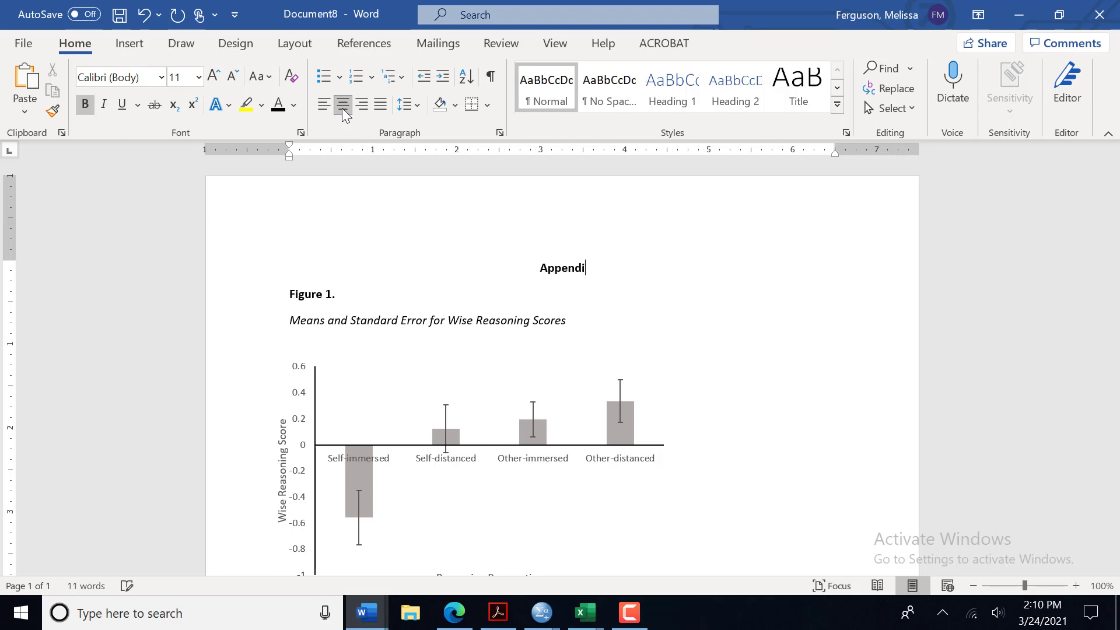
pyautogui.write('x A')
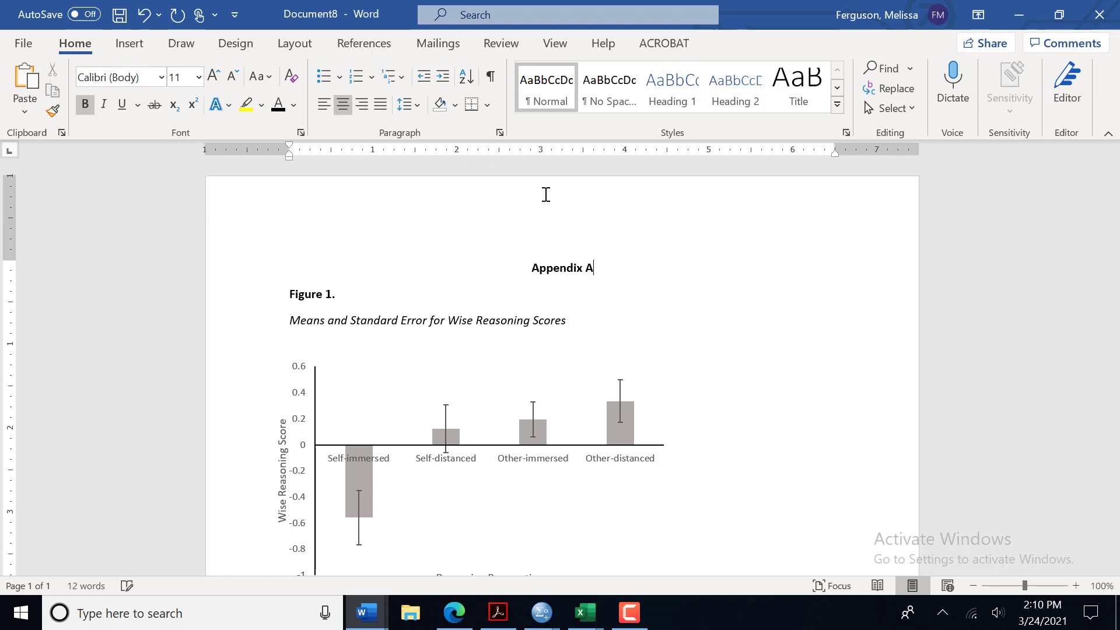
pyautogui.moveTo(608, 259)
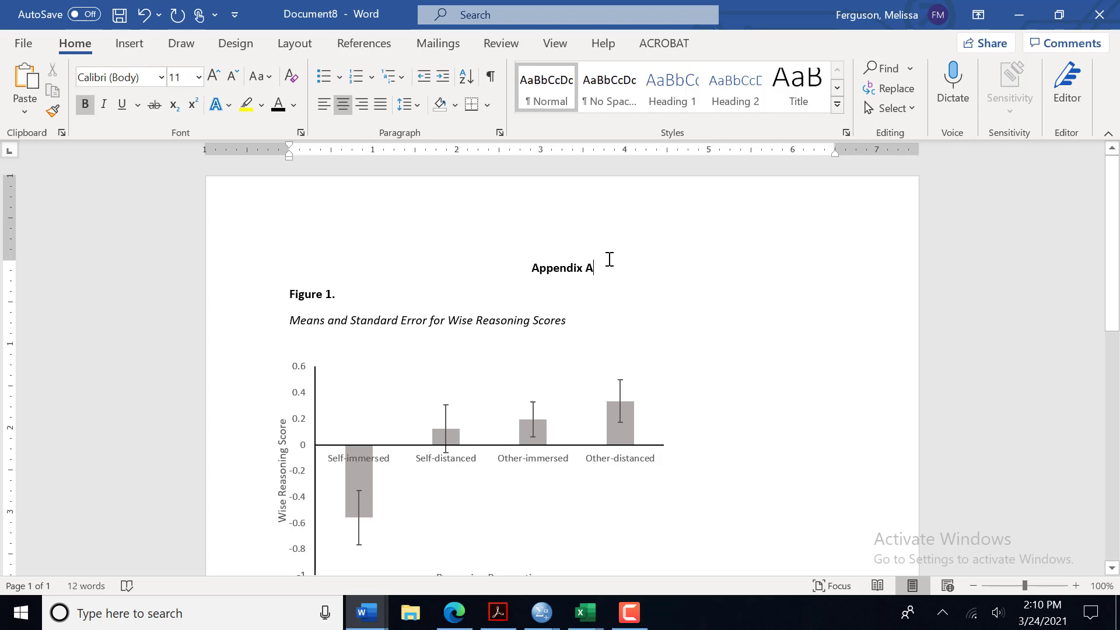
pyautogui.moveTo(454, 369)
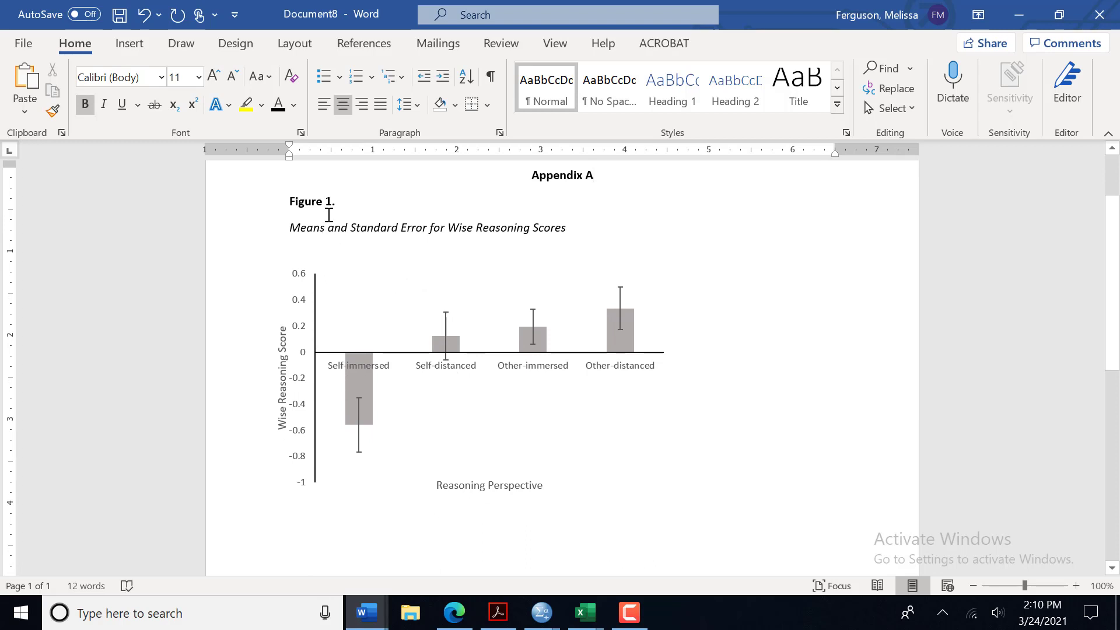
pyautogui.click(592, 175)
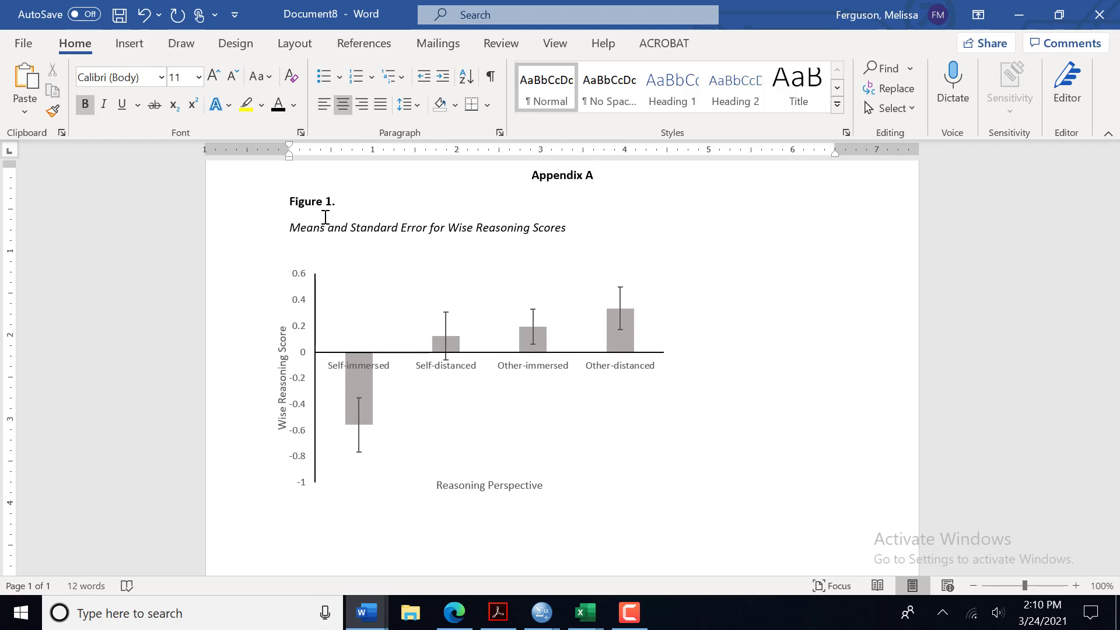
pyautogui.moveTo(398, 418)
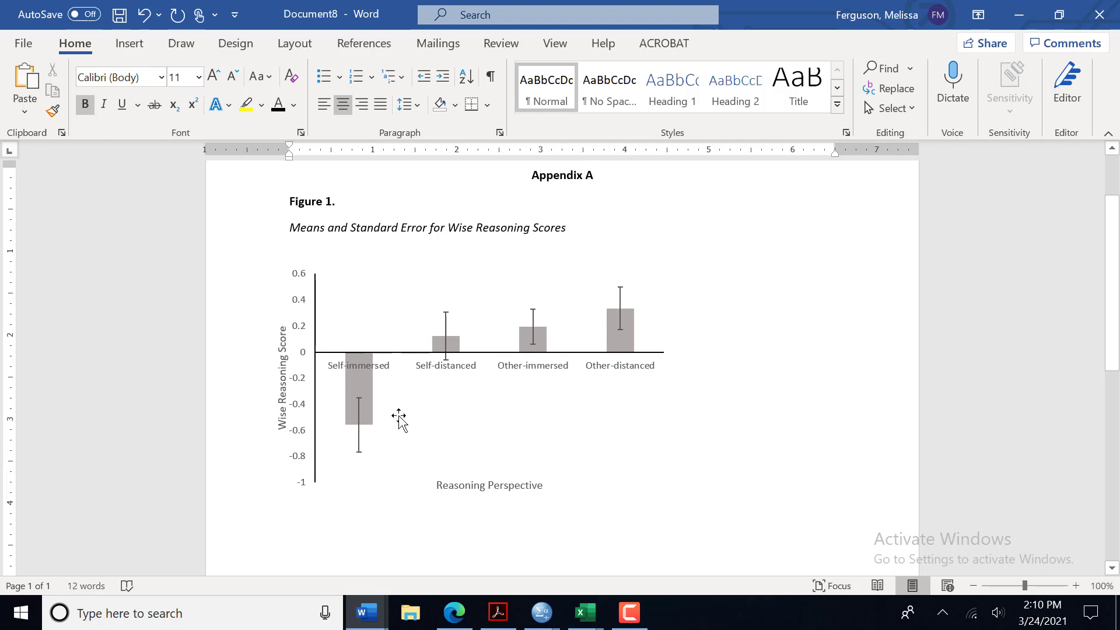
pyautogui.moveTo(546, 612)
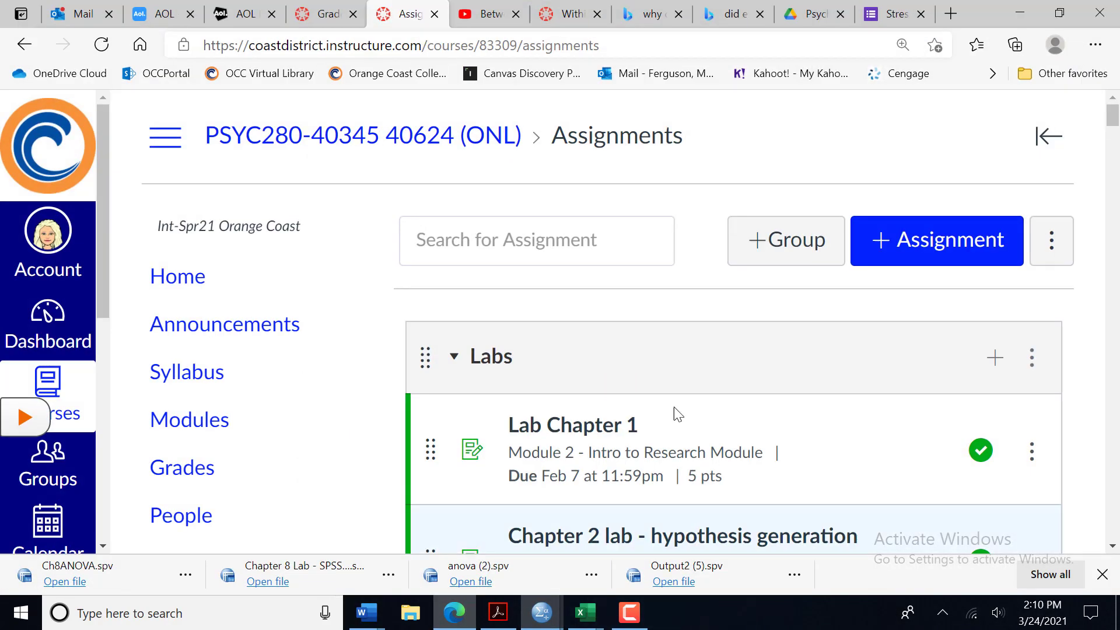
# - Switch to the Canvas assignment tab and scroll its file preview to the Estimated Marginal Means output
pyautogui.click(566, 13)
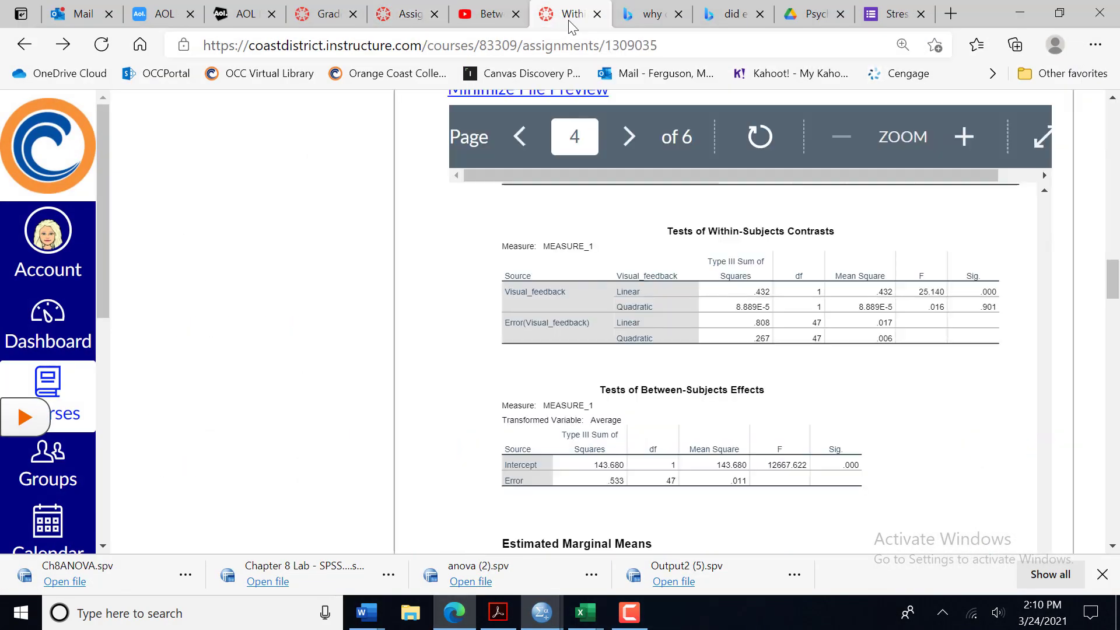
pyautogui.click(628, 136)
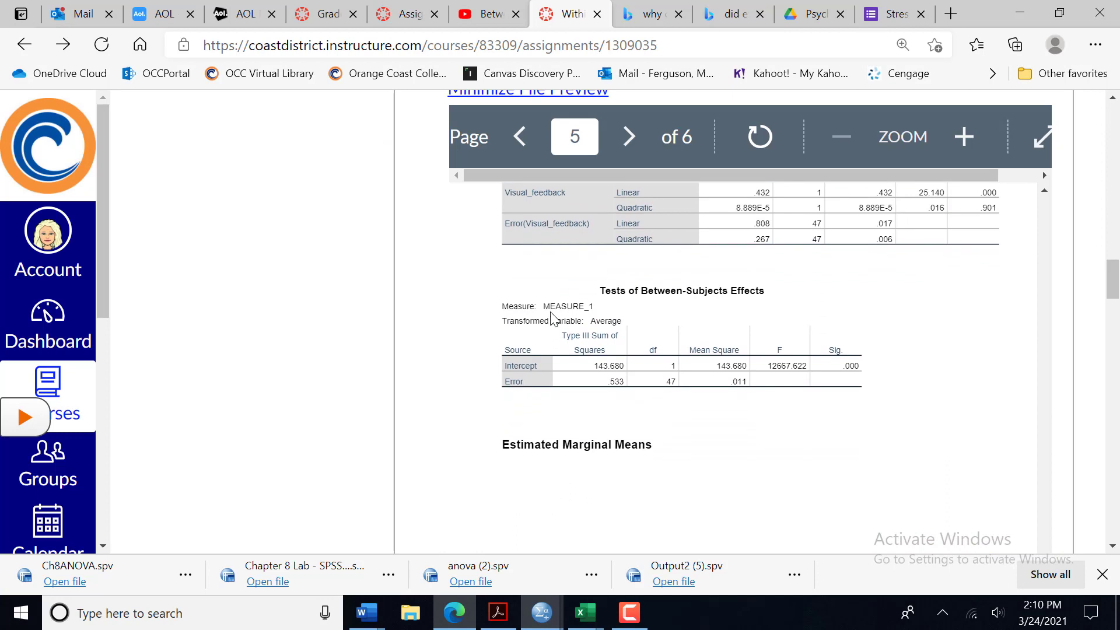
pyautogui.scroll(-3)
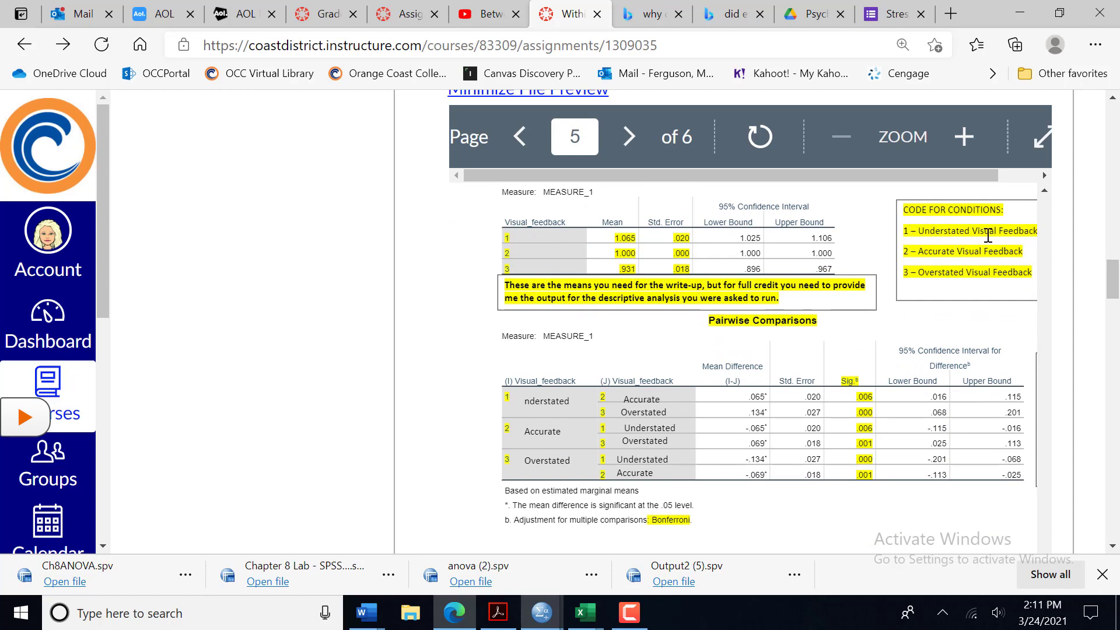
pyautogui.moveTo(947, 296)
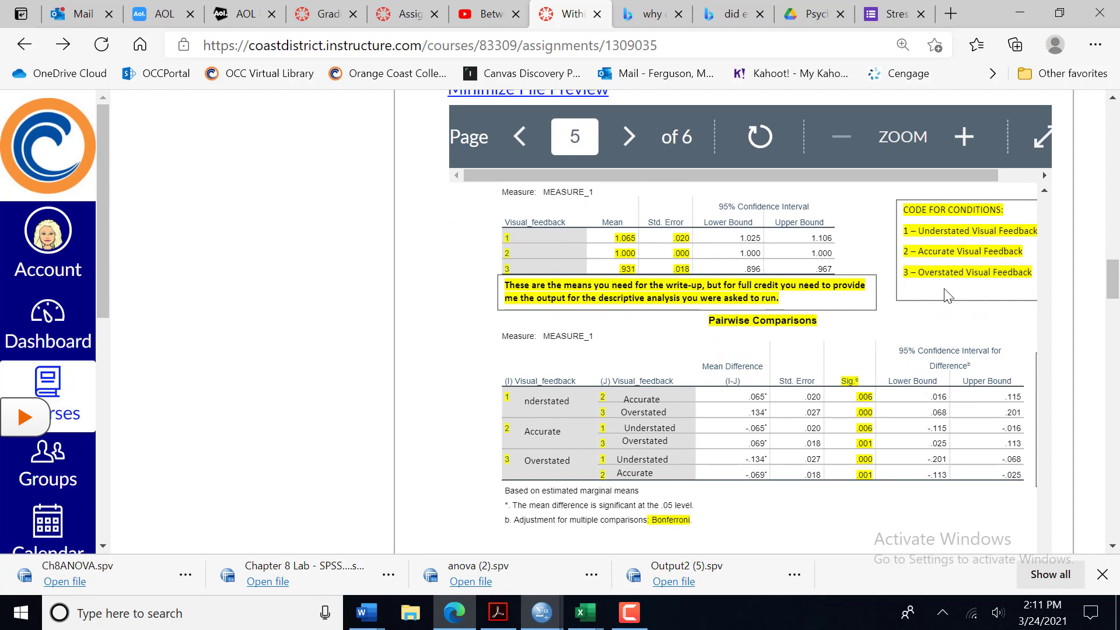
pyautogui.moveTo(612, 279)
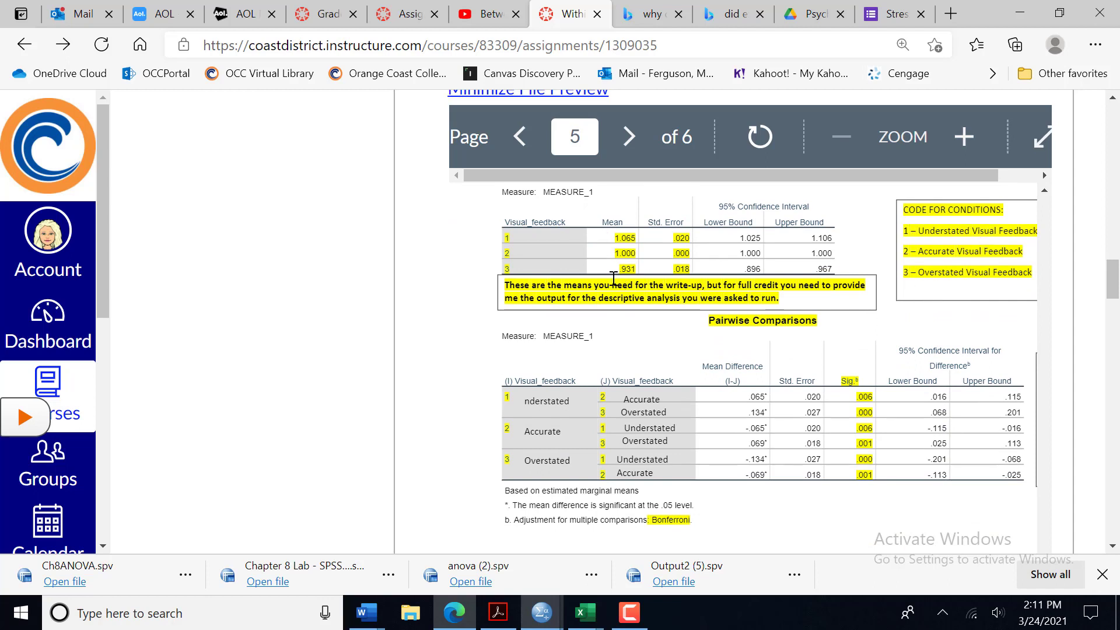
pyautogui.moveTo(675, 279)
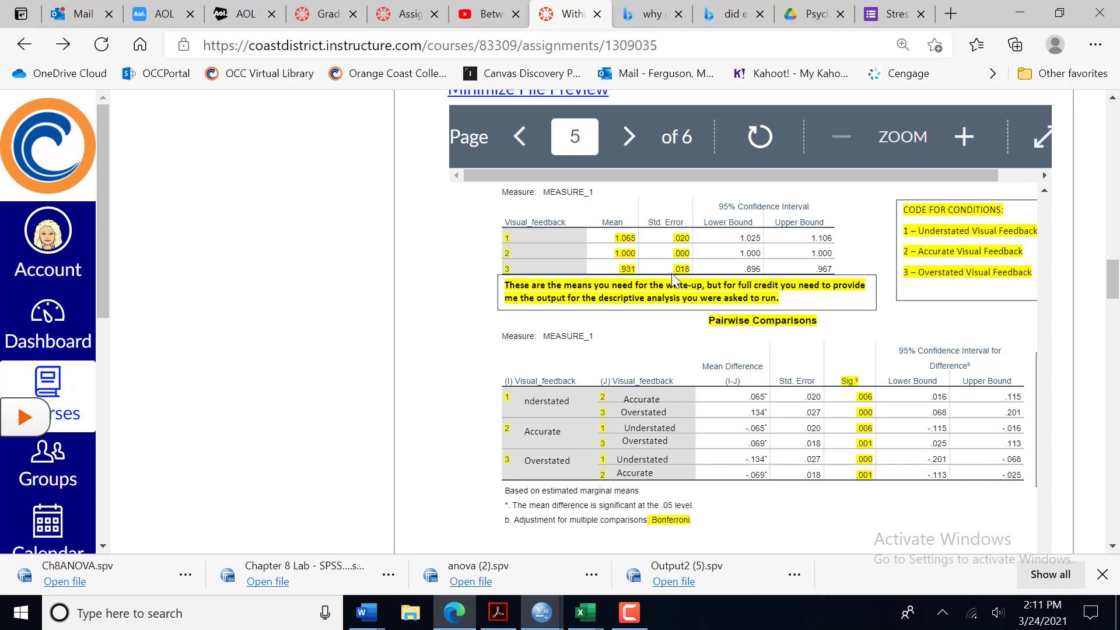
pyautogui.moveTo(509, 215)
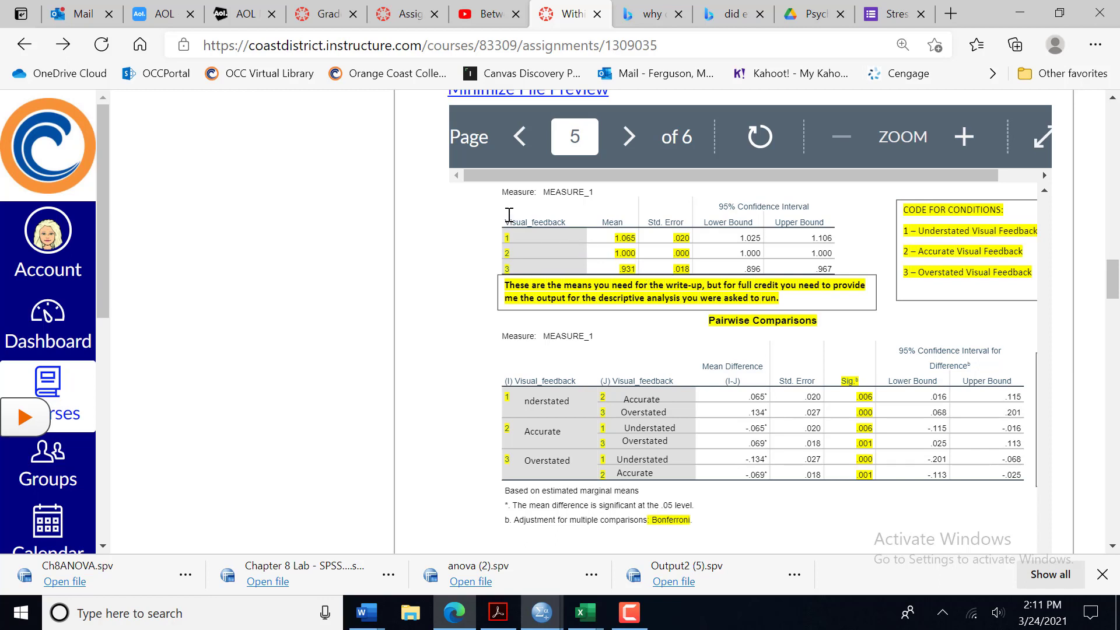
pyautogui.moveTo(444, 207)
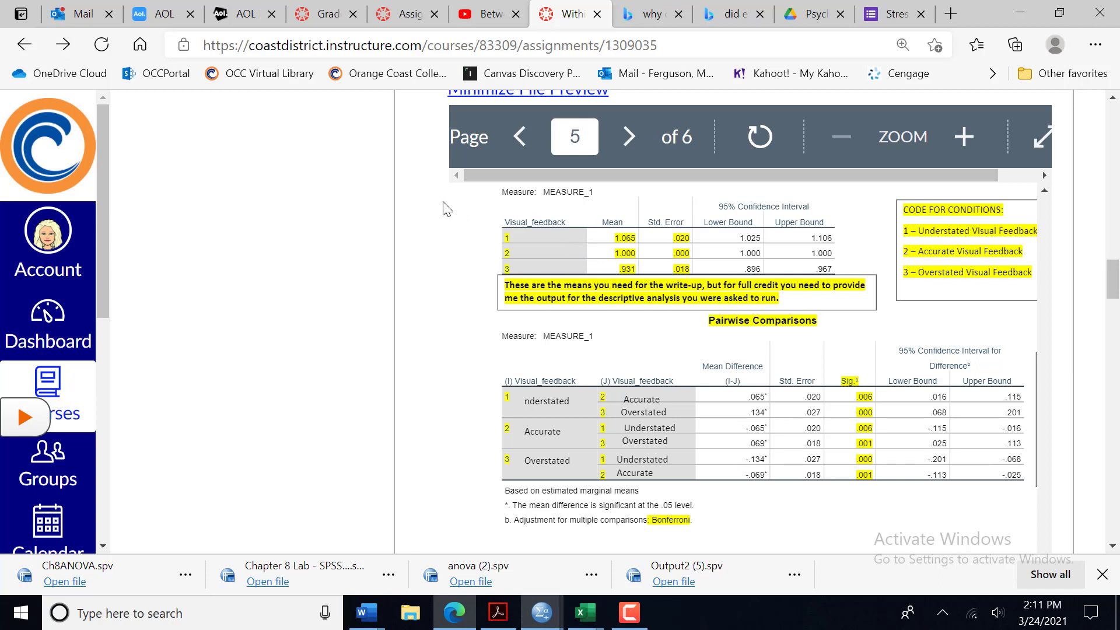